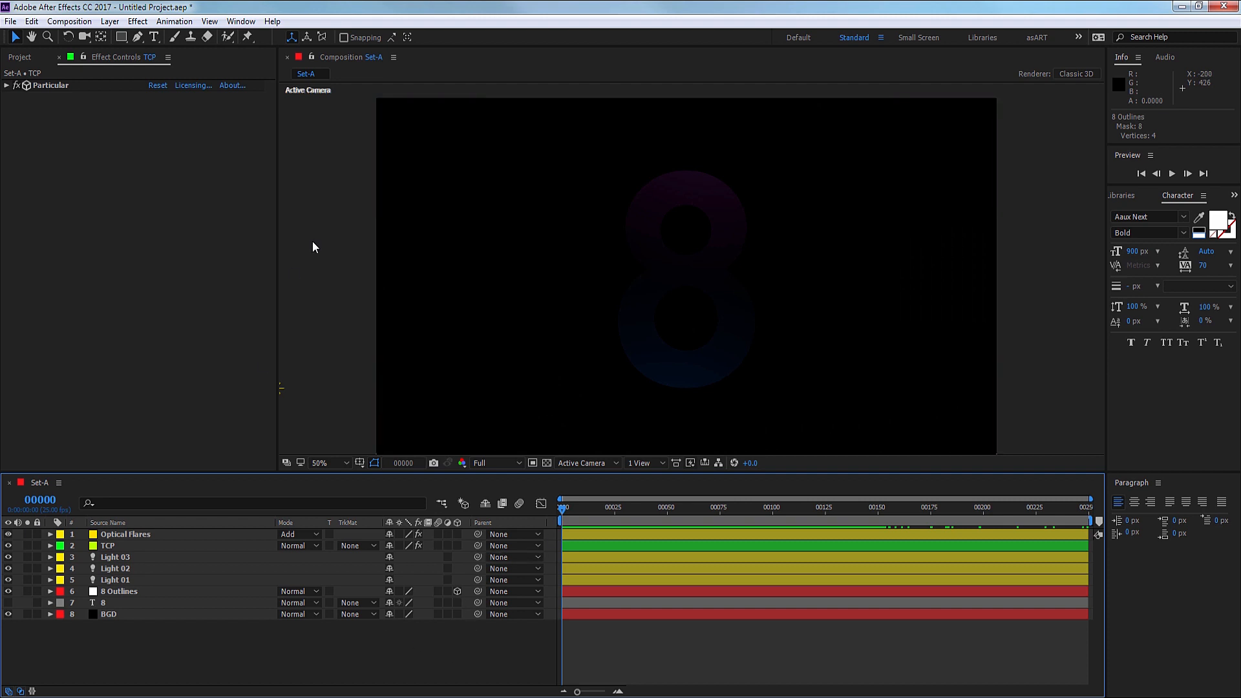
mouse_move(376, 639)
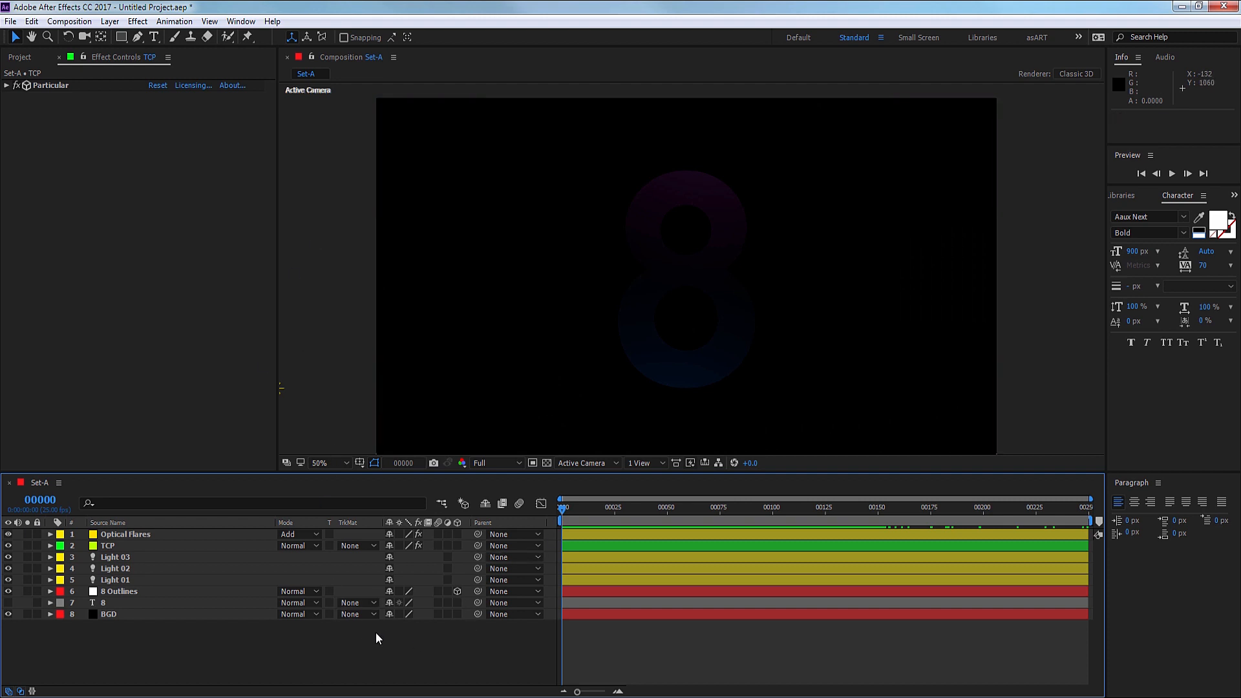
Create a new 1920×1080, 25 fps HDTV composition named Set-B.
key(ctrl+n)
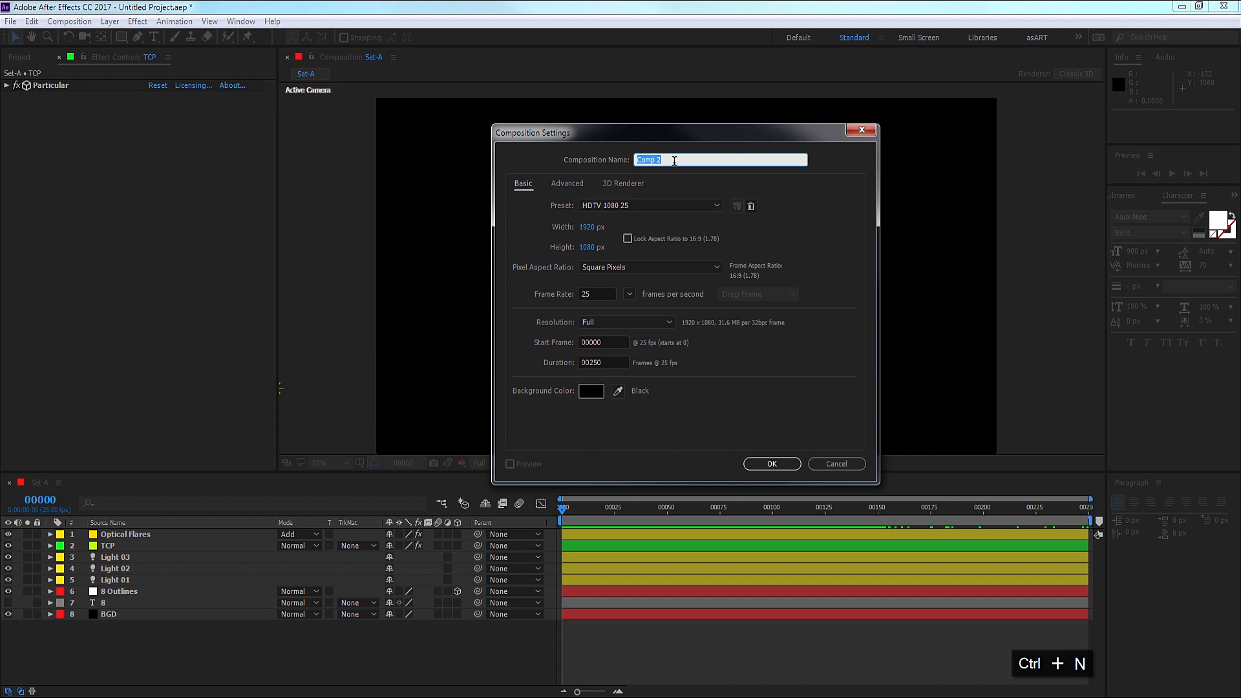
text(Set-B)
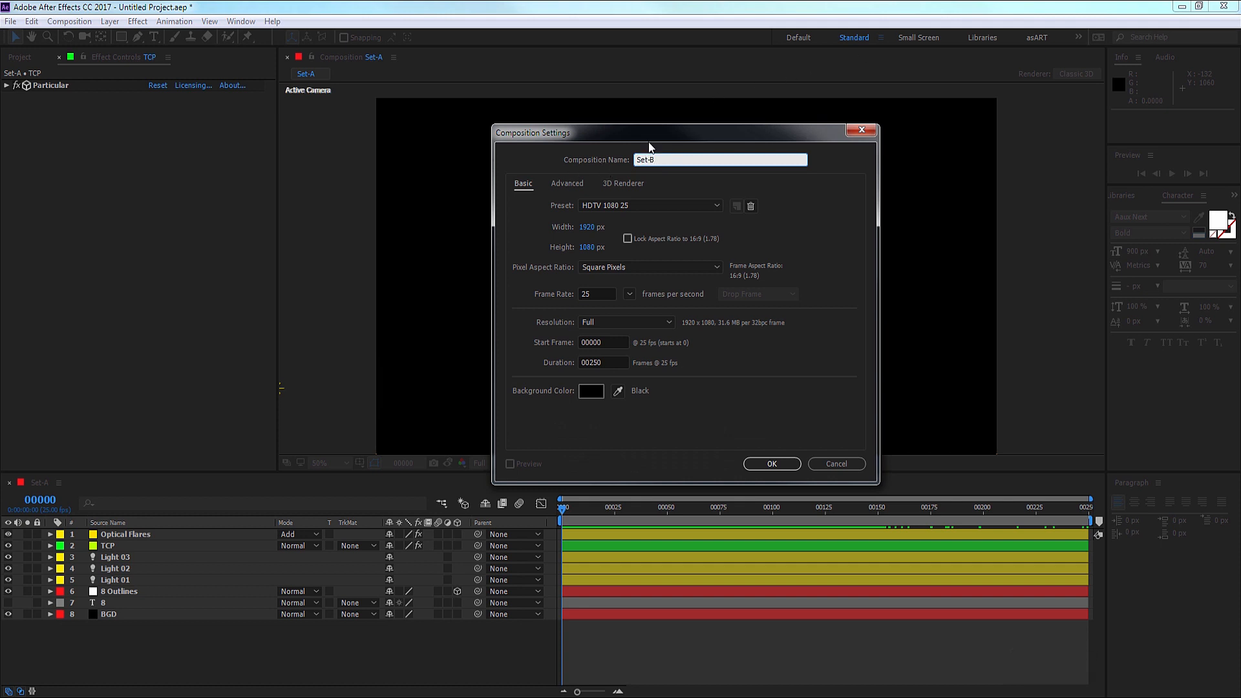
mouse_move(608, 307)
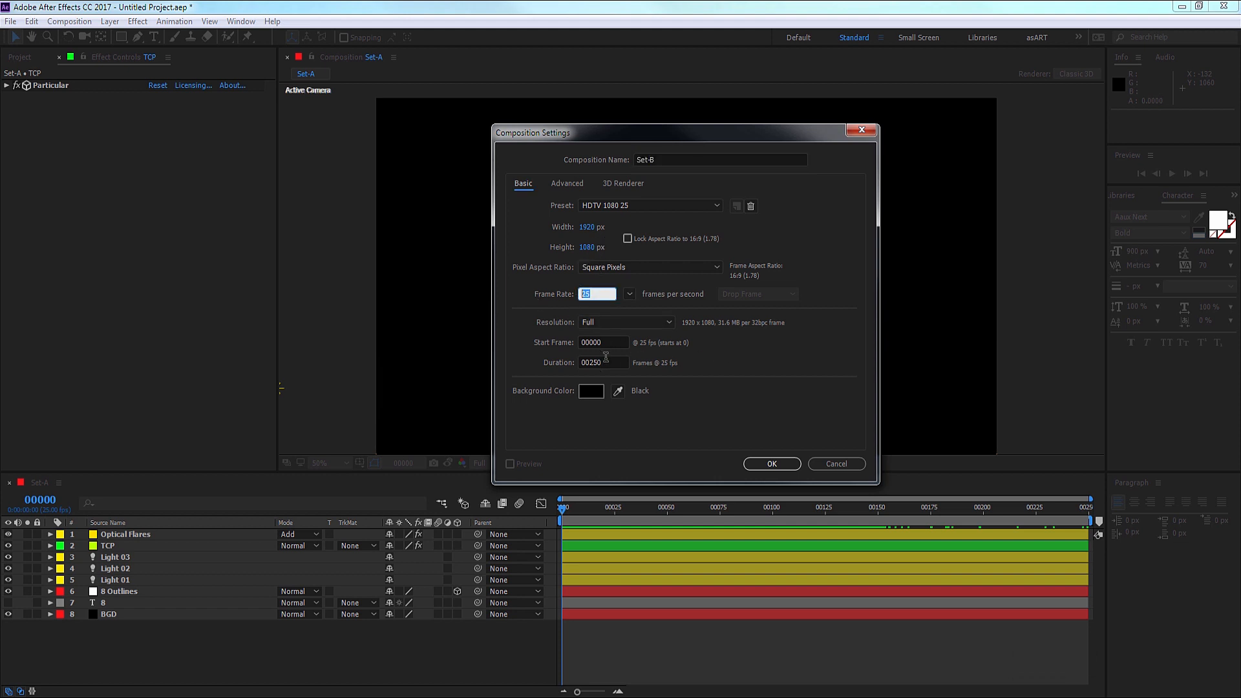
triple_click(601, 362)
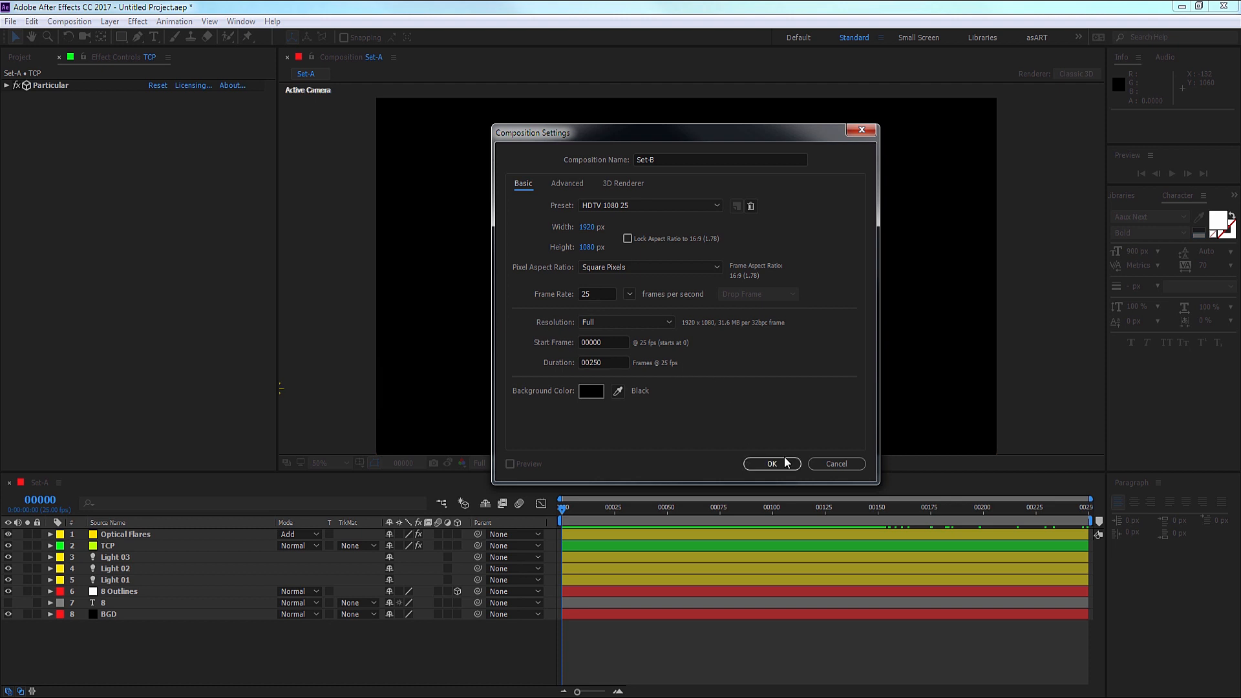
click(771, 463)
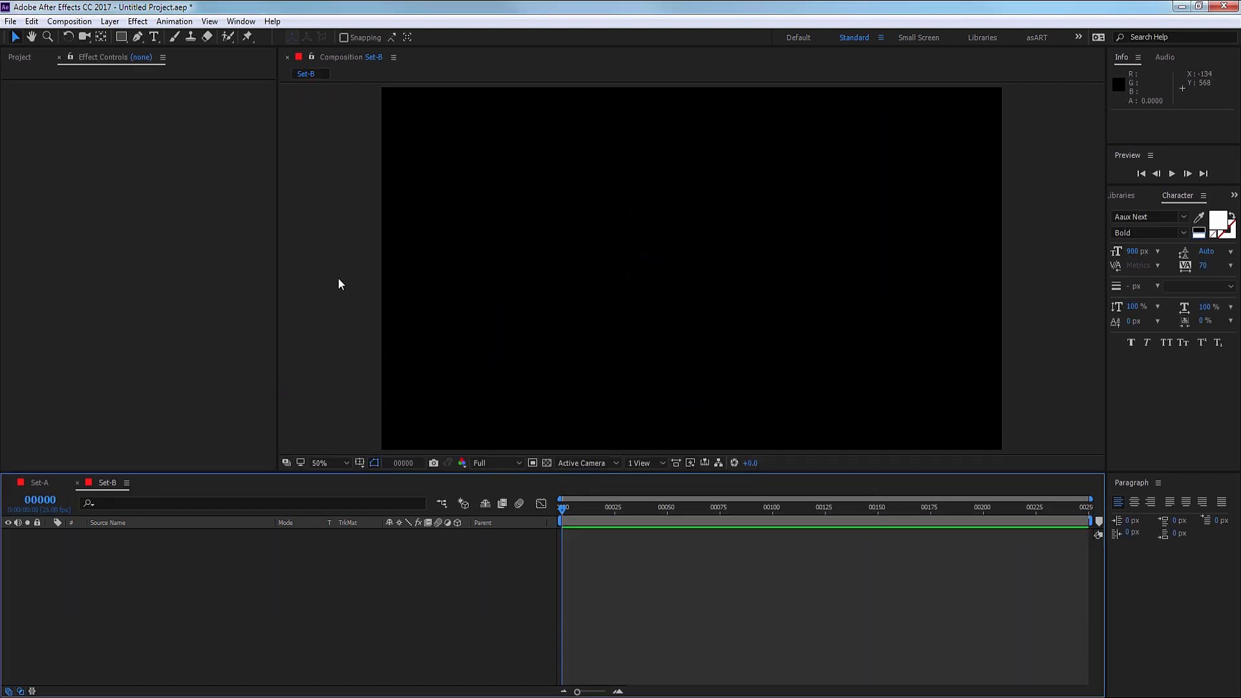
Add a full-frame black solid layer named BGD.
key(ctrl+y)
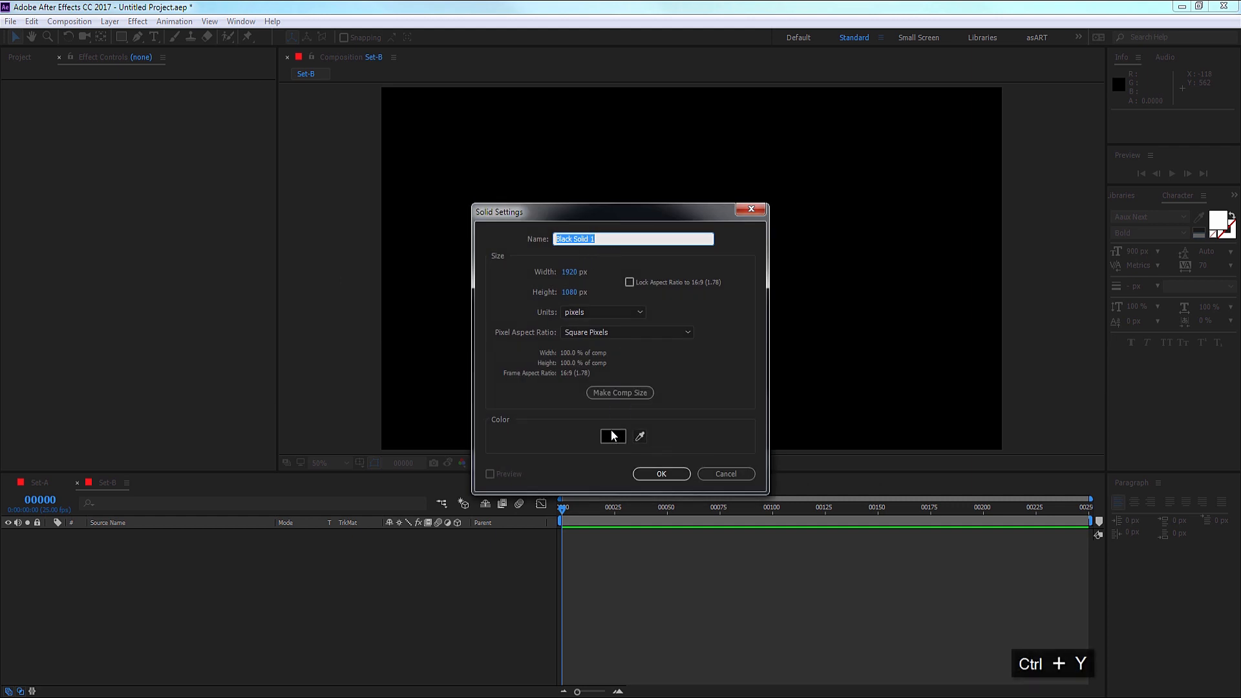
mouse_move(489, 232)
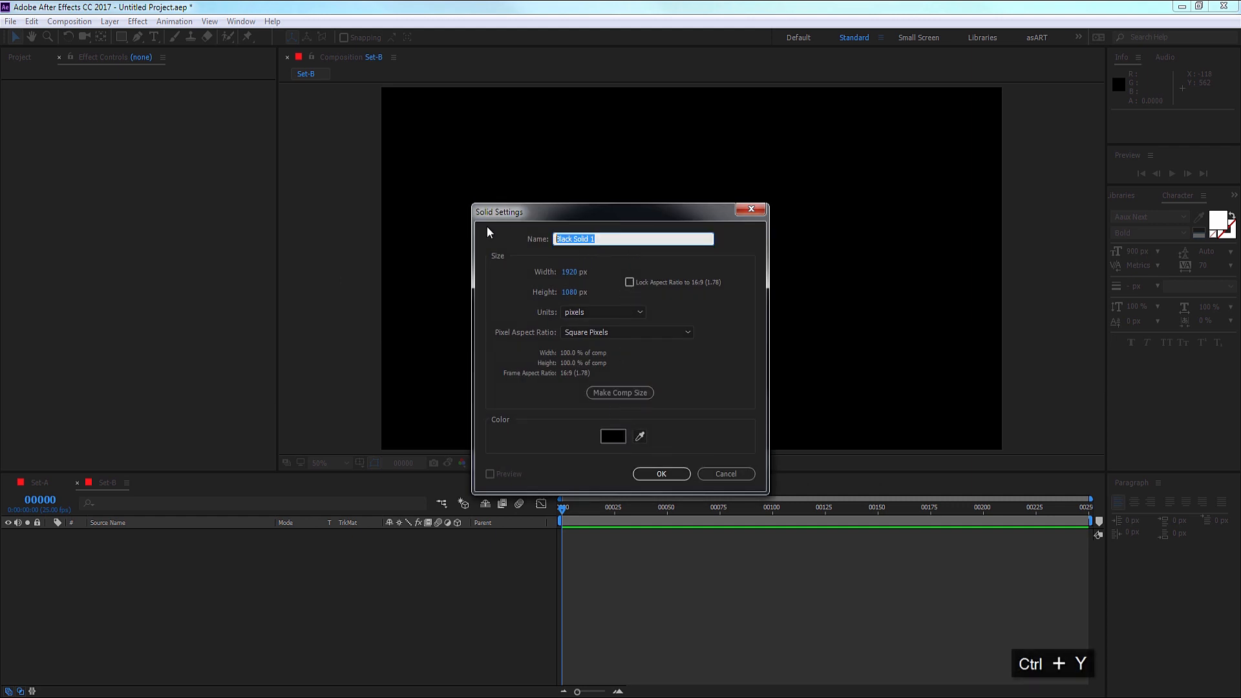
text(BGD)
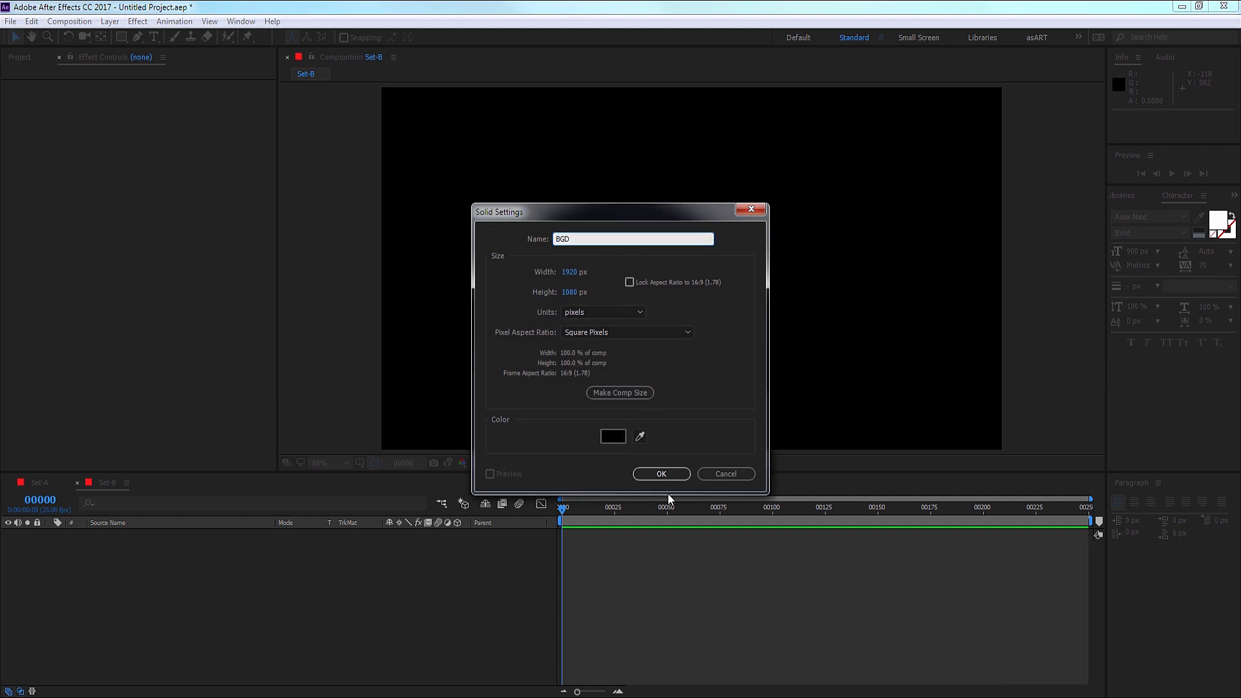
click(660, 473)
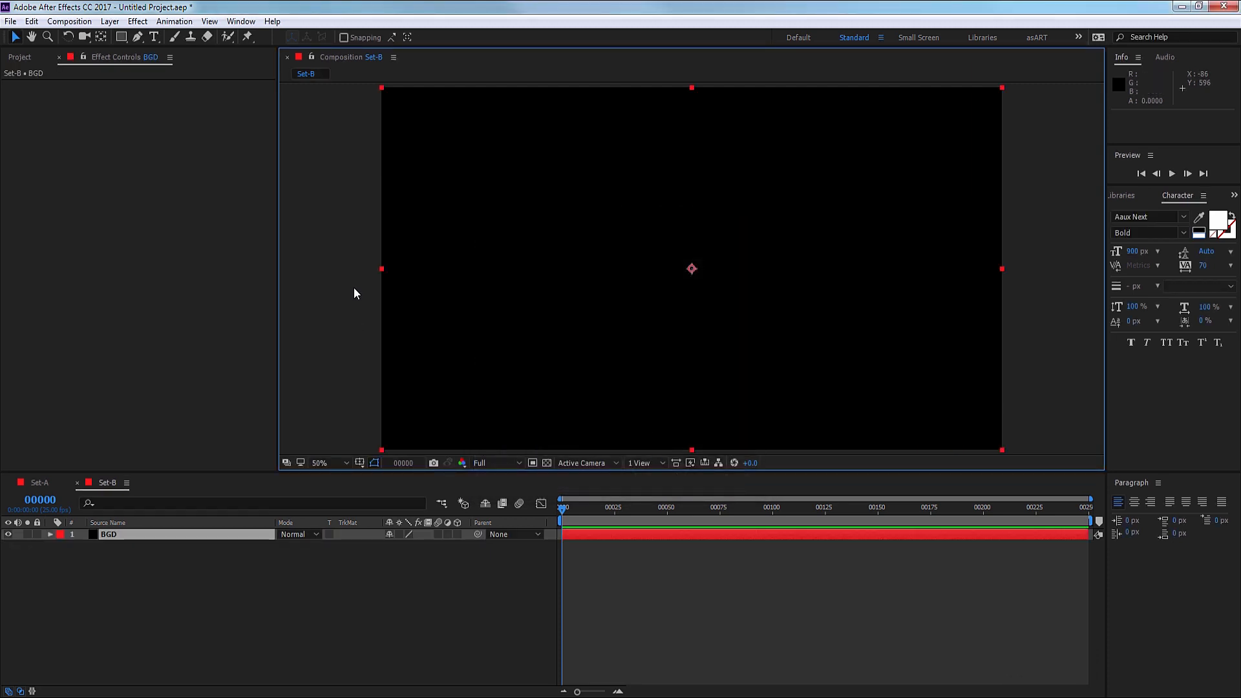
mouse_move(321, 253)
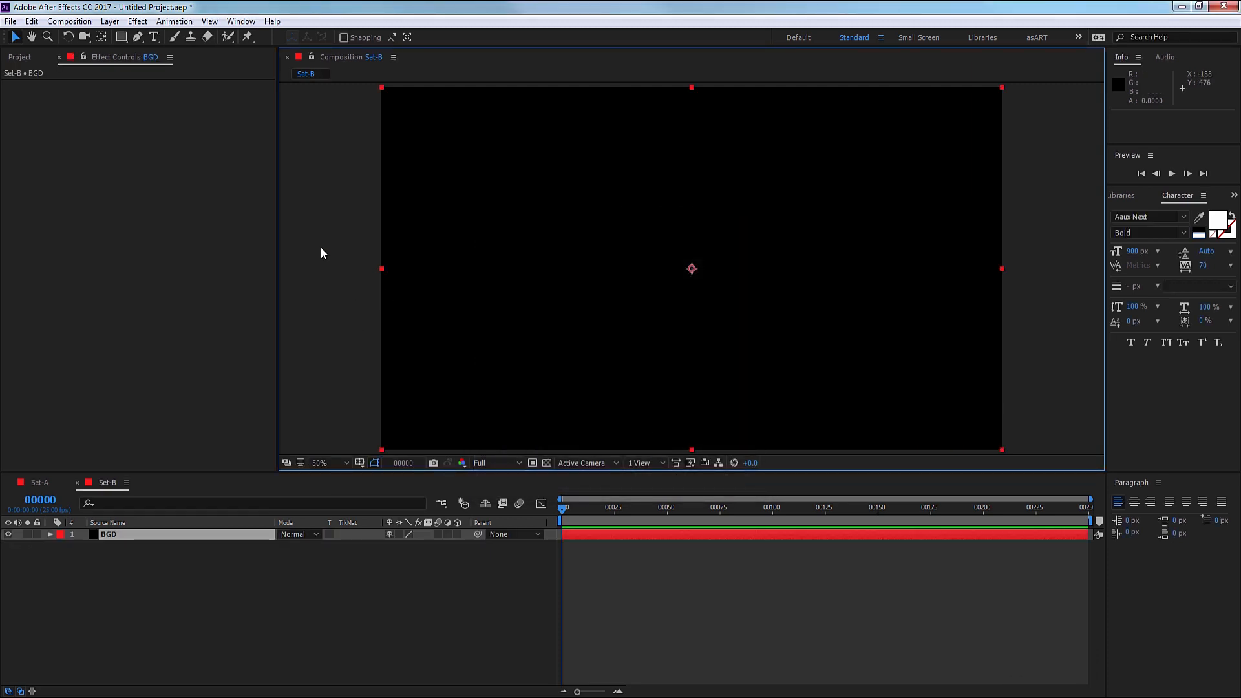
Type a large white 8 as a text layer in the composition.
click(551, 276)
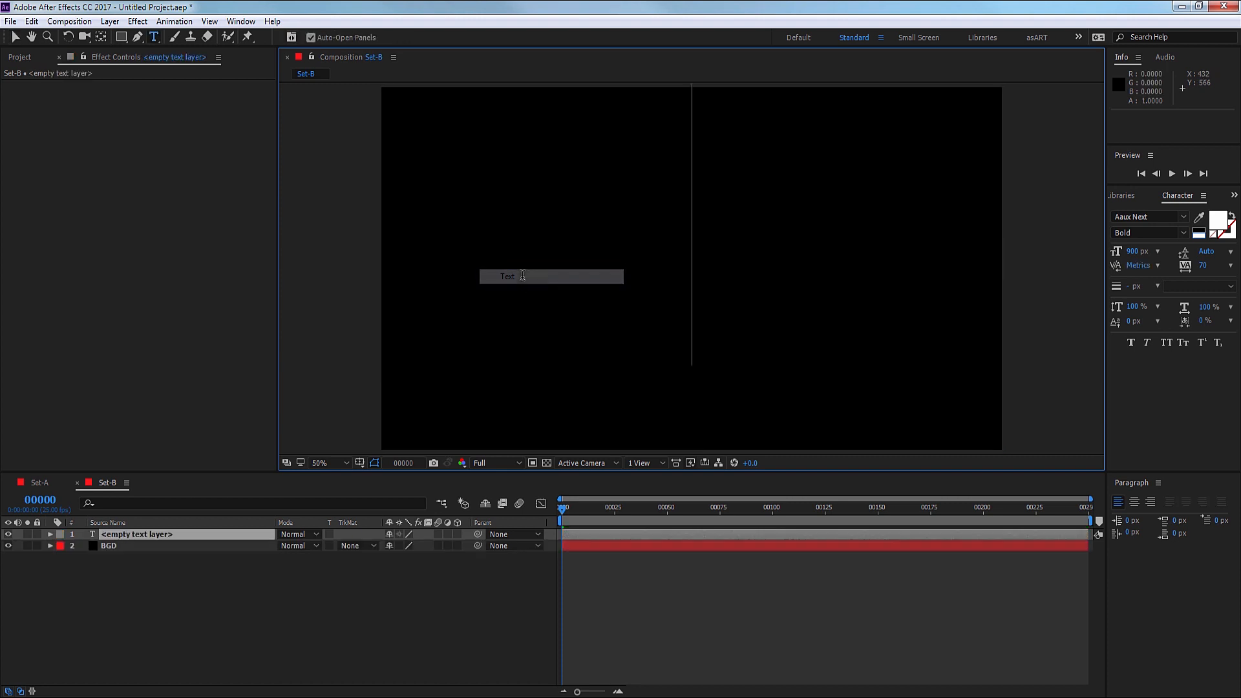
text(8)
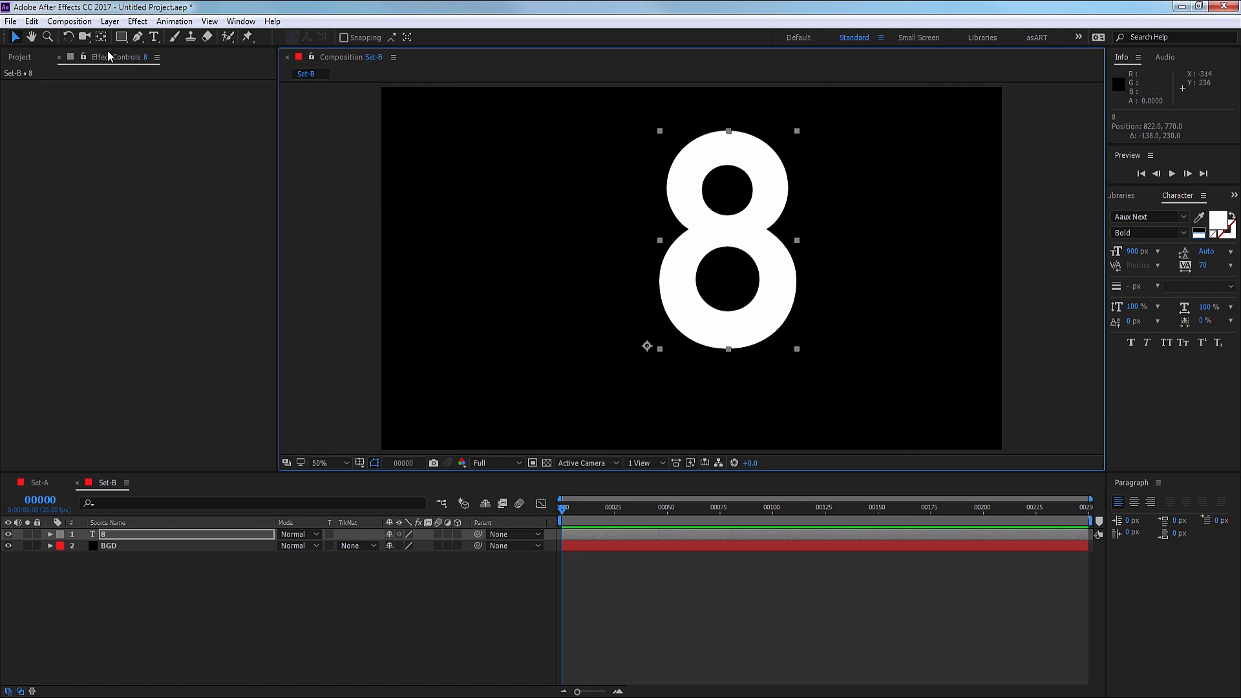
mouse_move(96, 38)
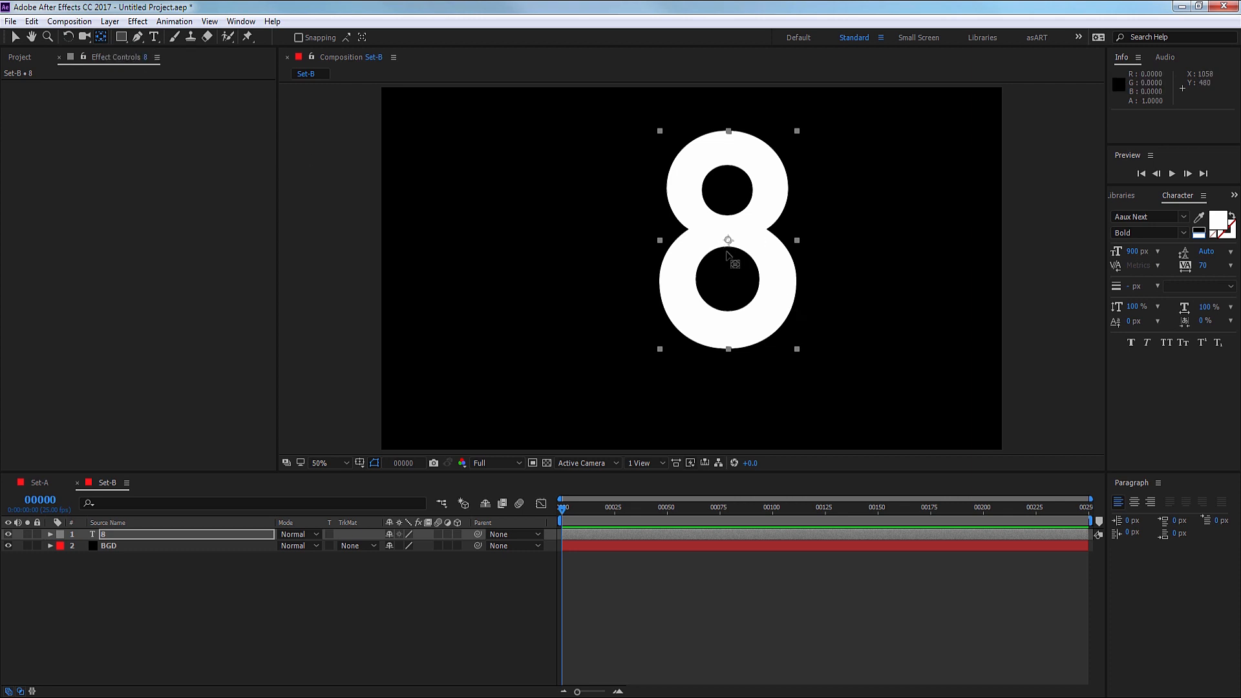
mouse_move(736, 258)
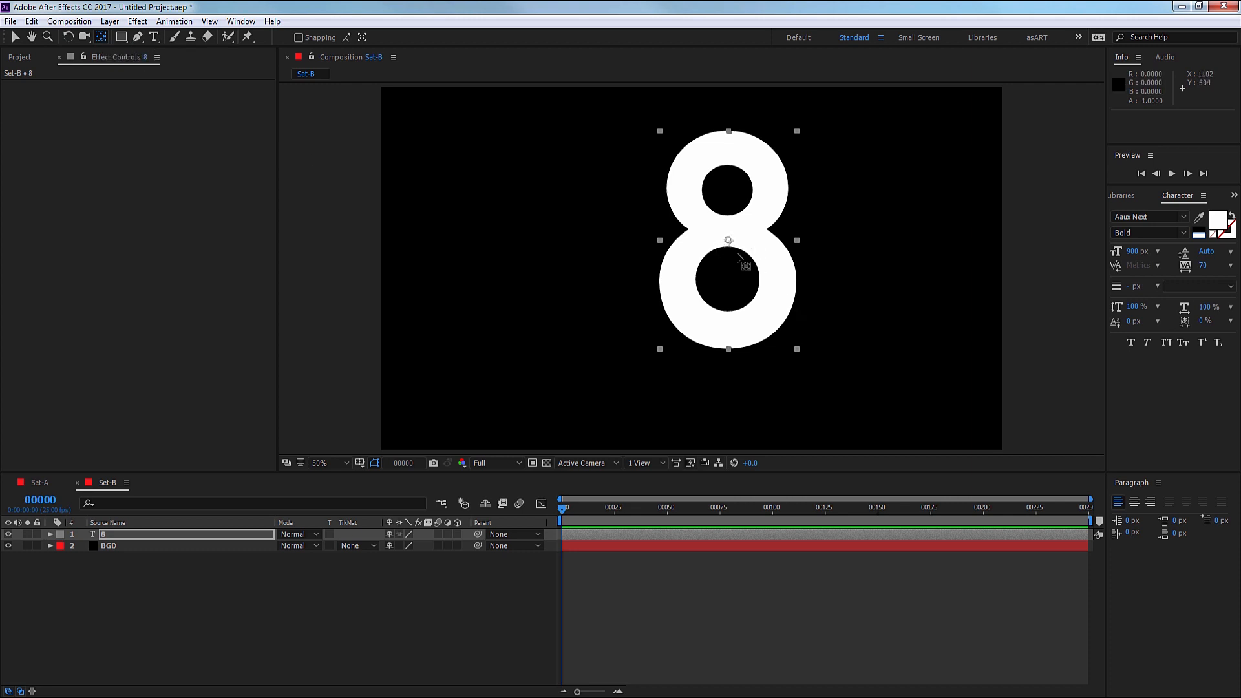
mouse_move(14, 59)
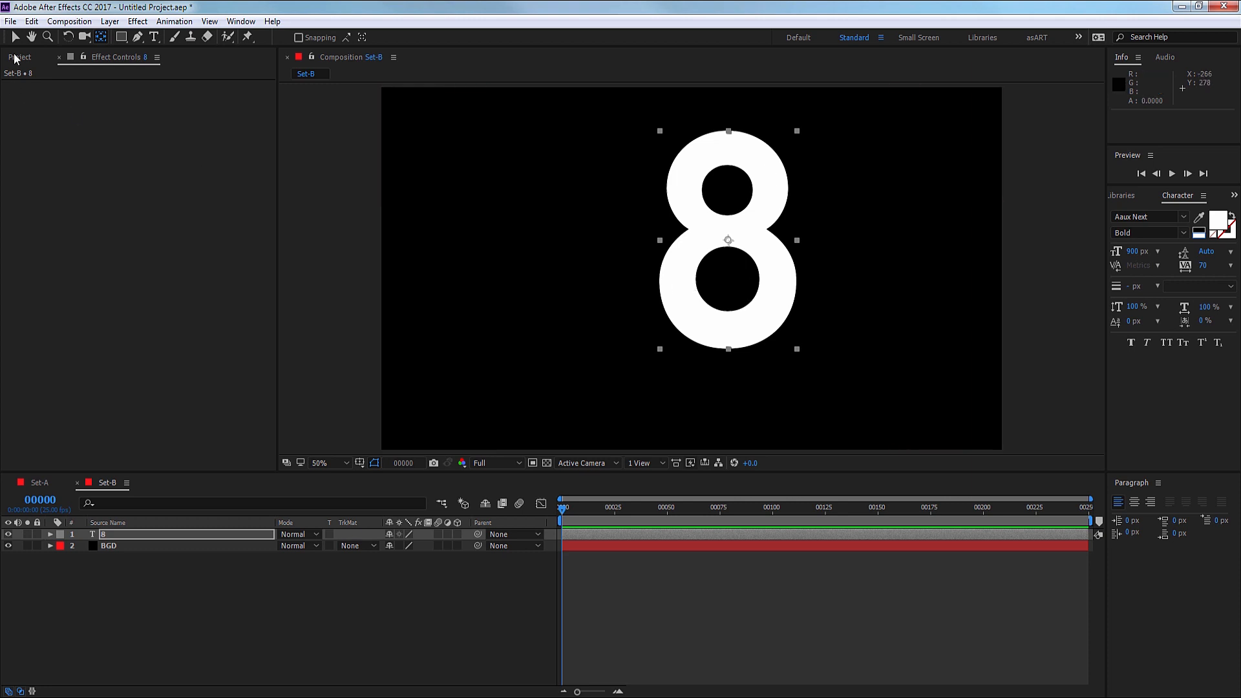
mouse_move(684, 179)
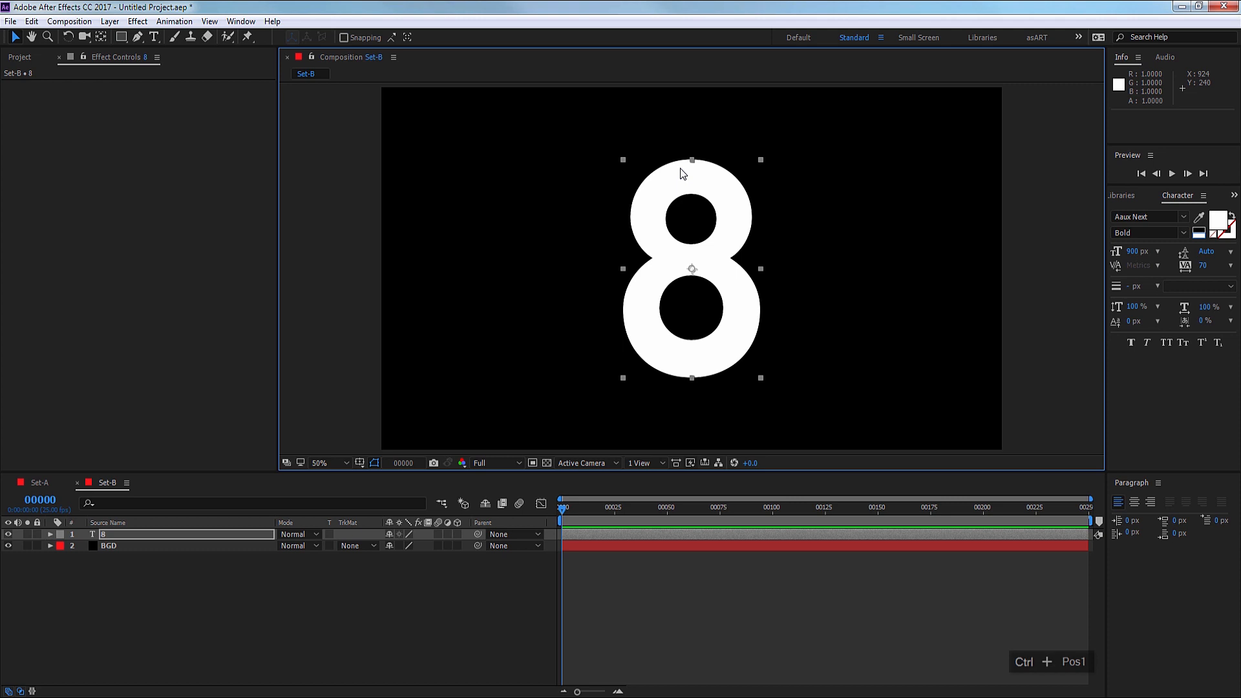
mouse_move(659, 320)
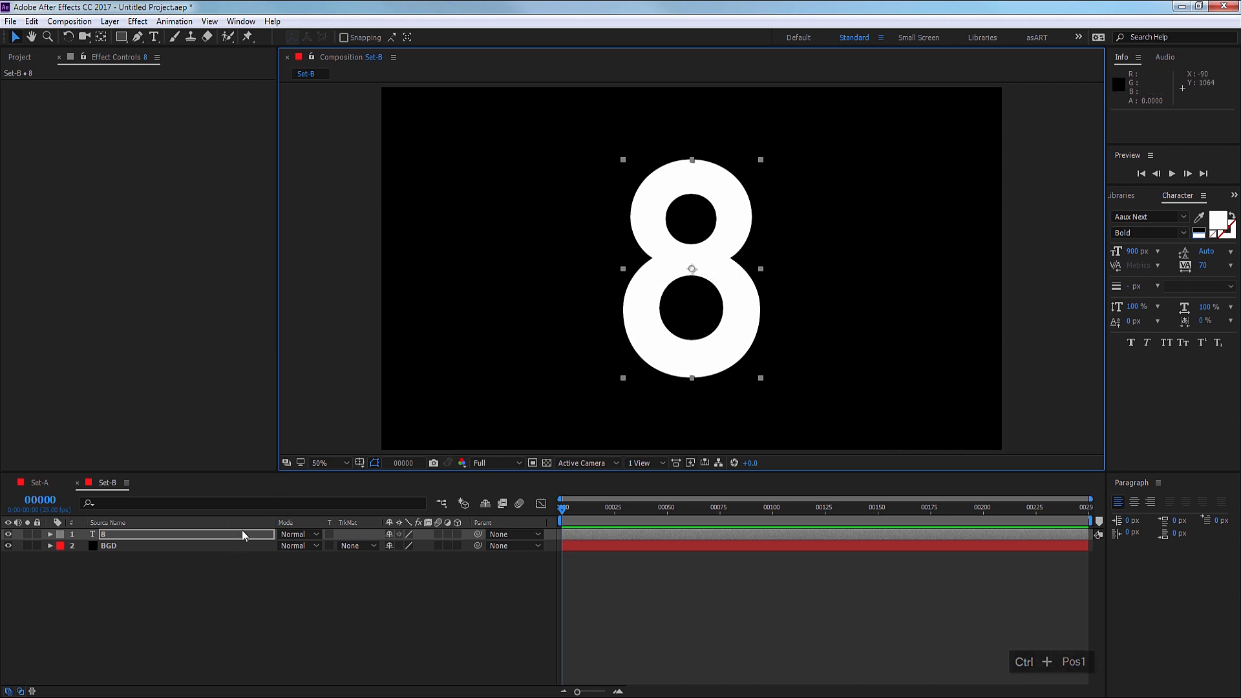
Create masks from the 8 text and colour the outer mask yellow.
right_click(183, 533)
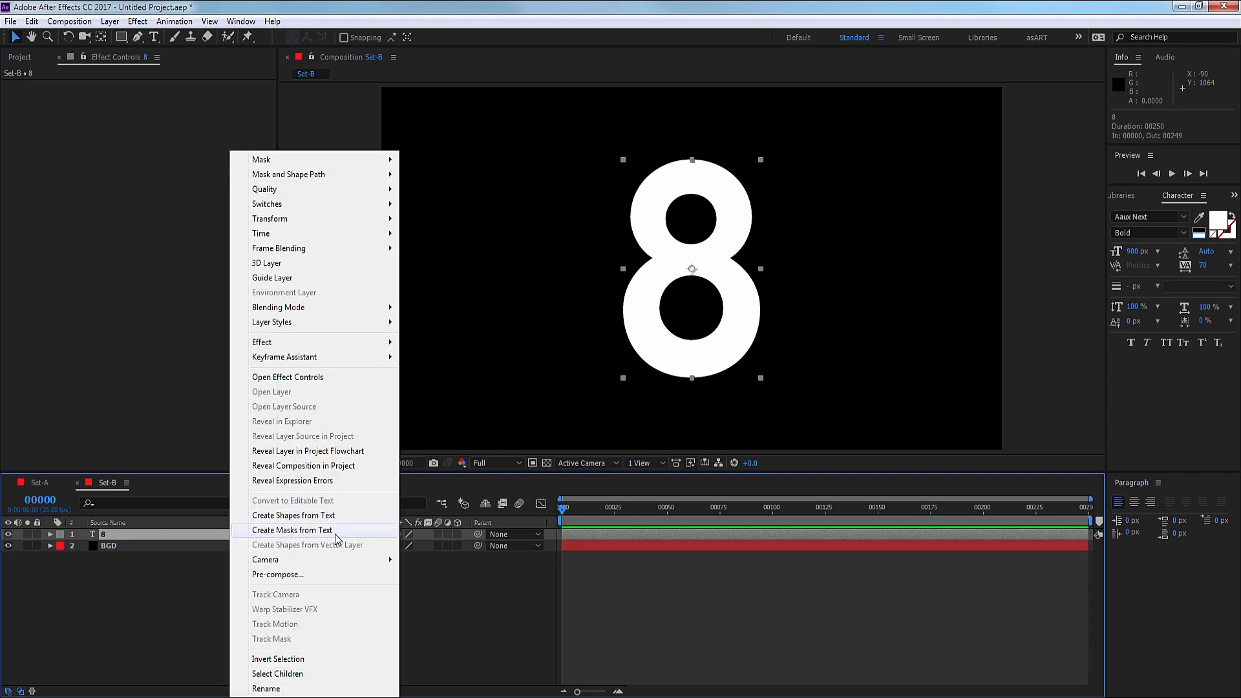
click(292, 530)
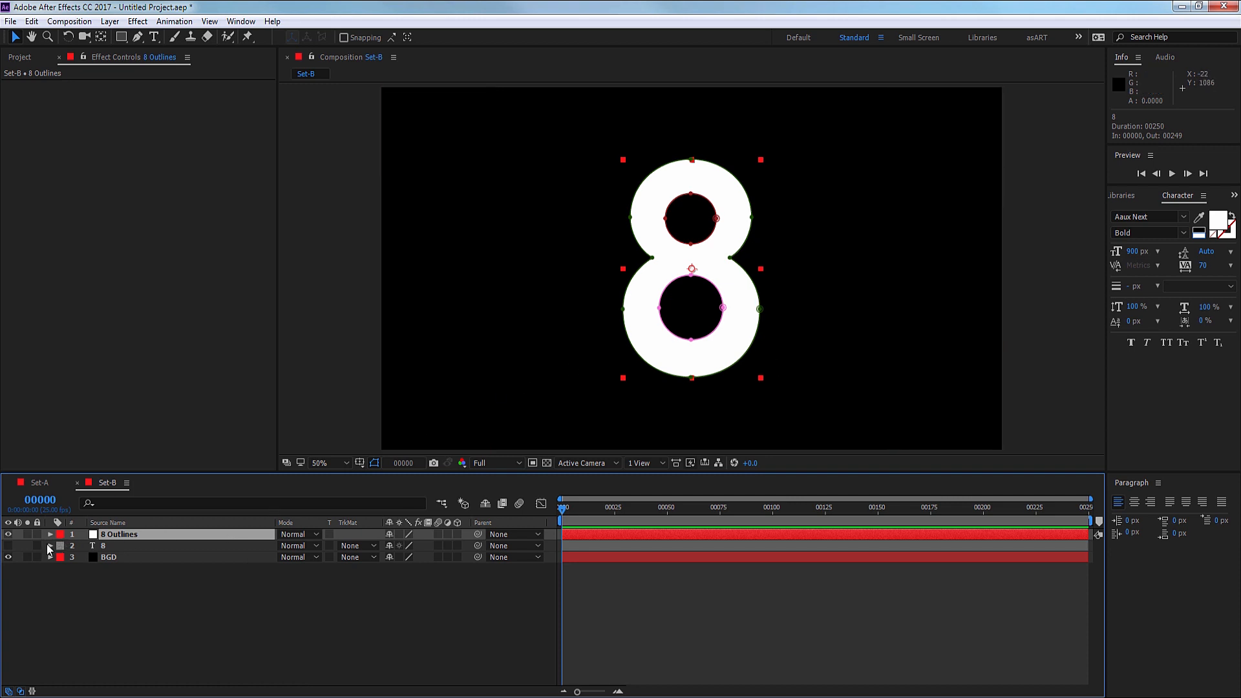
click(50, 546)
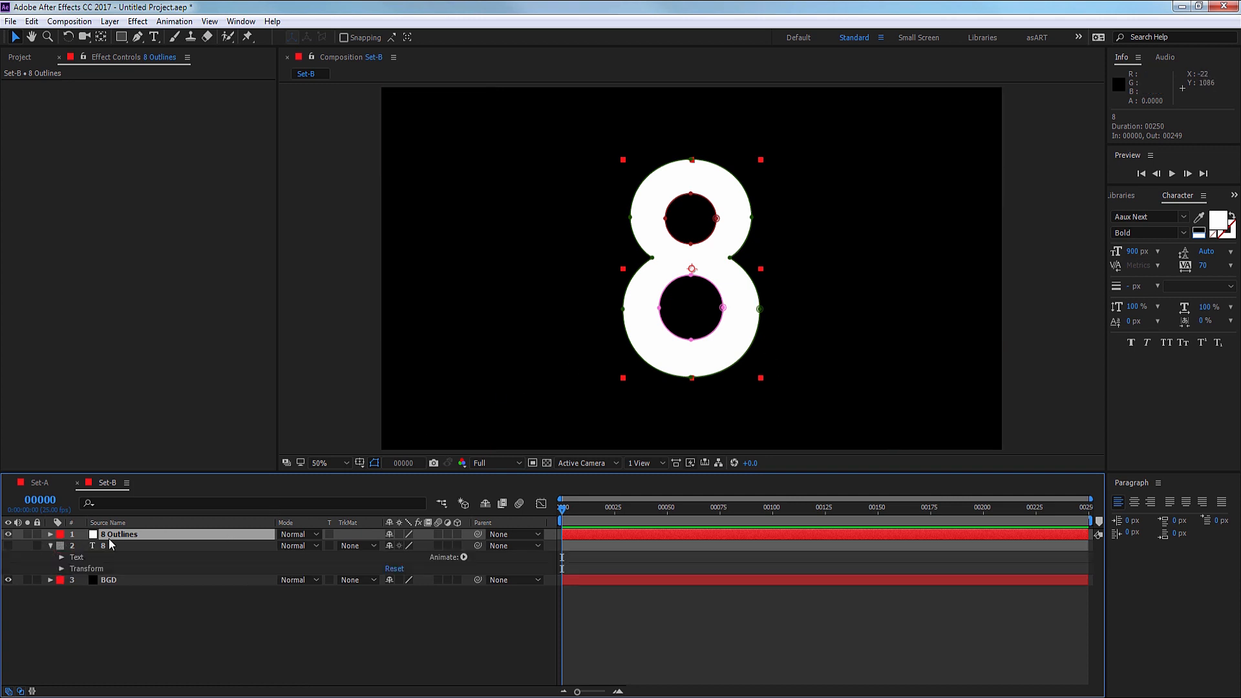
click(49, 545)
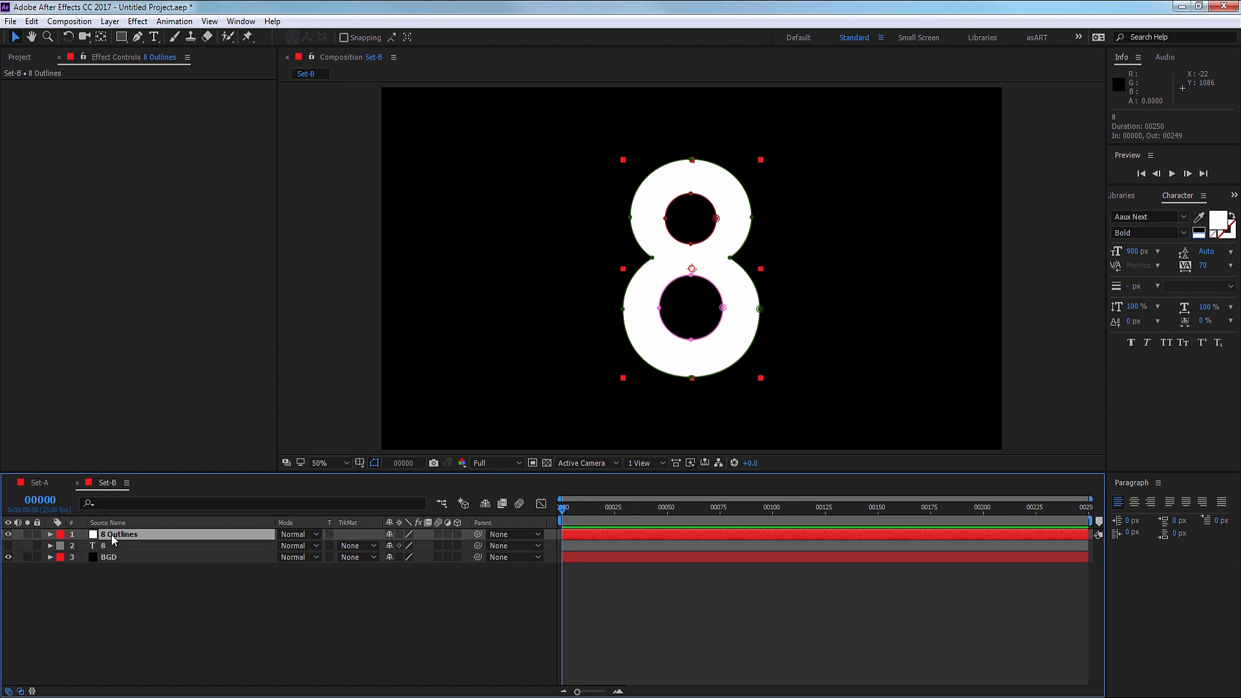
click(49, 533)
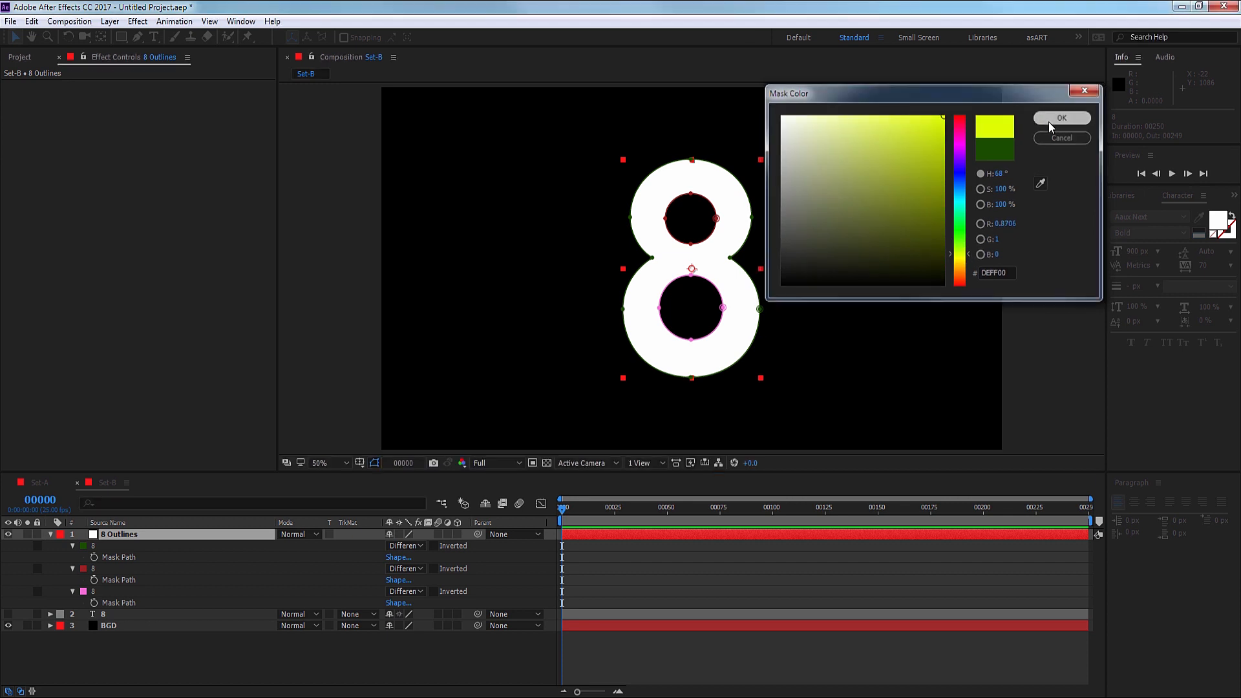
click(1061, 117)
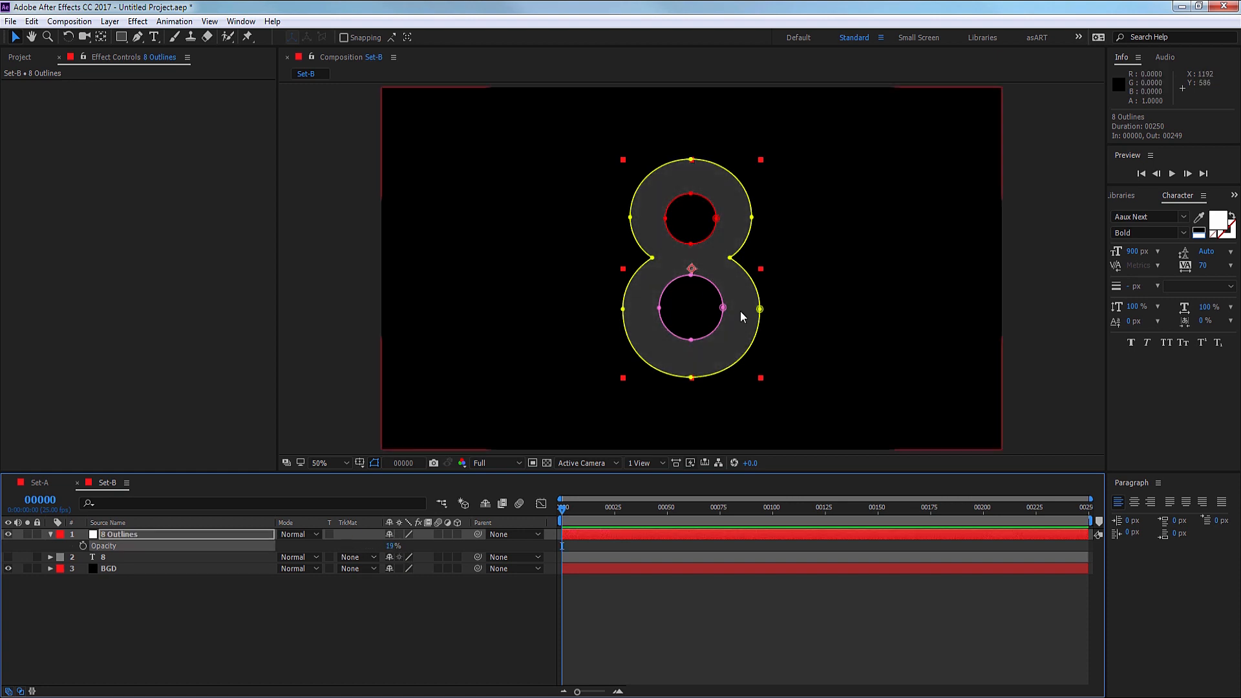
Set the first vertex at the outer outline's bottom point and on the upper hole mask.
click(49, 535)
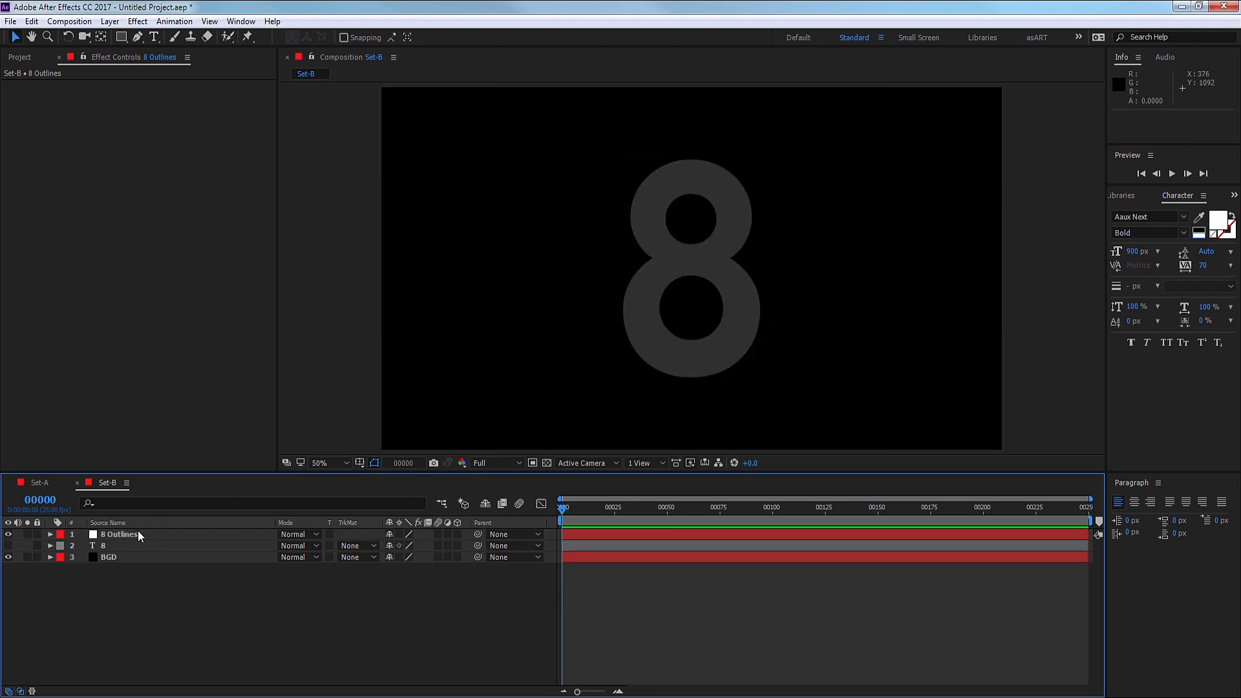
click(119, 535)
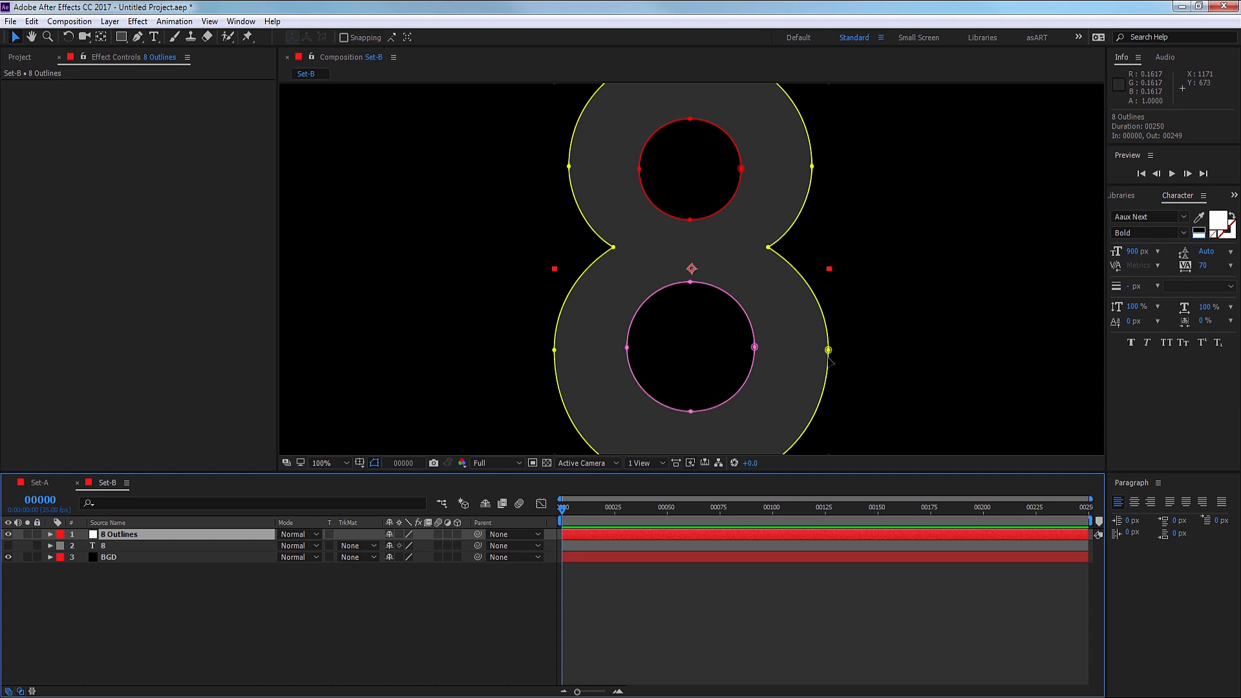
mouse_move(687, 411)
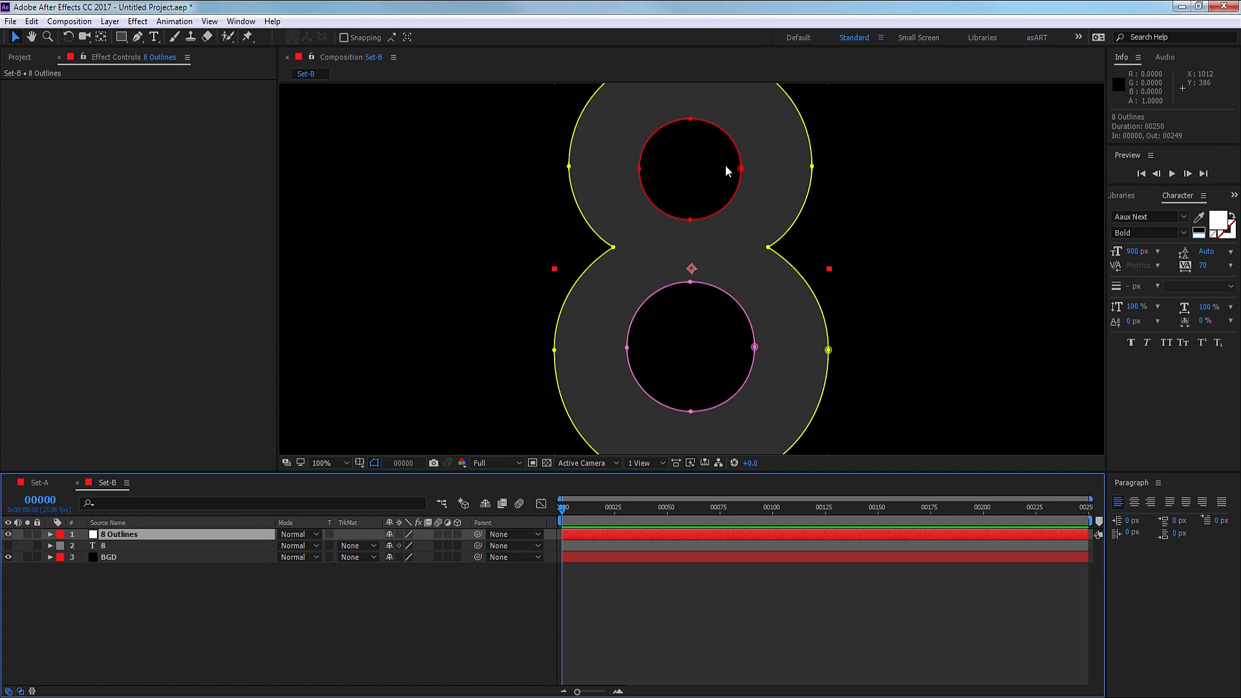
click(322, 463)
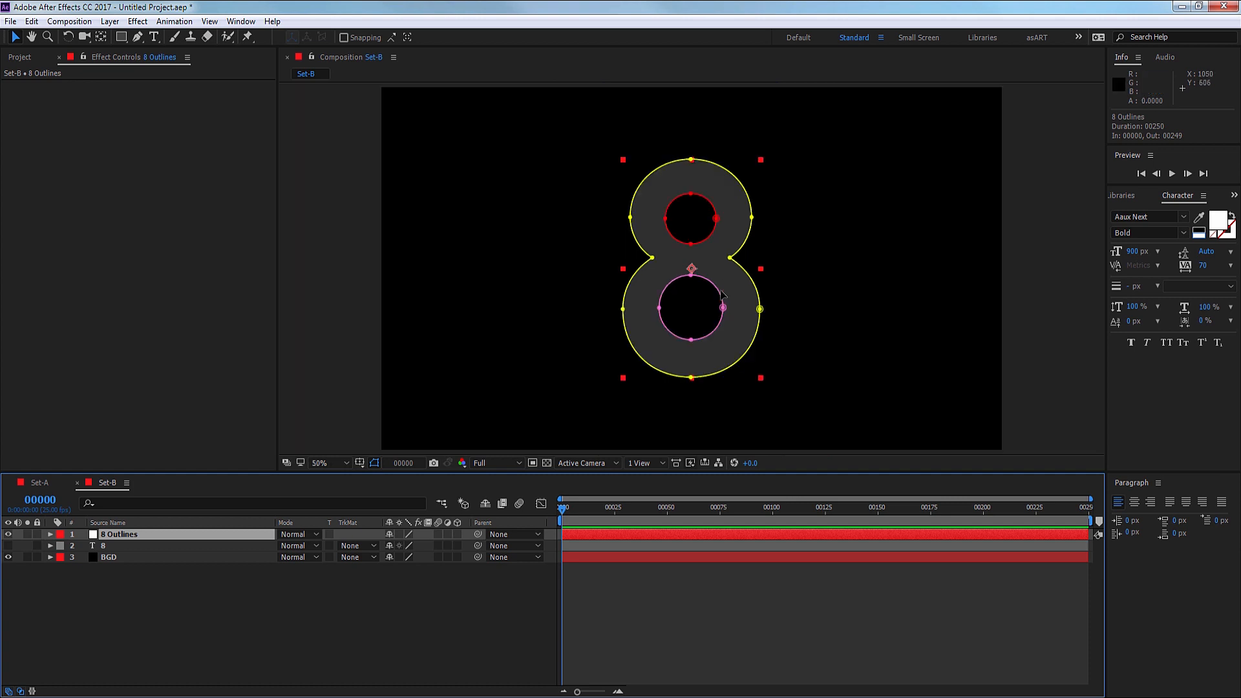
mouse_move(758, 314)
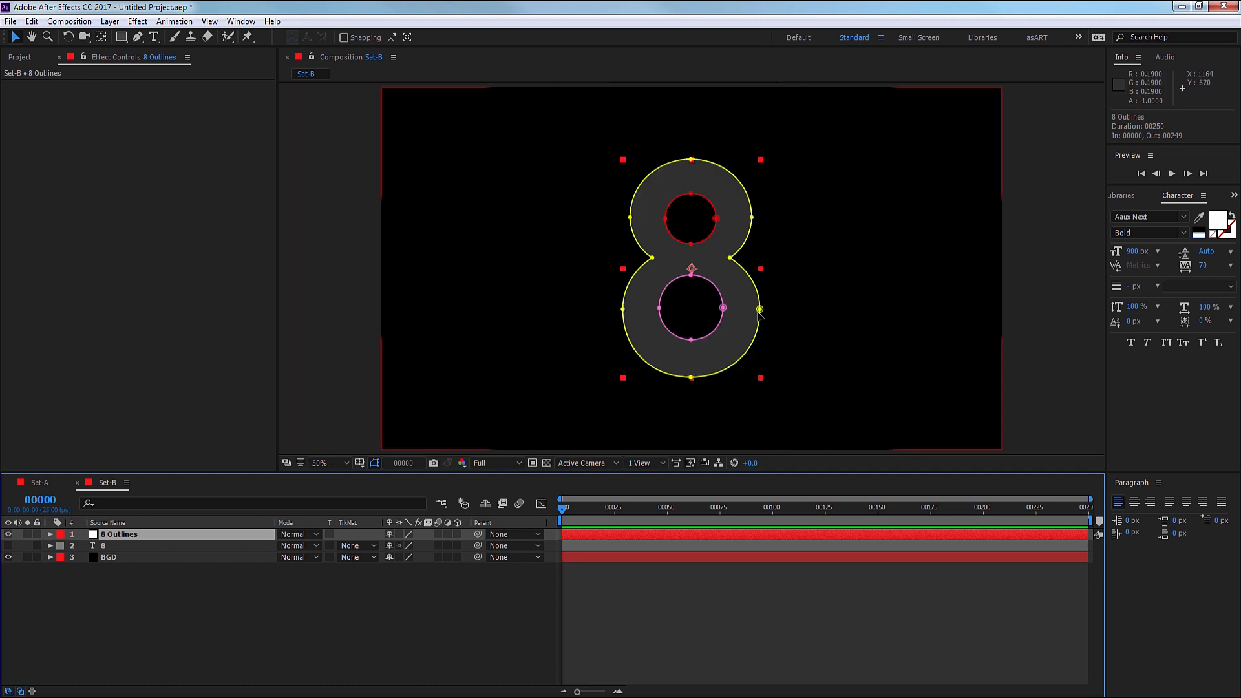
mouse_move(690, 382)
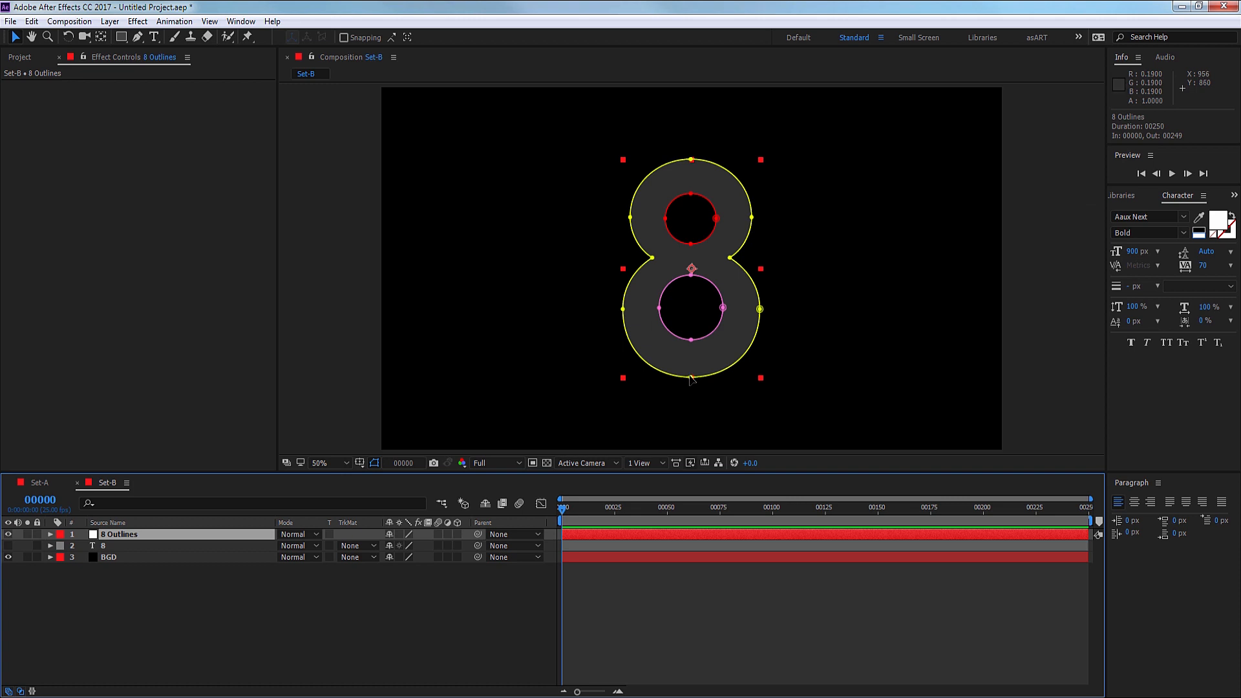
right_click(690, 380)
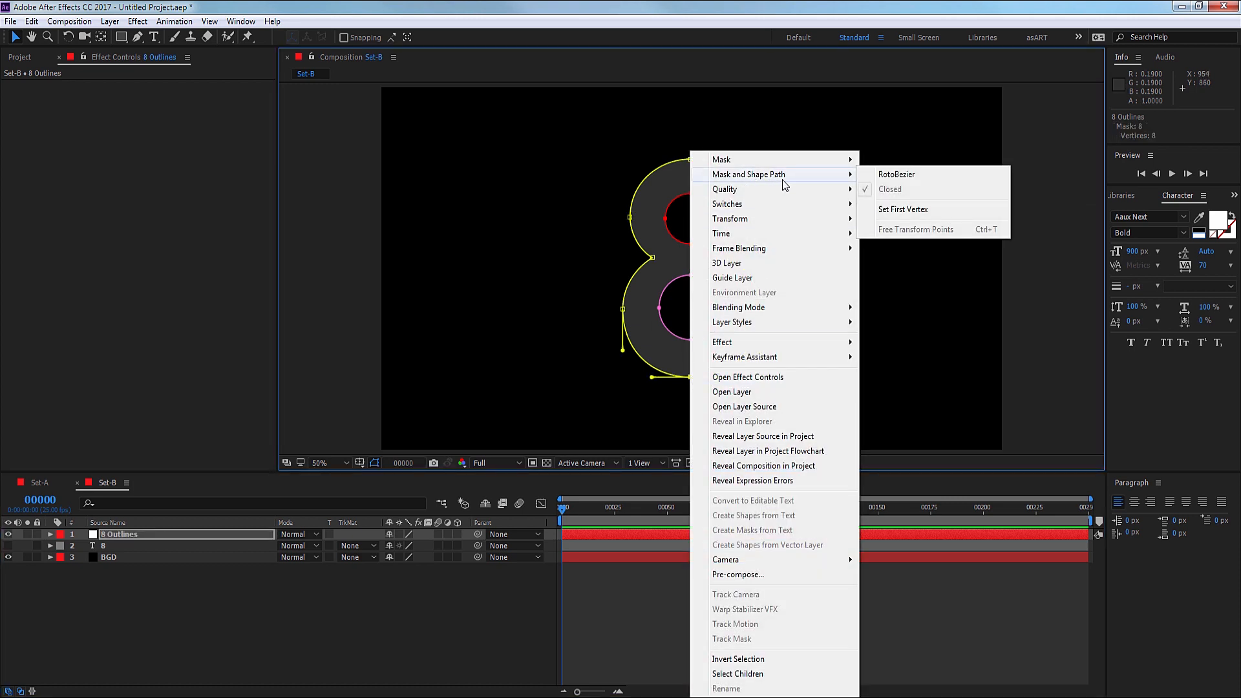
mouse_move(903, 209)
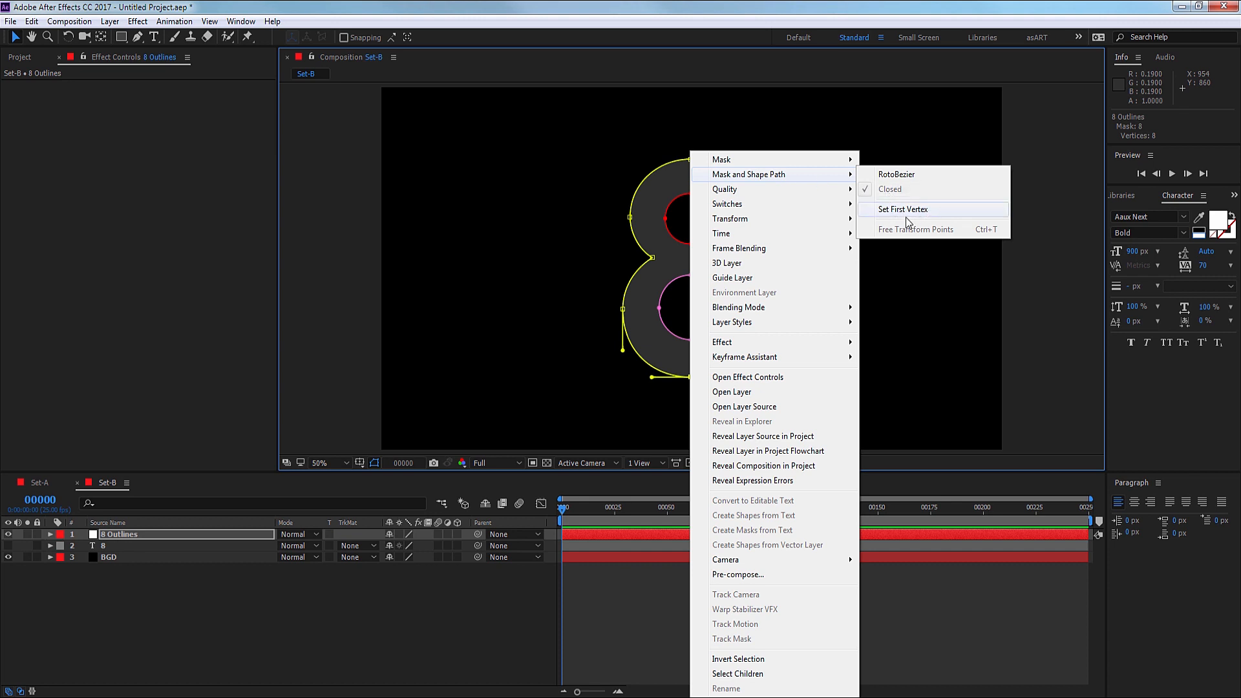
click(902, 209)
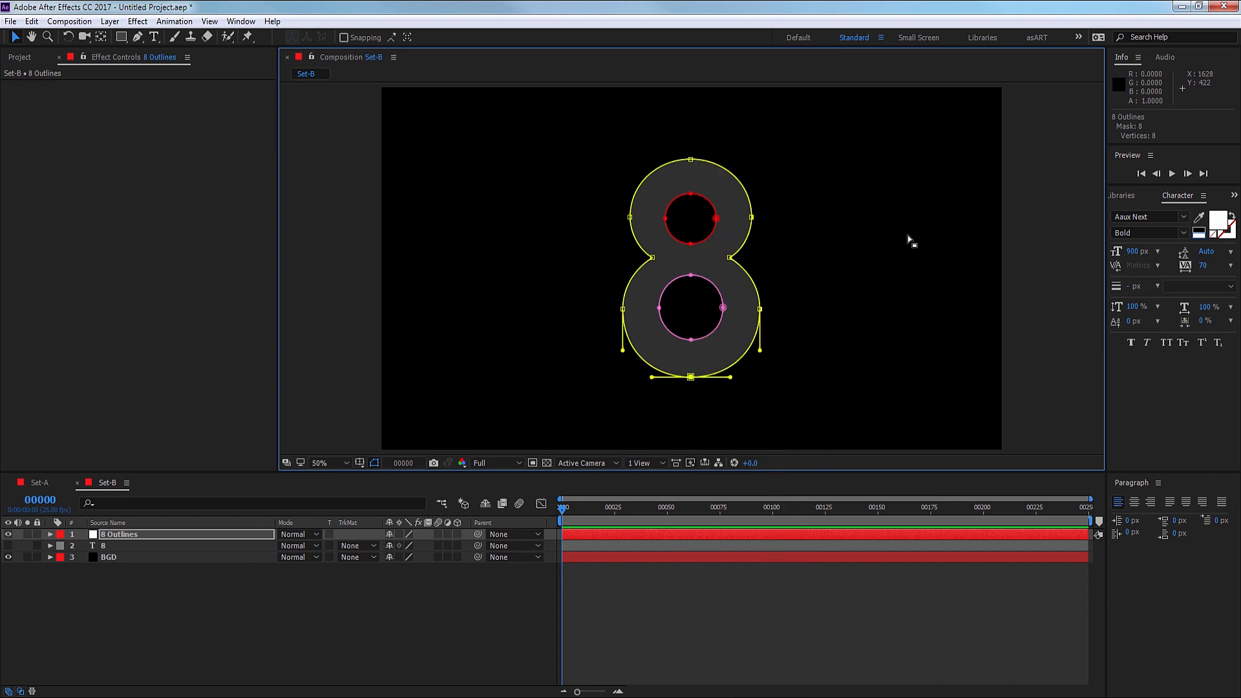
mouse_move(663, 225)
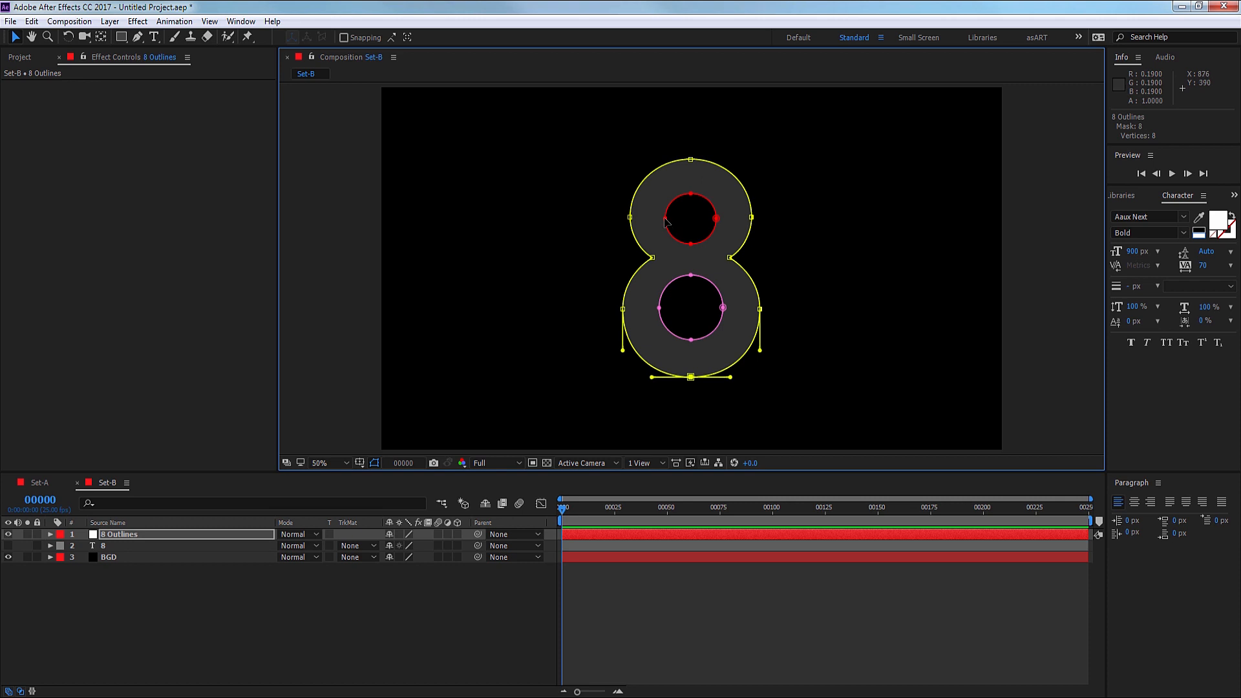
right_click(665, 223)
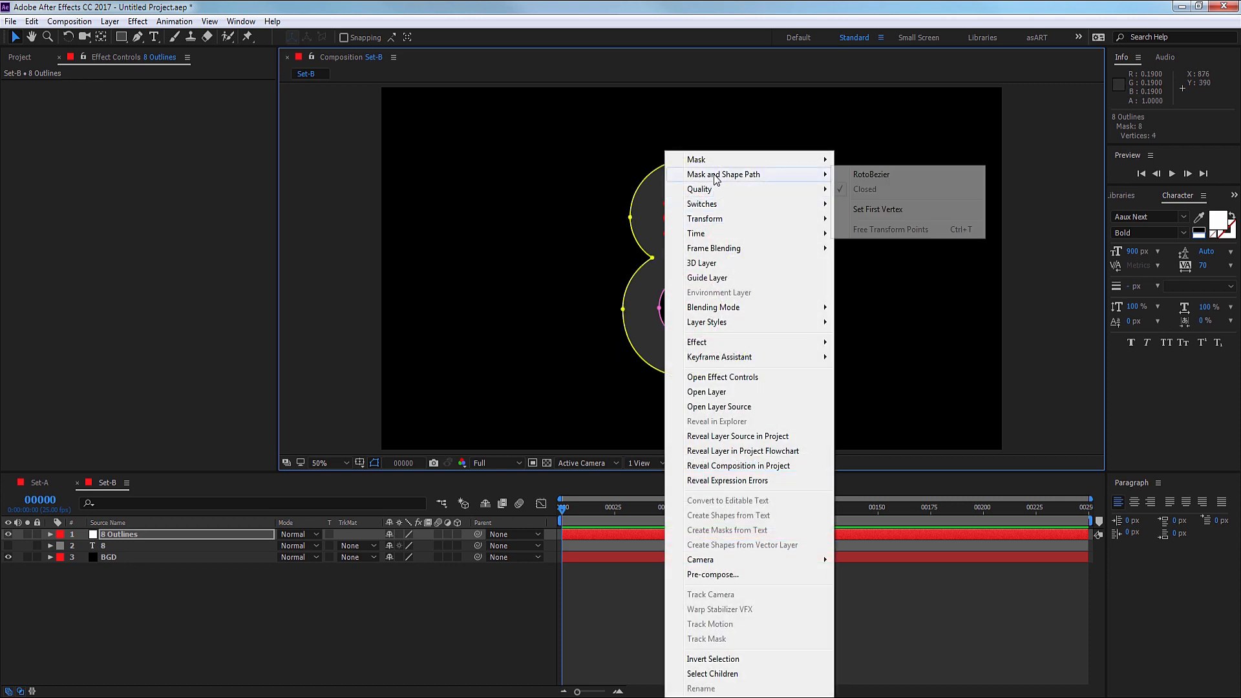
mouse_move(876, 214)
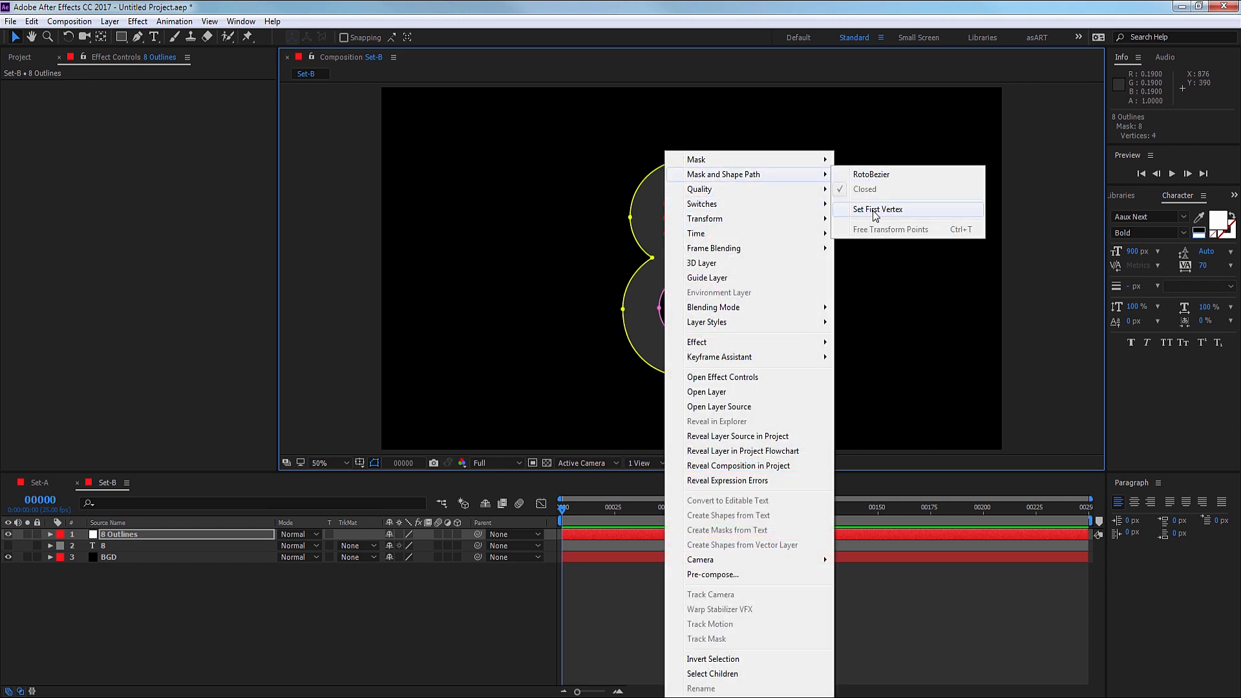
click(875, 209)
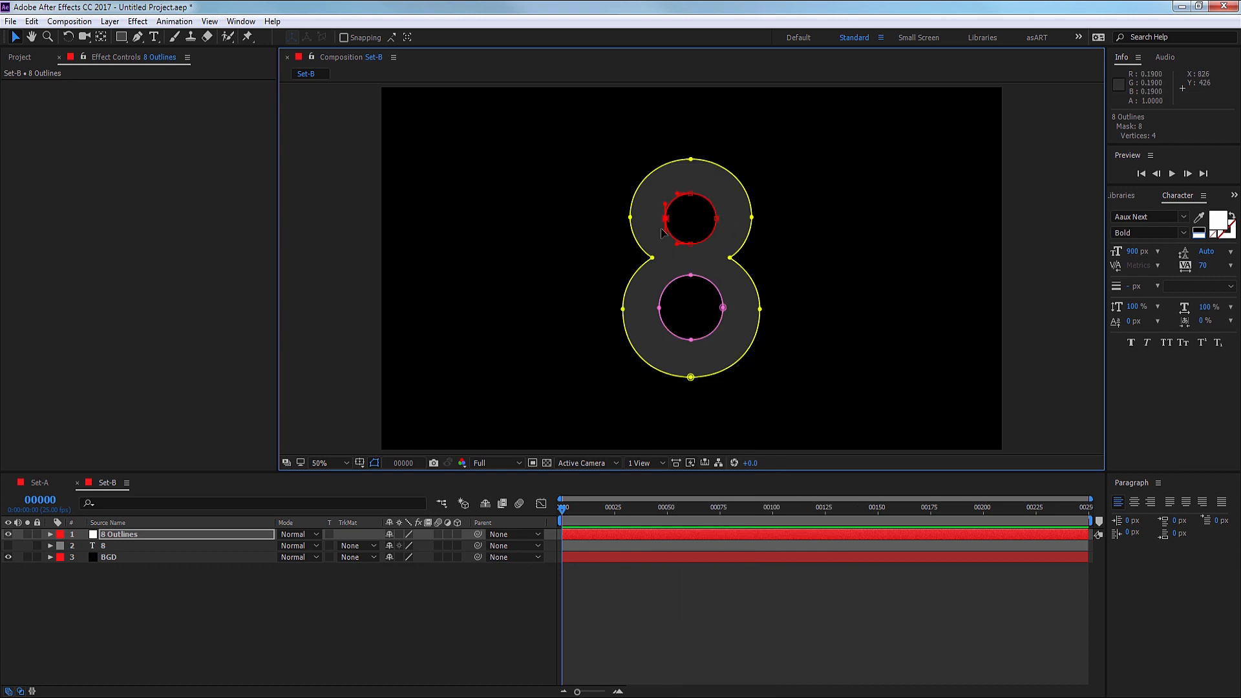
mouse_move(663, 226)
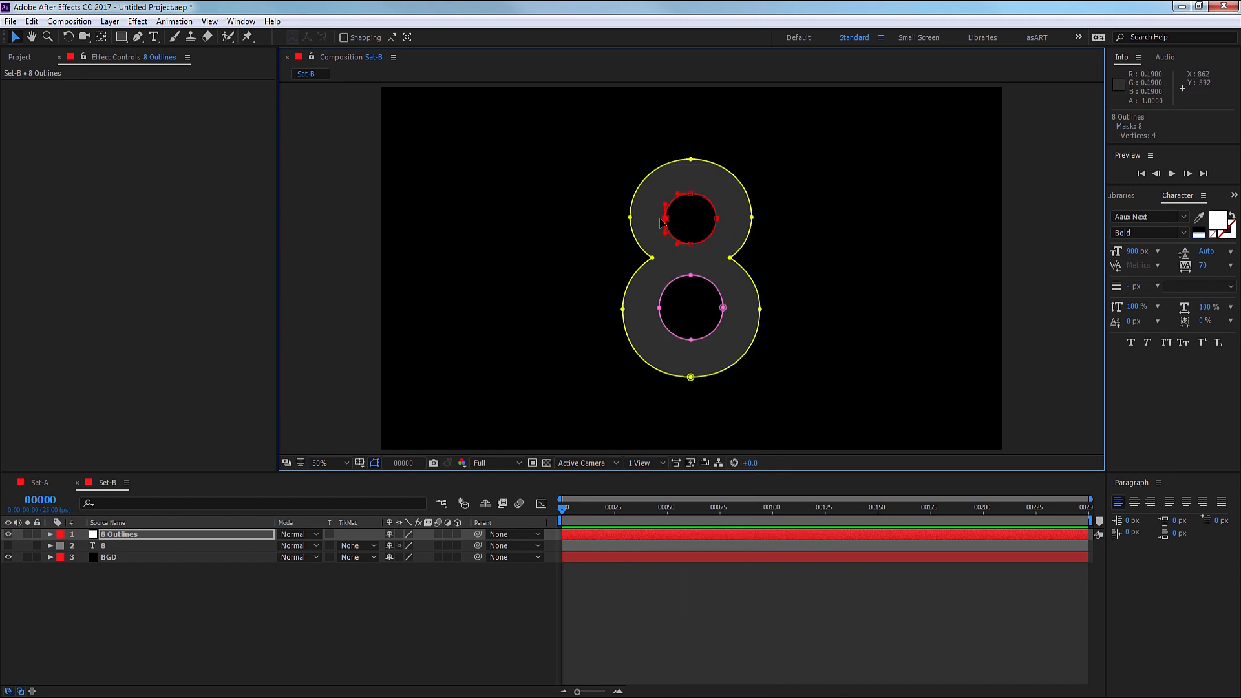
mouse_move(727, 311)
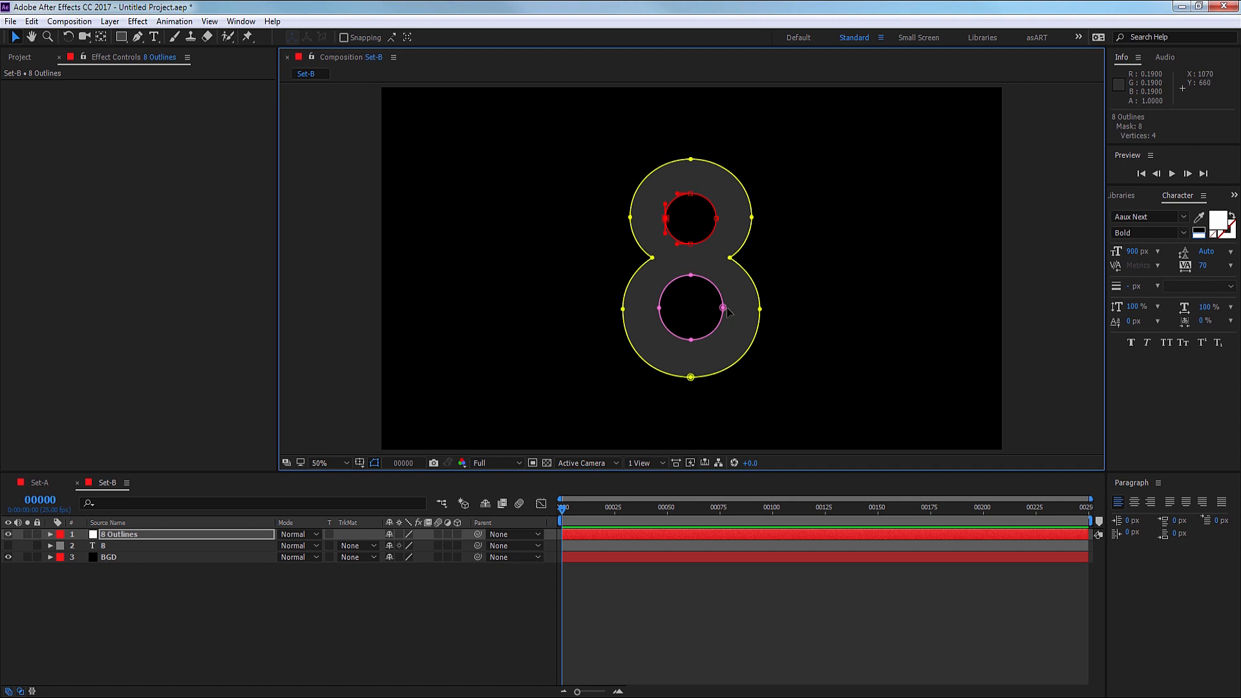
mouse_move(693, 379)
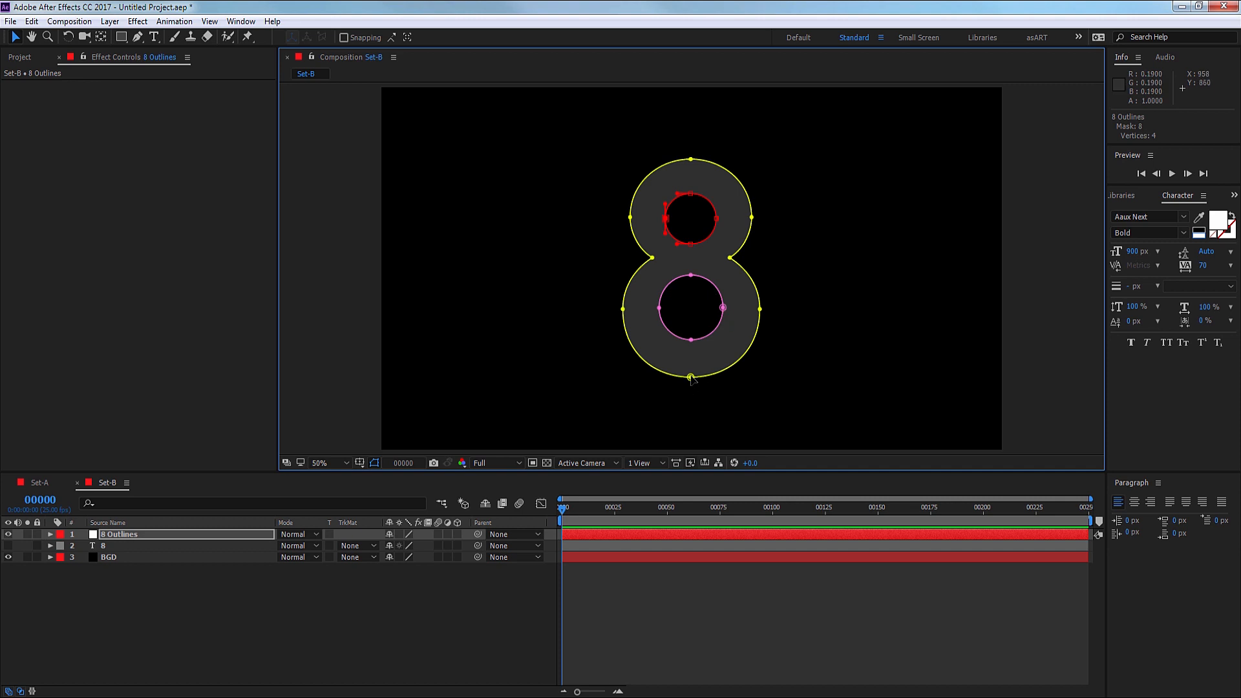
mouse_move(653, 402)
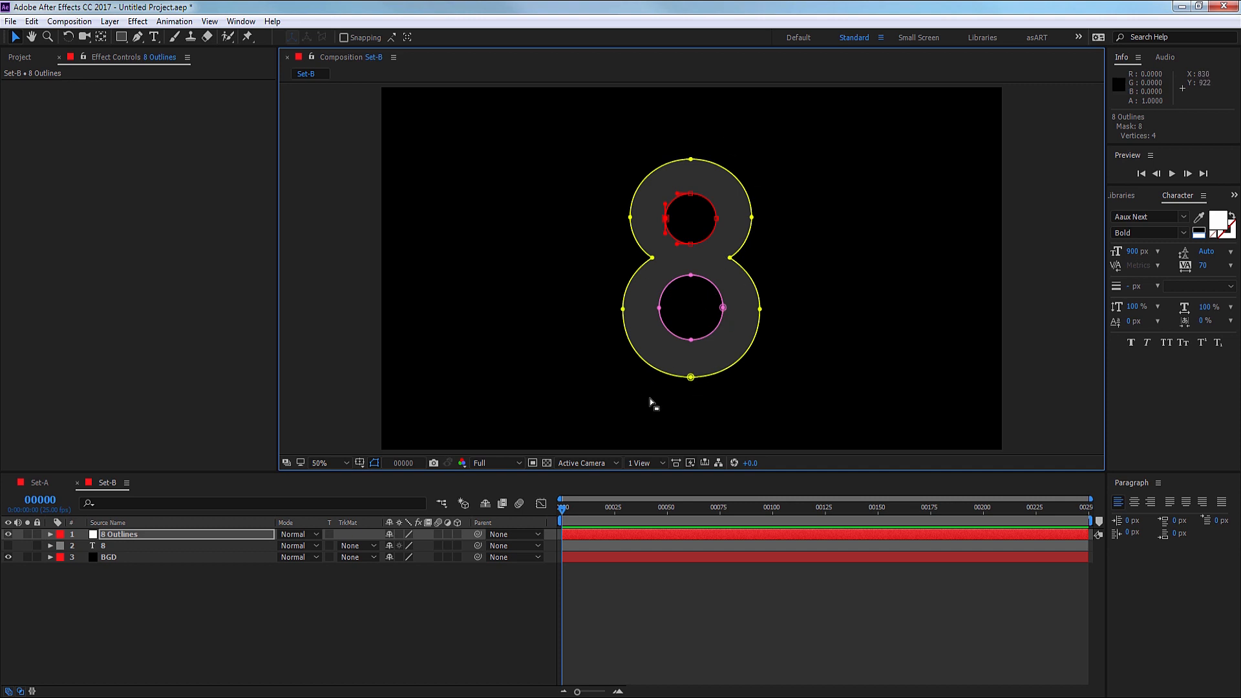
mouse_move(346, 623)
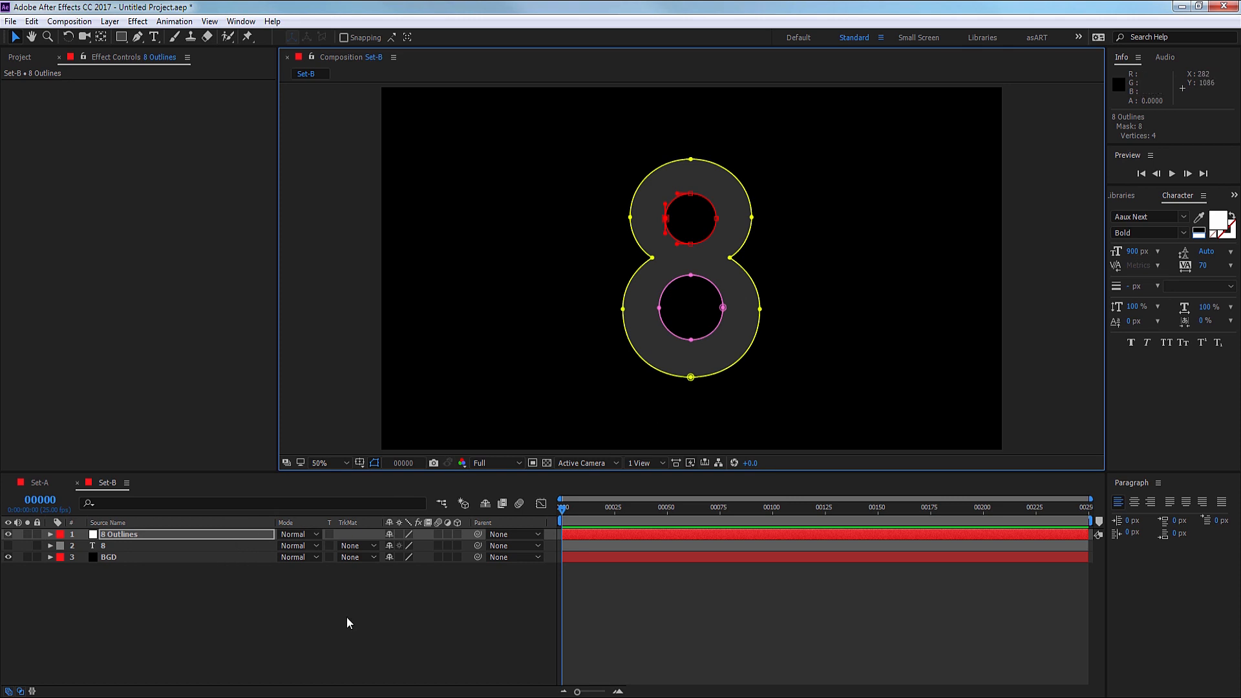
Add a point light named Light 01 to Set-B.
right_click(689, 277)
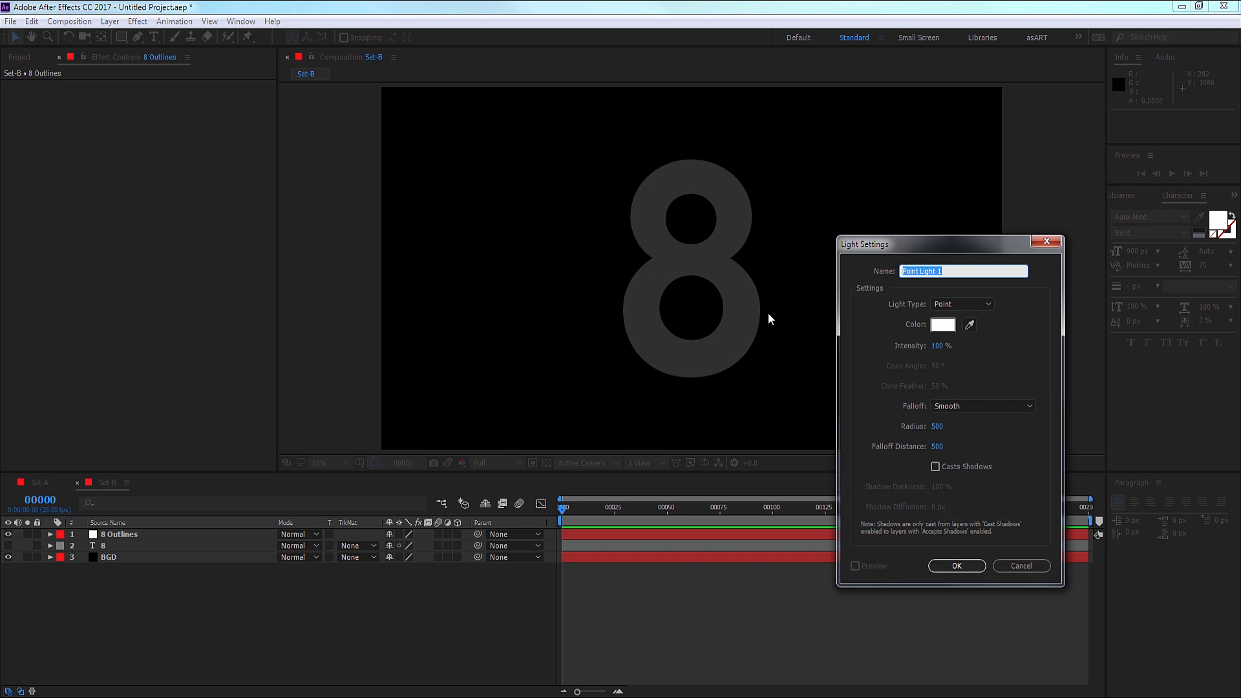
mouse_move(958, 283)
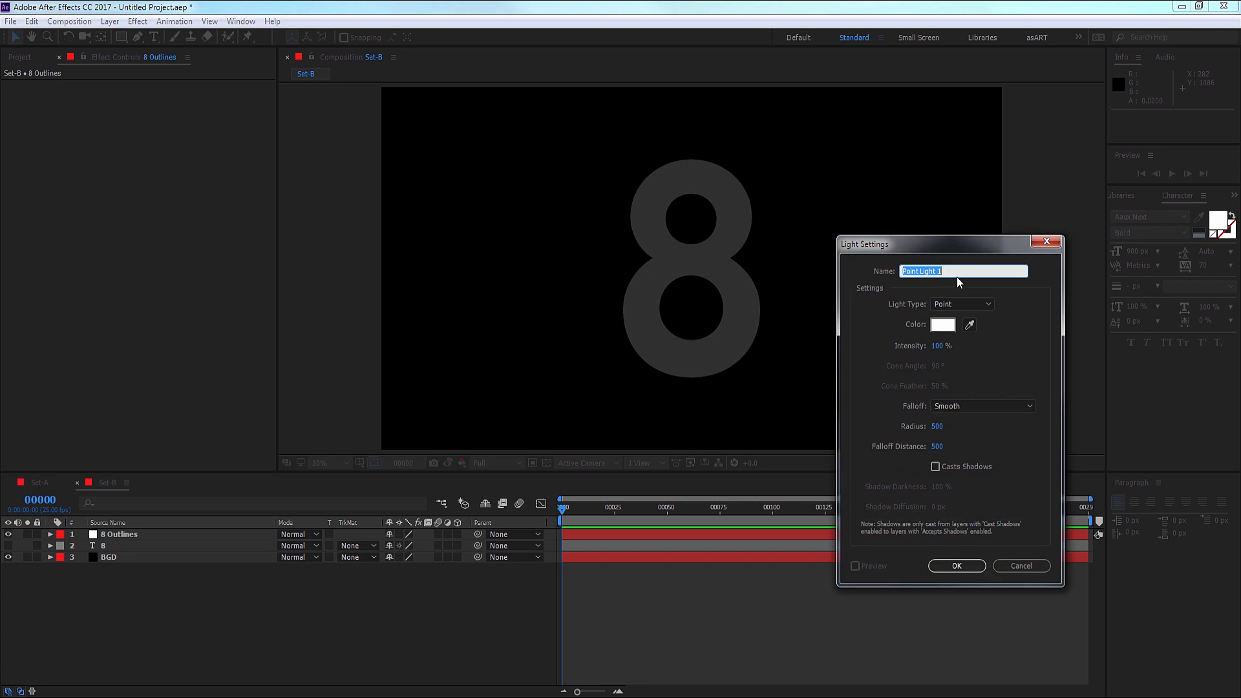
text(Lig)
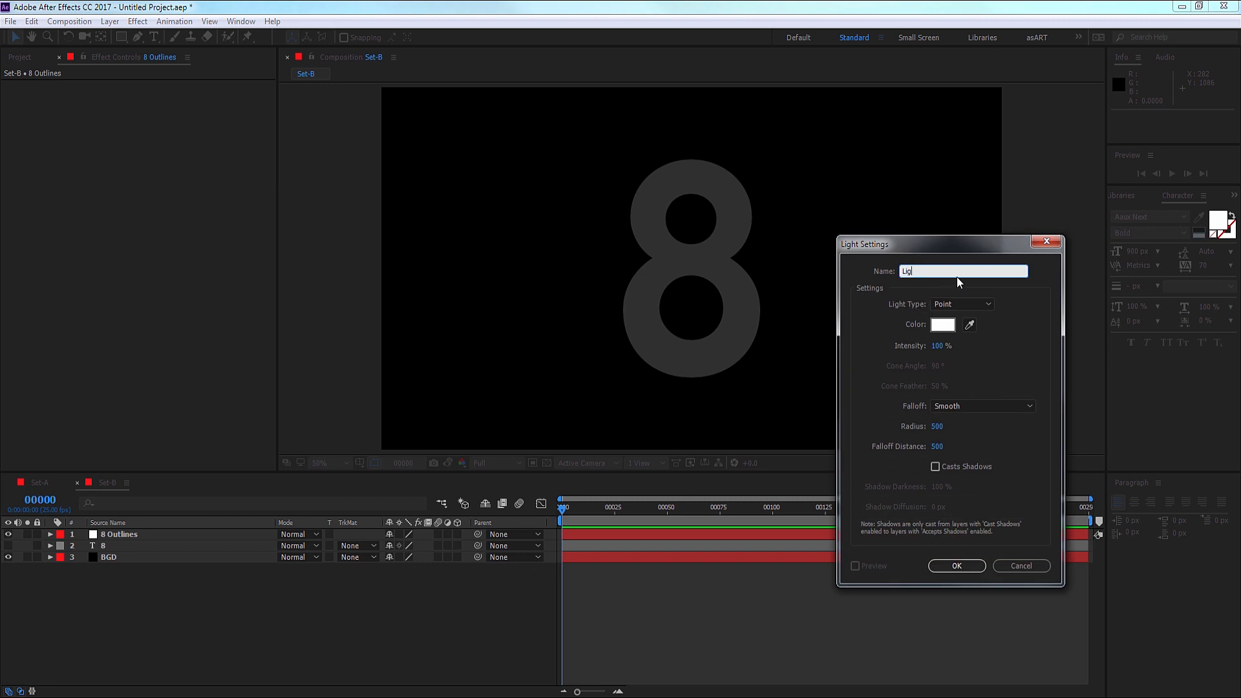
text(Light 01)
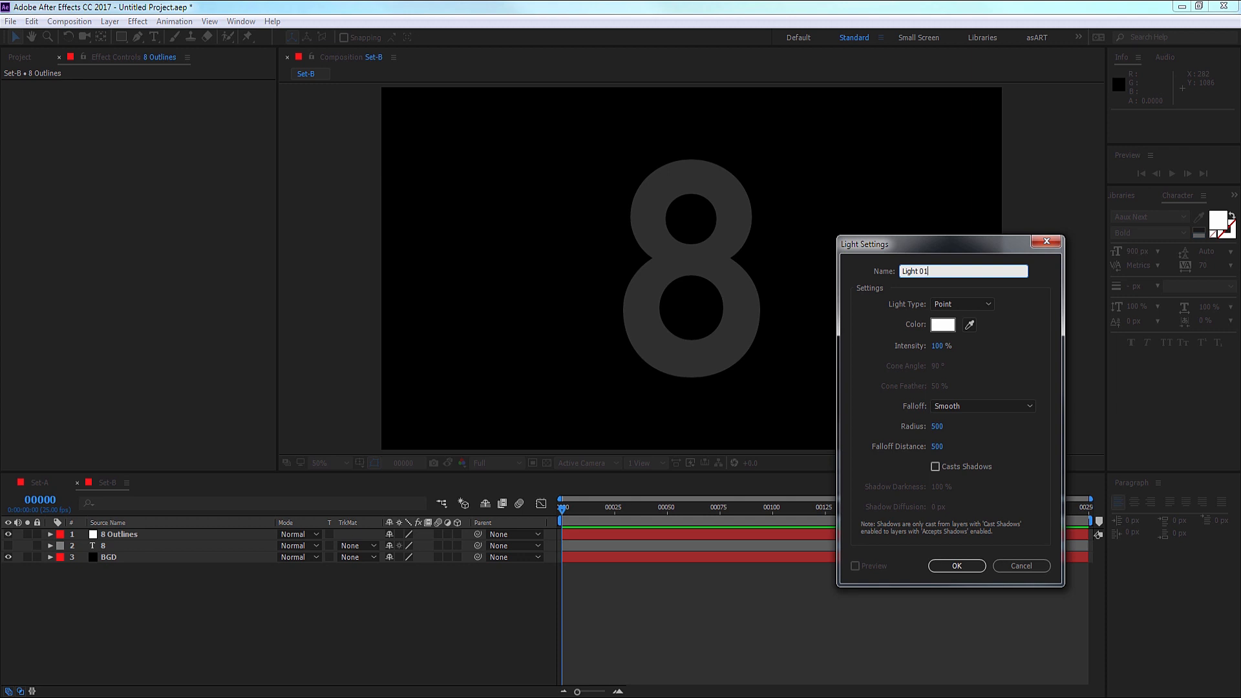
mouse_move(909, 319)
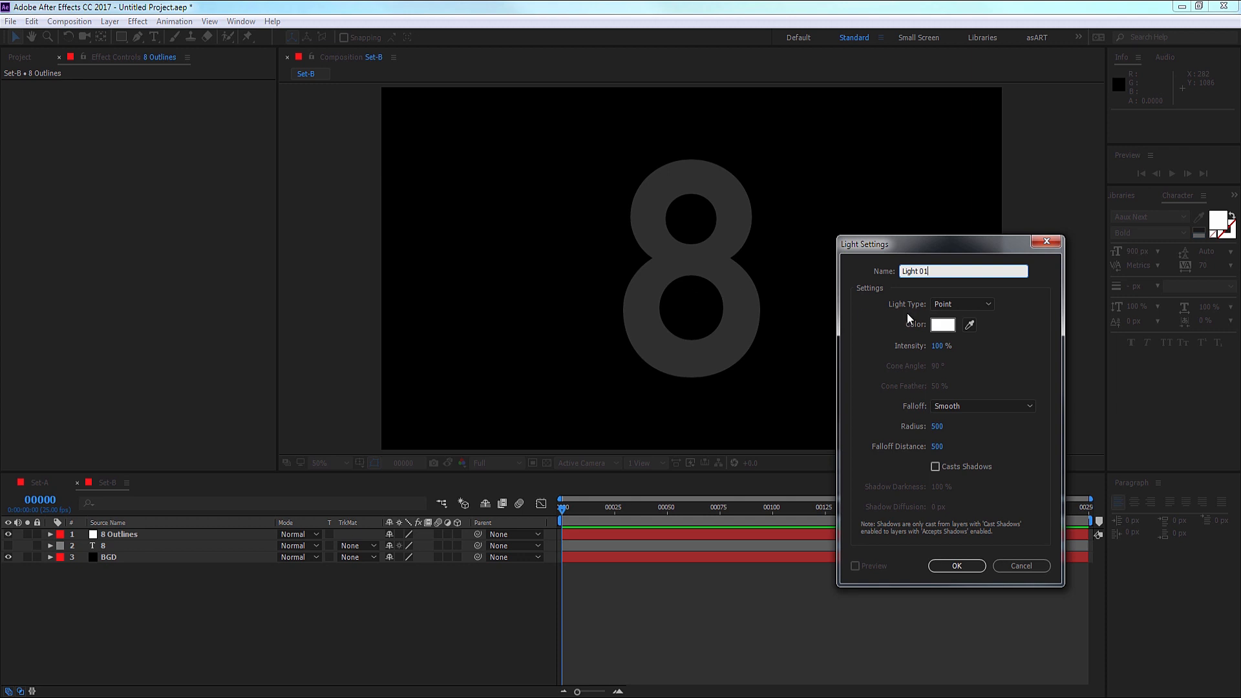
mouse_move(942, 348)
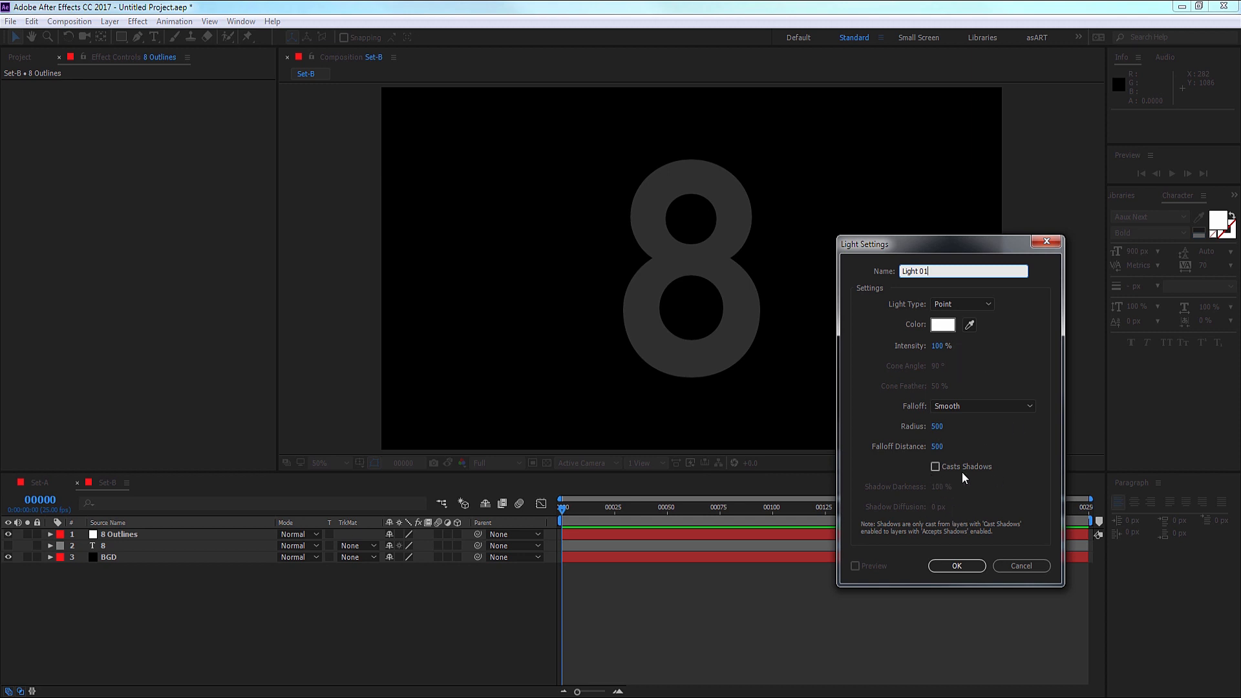
click(956, 565)
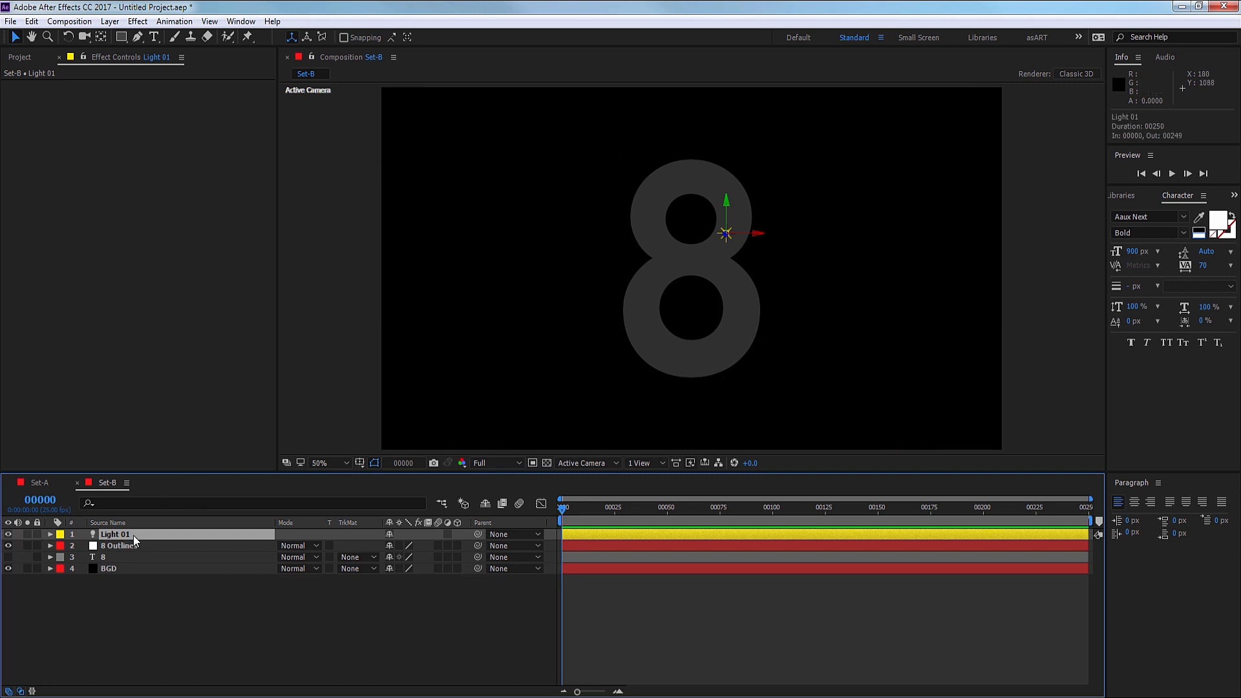
Duplicate Light 01 into Light 02 and Light 03 and reveal their Position.
key(ctrl+d)
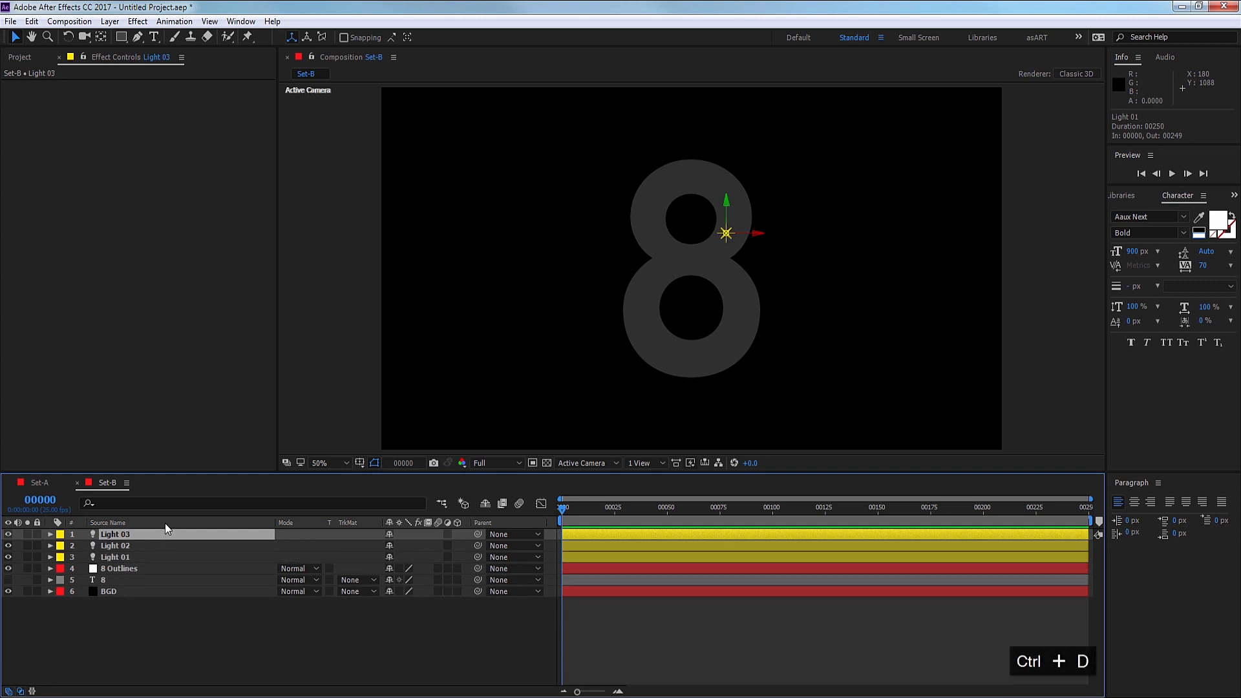
mouse_move(218, 535)
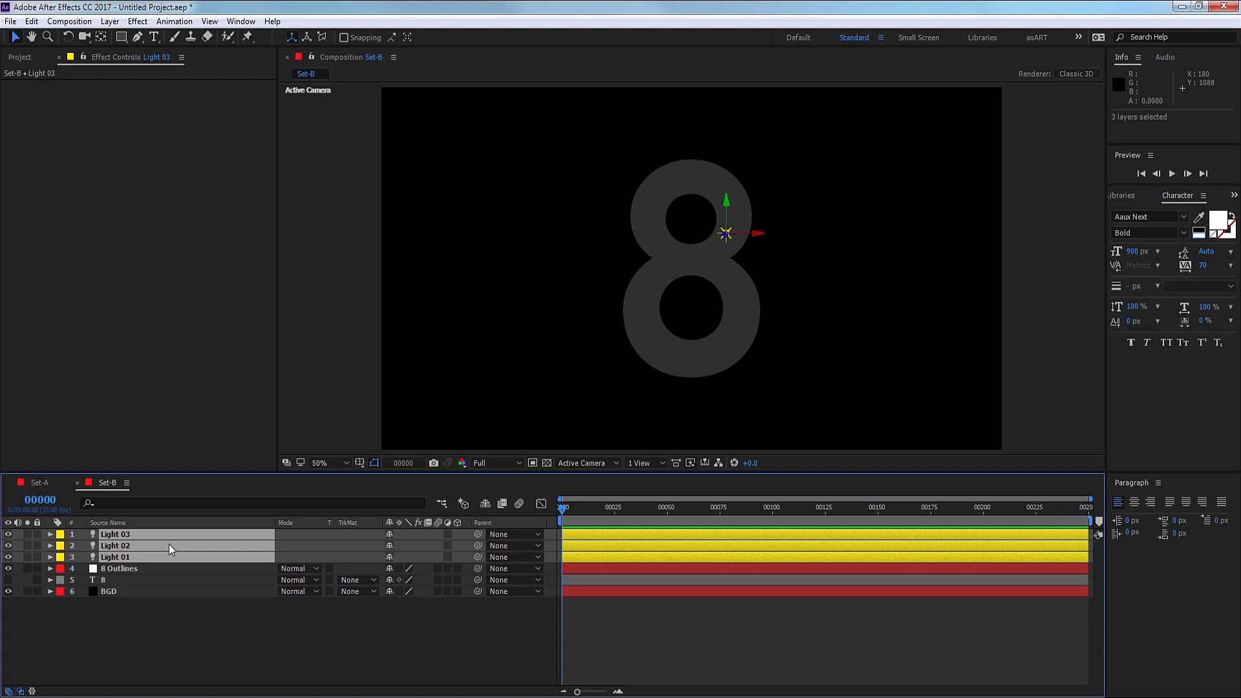
key(p)
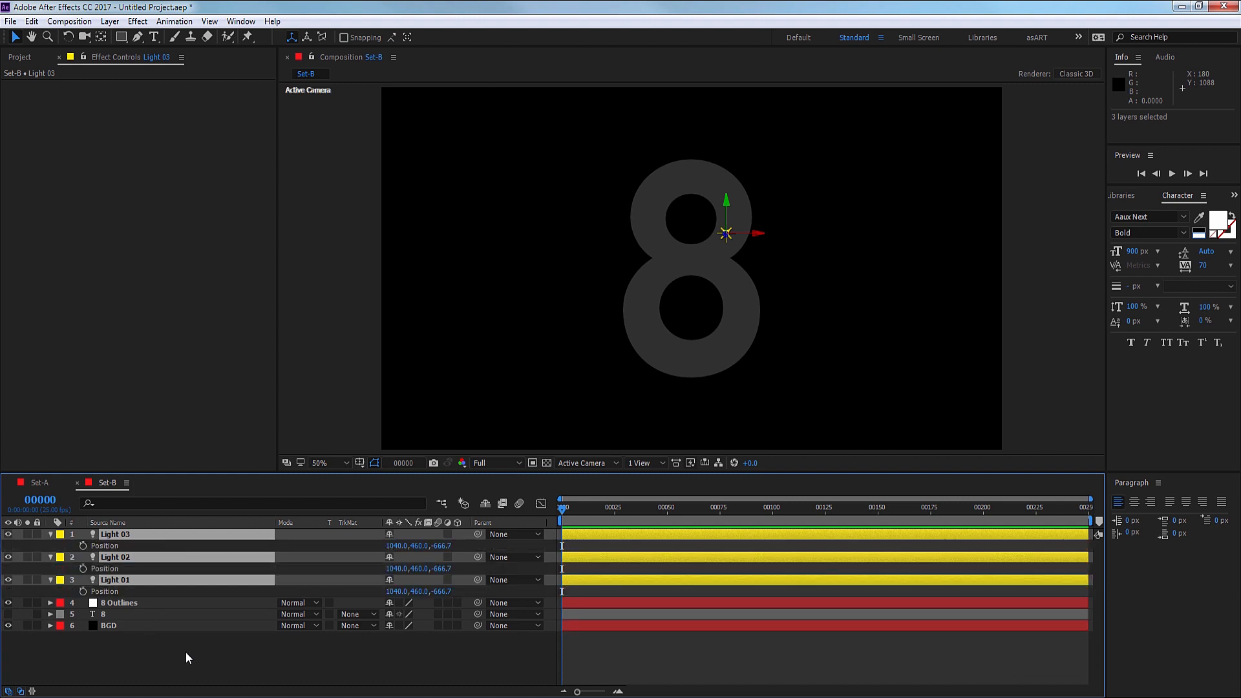
Paste the outer mask path into Light 01's Position, then copy the lower hole's mask path.
click(120, 602)
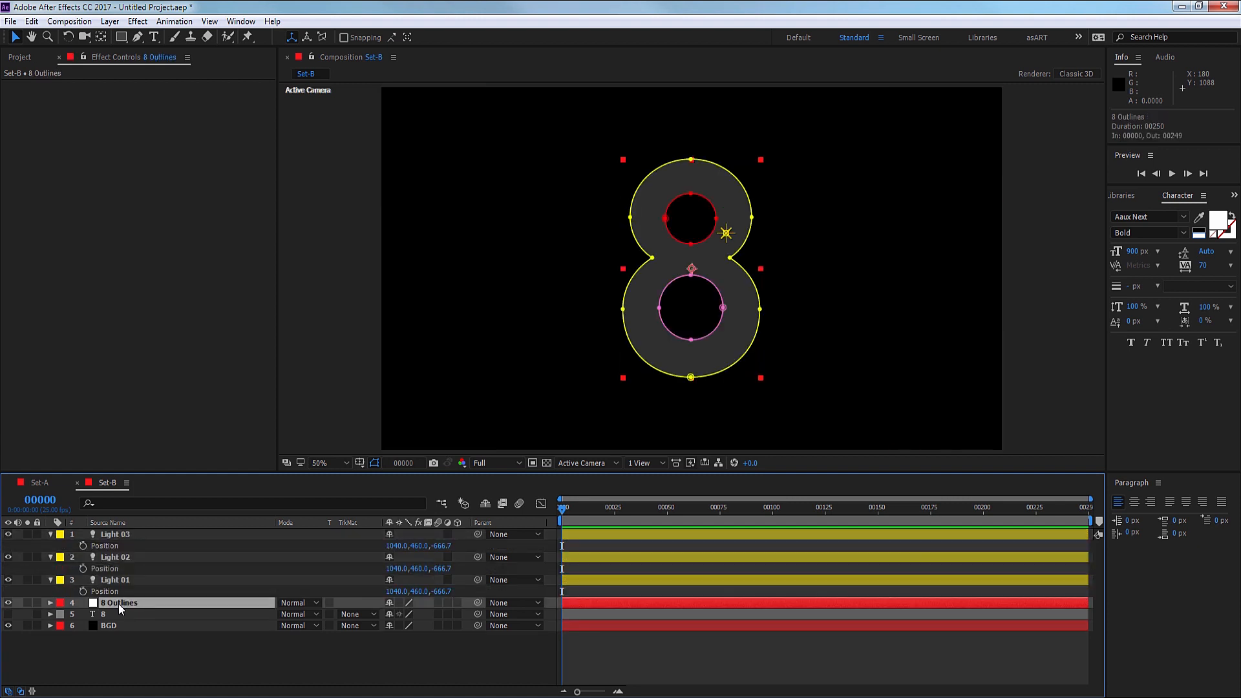
click(50, 603)
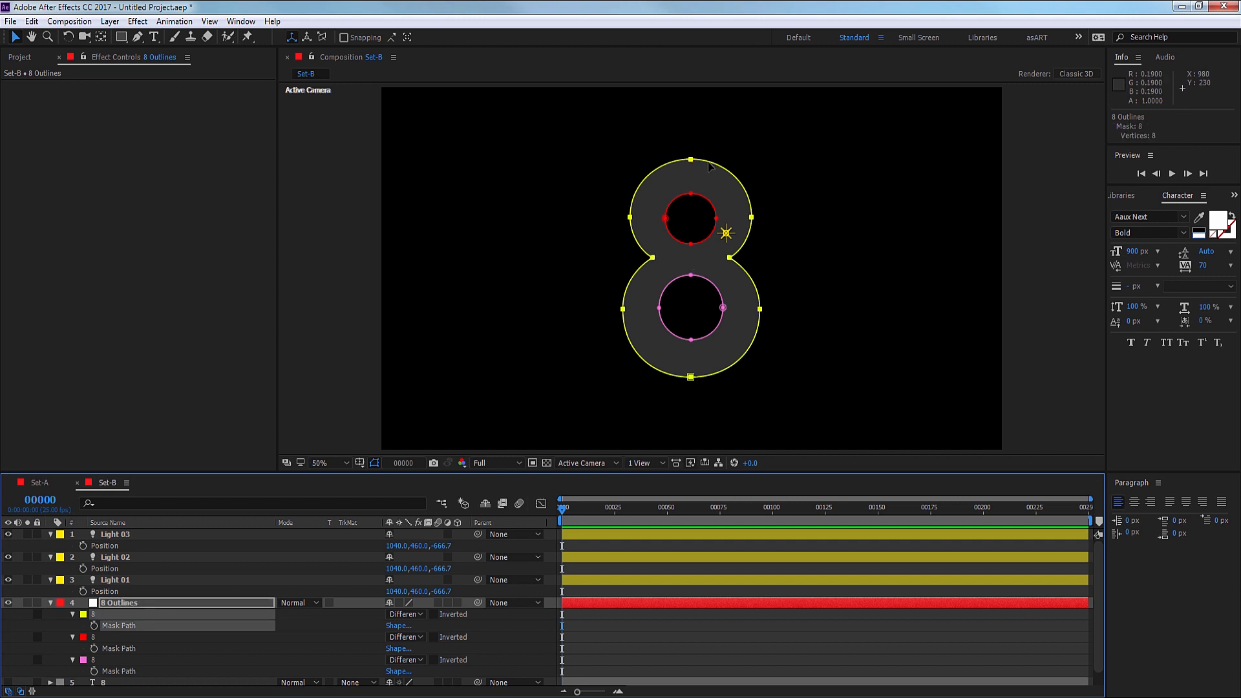
mouse_move(113, 634)
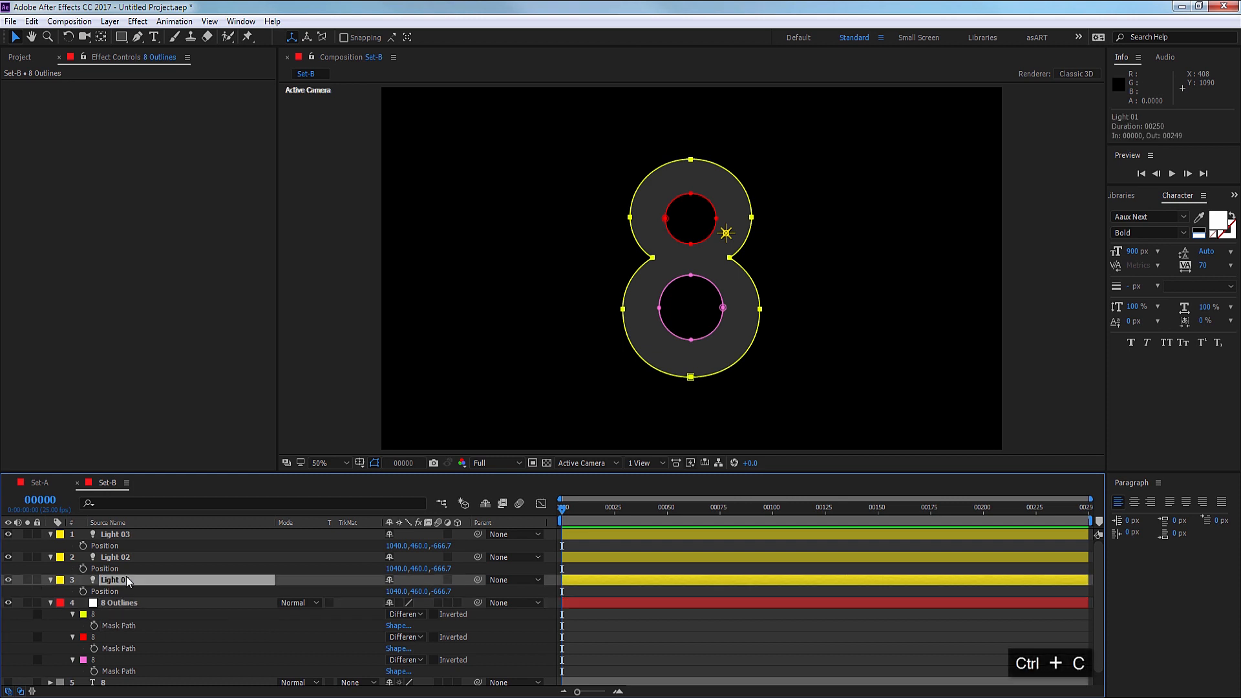
click(115, 579)
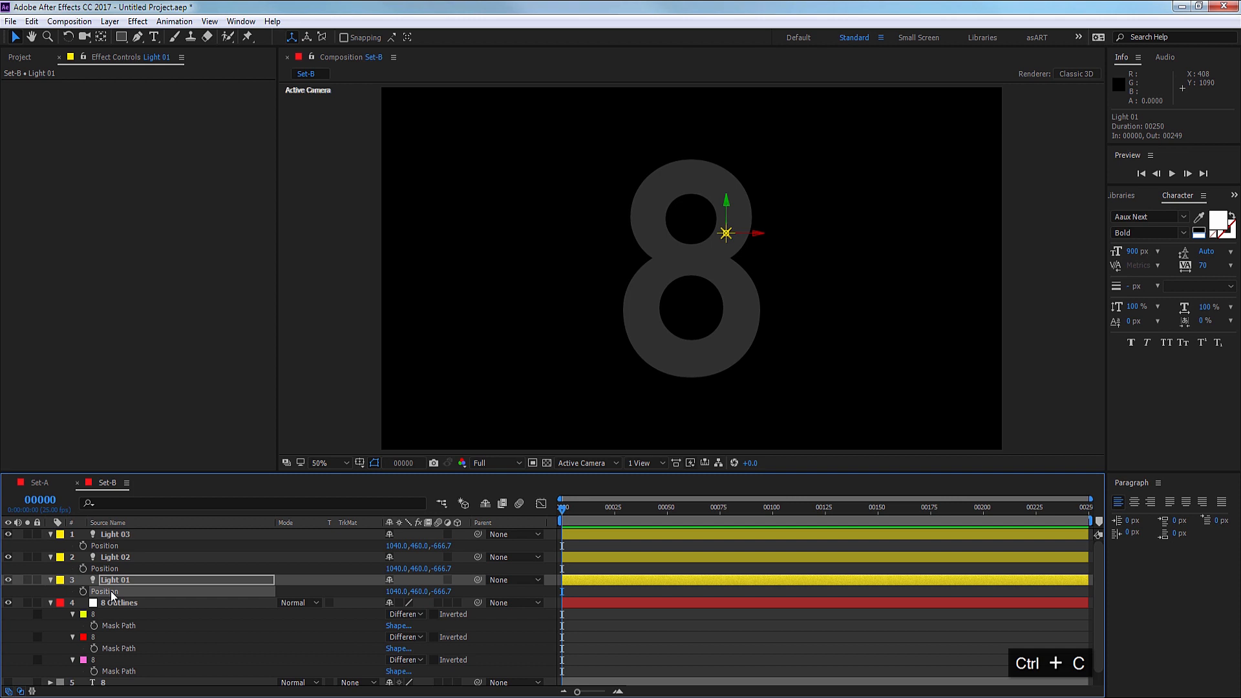
key(ctrl+v)
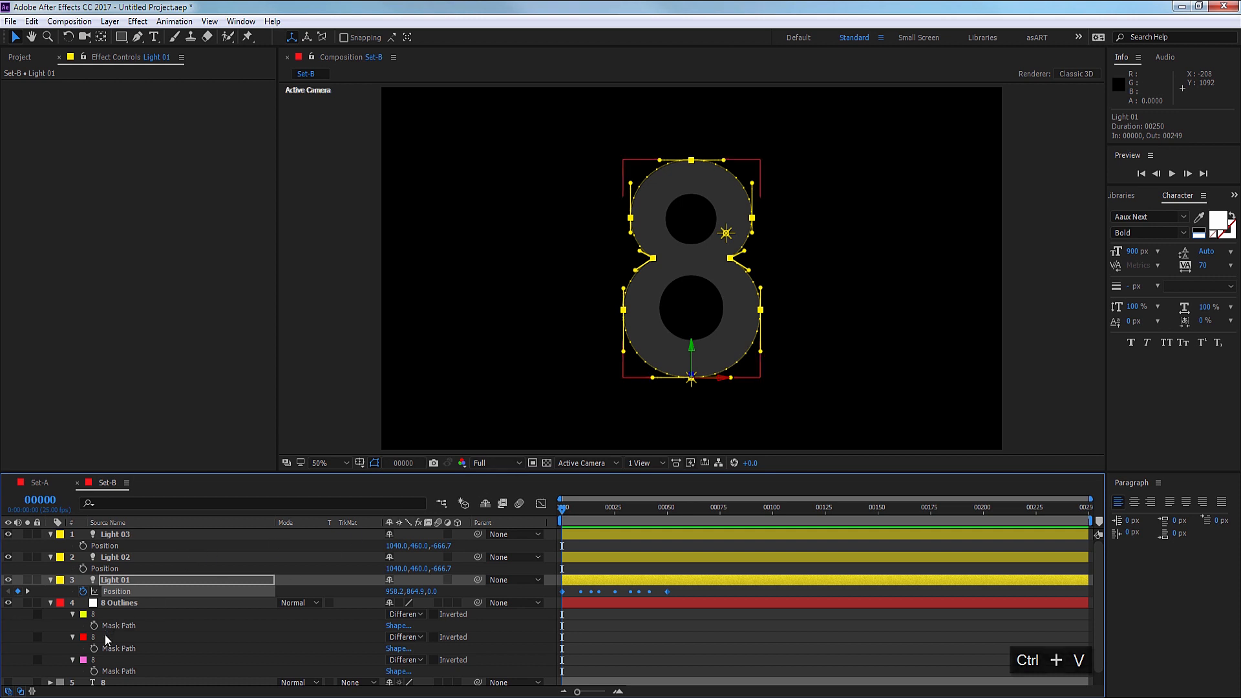
click(119, 603)
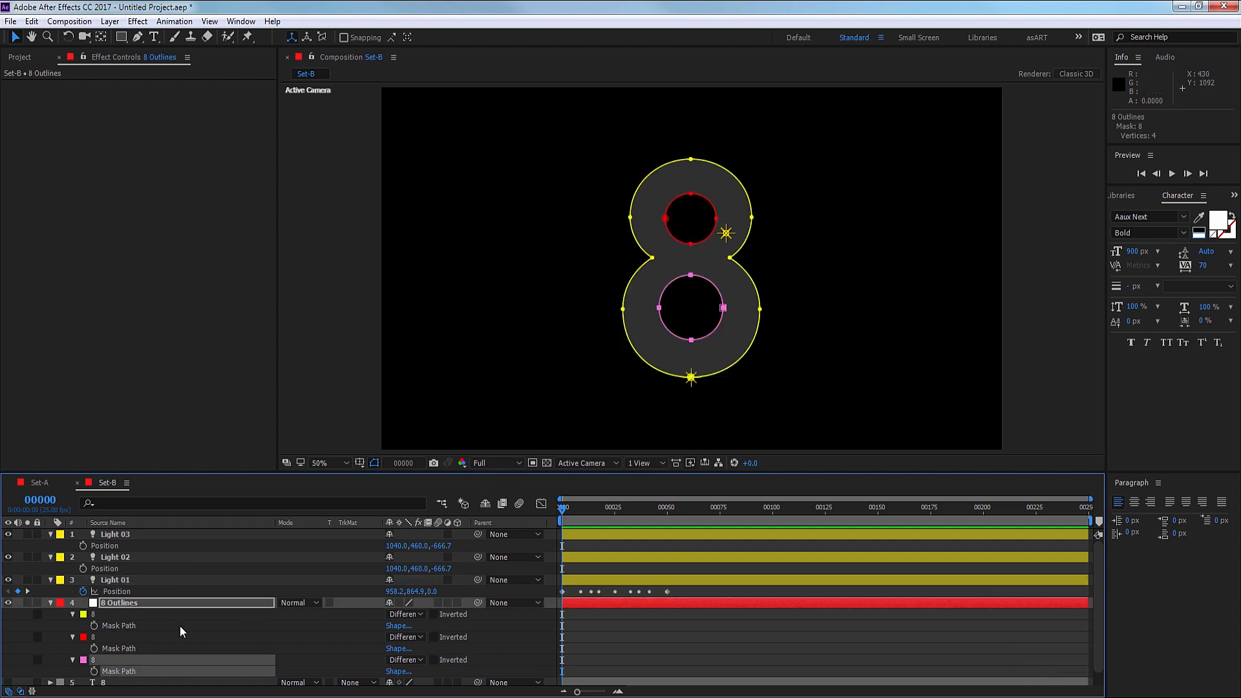
mouse_move(119, 673)
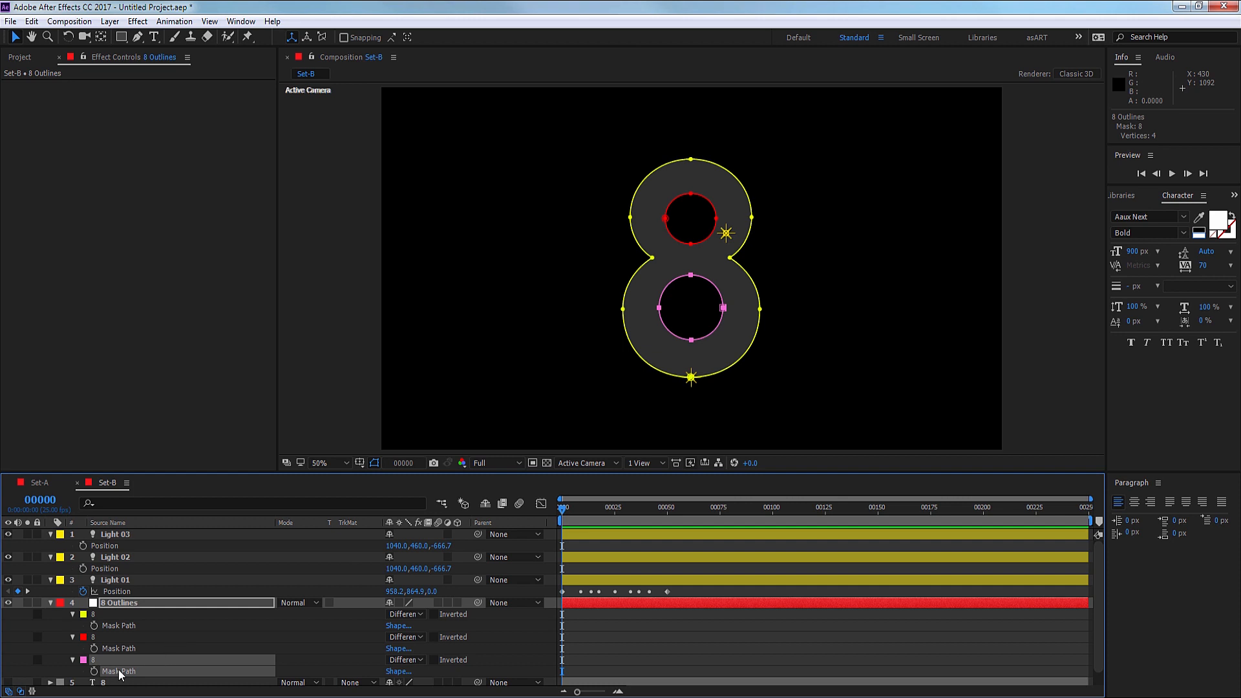
key(ctrl+c)
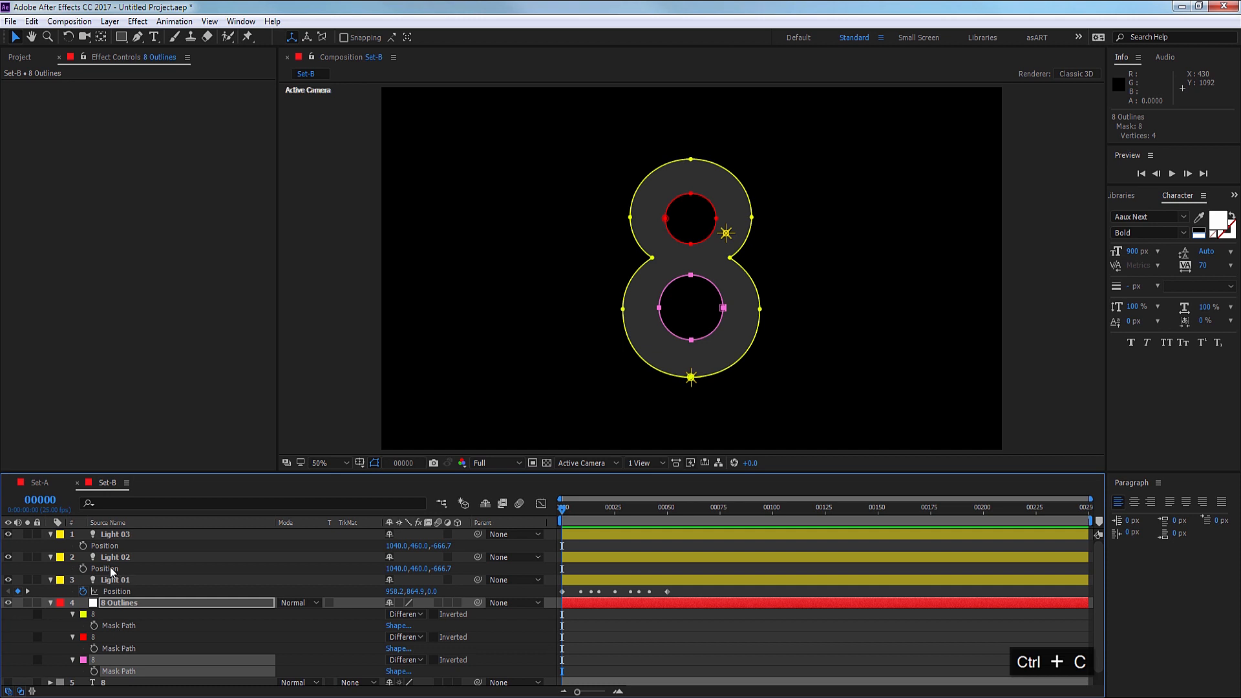
Paste the lower hole path into Light 02's Position and the top hole path into Light 03's.
click(115, 558)
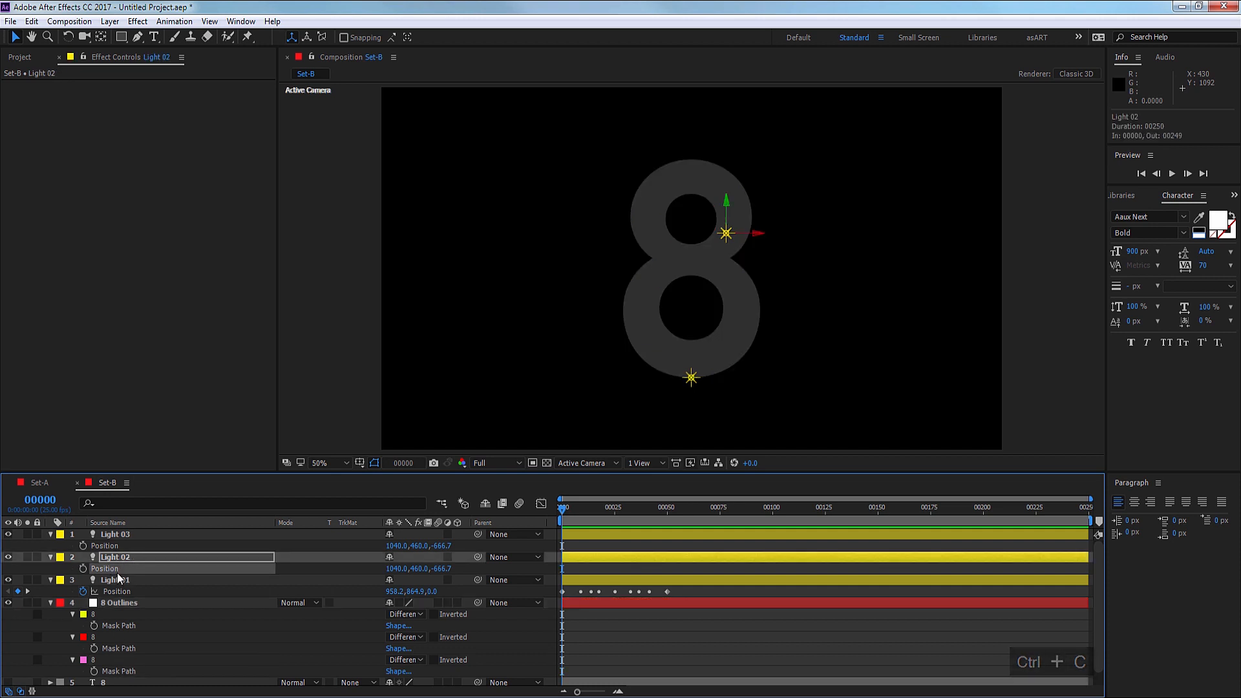
key(ctrl+v)
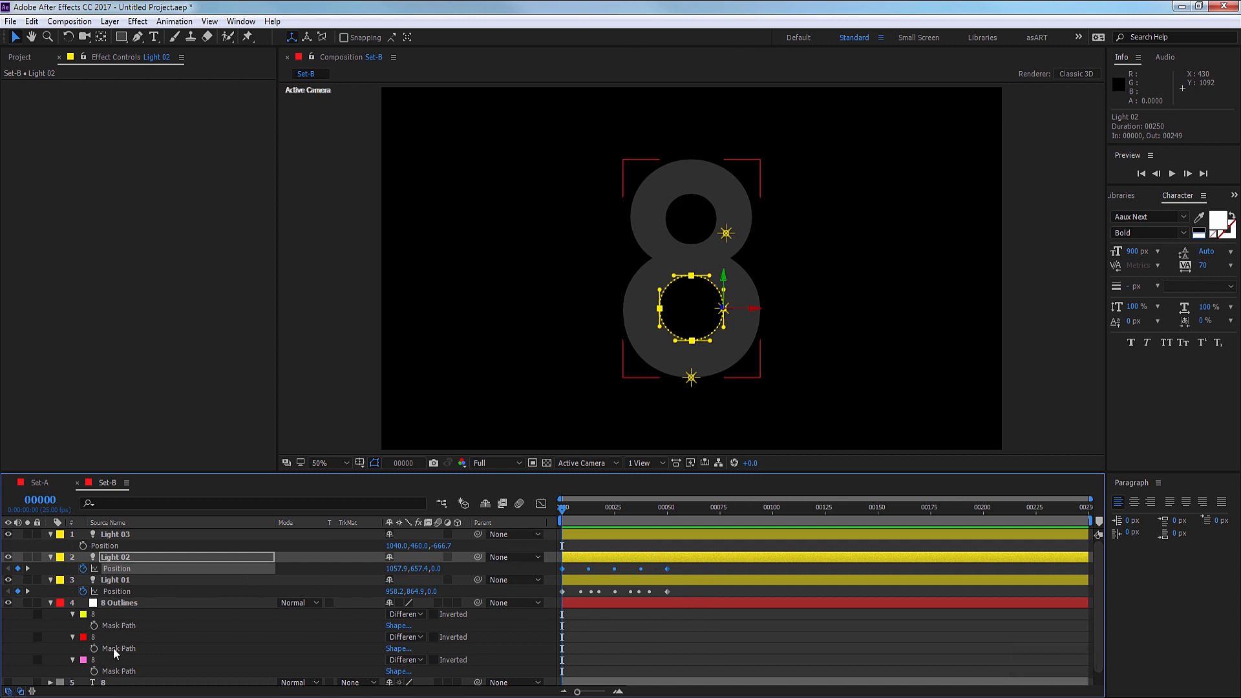
click(119, 602)
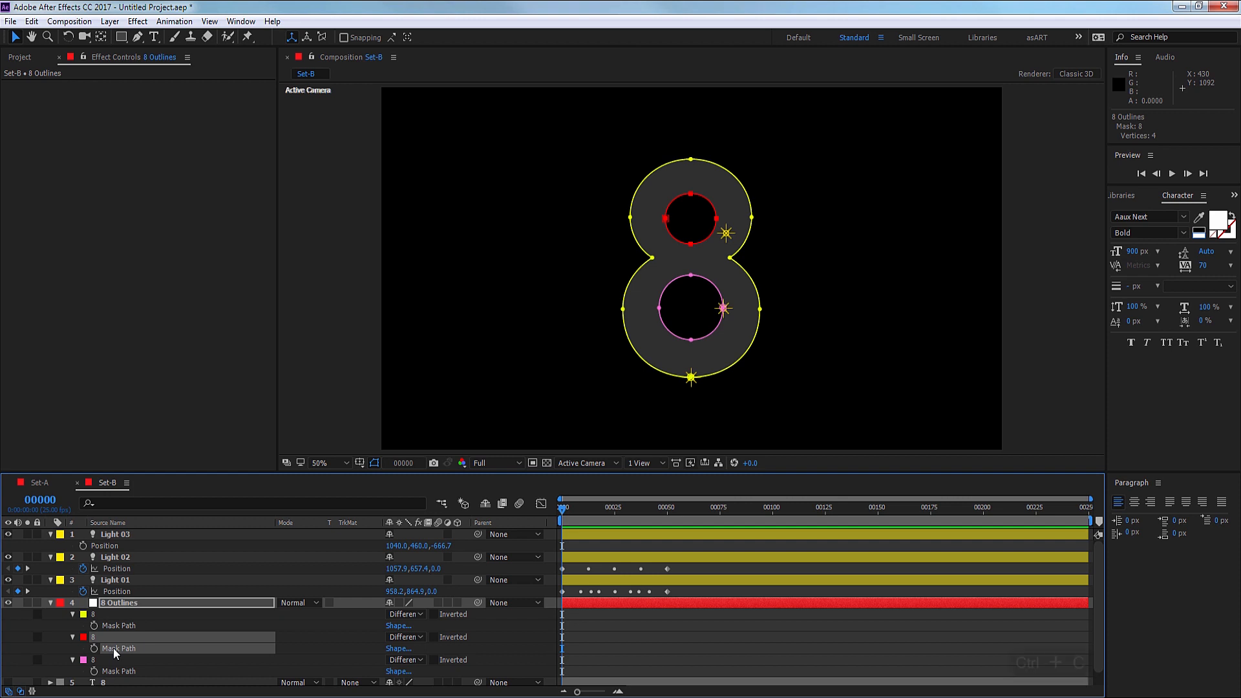
click(115, 534)
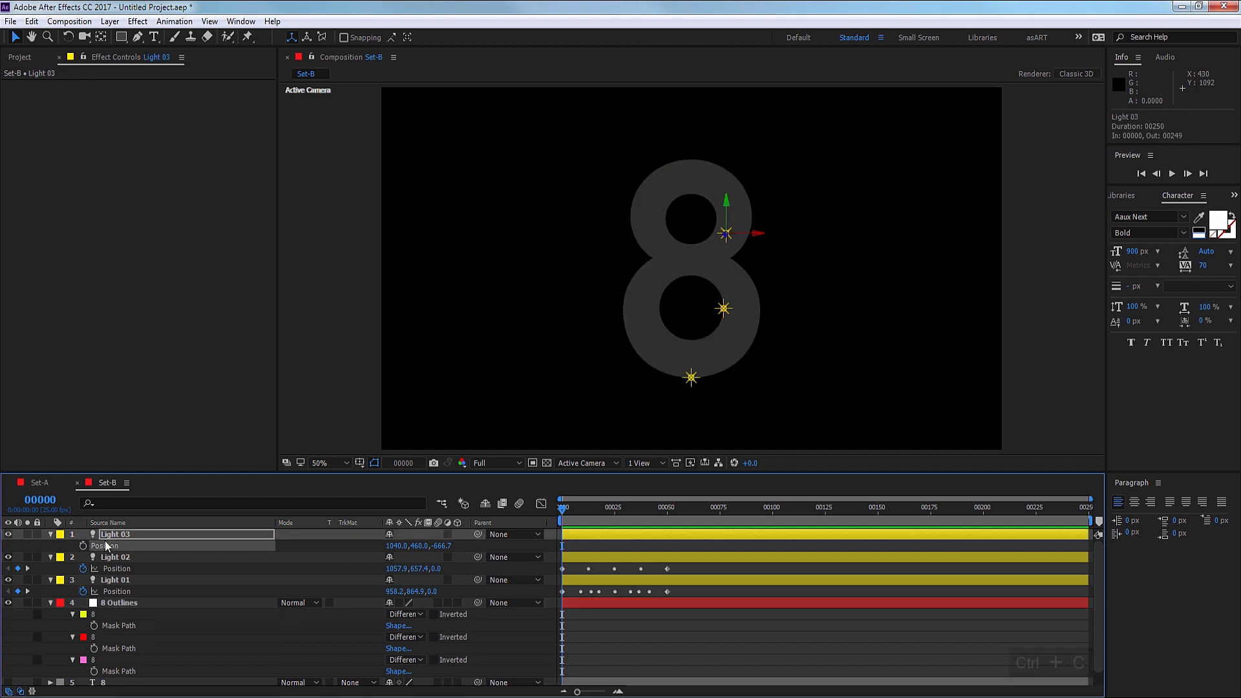
key(ctrl+v)
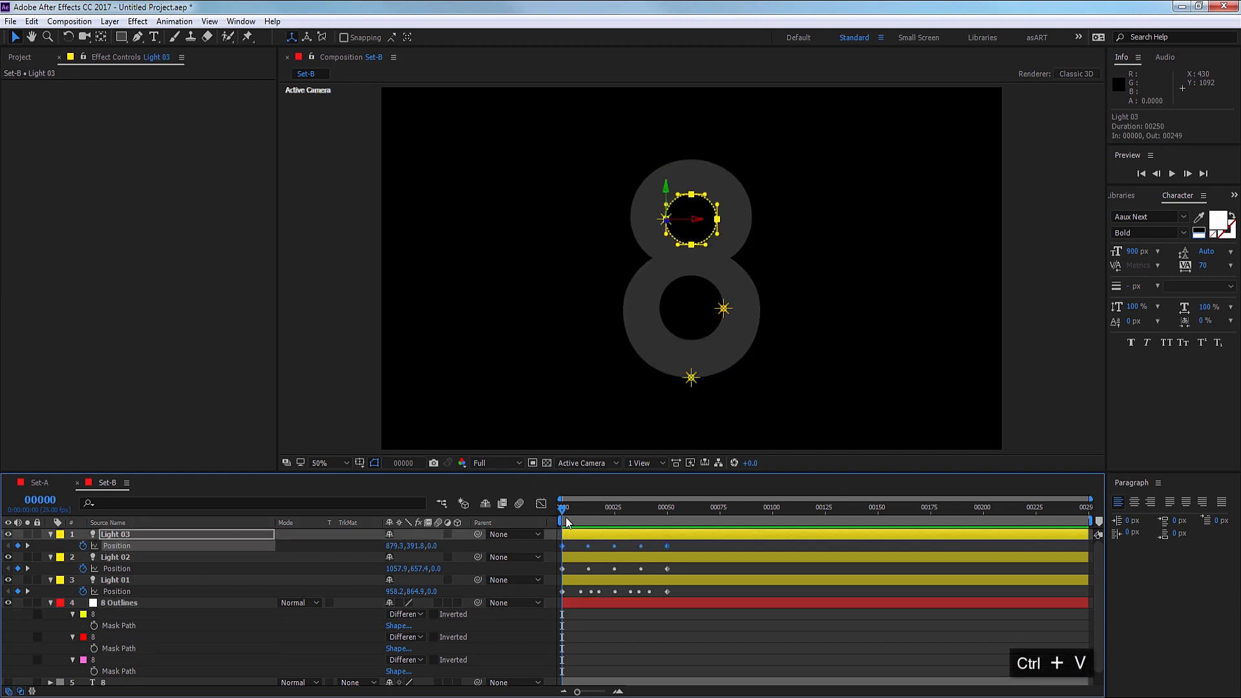
Scrub the timeline around frames 24–50 and beyond to check the lights' motion.
click(617, 508)
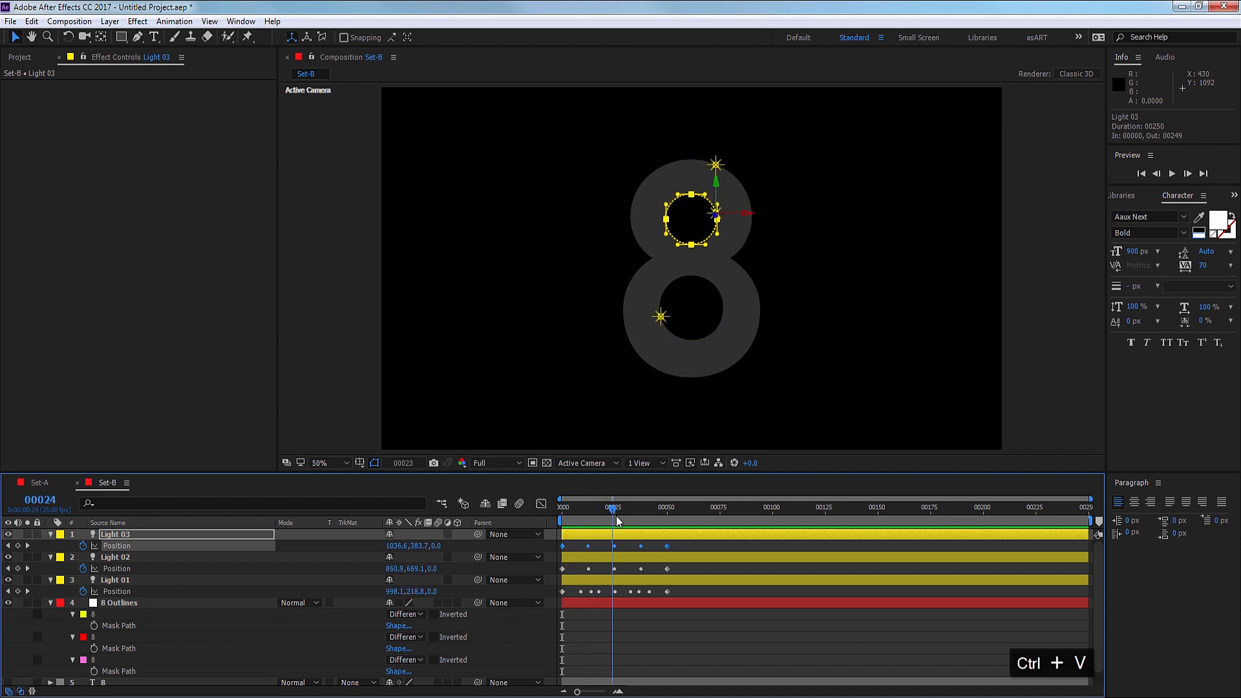
click(664, 507)
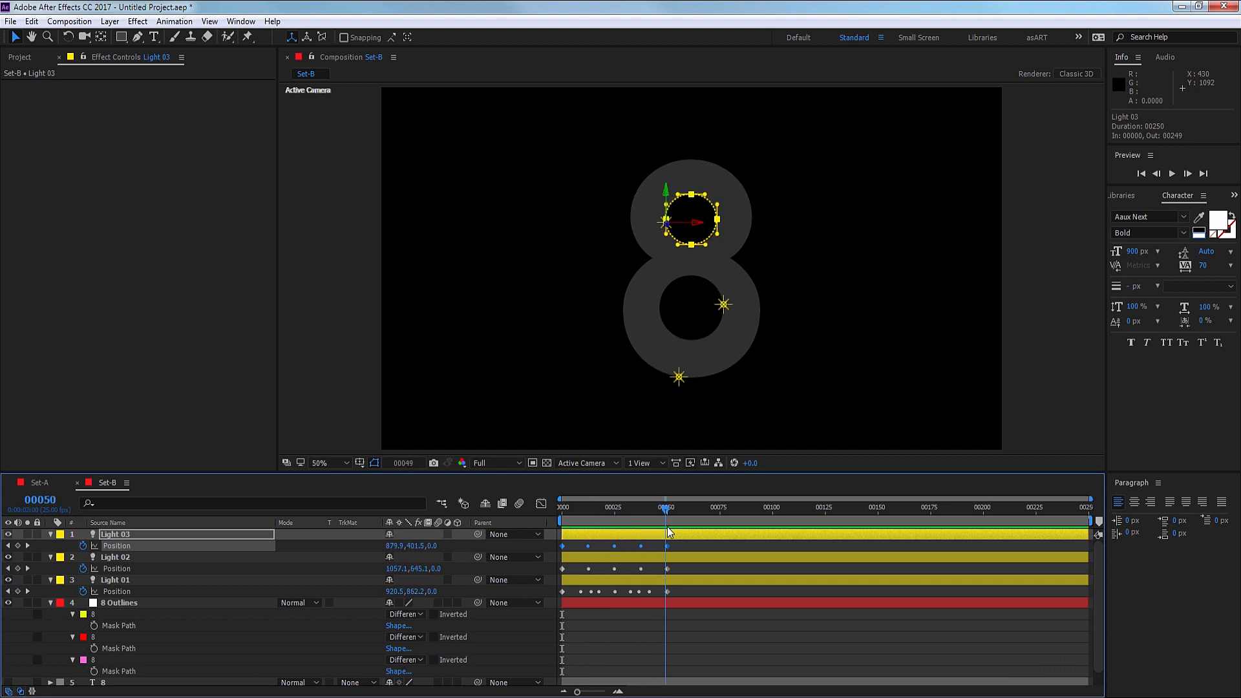
click(606, 508)
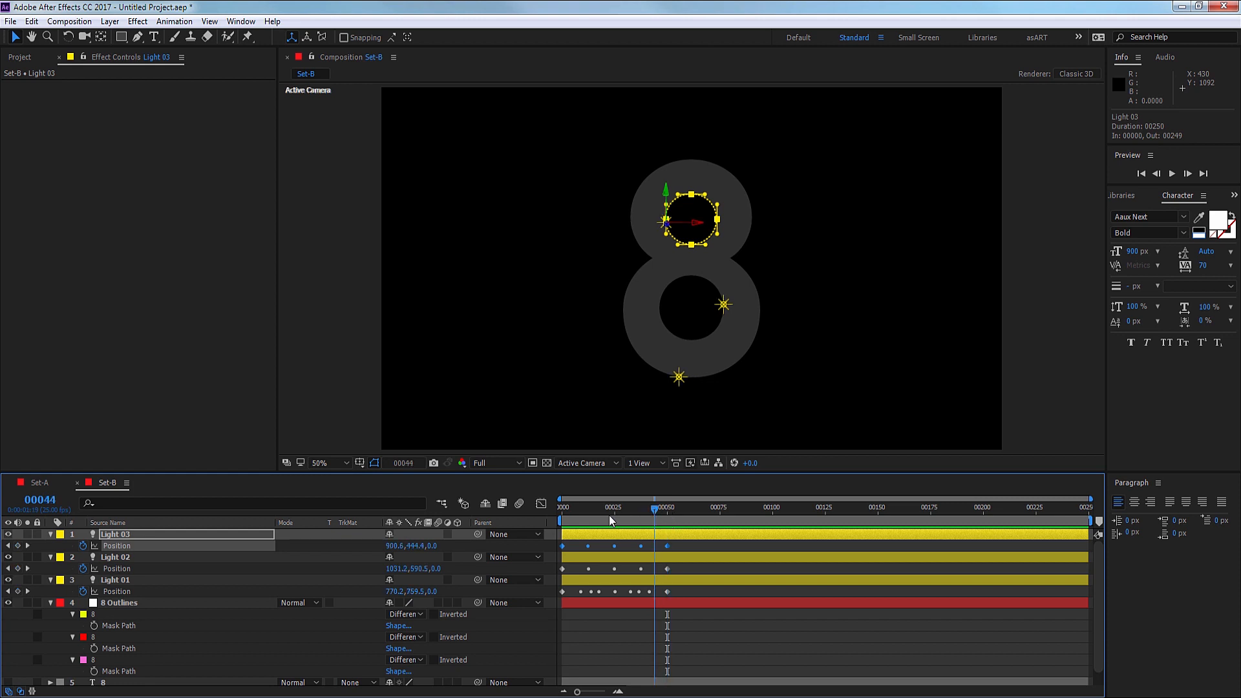
click(660, 507)
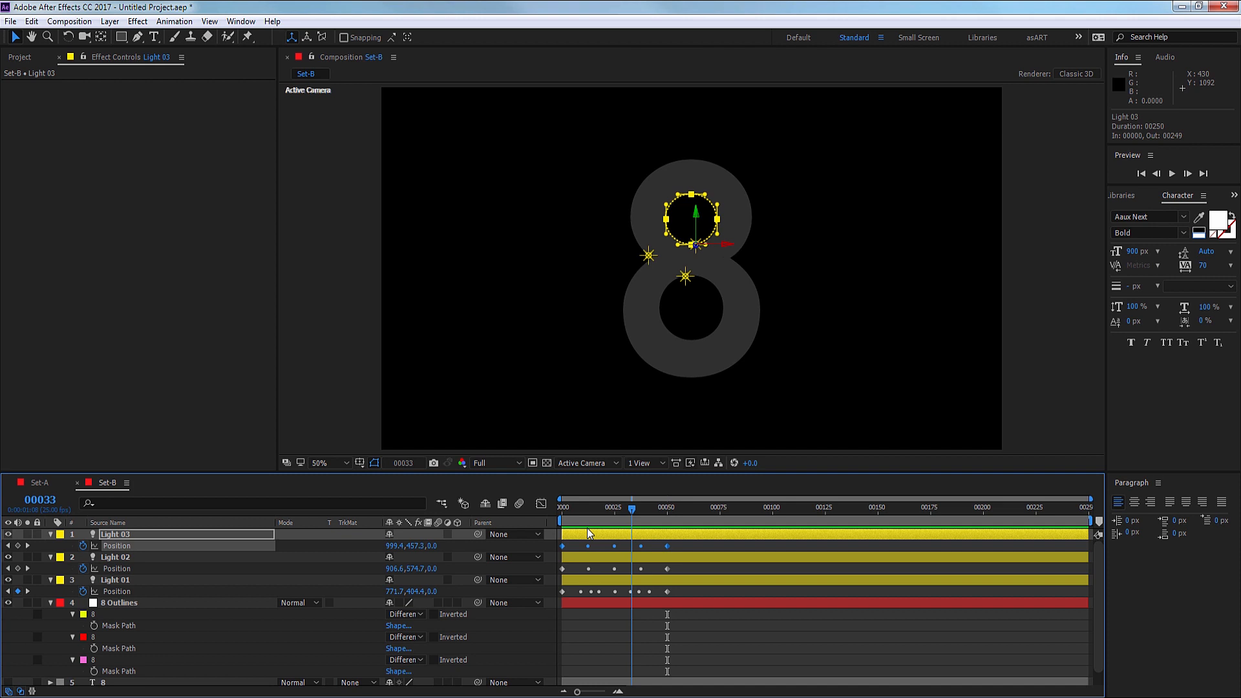
click(807, 507)
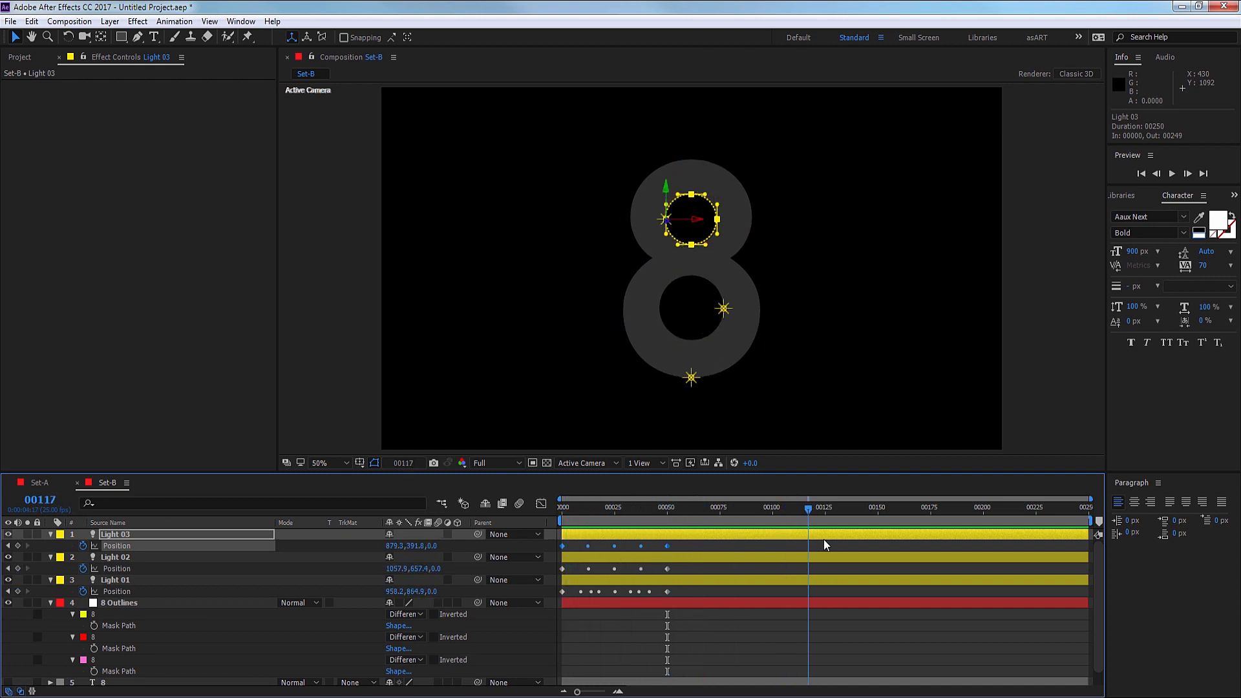
Copy Light 01's lap keyframes and paste them again at frames 50 and 100.
click(667, 508)
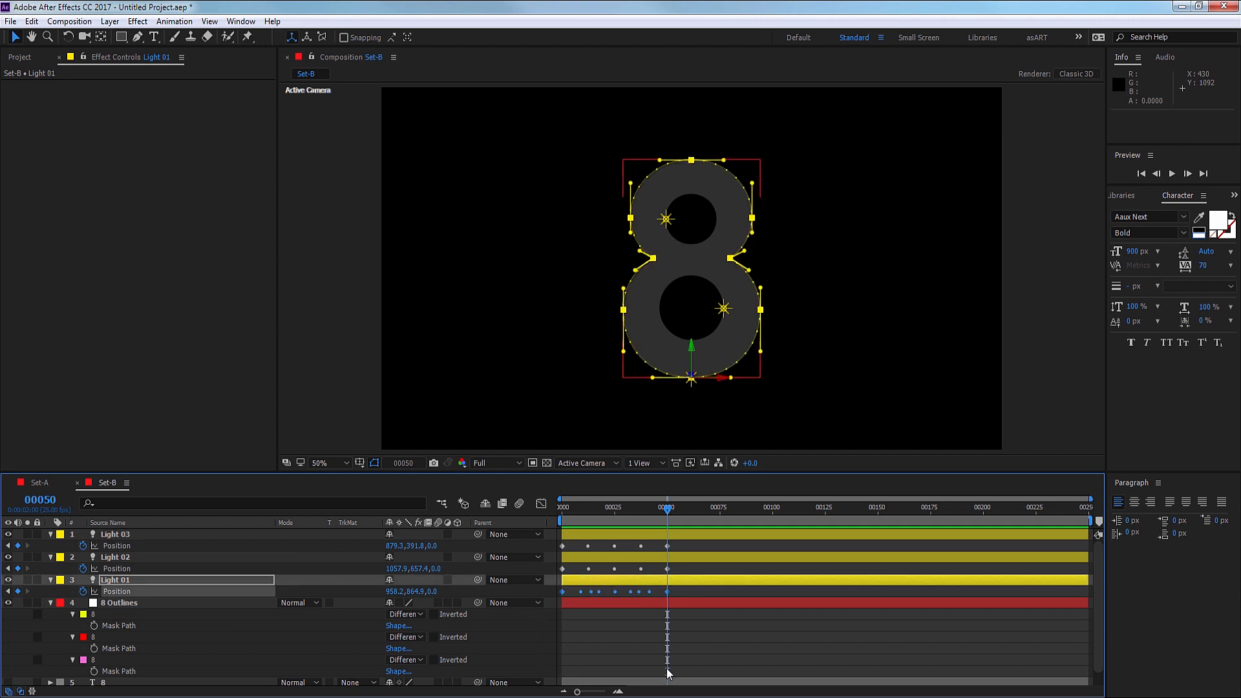
key(ctrl+c)
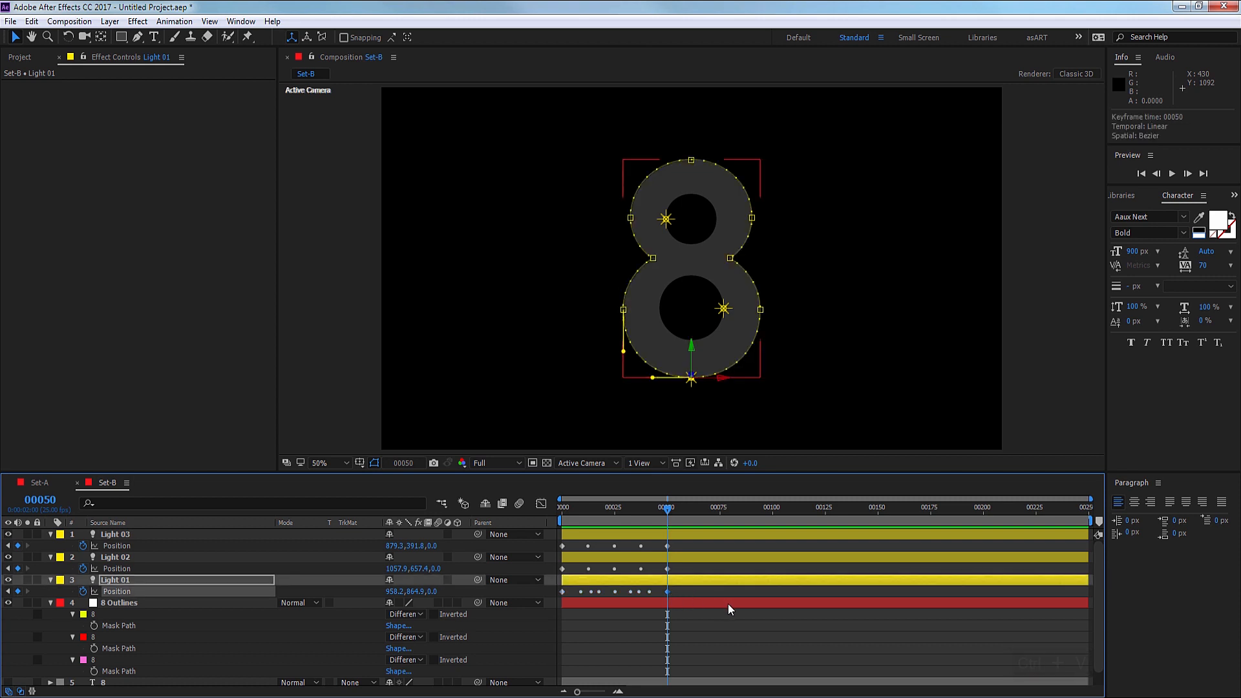
key(ctrl+v)
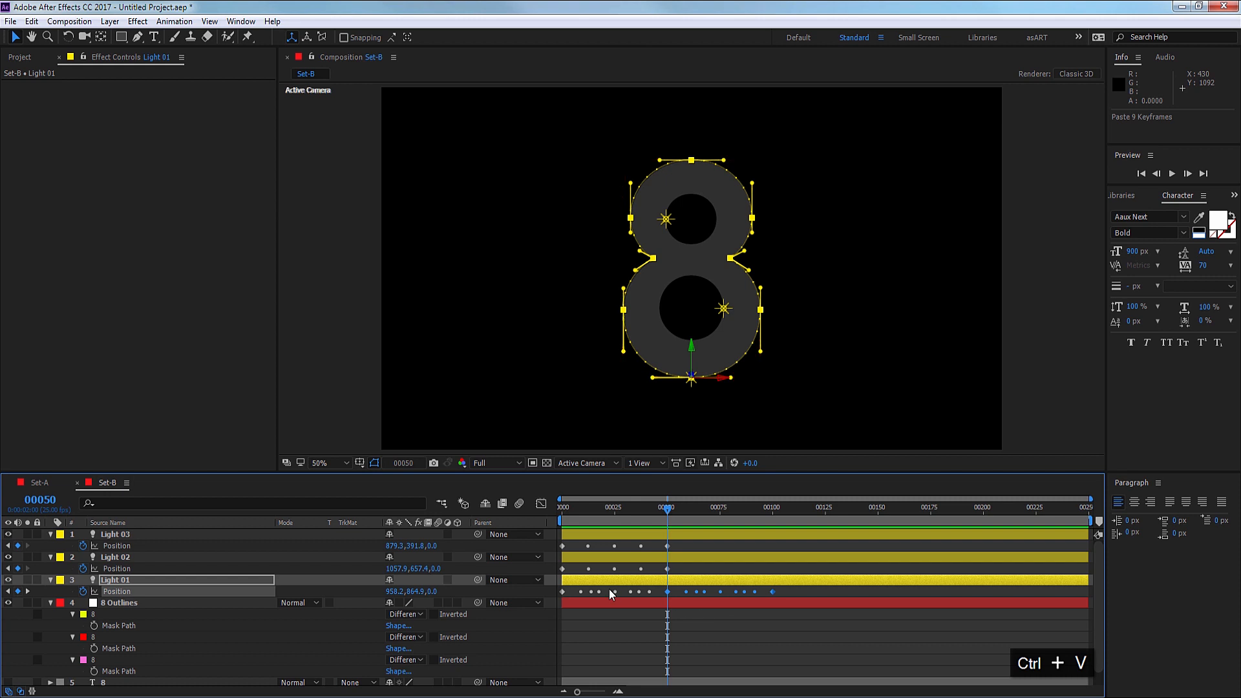
mouse_move(755, 519)
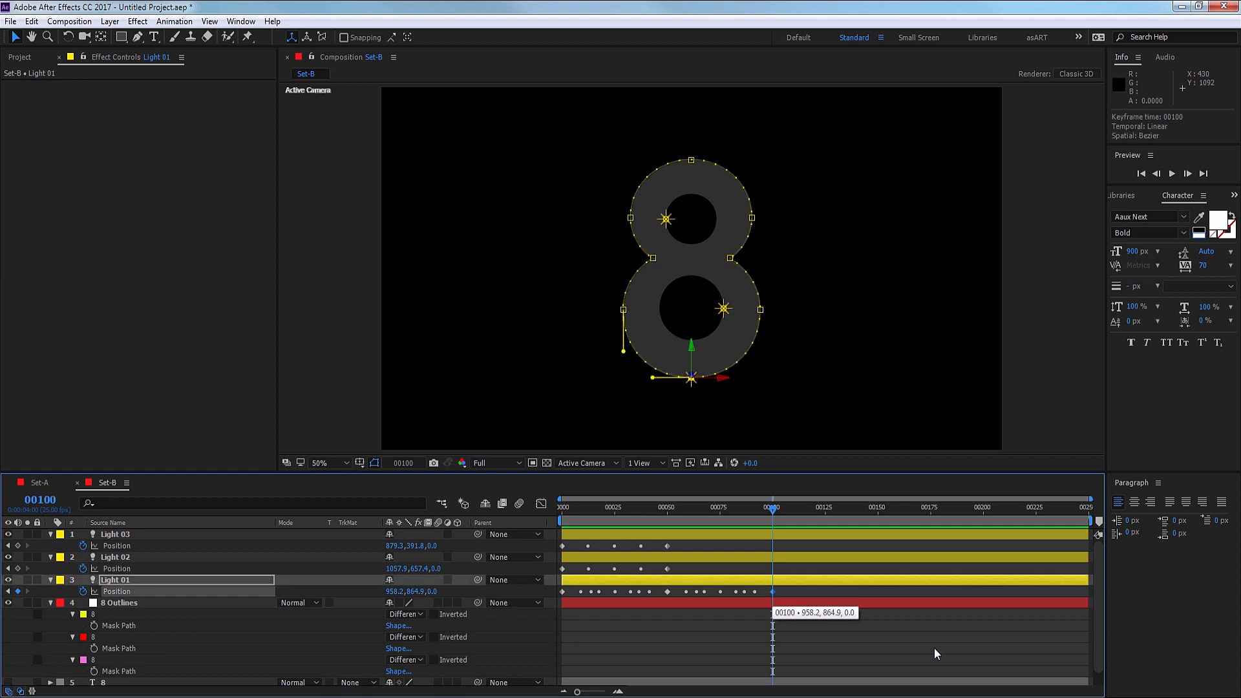
key(ctrl+v)
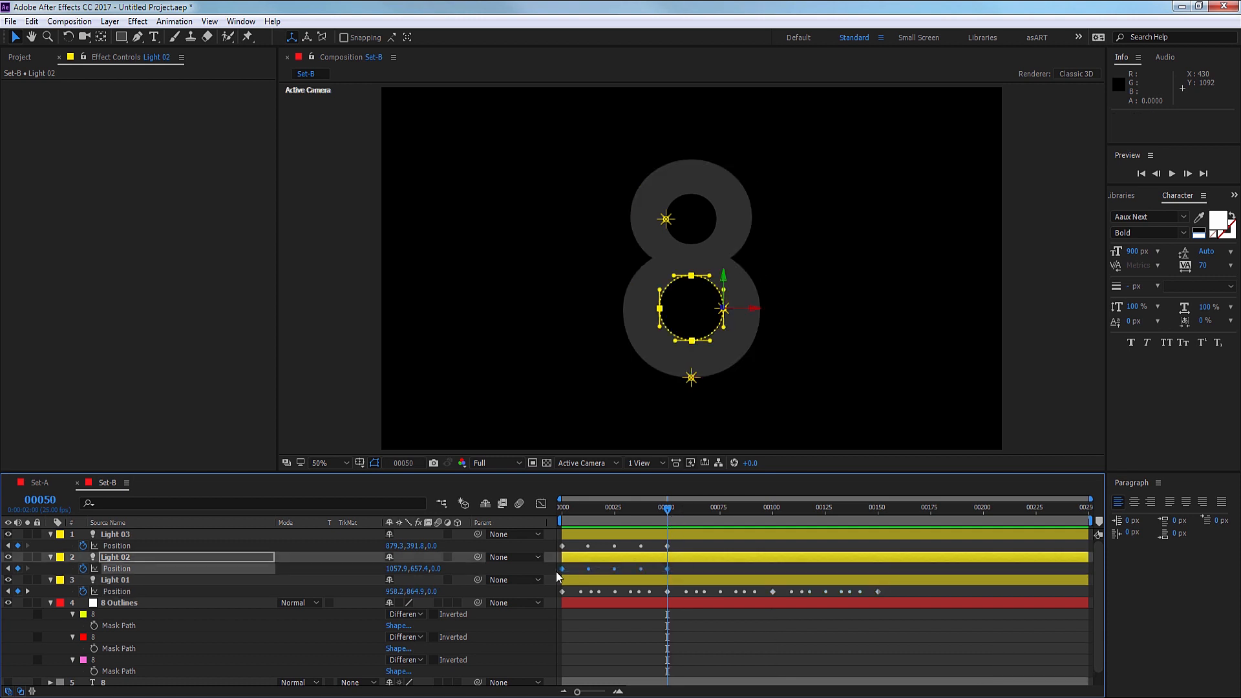
Repeat Light 02's hole-loop Position keyframes at frames 50 and 100.
key(ctrl+c)
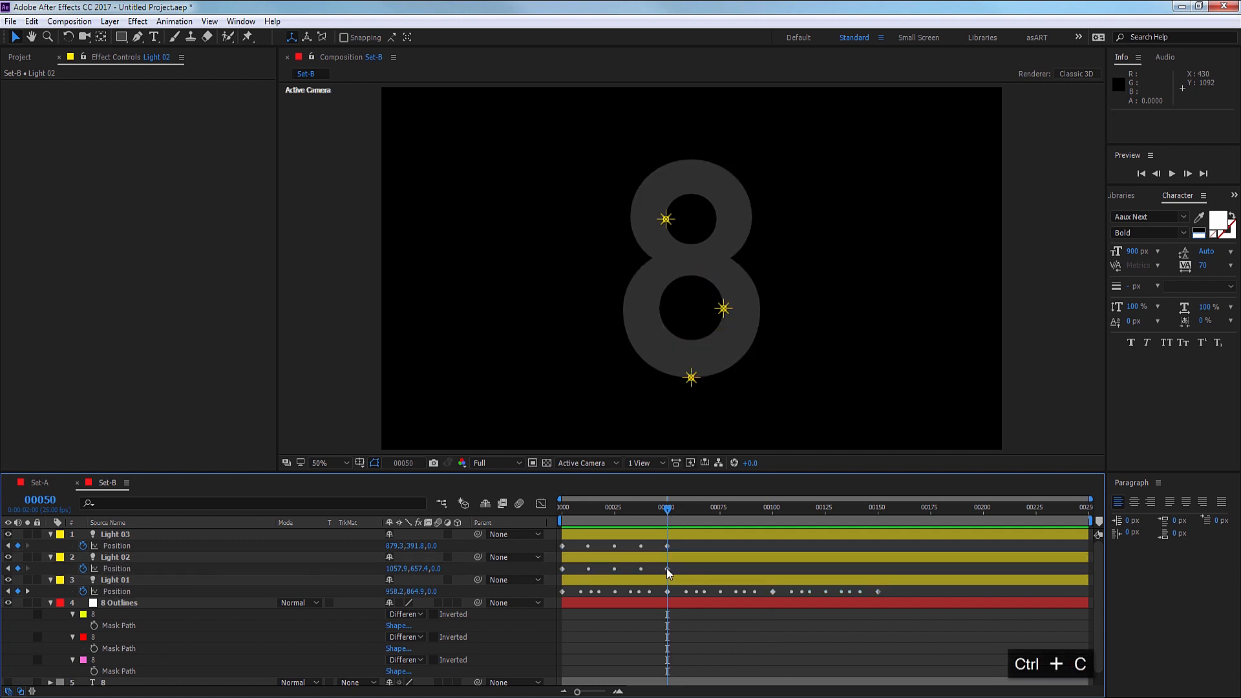
click(115, 557)
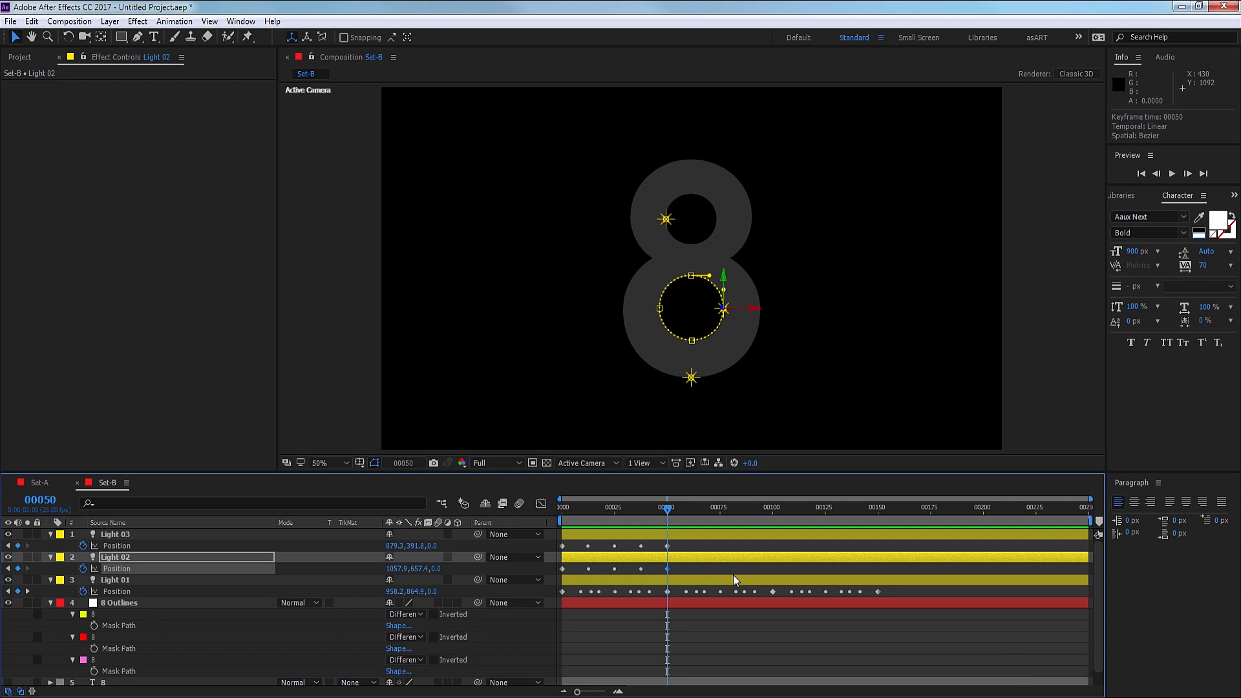
key(ctrl+v)
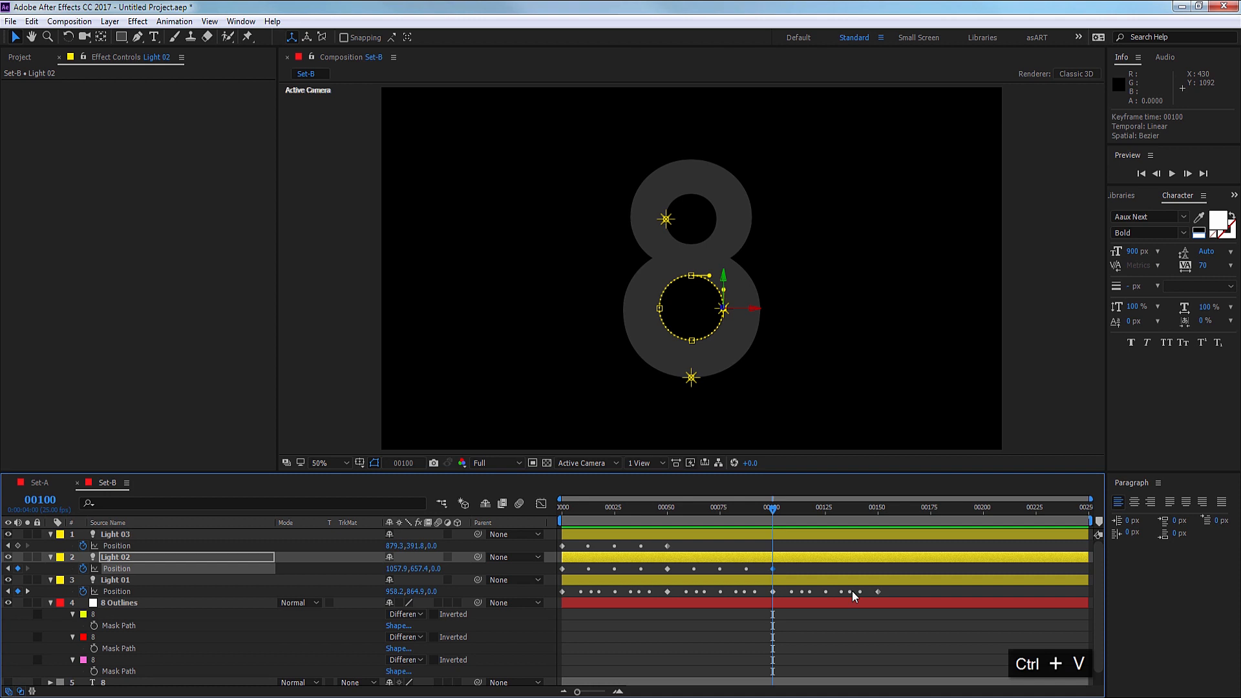
key(ctrl+v)
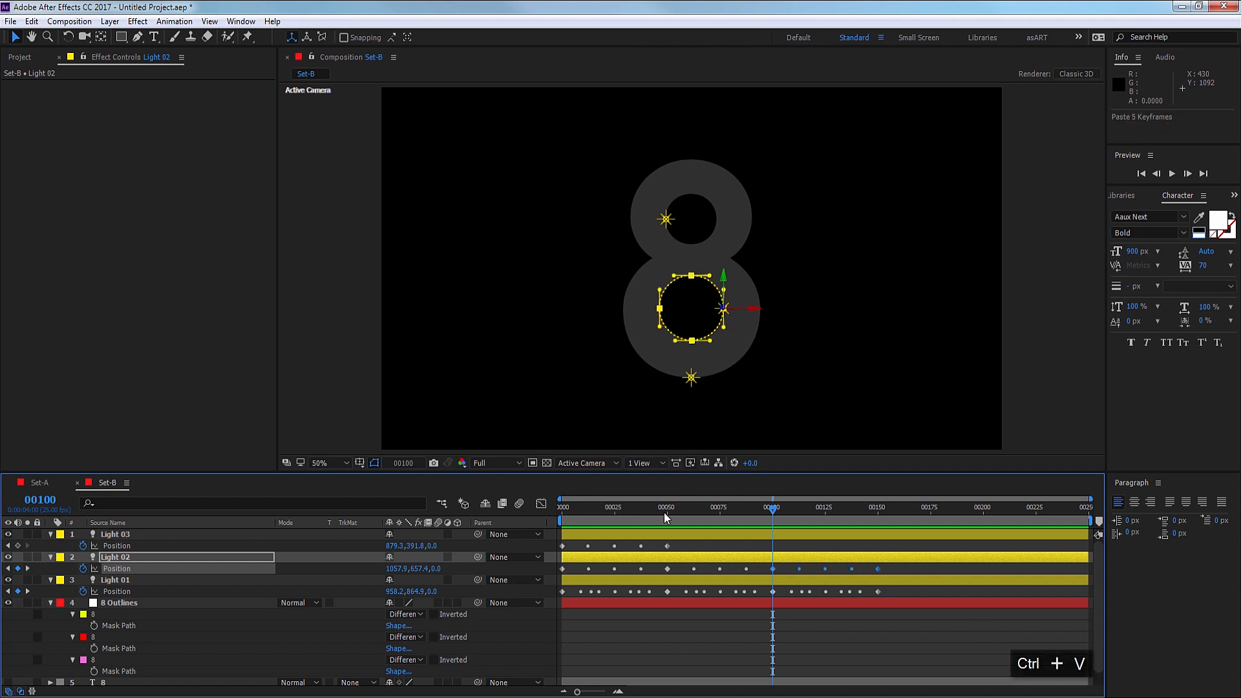
Repeat Light 03's hole-loop Position keyframes at frames 50 and 100.
click(668, 508)
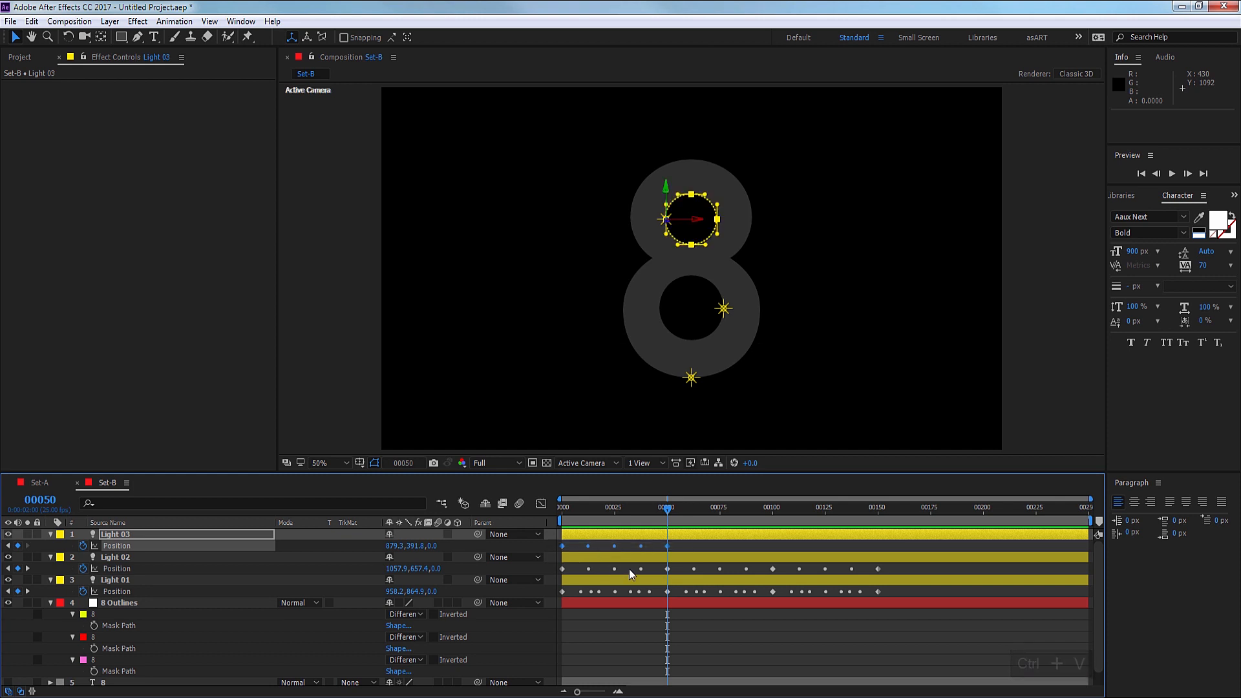
key(ctrl+c)
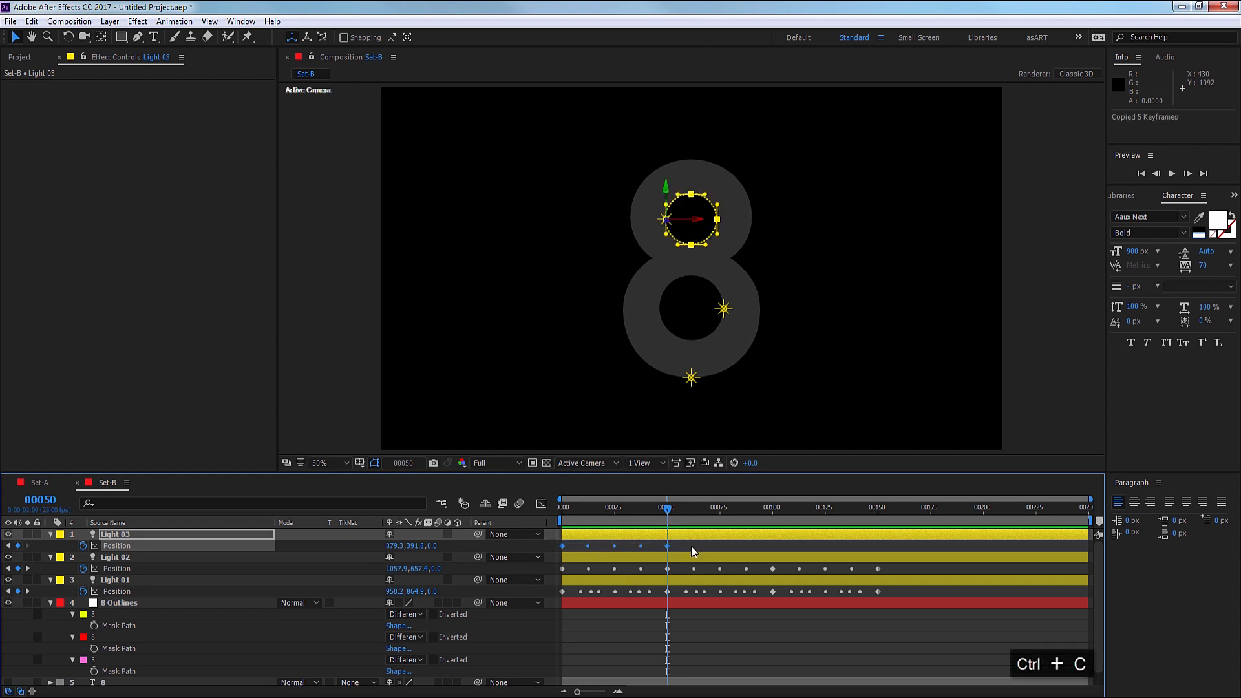
key(ctrl+v)
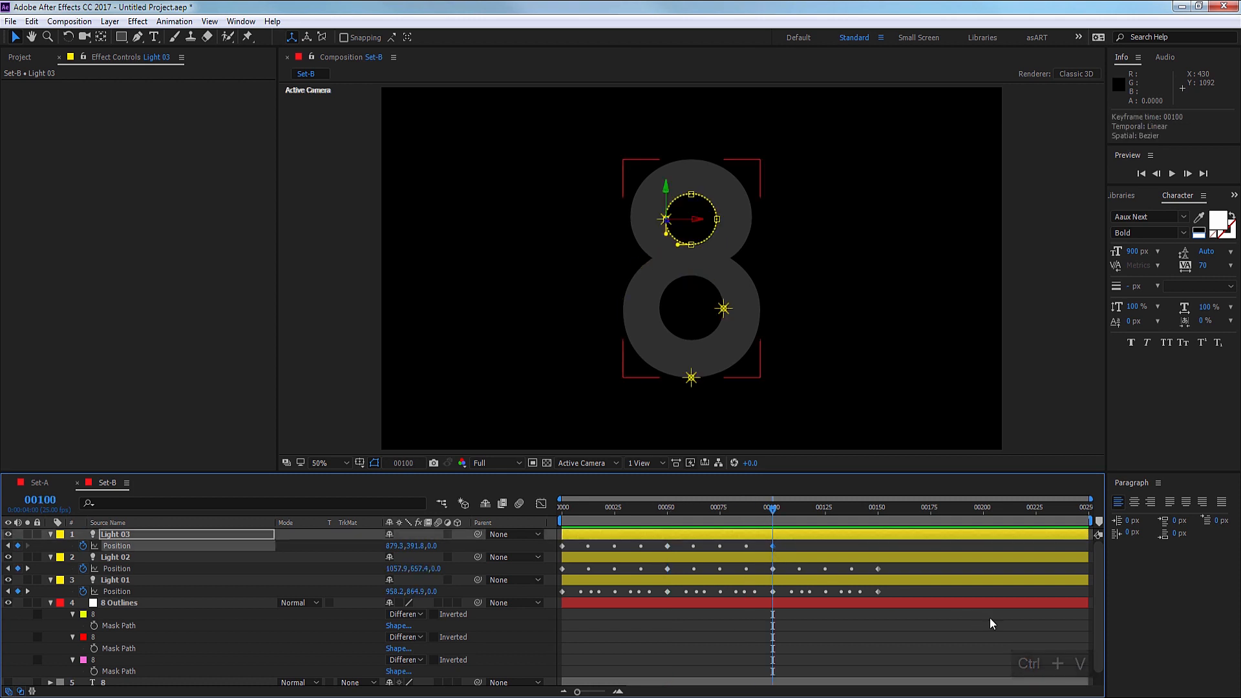
key(ctrl+v)
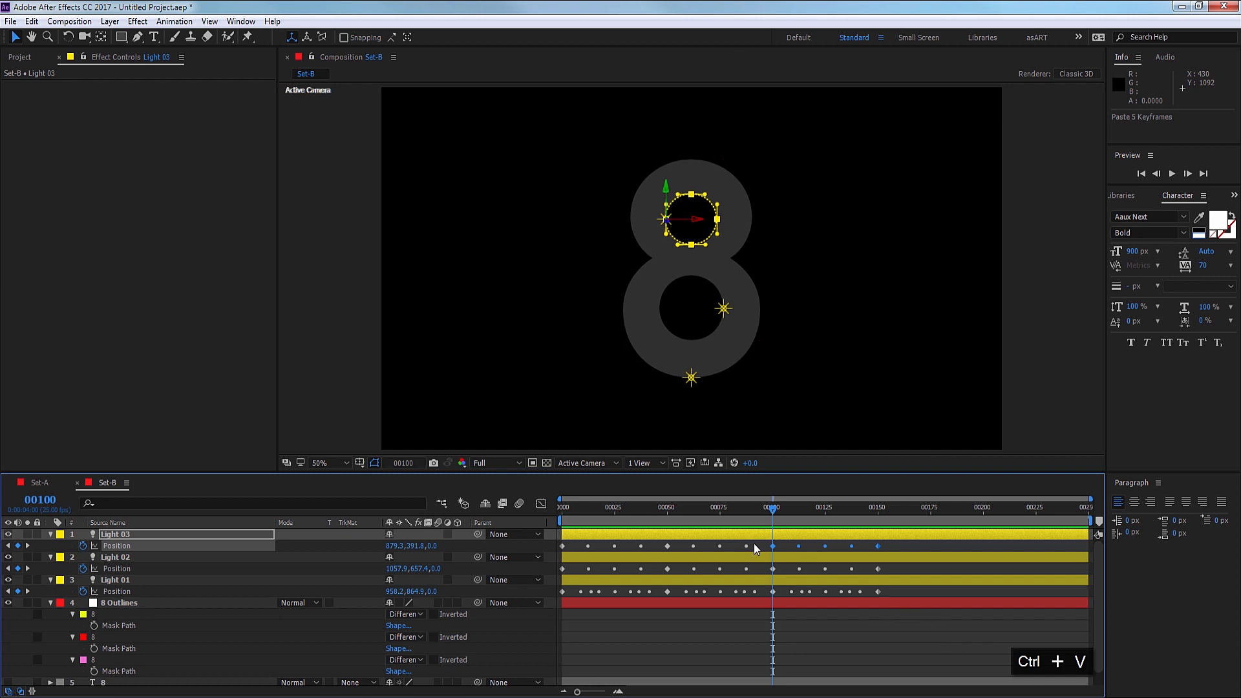
mouse_move(665, 556)
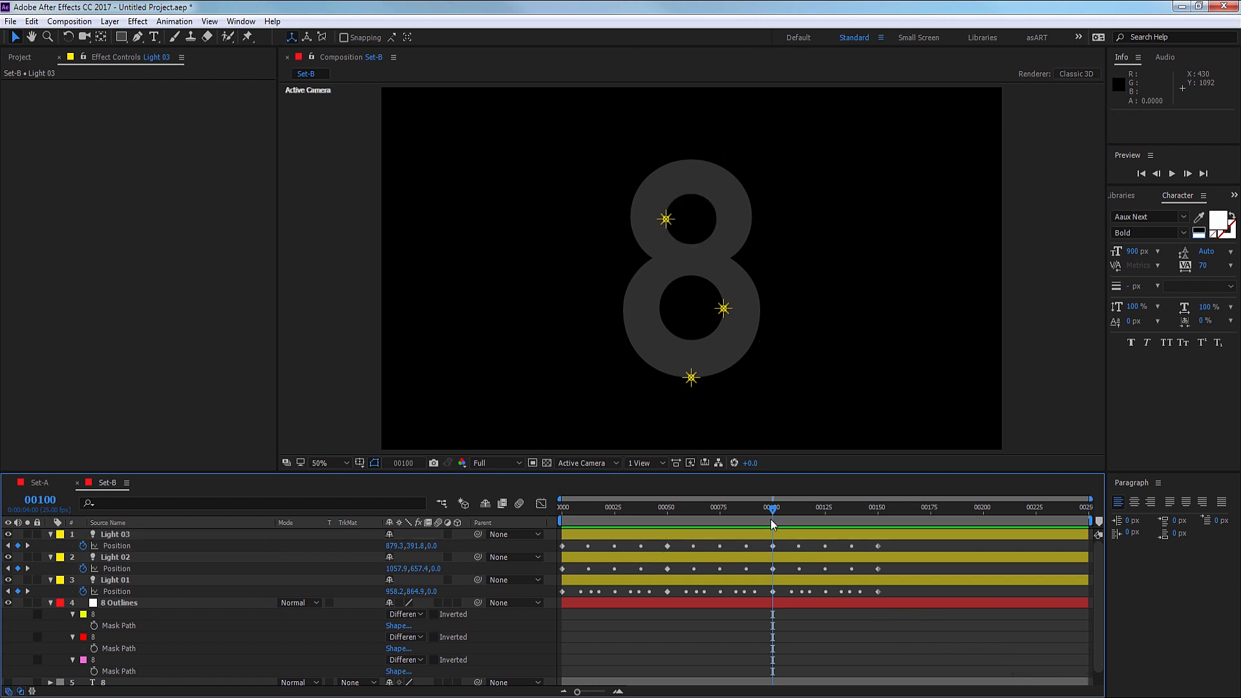
Set all three lights' intermediate Position keyframes to Rove Across Time.
click(877, 508)
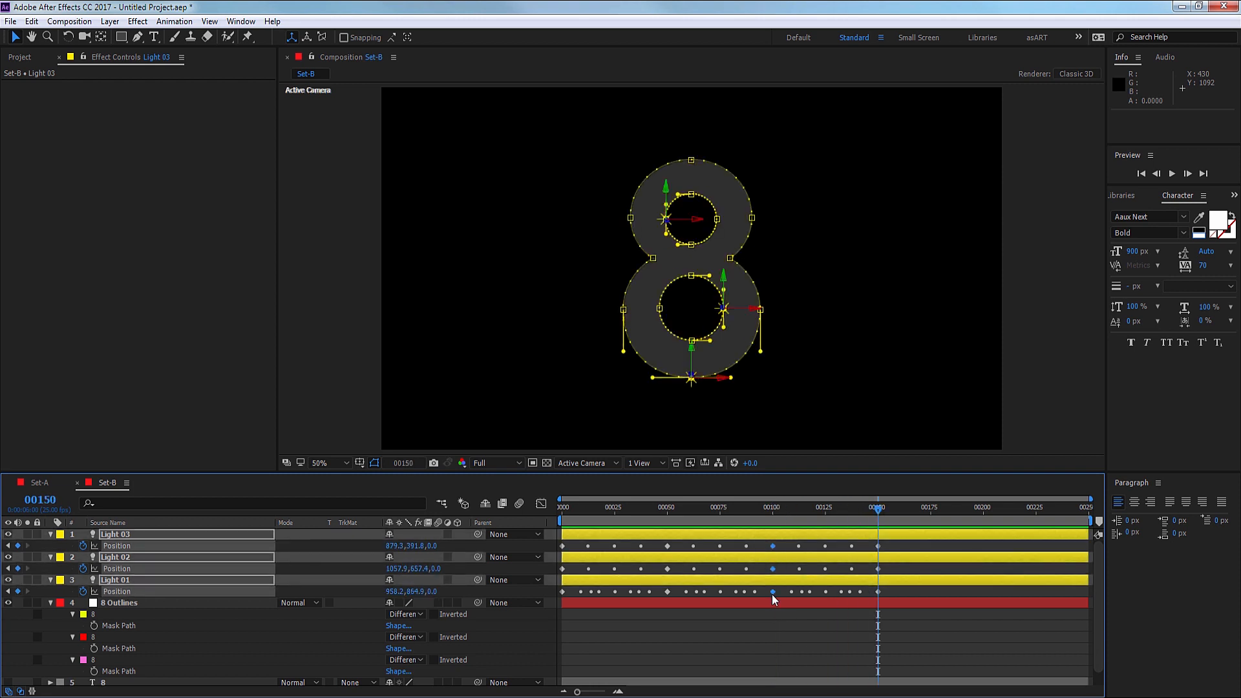
right_click(772, 591)
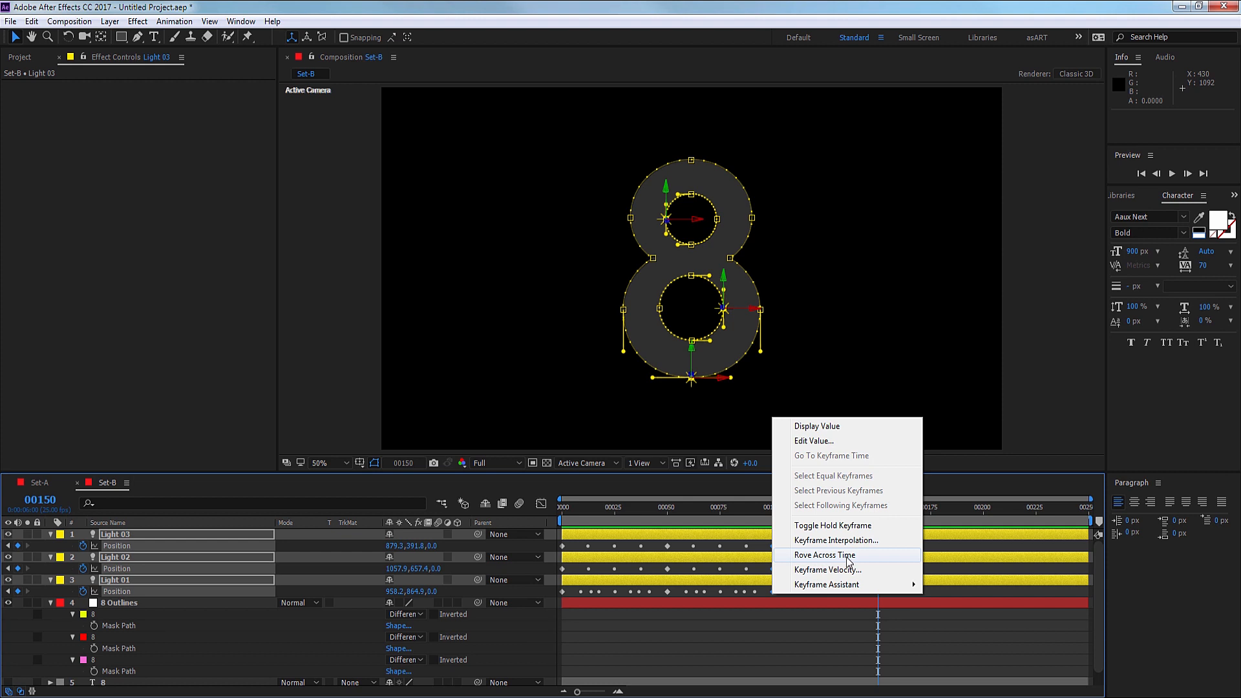
click(826, 555)
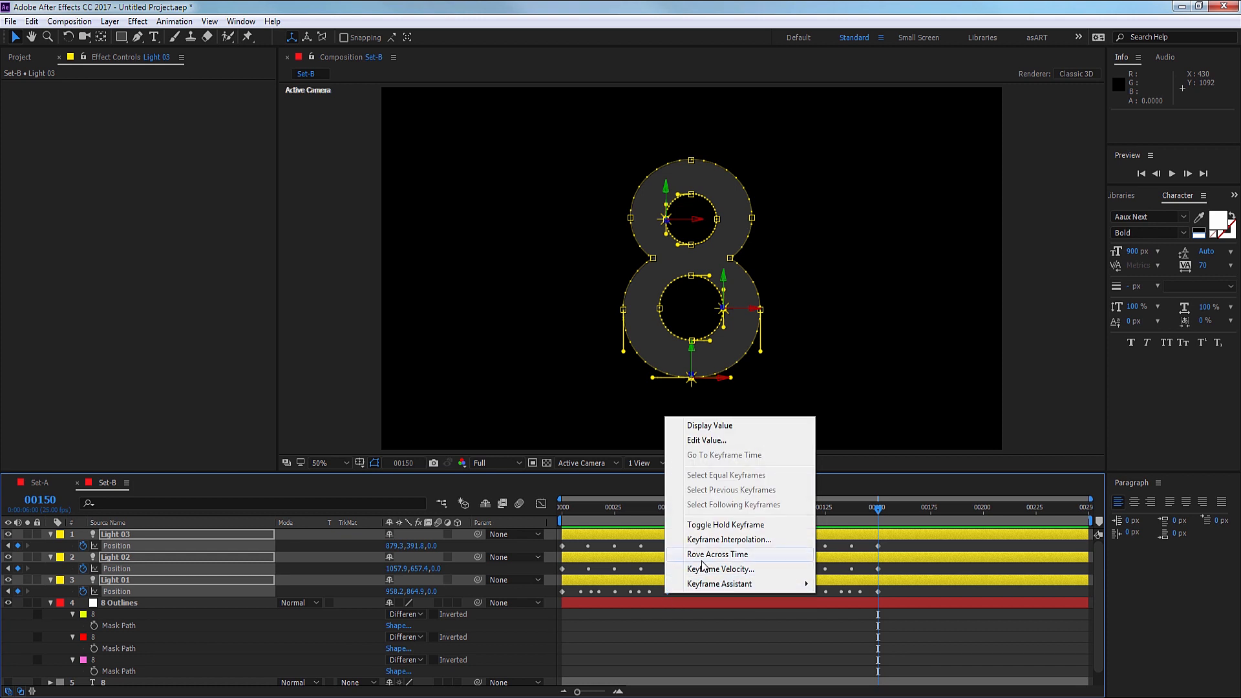
click(716, 554)
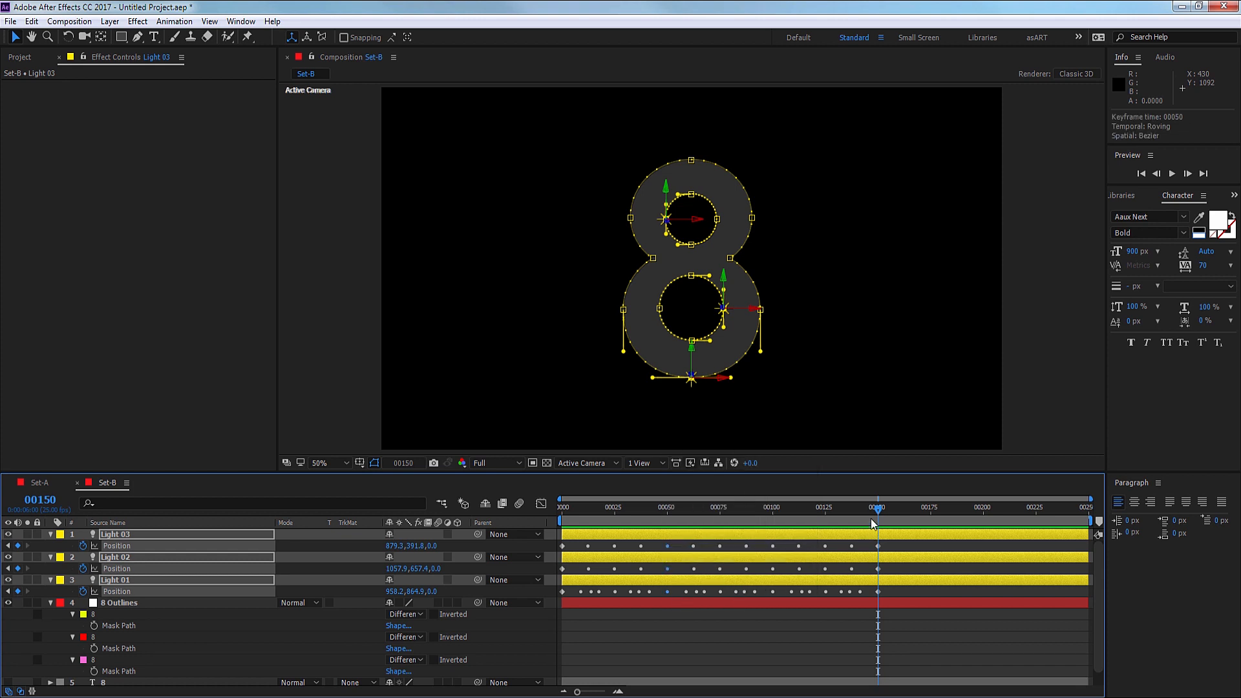
Scrub Set-B around frame 81 to check the lights follow the 8, then return to frame 0.
click(732, 507)
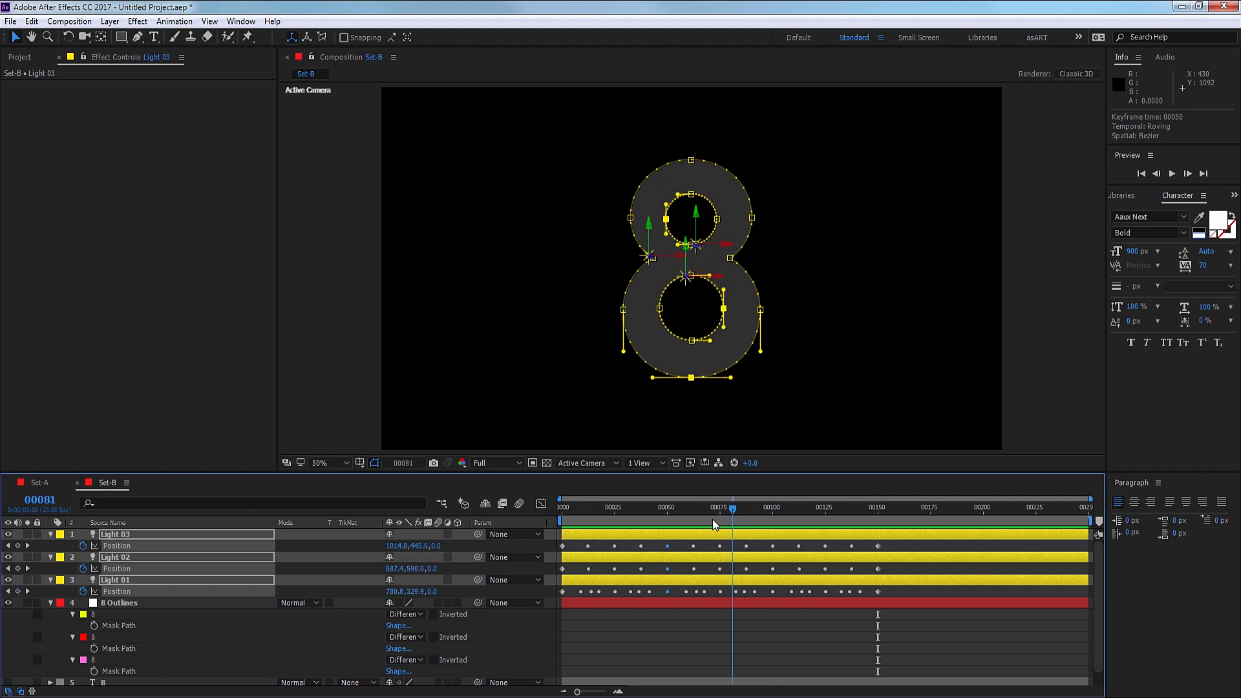
click(647, 507)
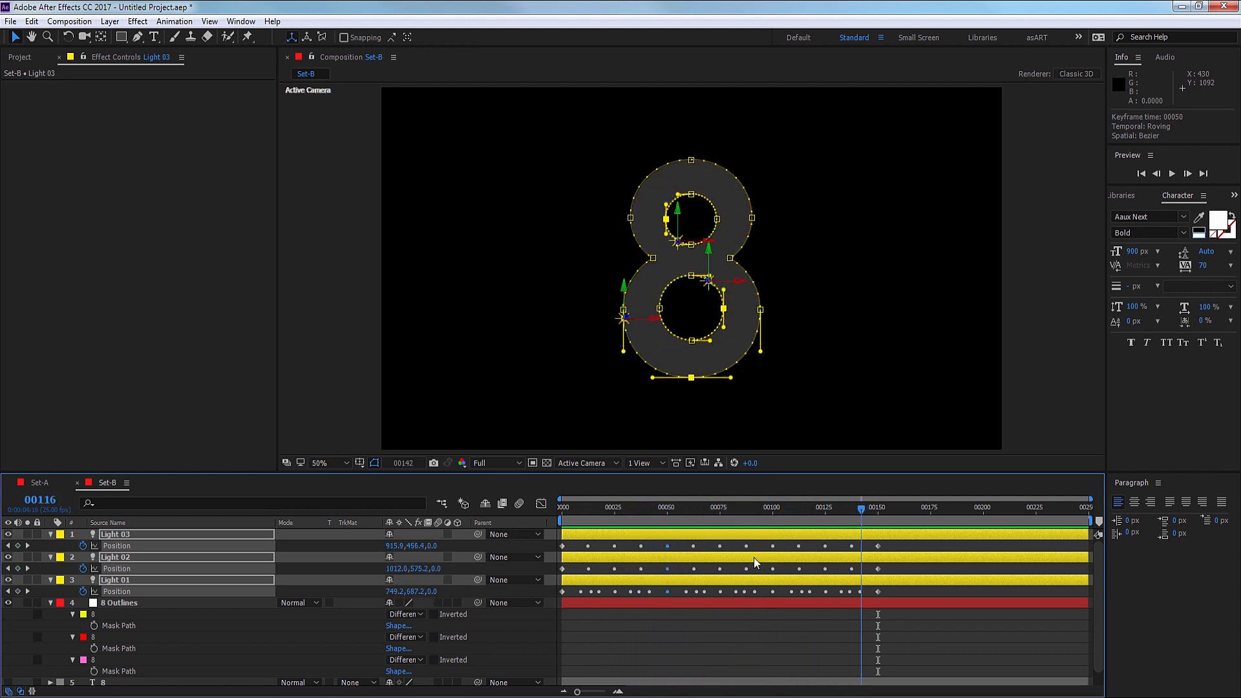
click(563, 508)
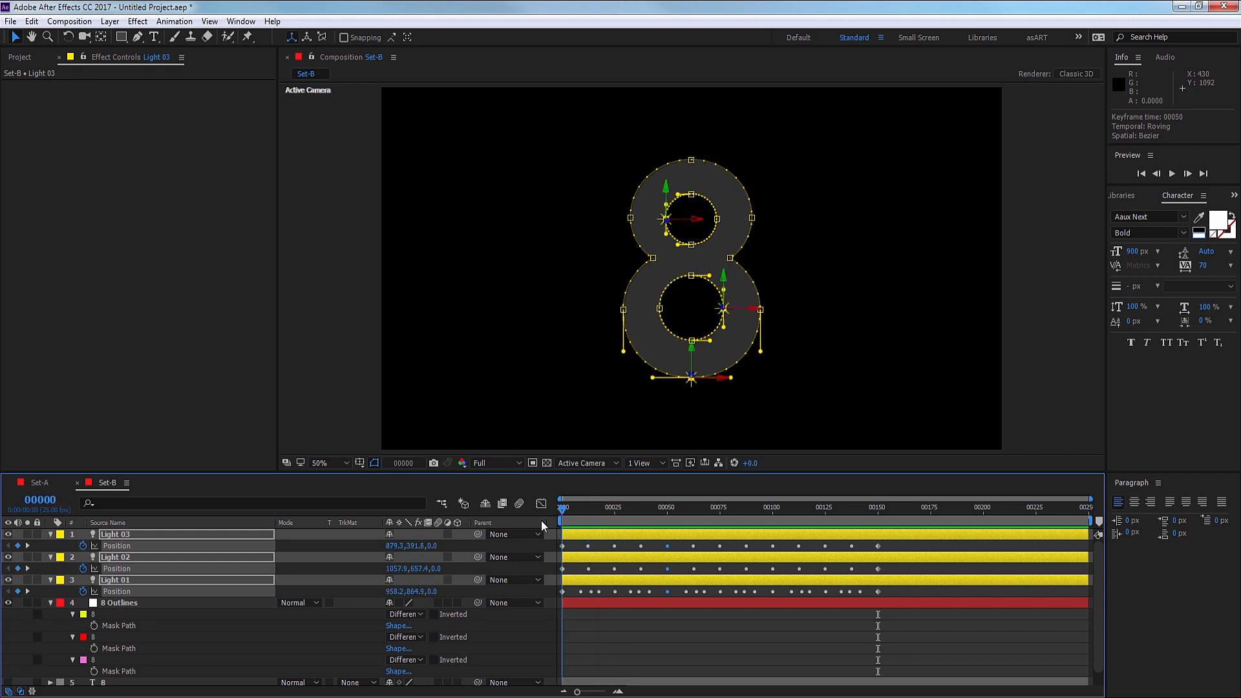
click(704, 368)
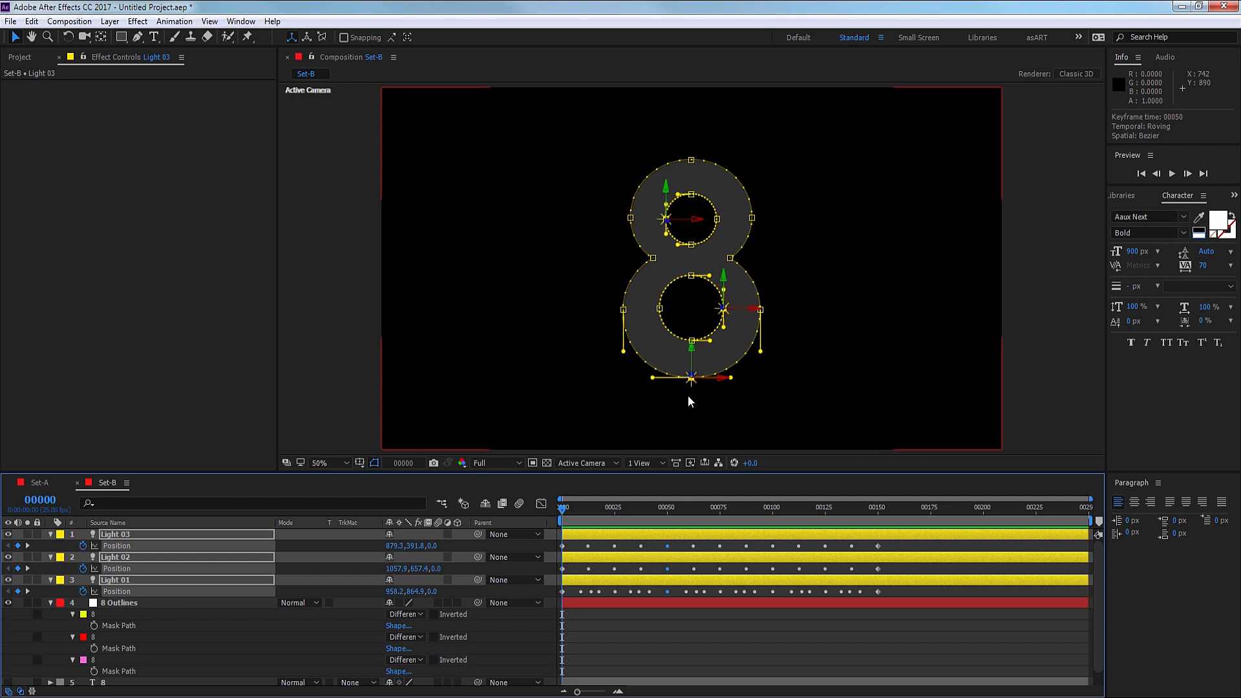
mouse_move(684, 176)
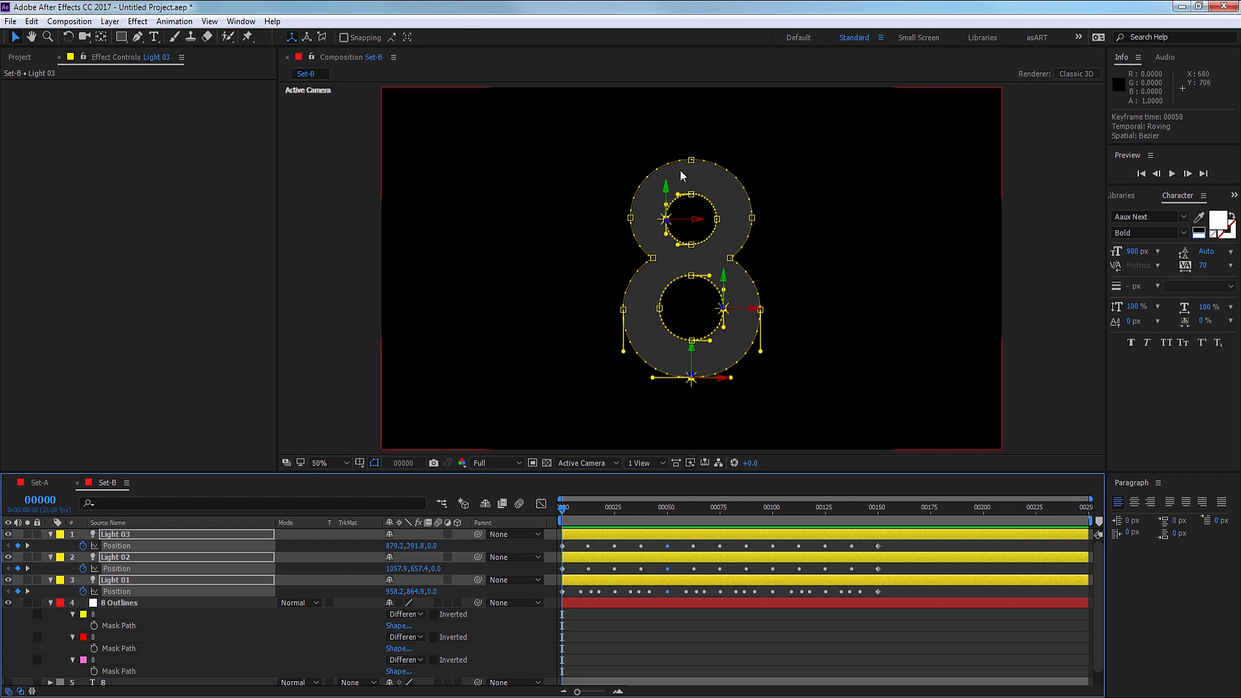
mouse_move(614, 523)
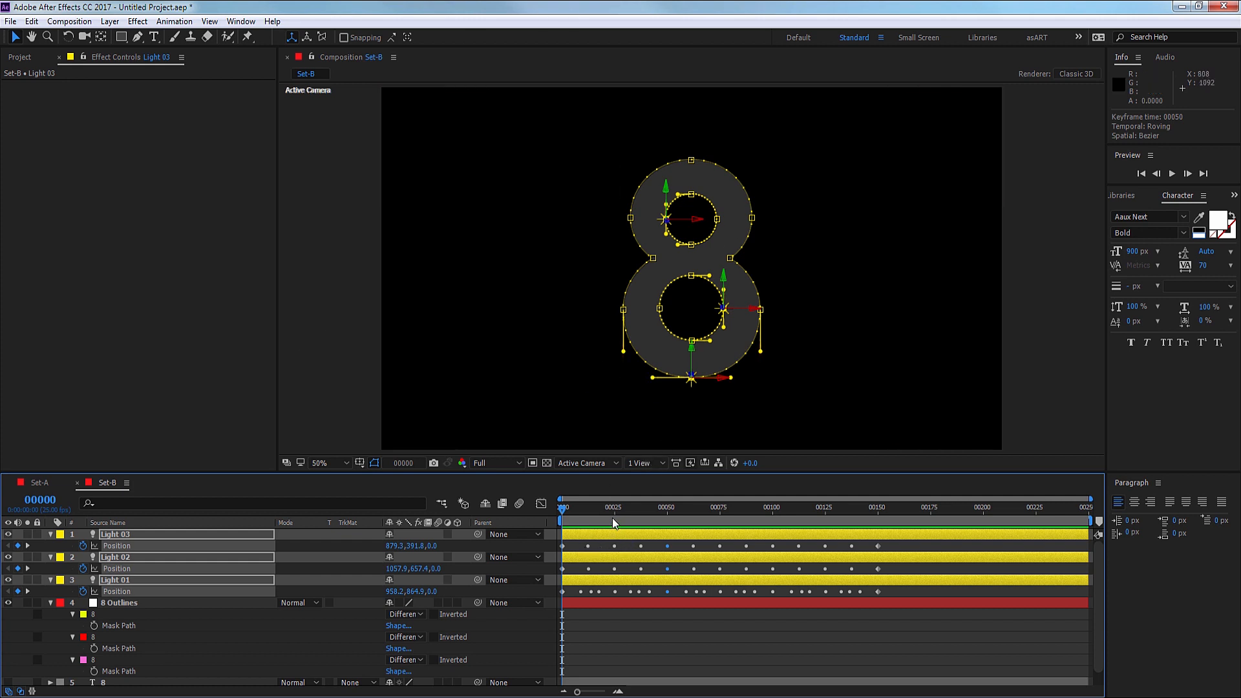
mouse_move(616, 515)
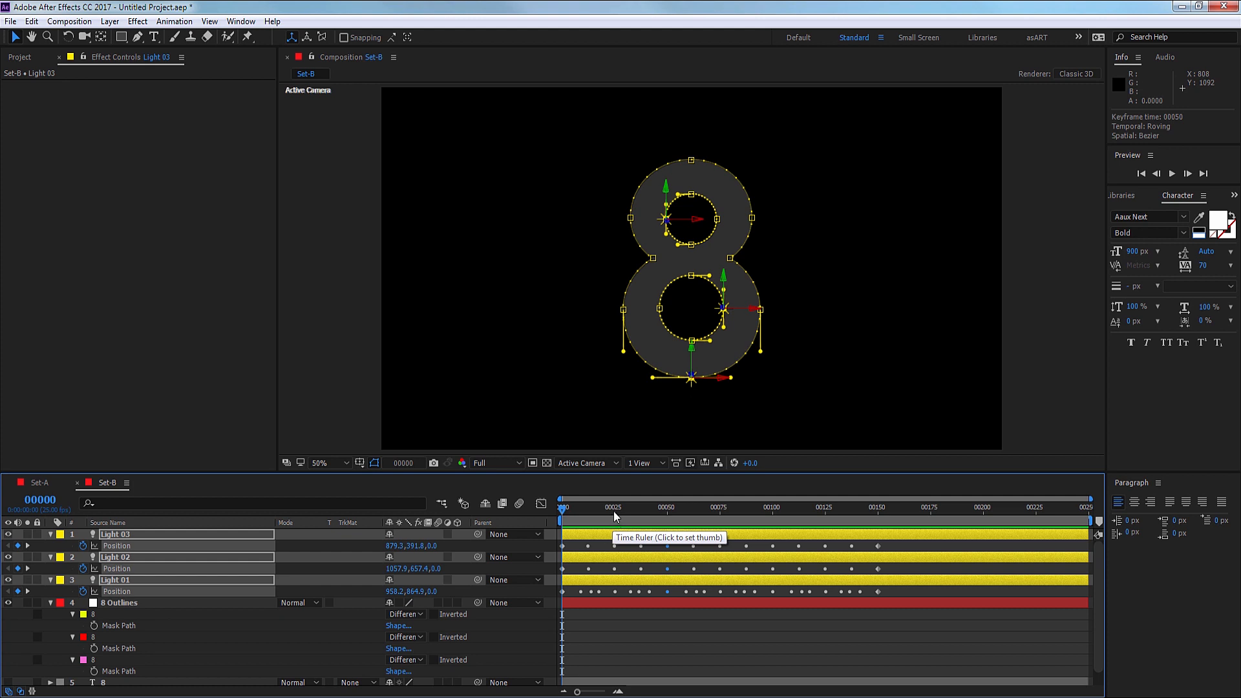
Shift all three lights' Position keyframes to start at frame 25 and check earlier frames.
click(616, 521)
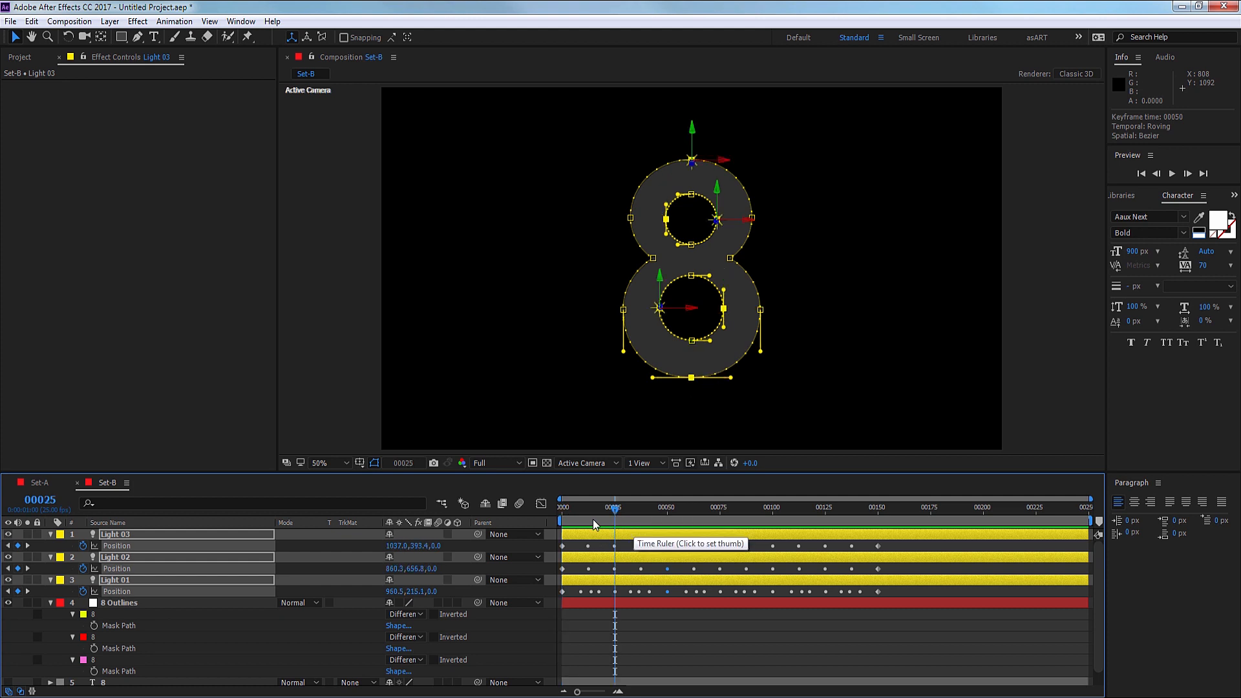
mouse_move(673, 563)
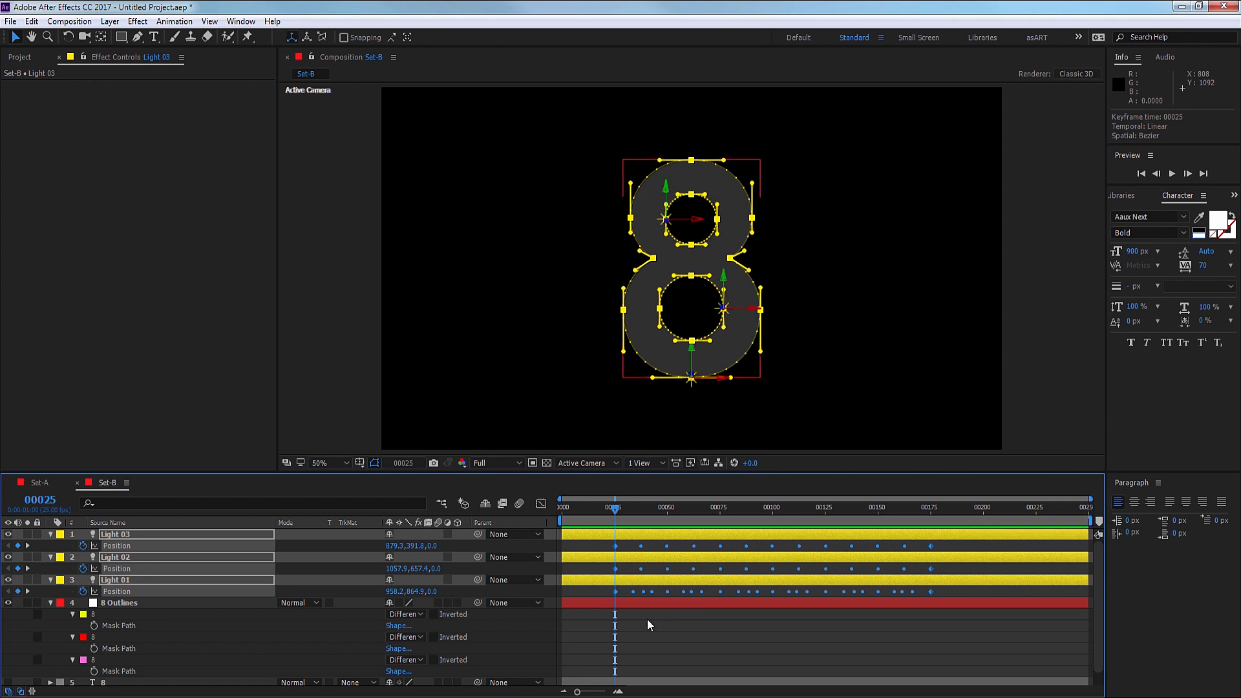
click(589, 507)
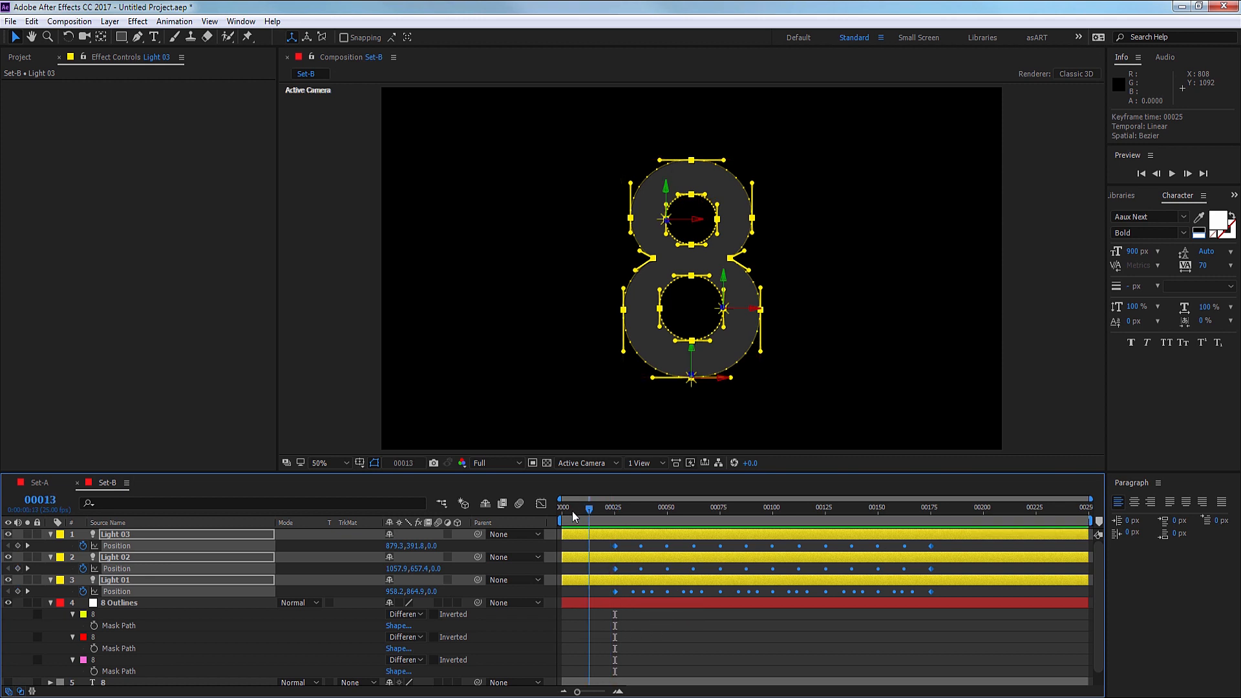
click(561, 508)
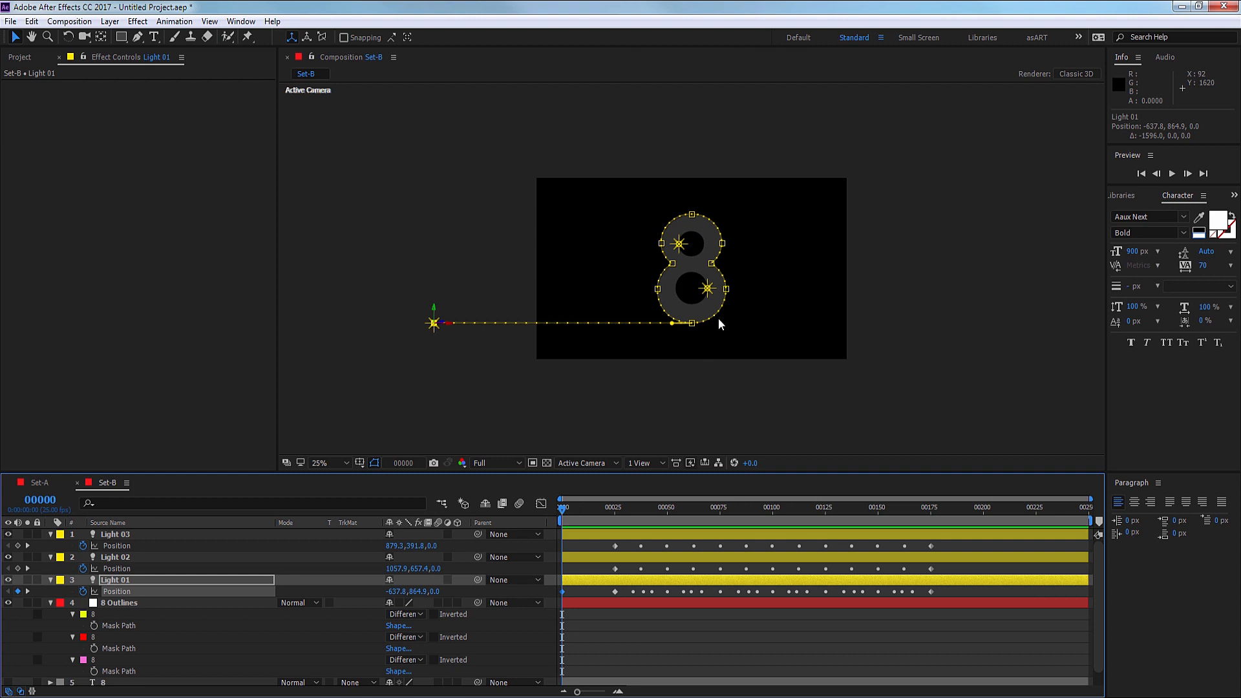
At frame 0, place Light 02 above and Light 03 below the frame.
click(116, 557)
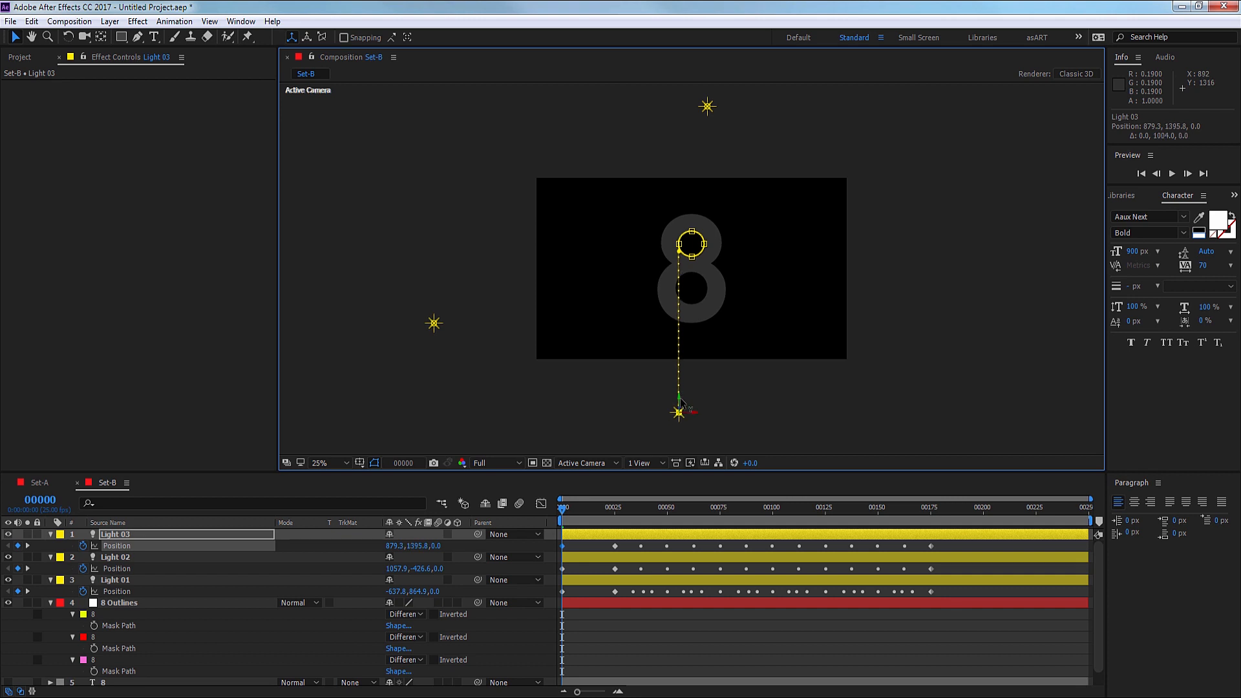
click(930, 519)
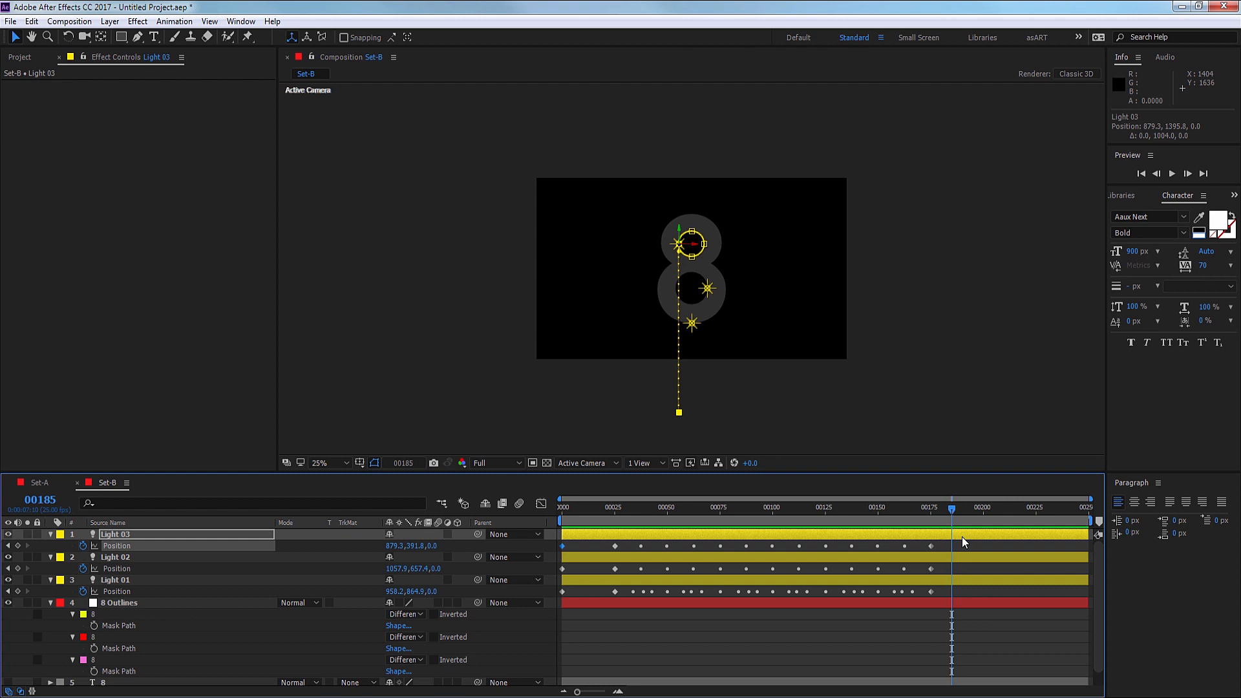
At frame 200, move Light 03 above, Light 02 below, Light 01 right of frame.
click(952, 507)
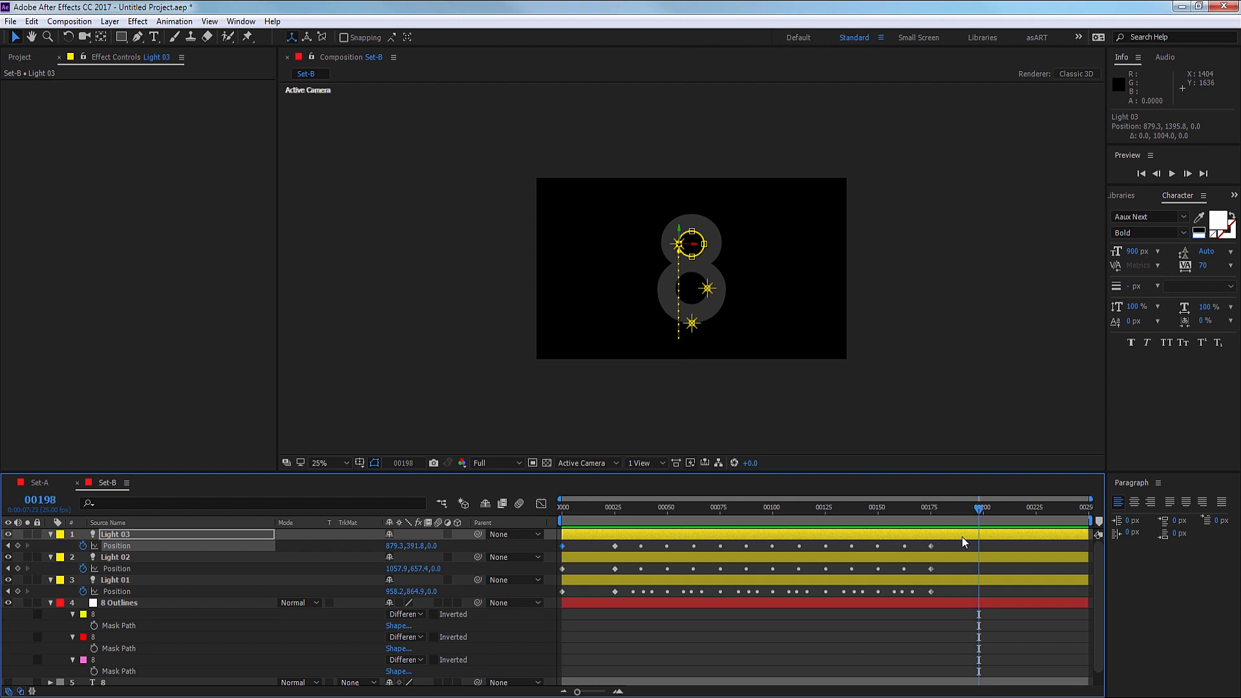
click(984, 506)
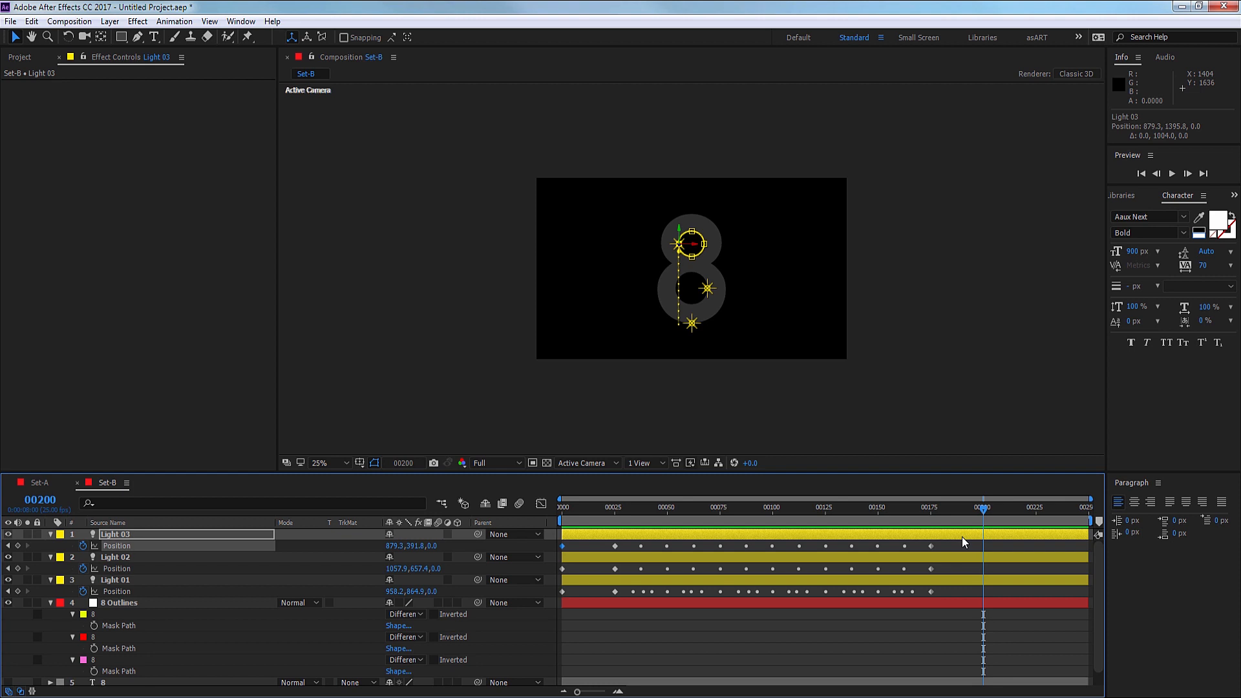
mouse_move(683, 405)
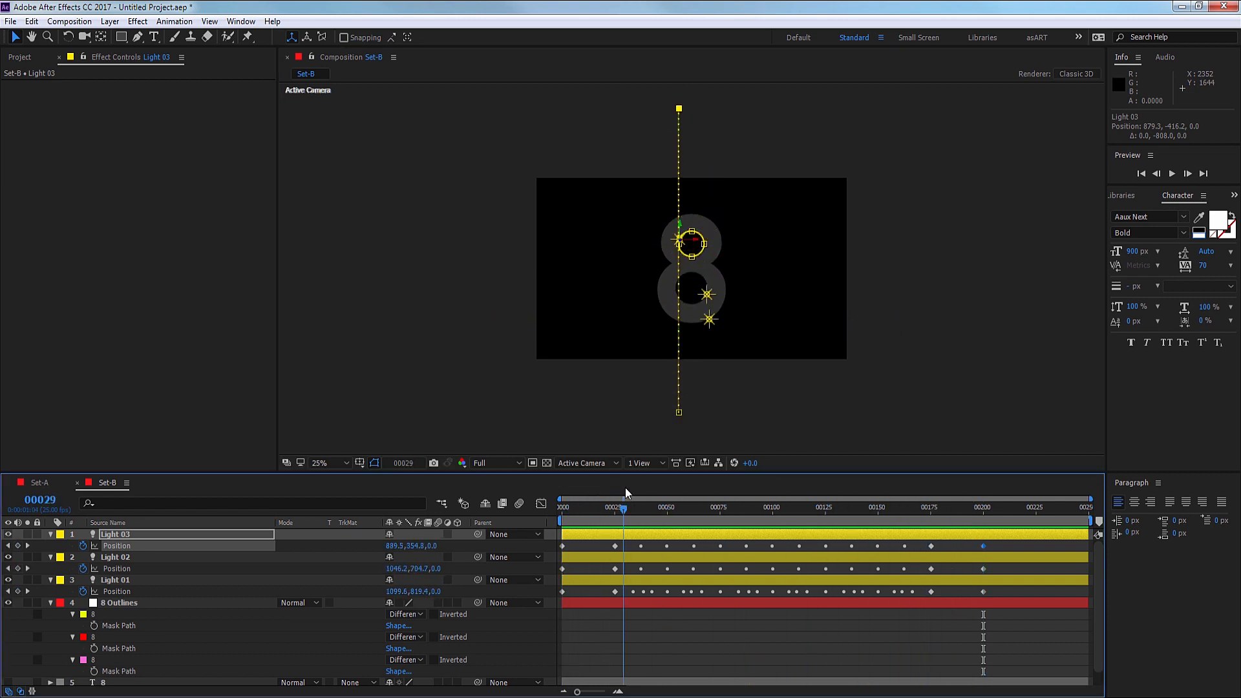
click(720, 507)
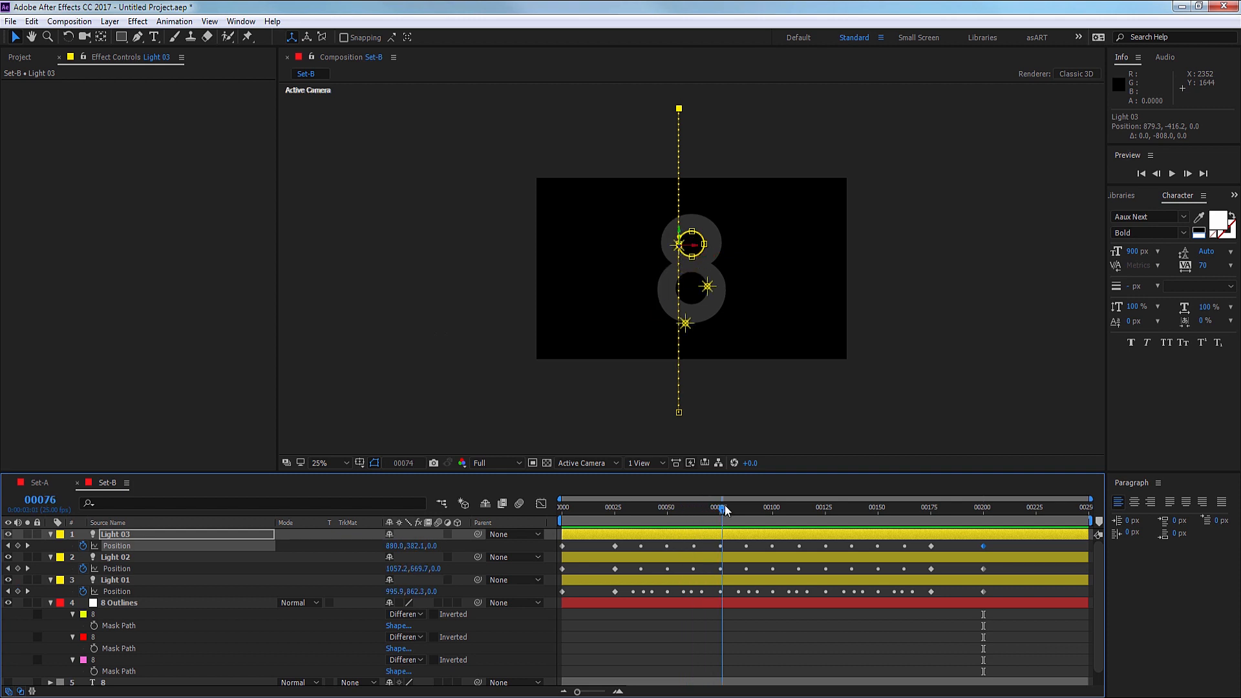
click(839, 508)
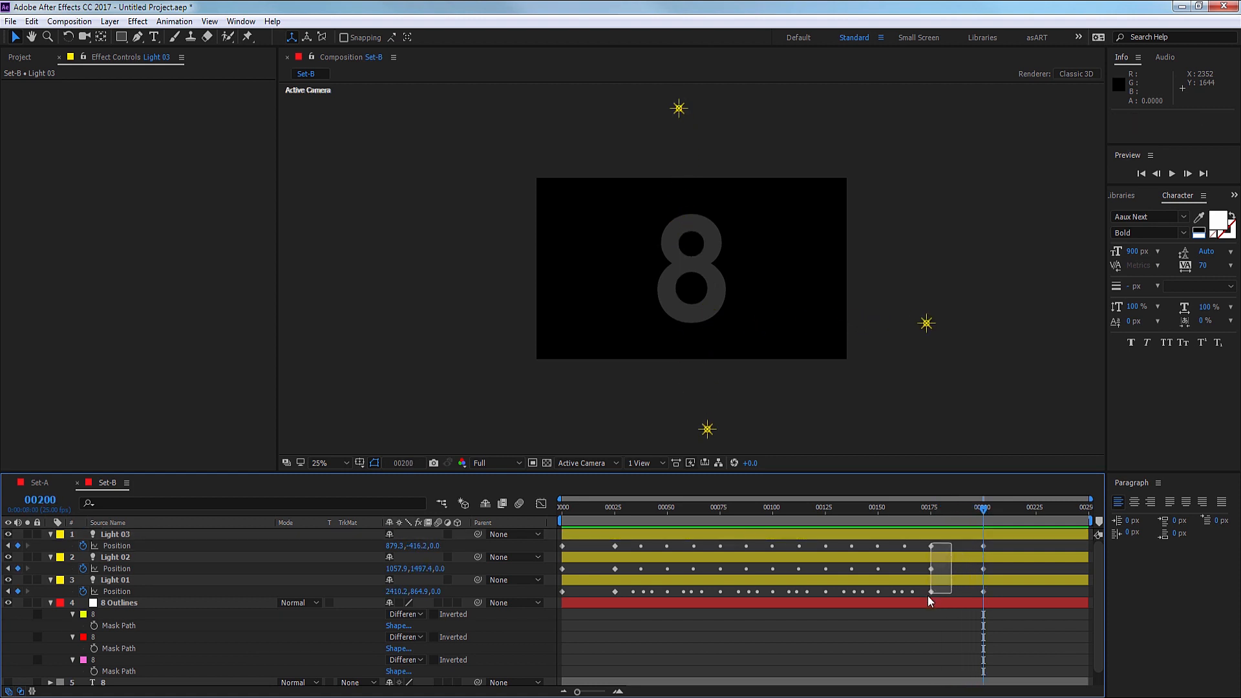
Set the middle Position keyframes near frame 175, including Light 01's, to Rove Across Time.
right_click(930, 600)
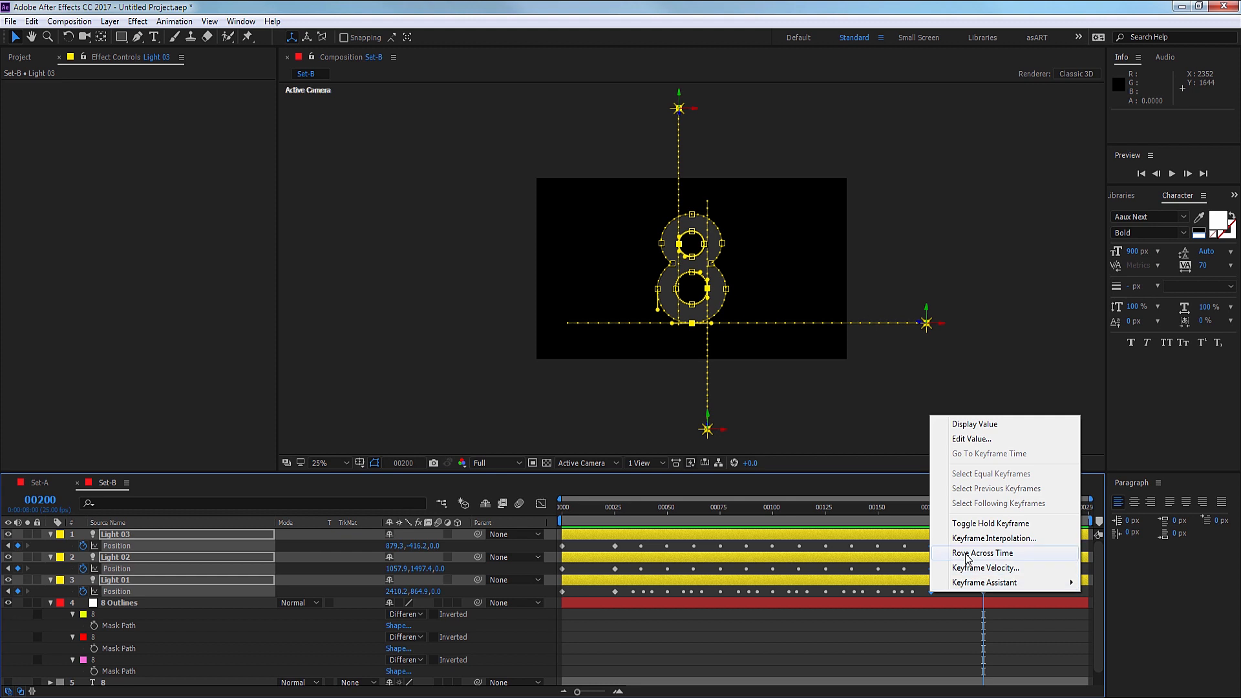
click(981, 553)
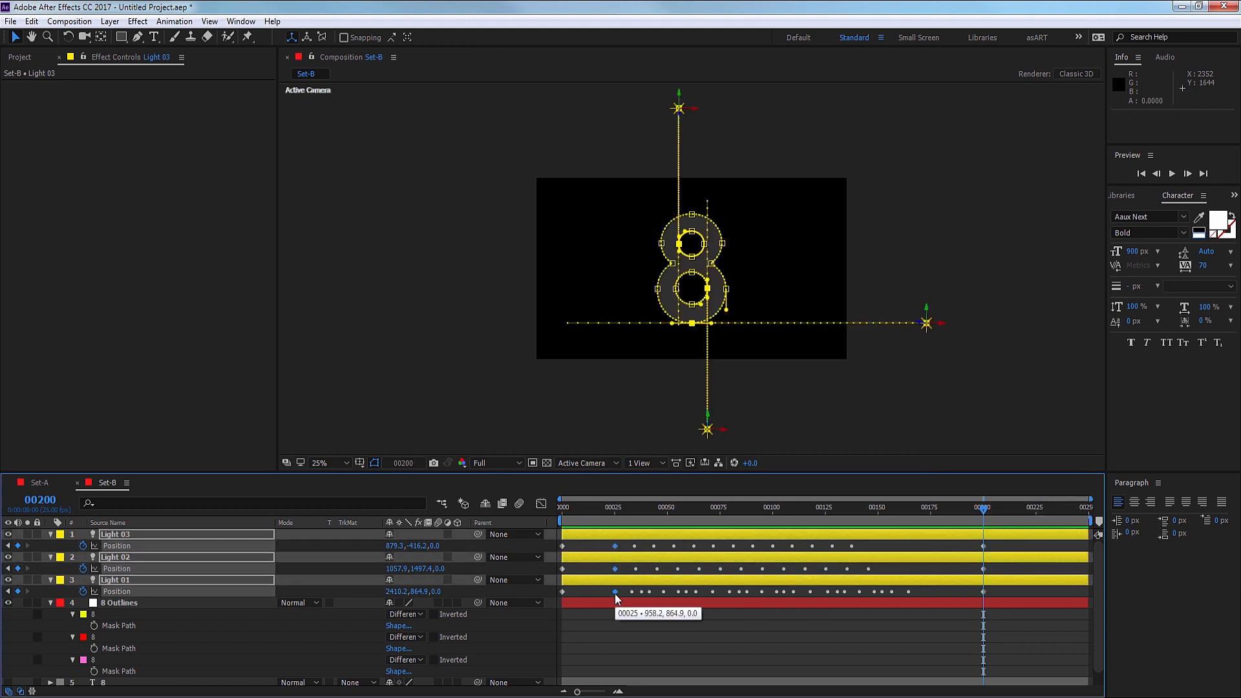
right_click(616, 592)
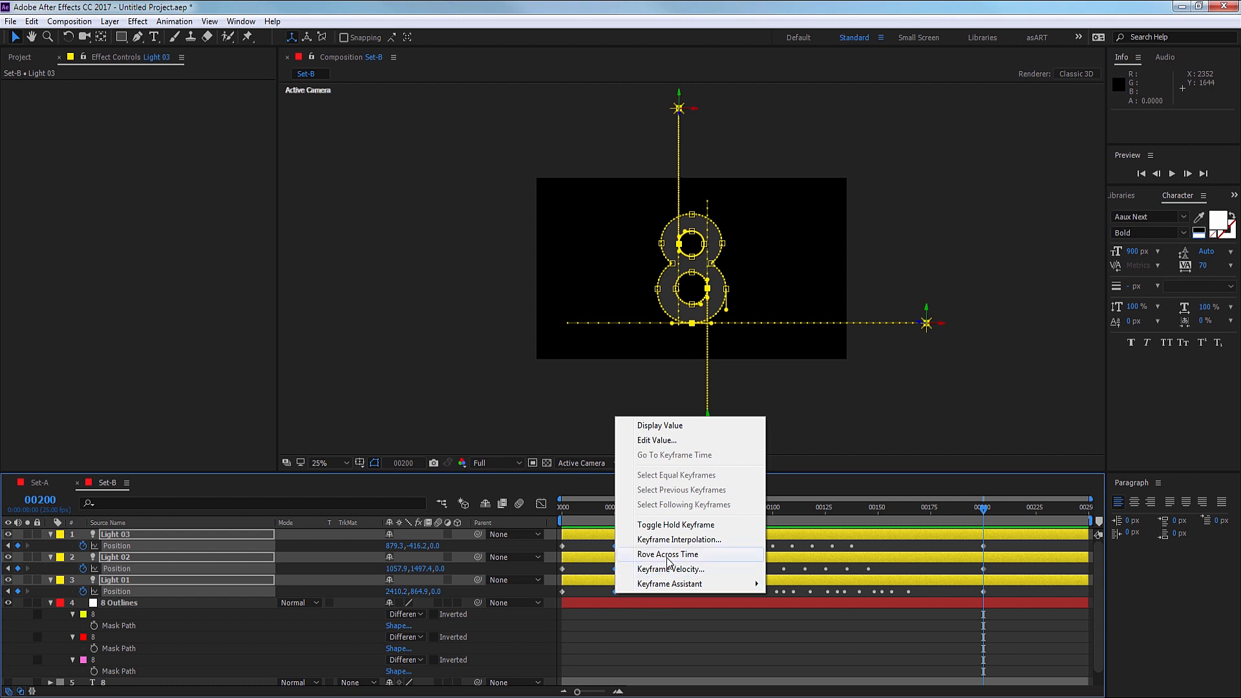
click(667, 554)
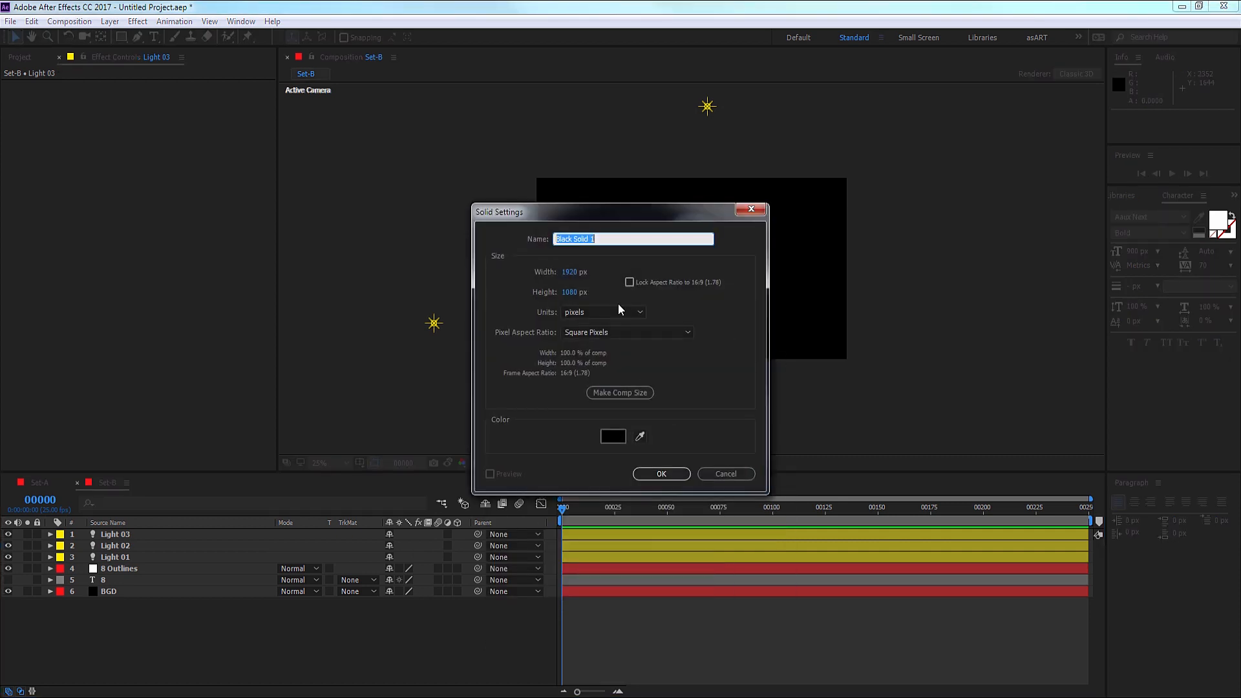
Create a full-frame yellow solid named 'Optical Flares'.
click(613, 436)
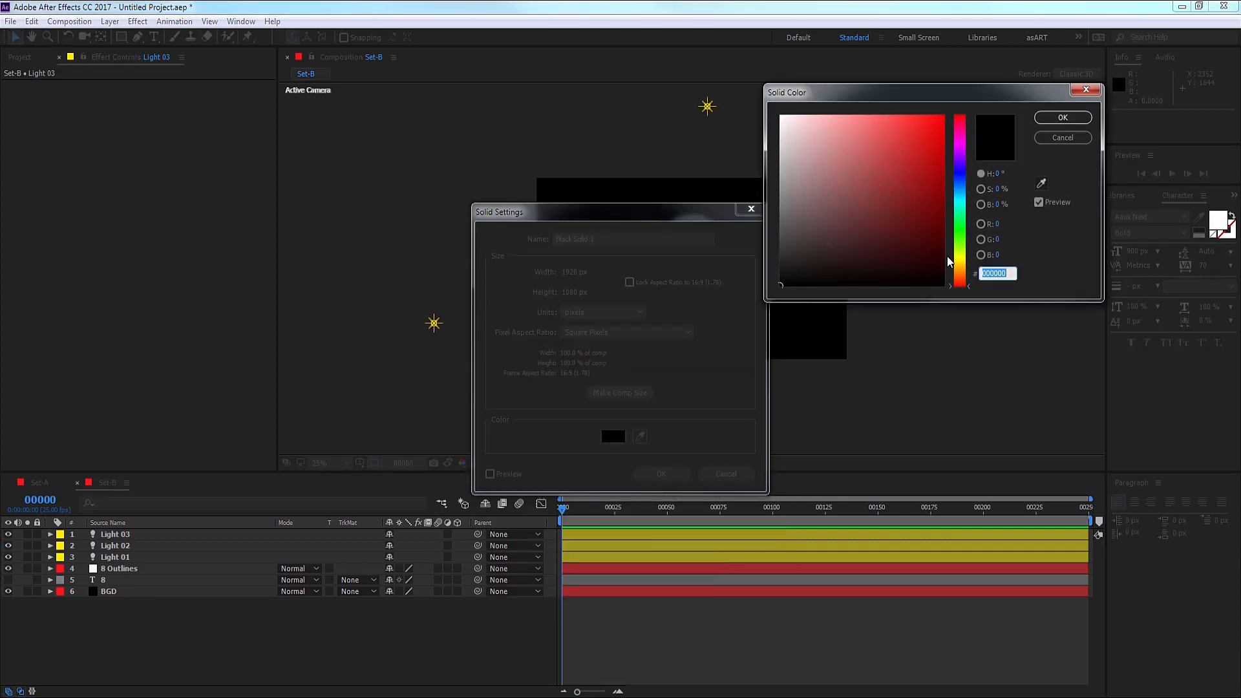
click(1062, 117)
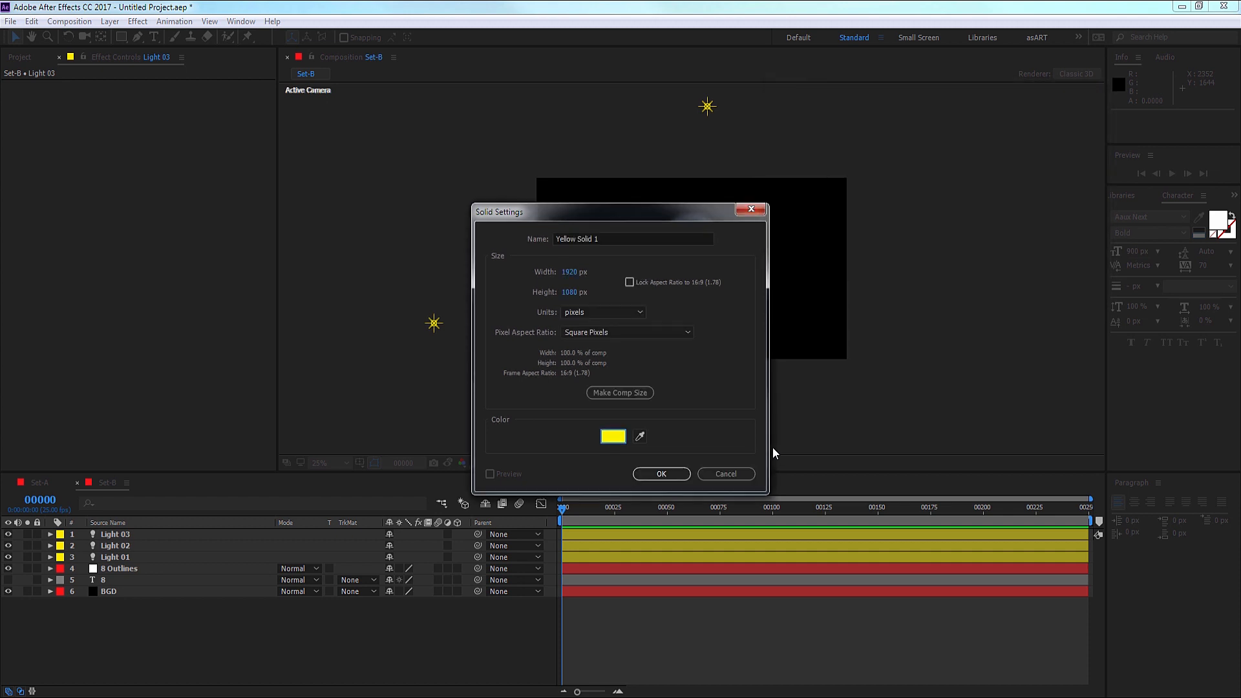
triple_click(631, 239)
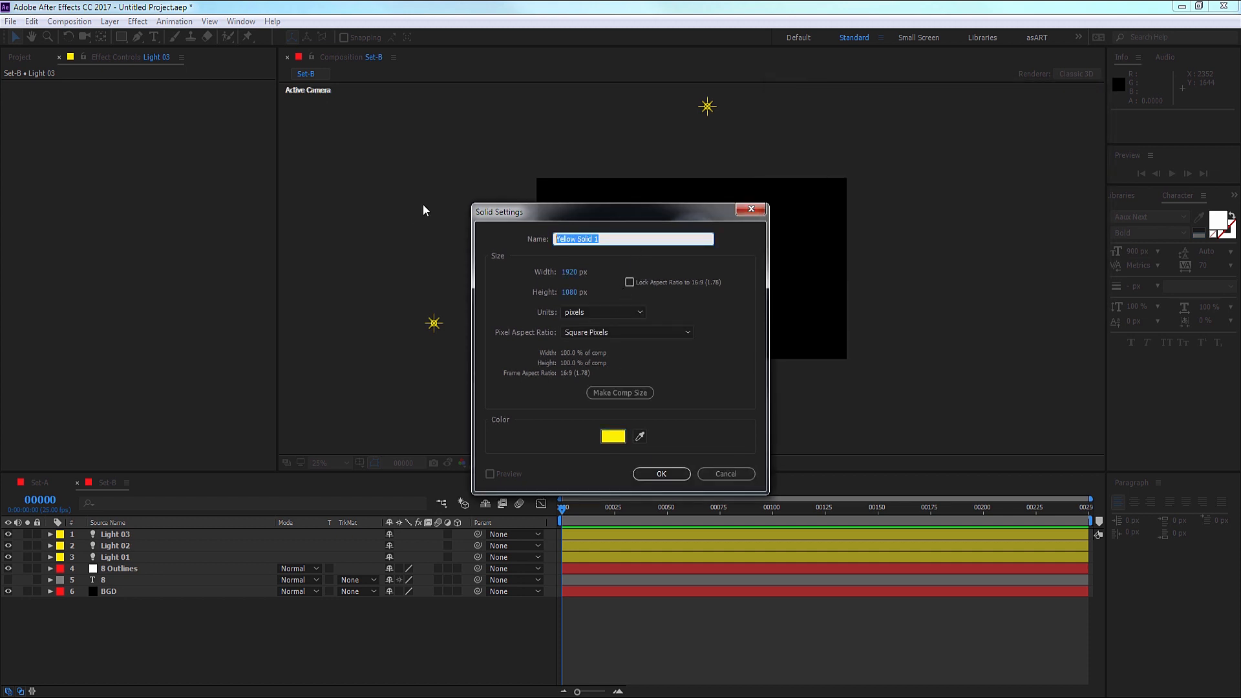
text(Optical F)
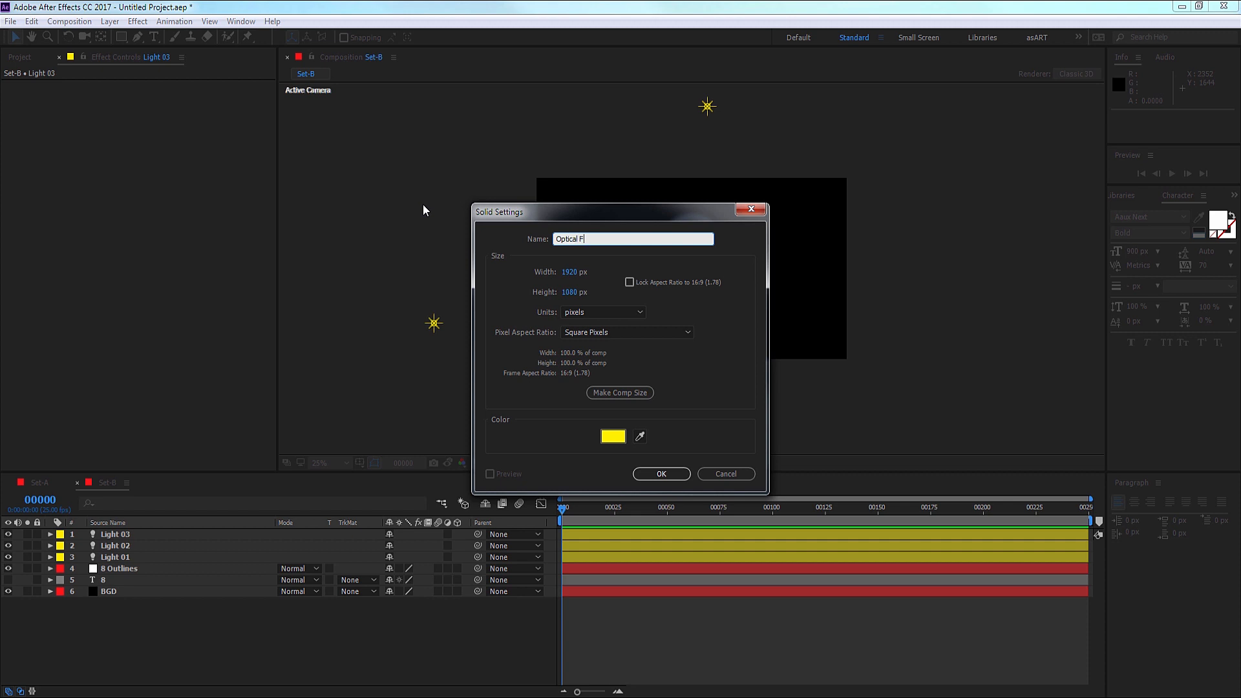
click(661, 473)
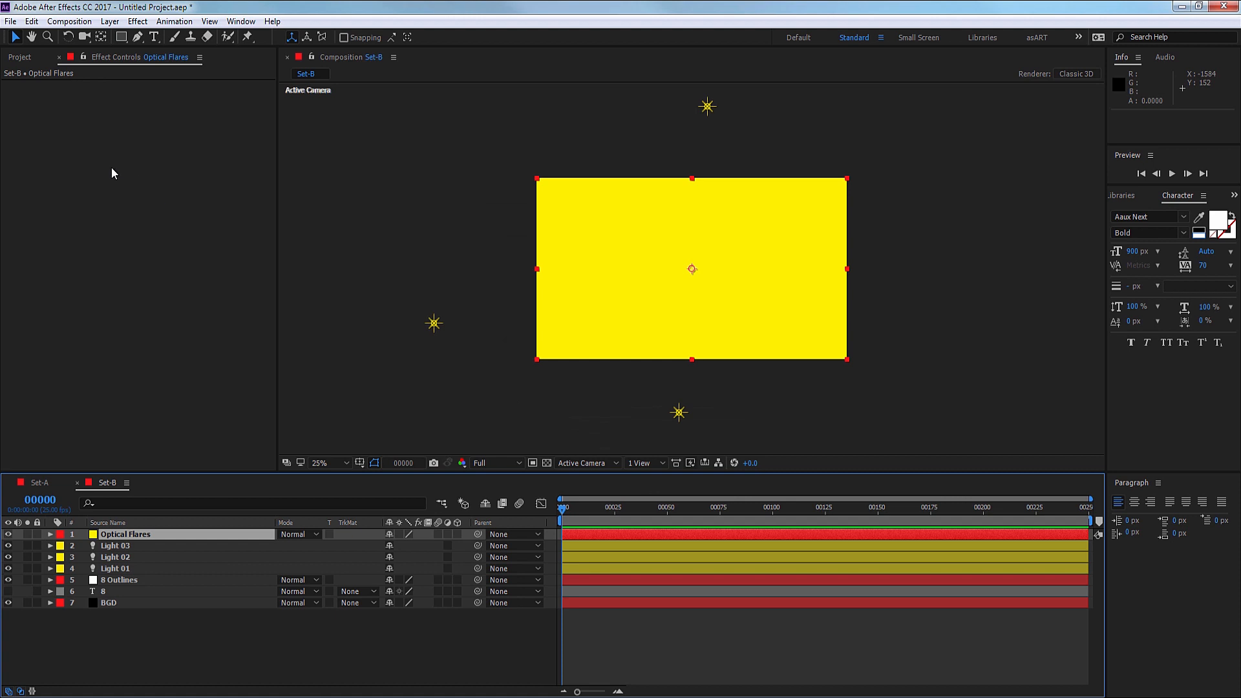
mouse_move(173, 20)
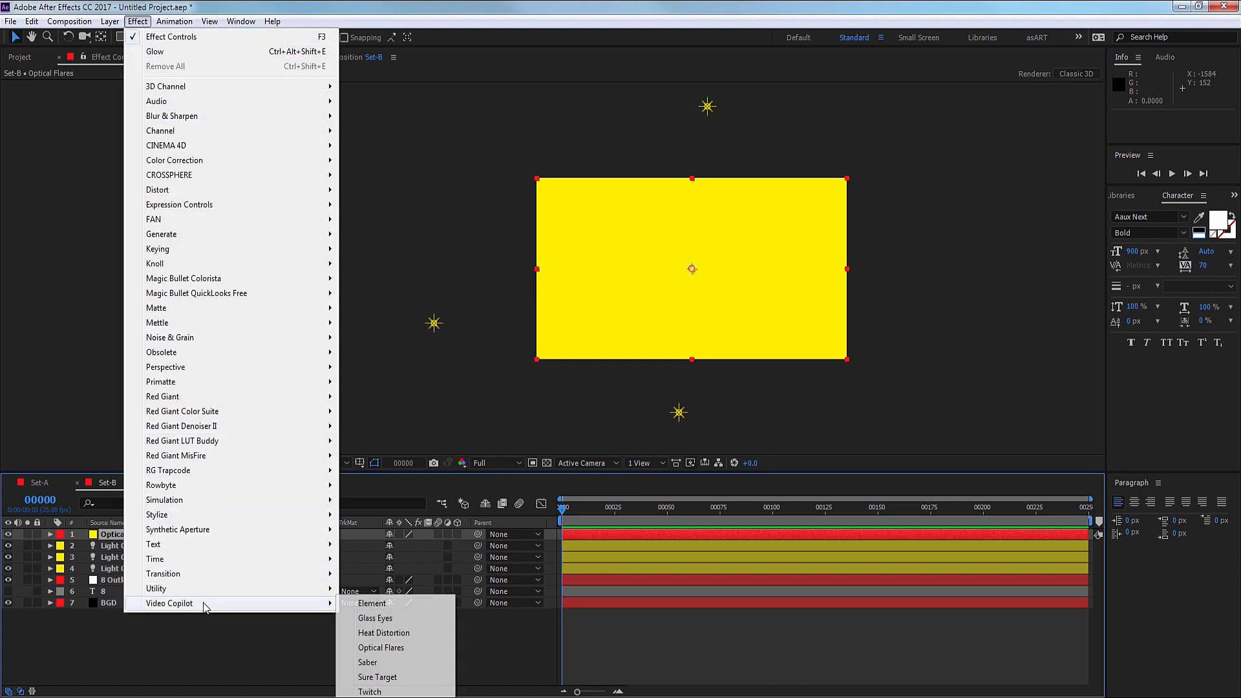
Apply Optical Flares tracking the lights, with Brightness 50, Scale 36, blend mode Add.
click(381, 647)
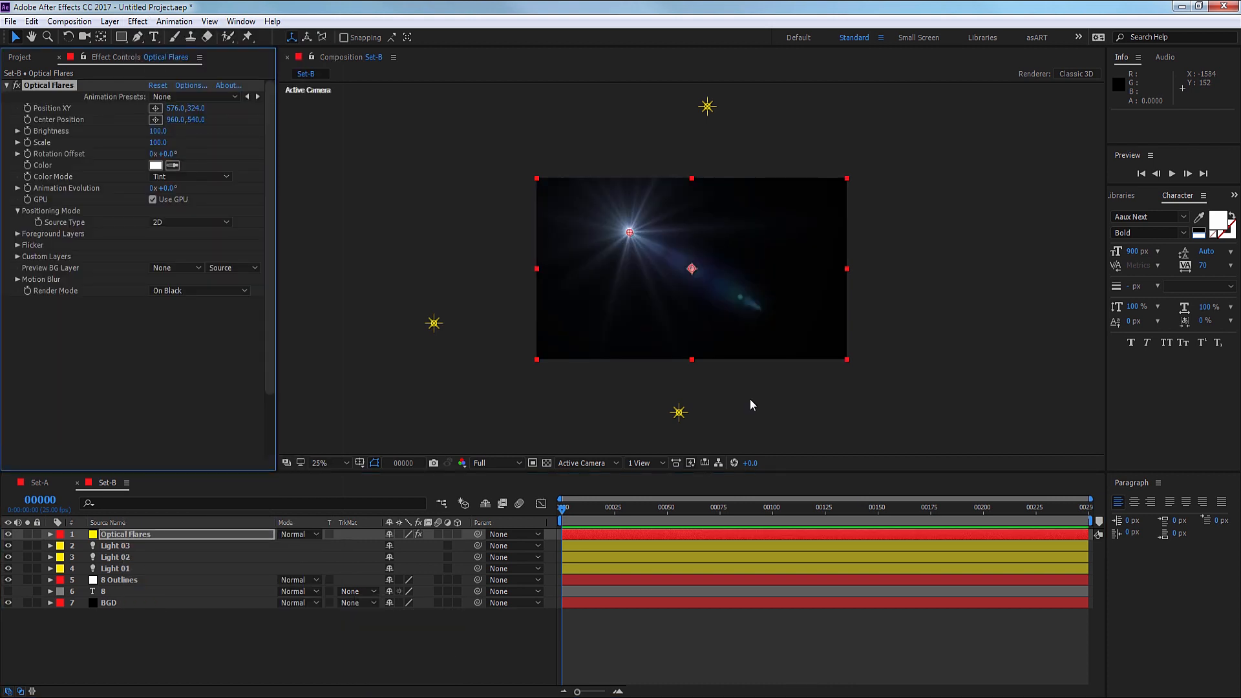
click(190, 86)
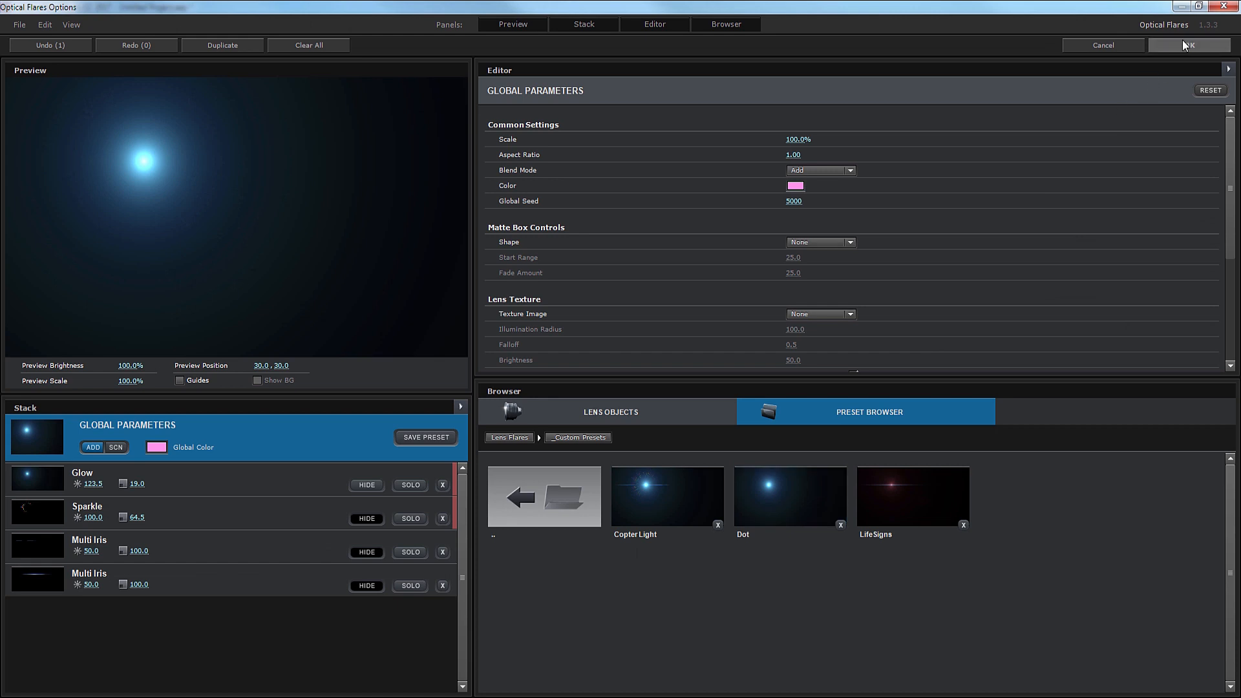
click(1190, 45)
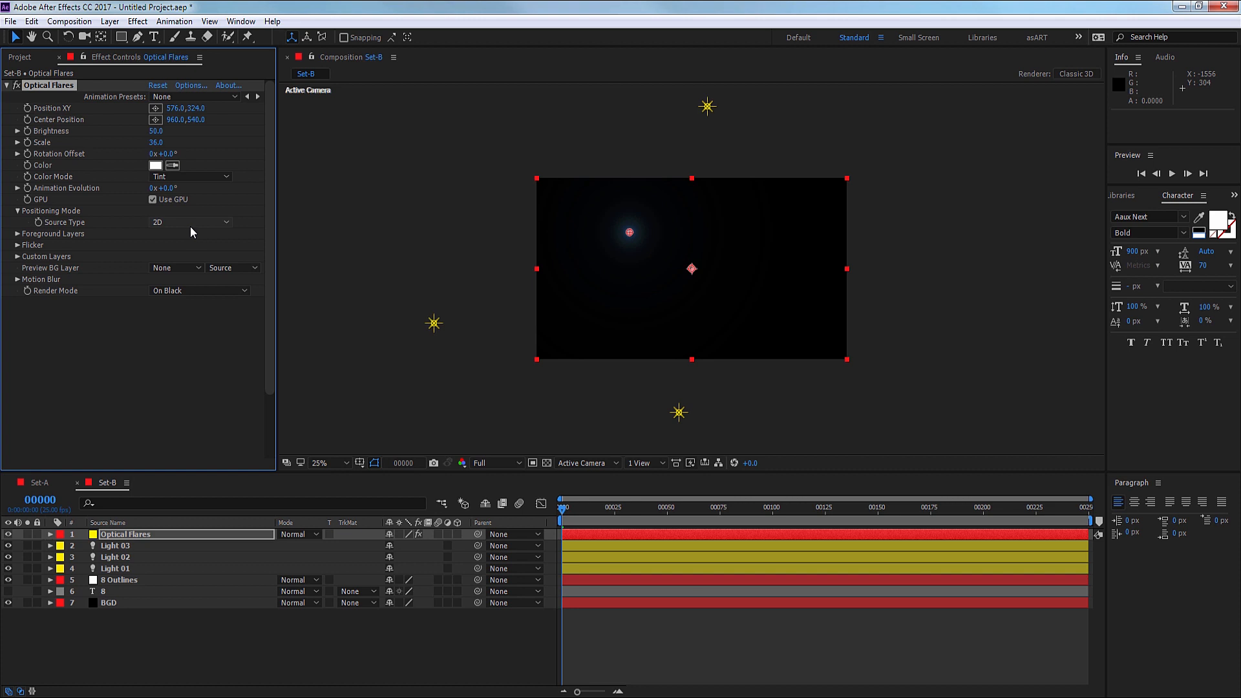
click(191, 222)
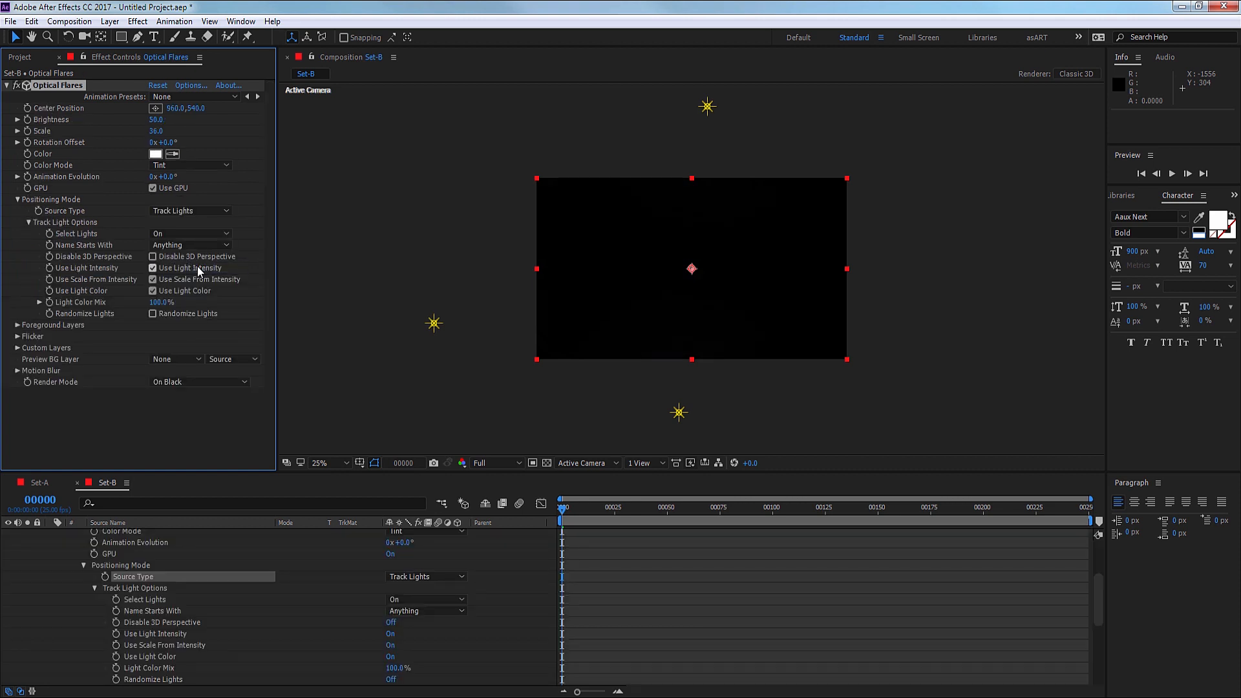
mouse_move(669, 514)
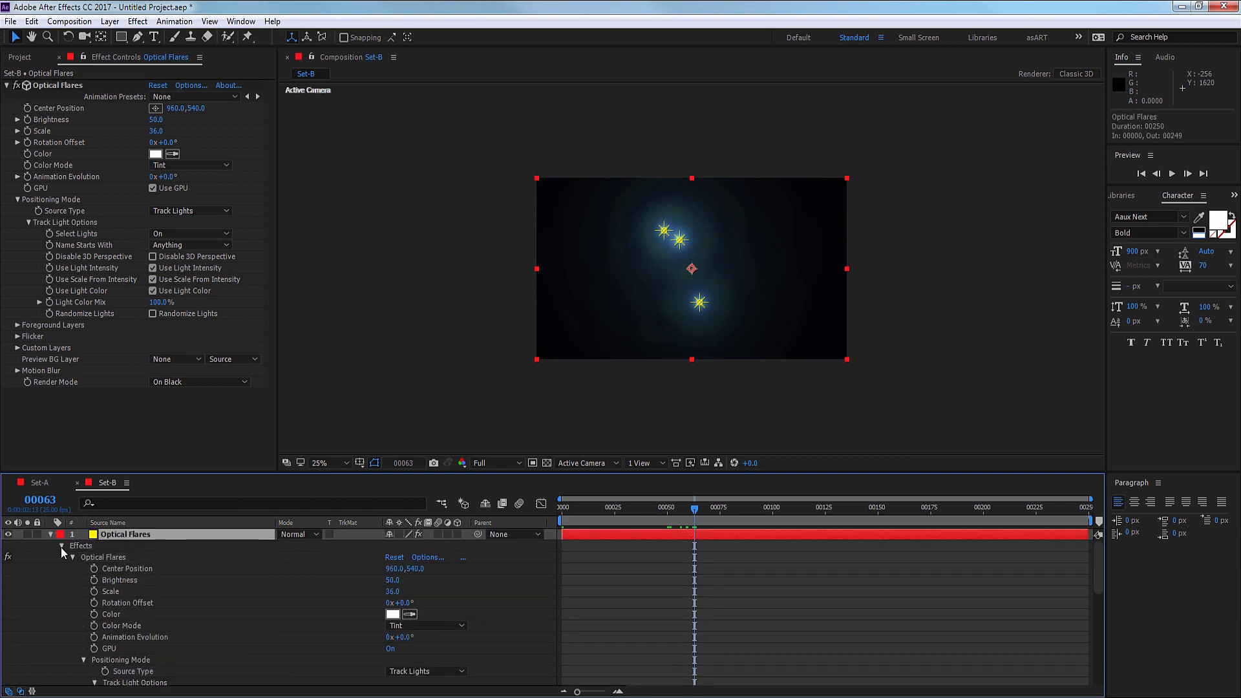
click(299, 533)
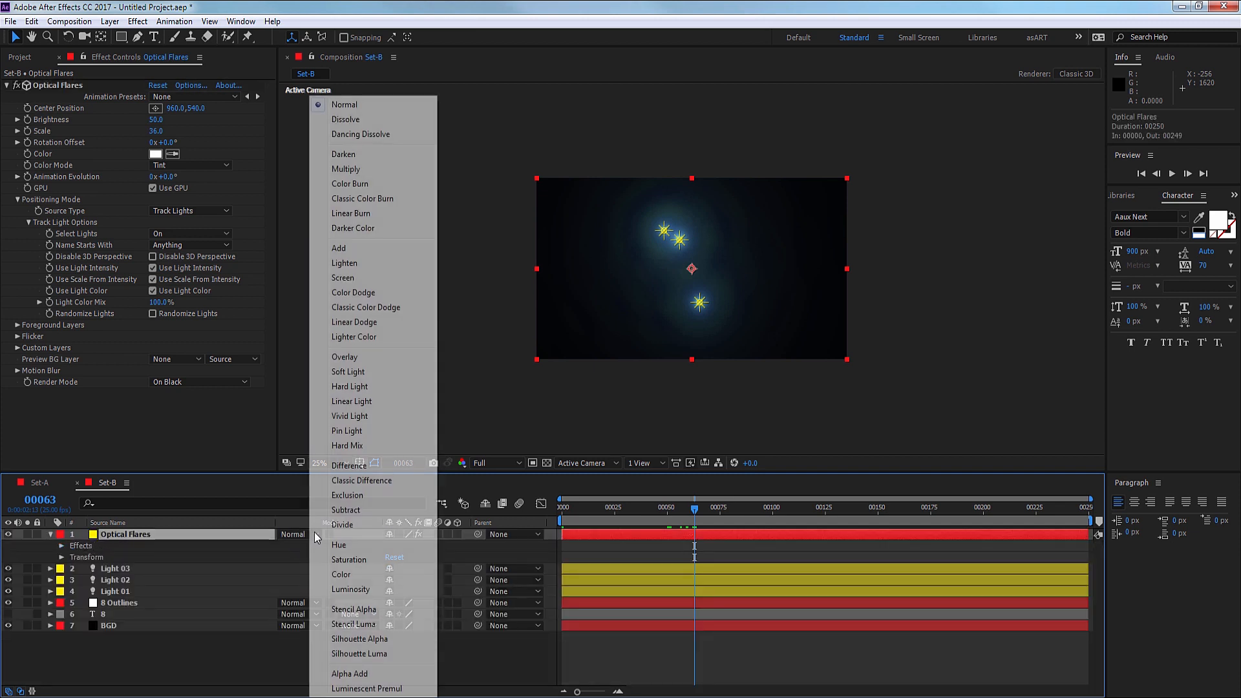
click(339, 247)
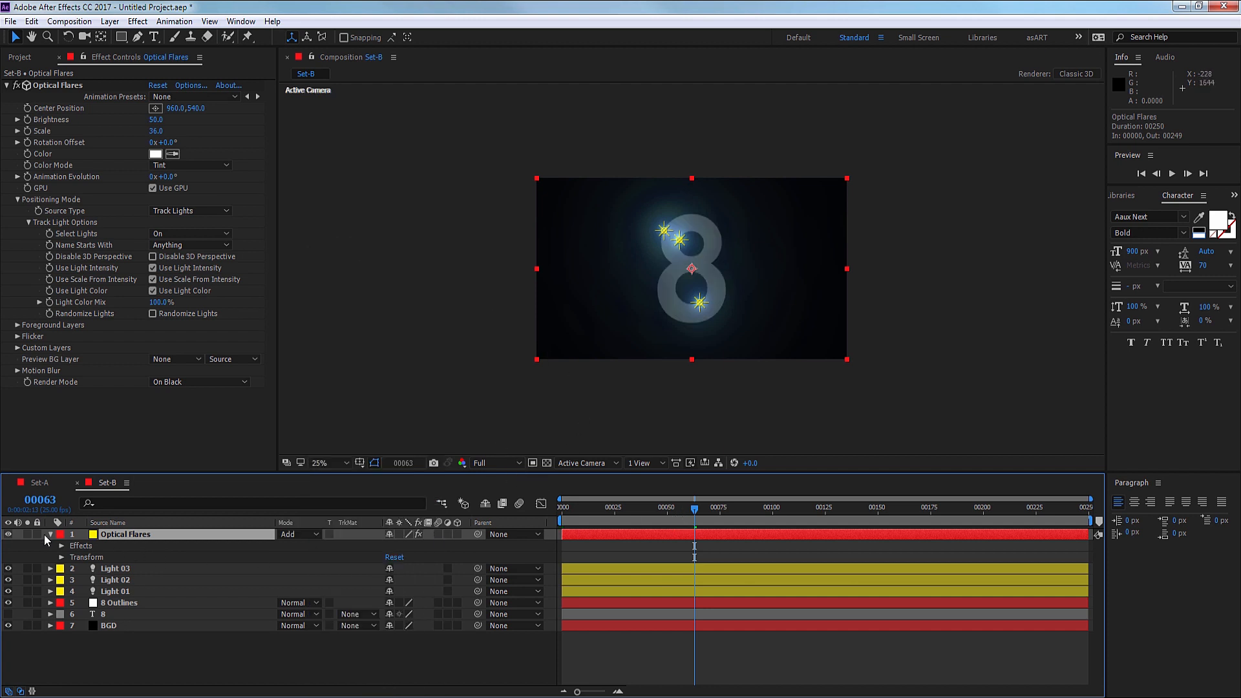
Colour Light 03 blue (00AEFF), Light 02 purple (A10EFF) and Light 01 yellow-orange.
click(114, 546)
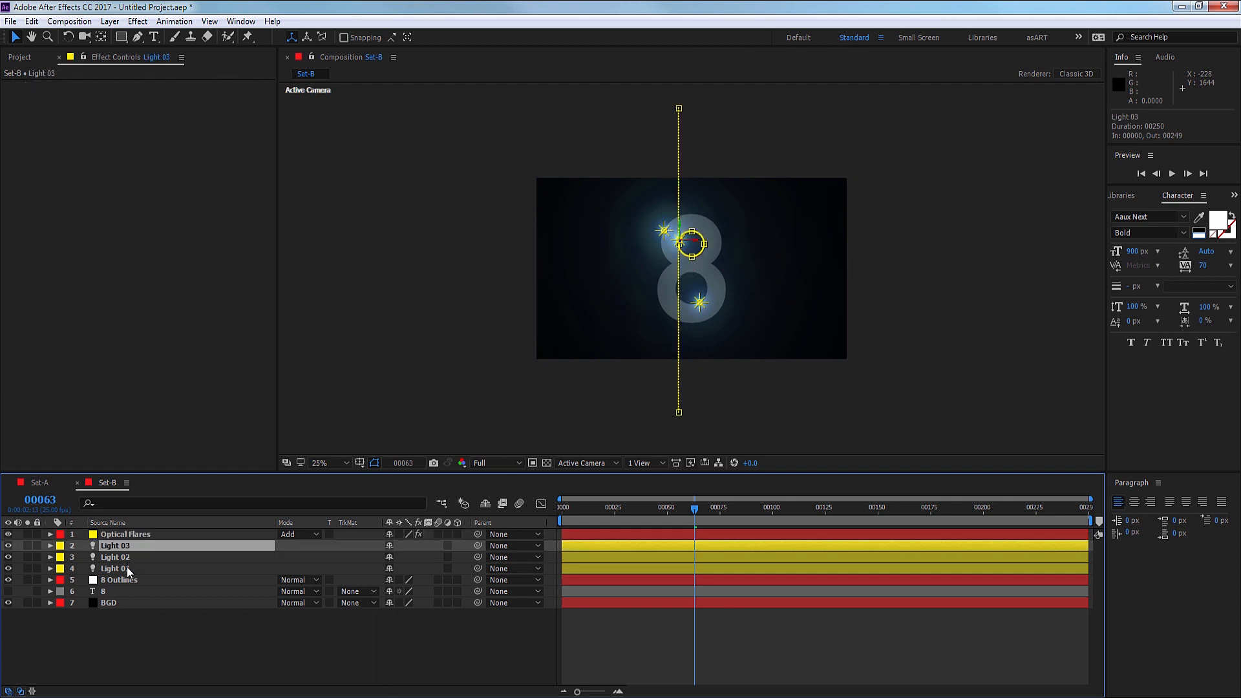
click(115, 568)
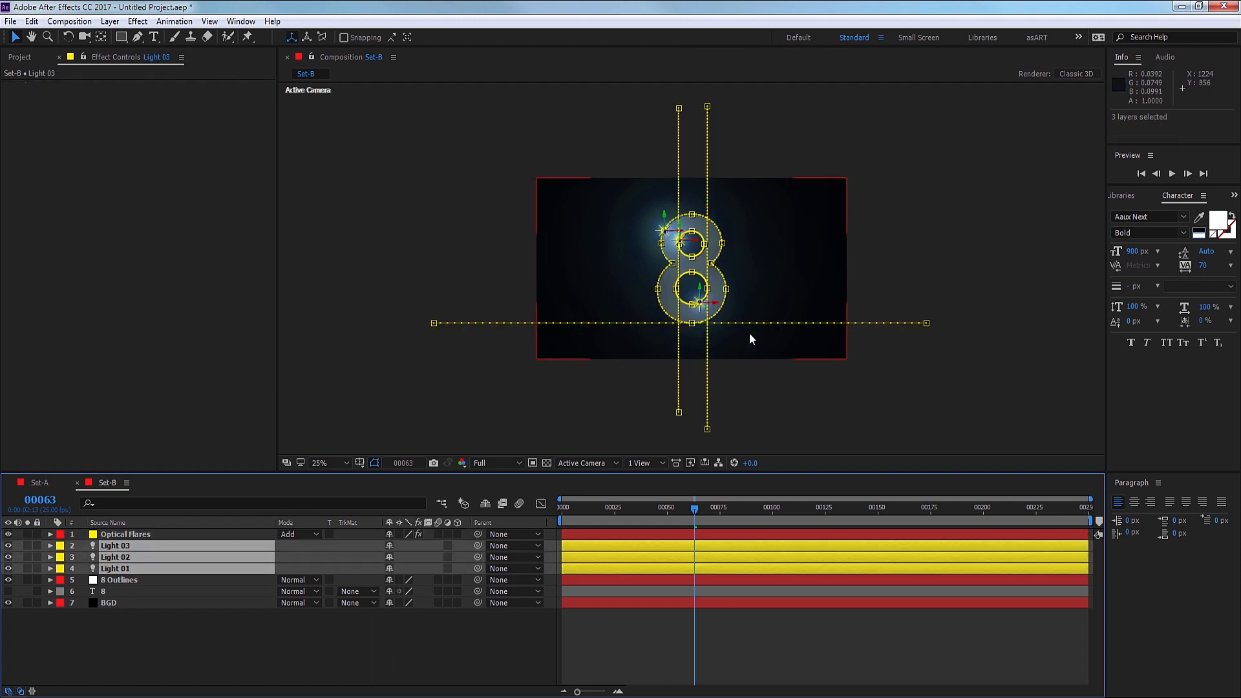
click(319, 463)
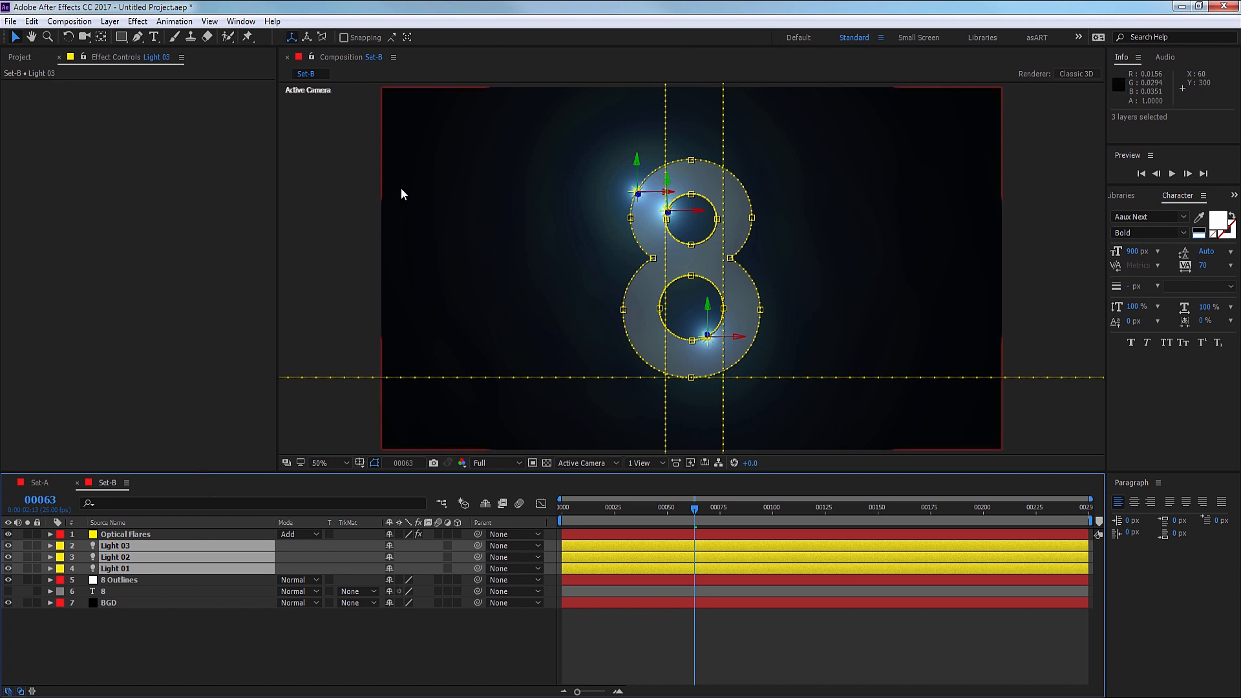
click(50, 545)
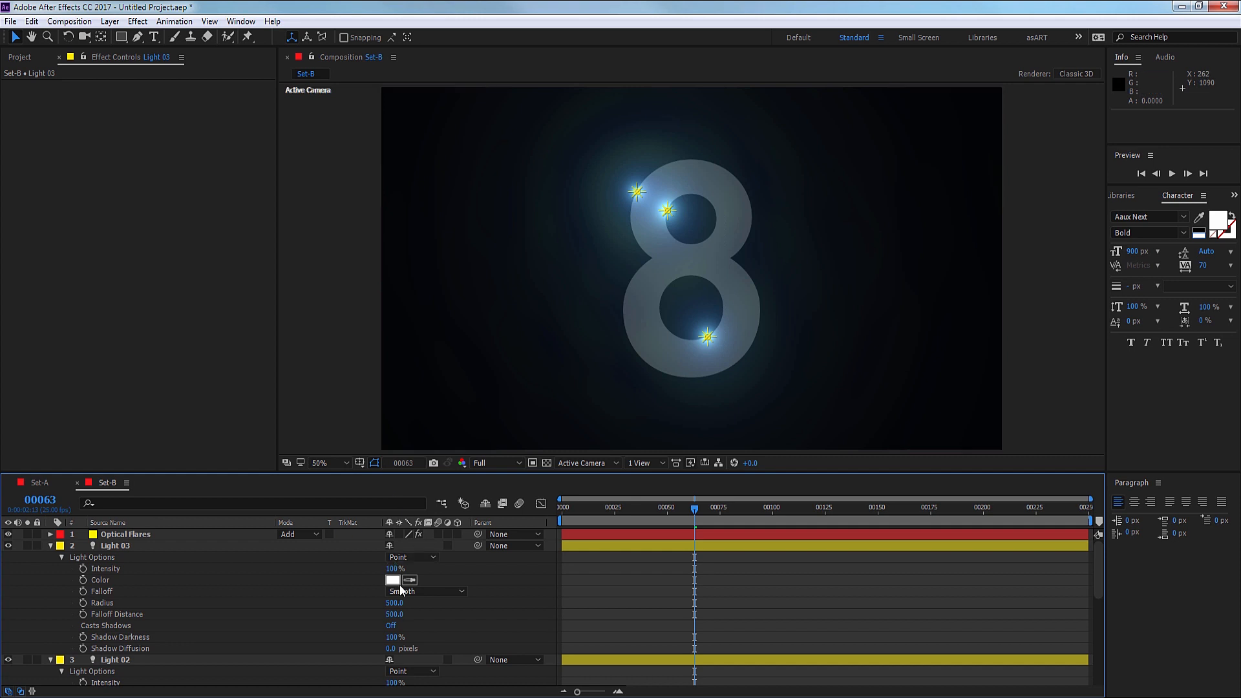
click(394, 579)
text(00AEFF)
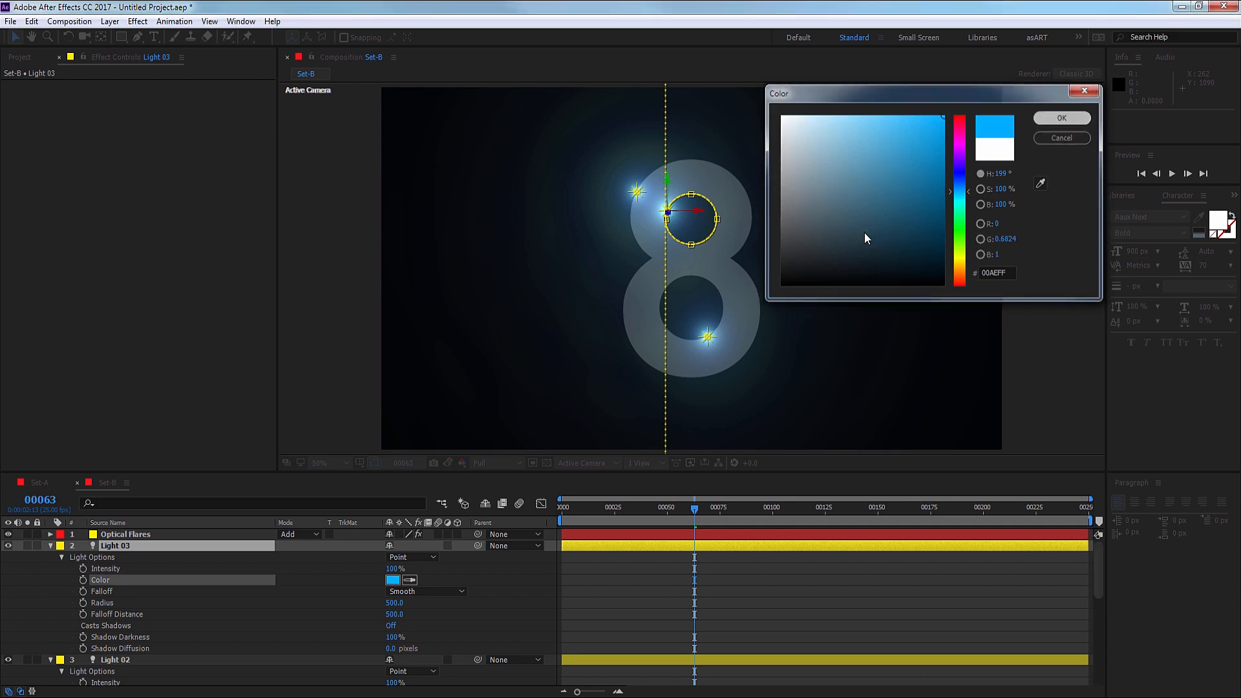
click(1061, 118)
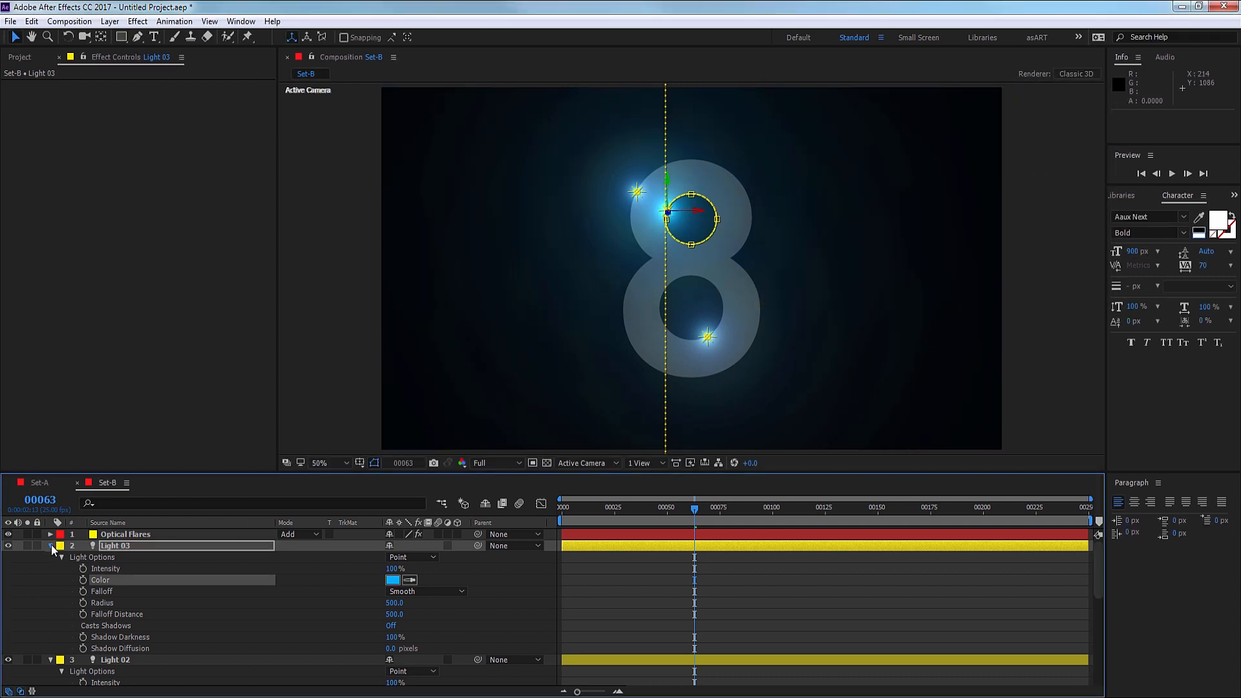
click(393, 591)
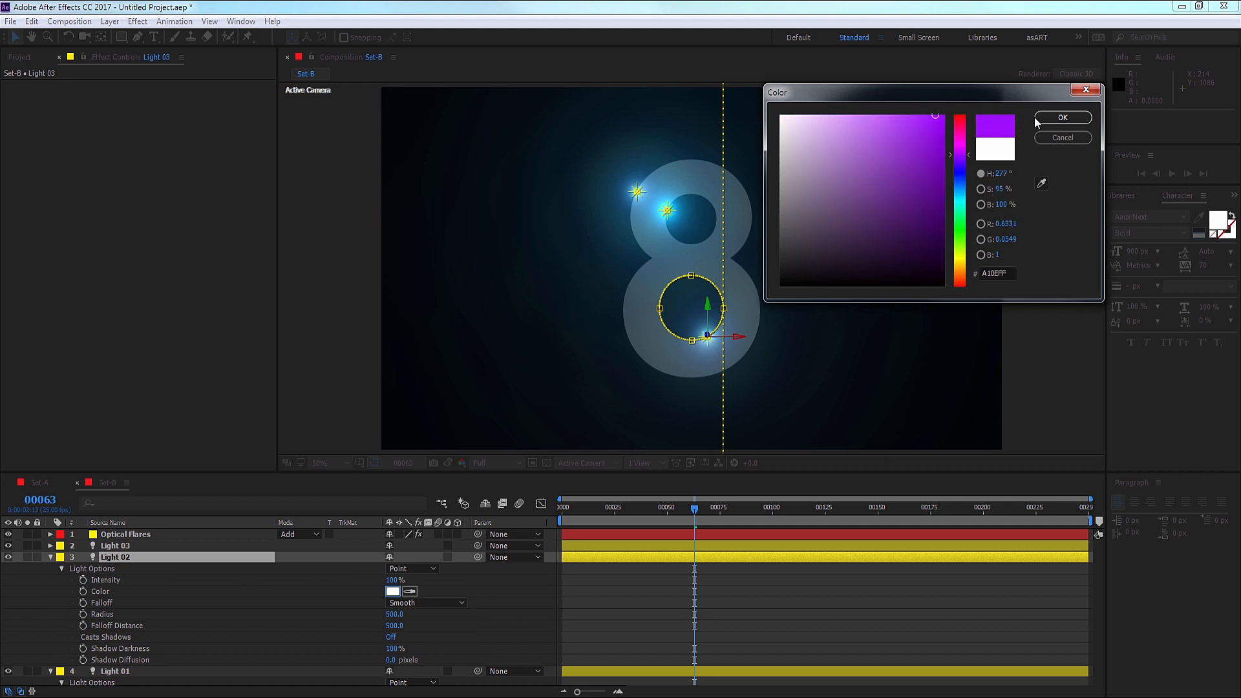
click(1062, 117)
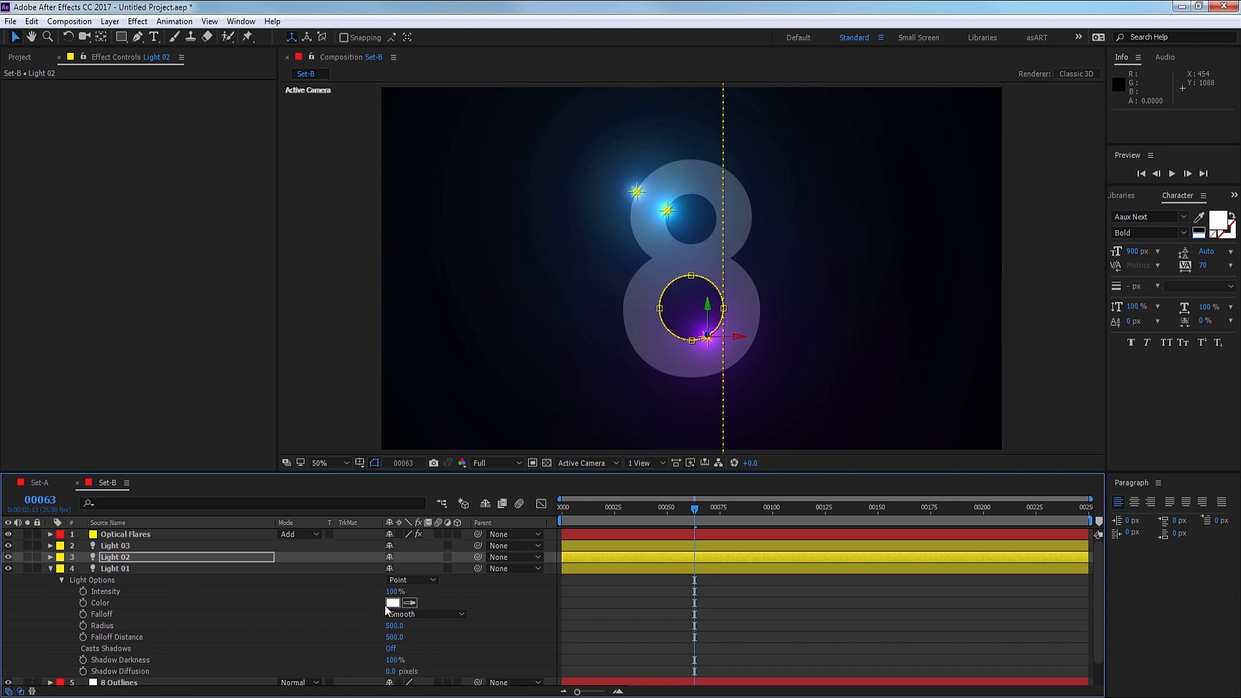
click(393, 602)
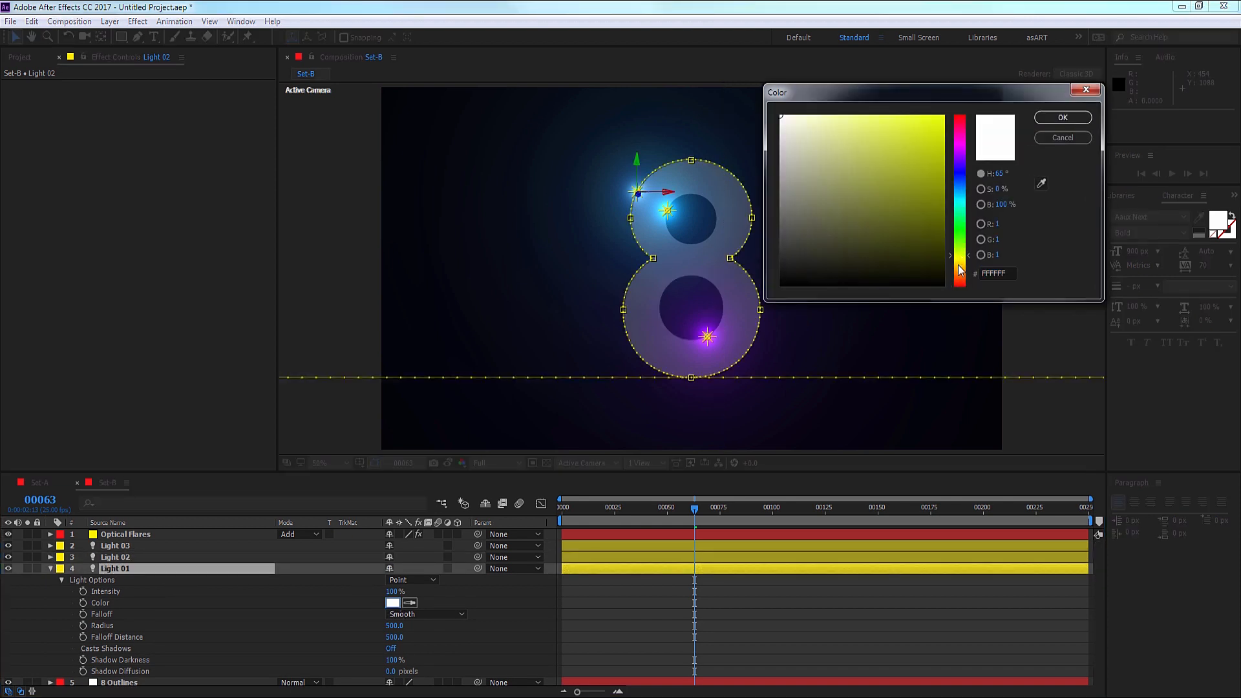
click(1062, 117)
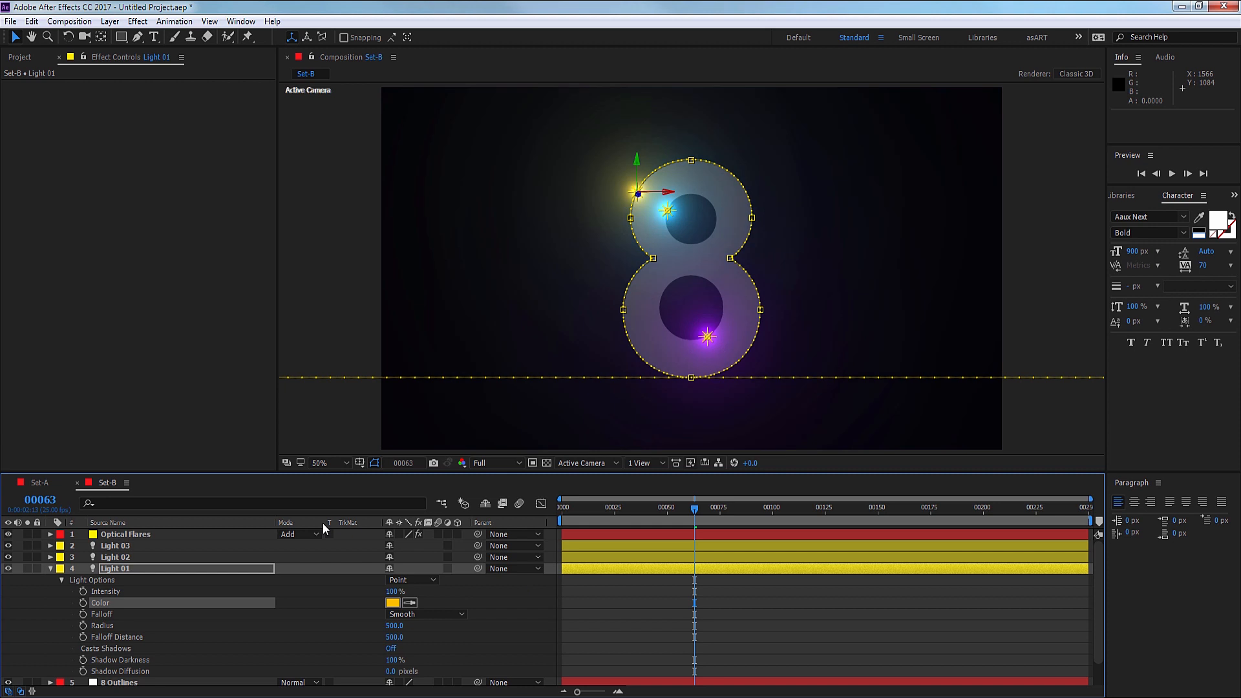
click(49, 568)
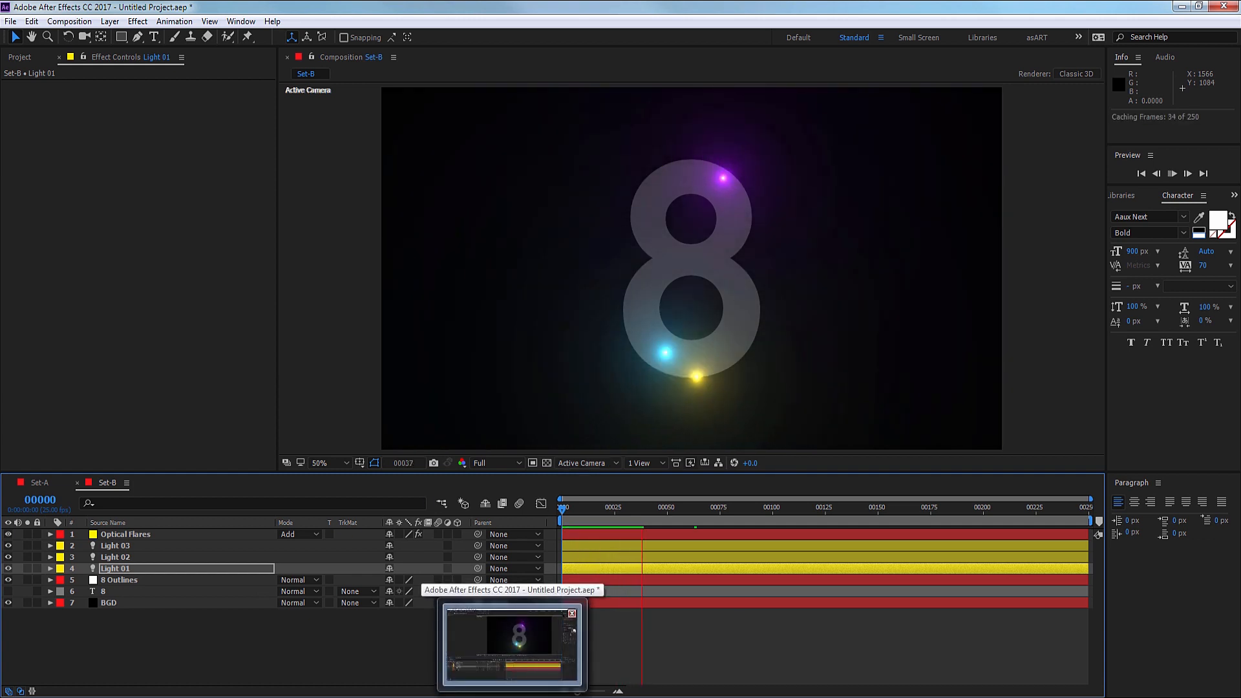
click(684, 507)
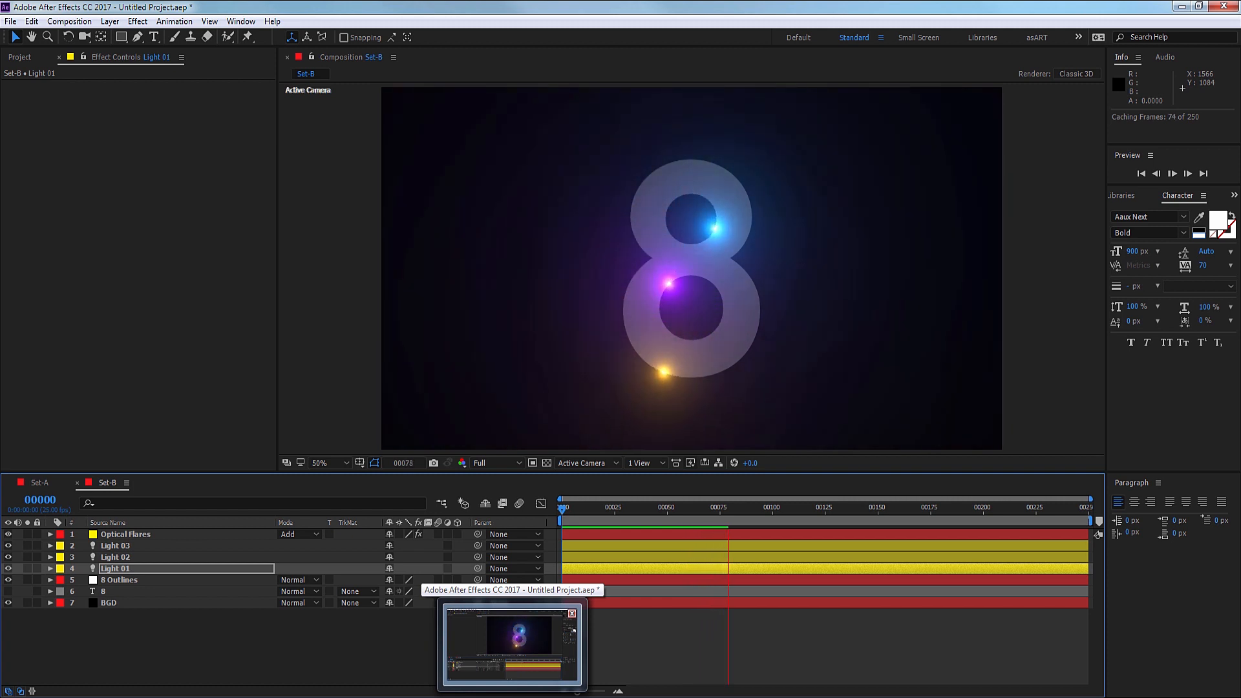
click(778, 507)
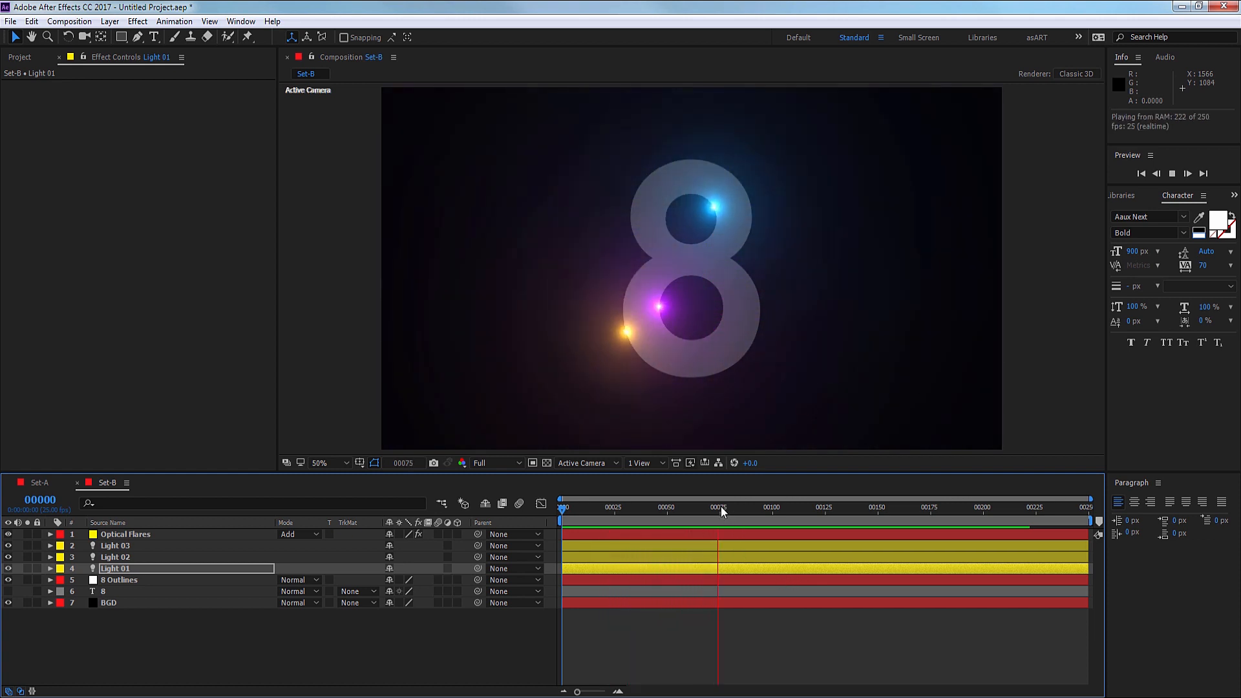
Stop the preview, add a green solid named TCP, and apply Trapcode Particular to it.
click(762, 507)
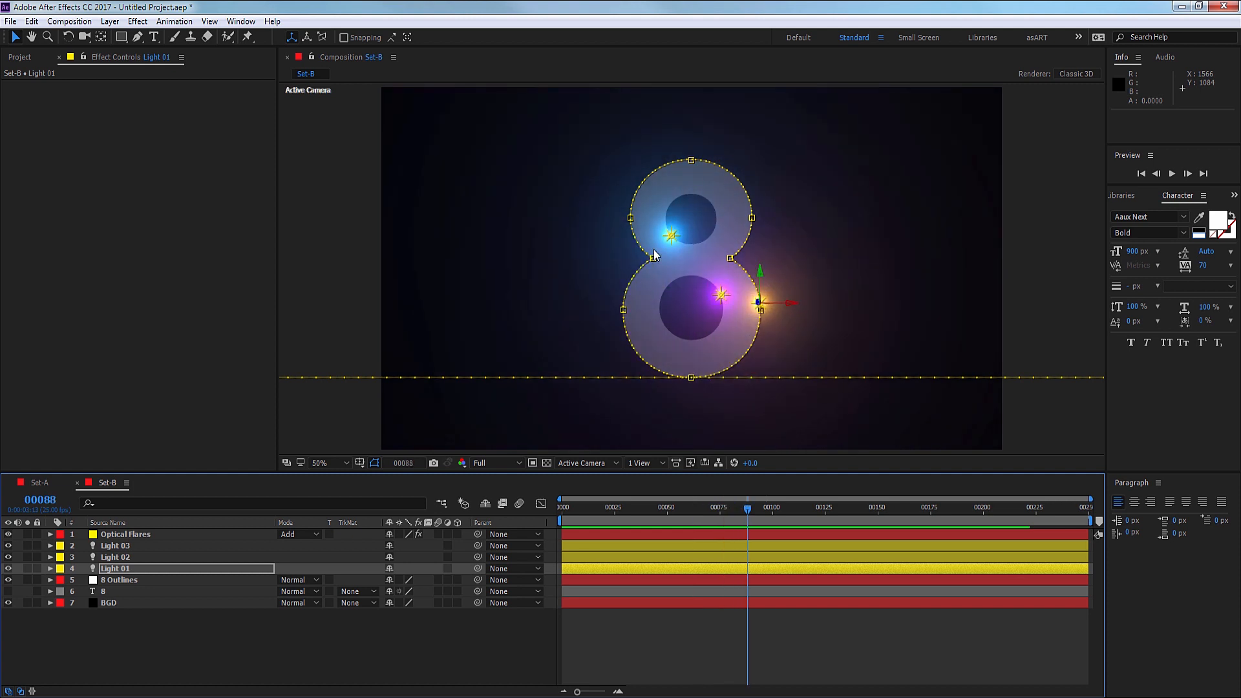
mouse_move(481, 640)
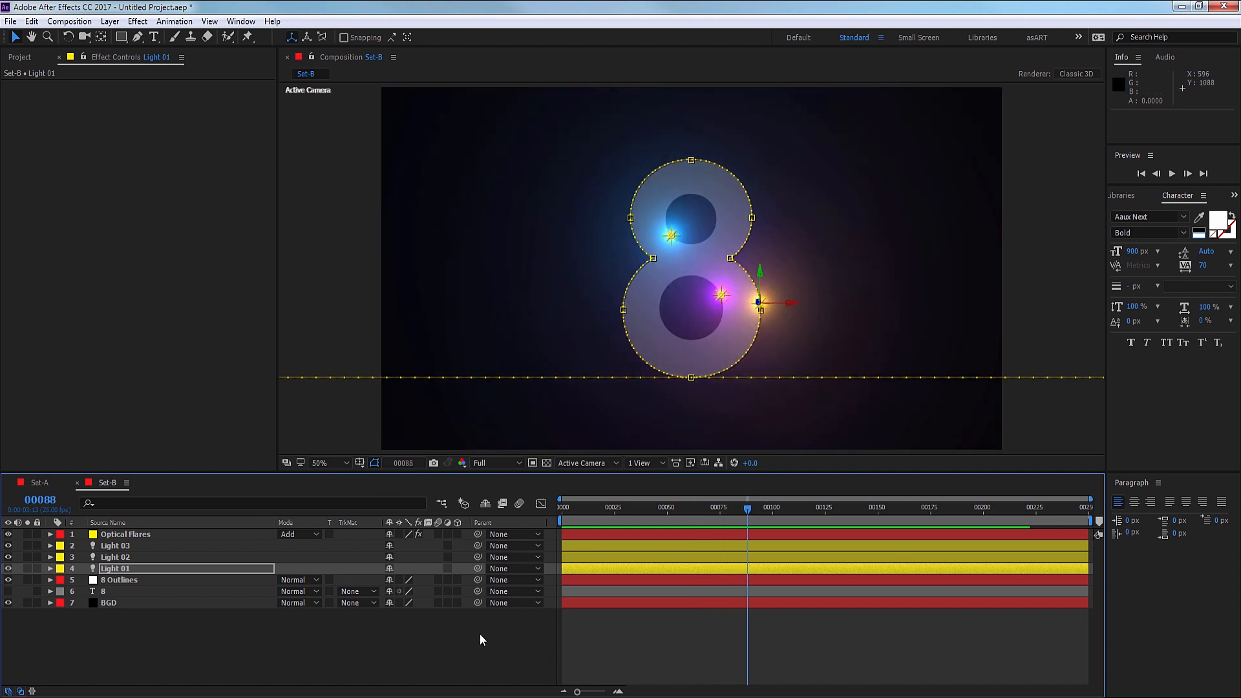
click(115, 545)
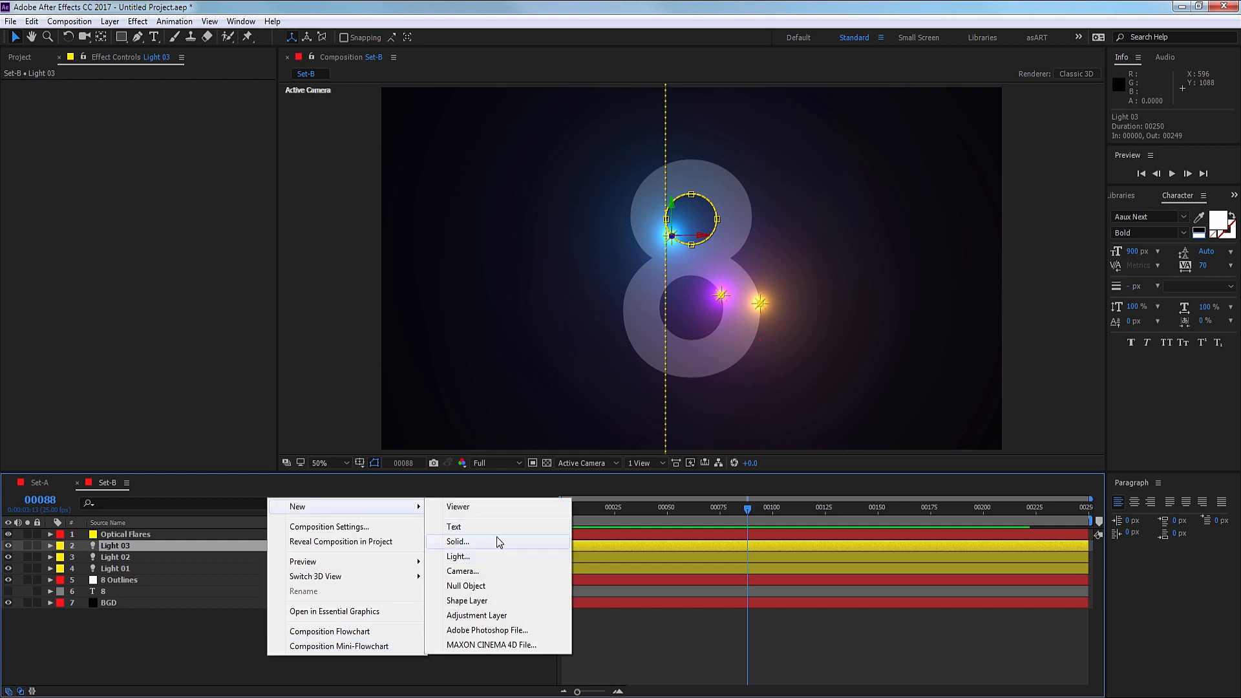
click(457, 542)
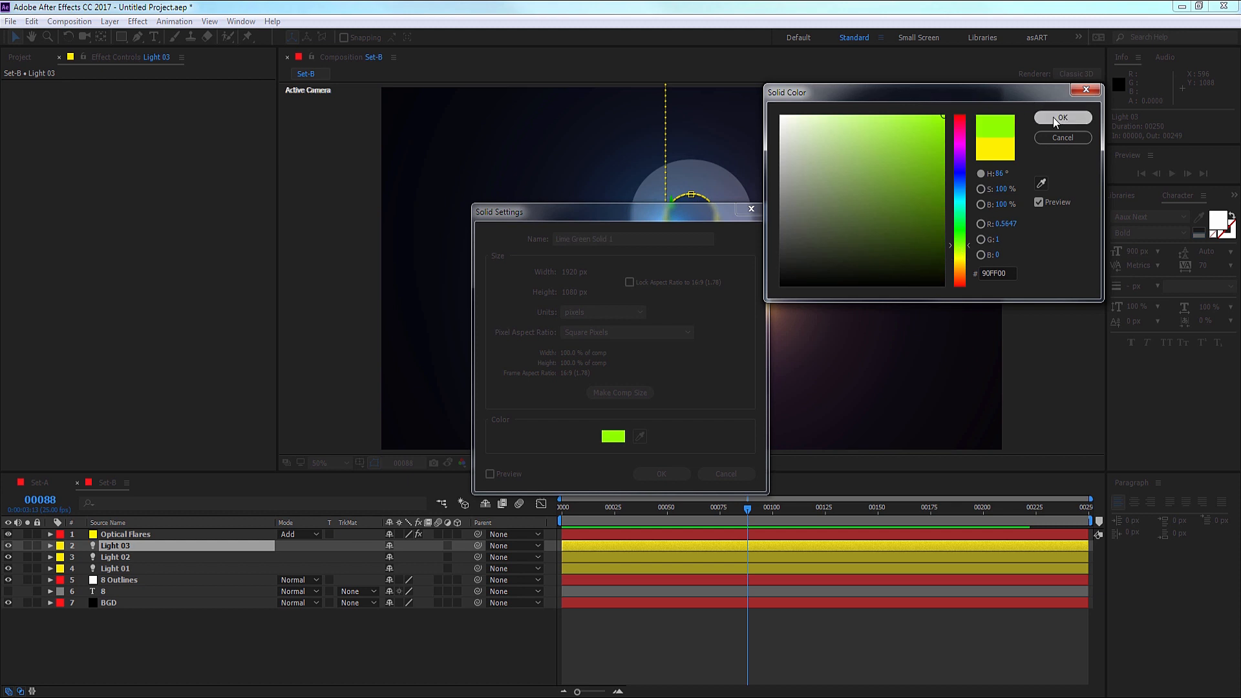
click(1062, 118)
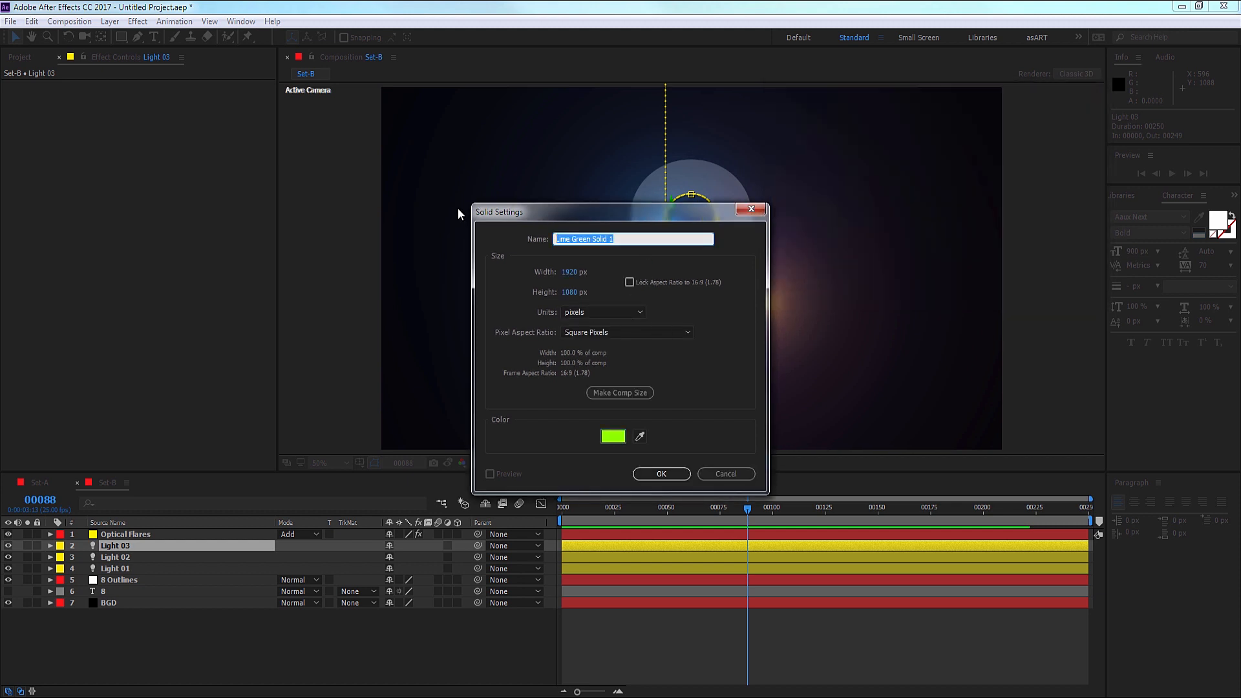
click(660, 473)
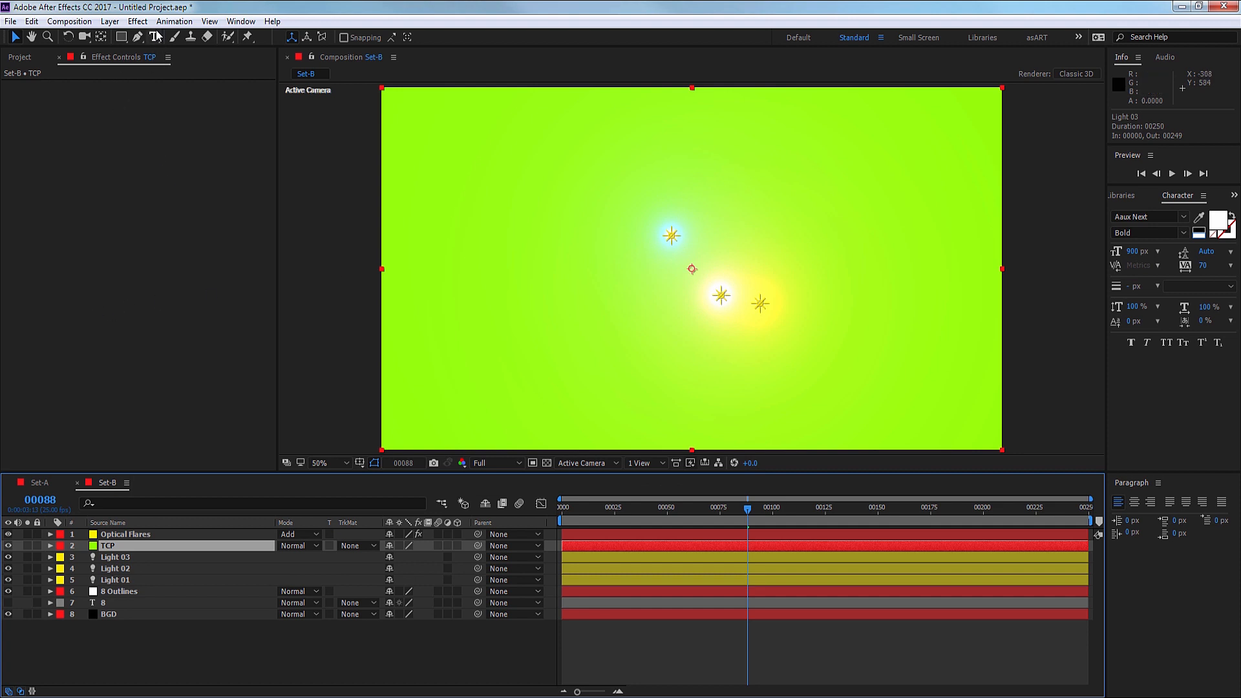
click(137, 21)
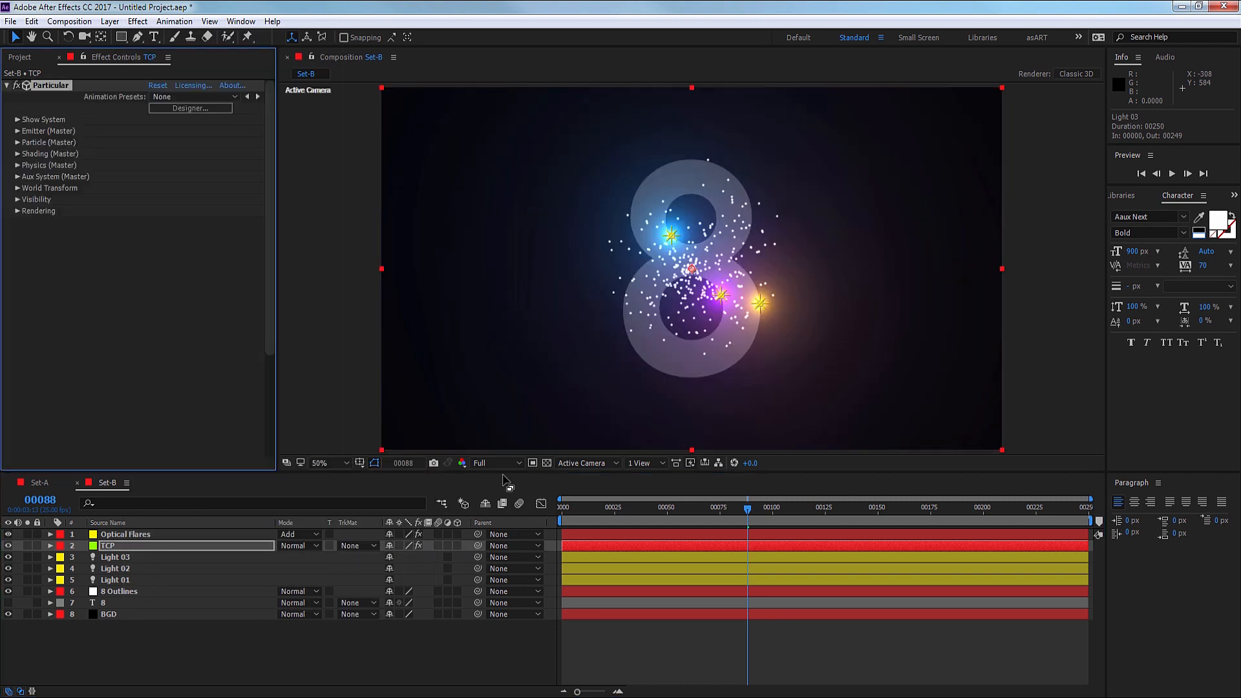
Set Particular's Emitter Type to Light(s) with the light emitter name 'Light'.
click(17, 131)
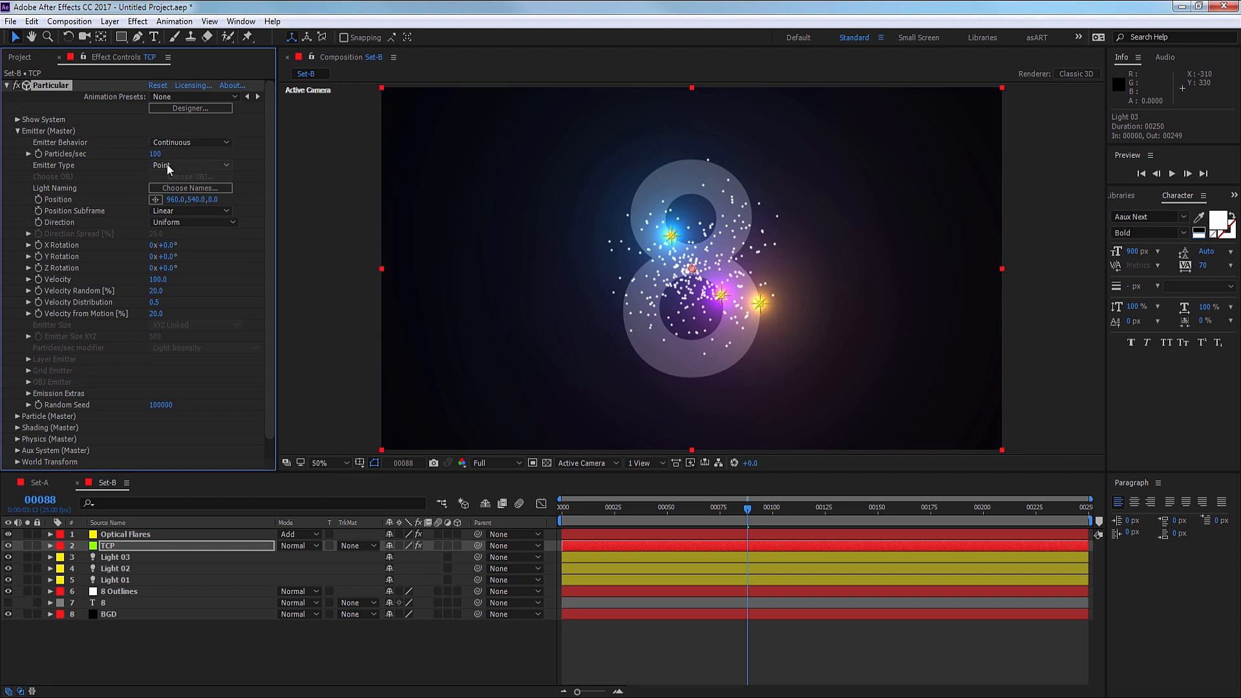
click(190, 165)
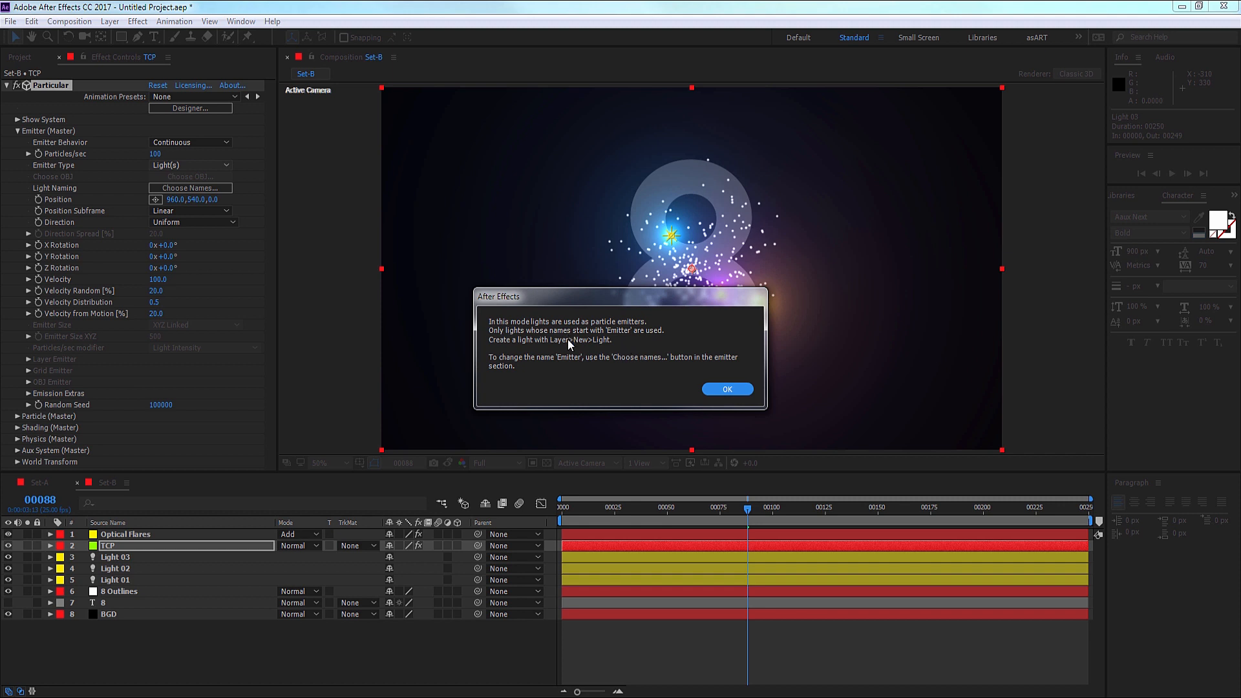
mouse_move(695, 275)
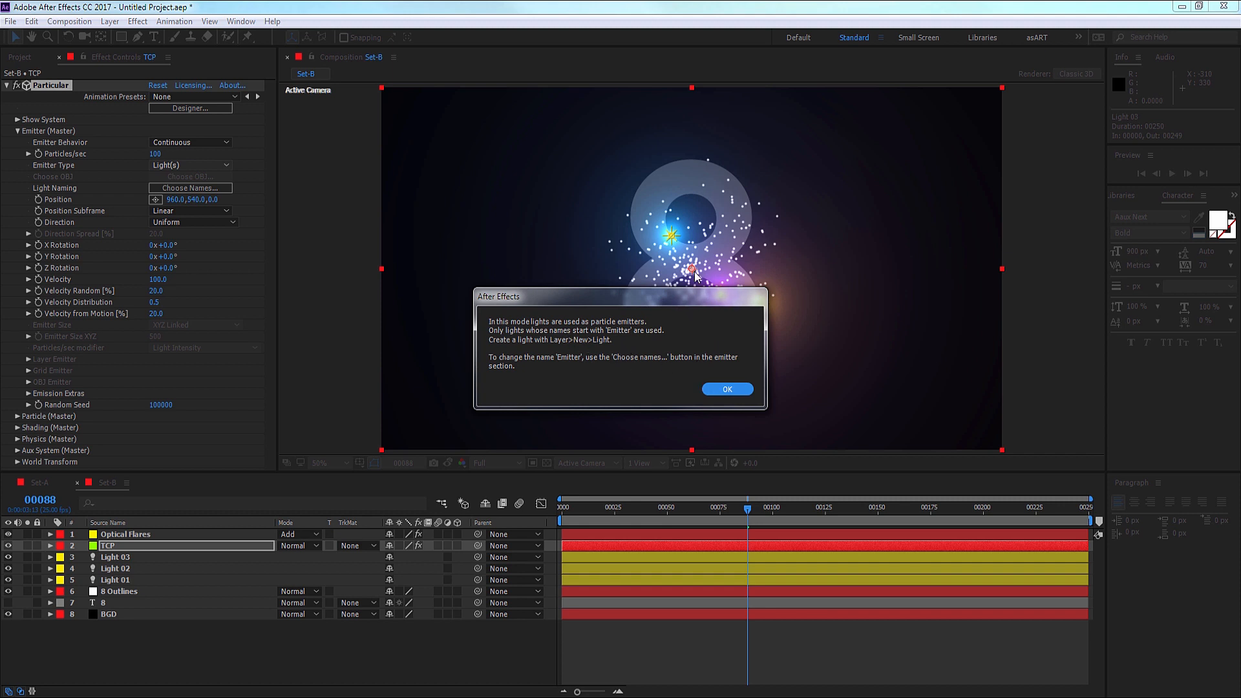
mouse_move(557, 357)
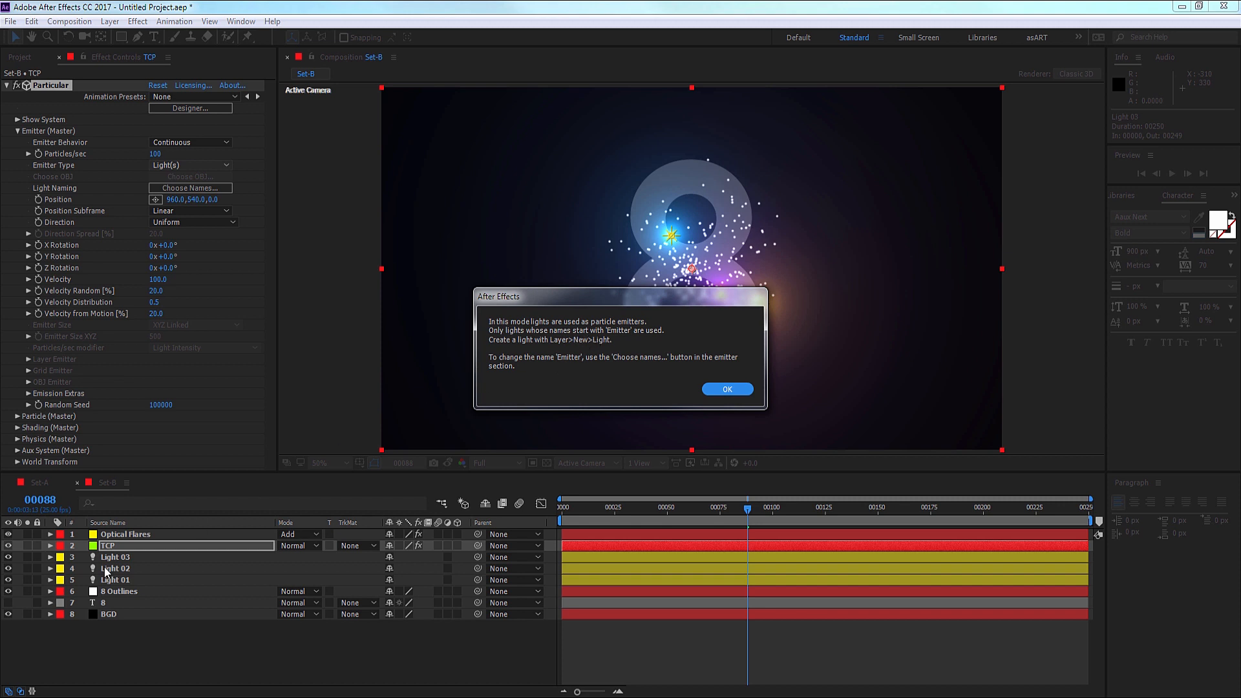
mouse_move(602, 334)
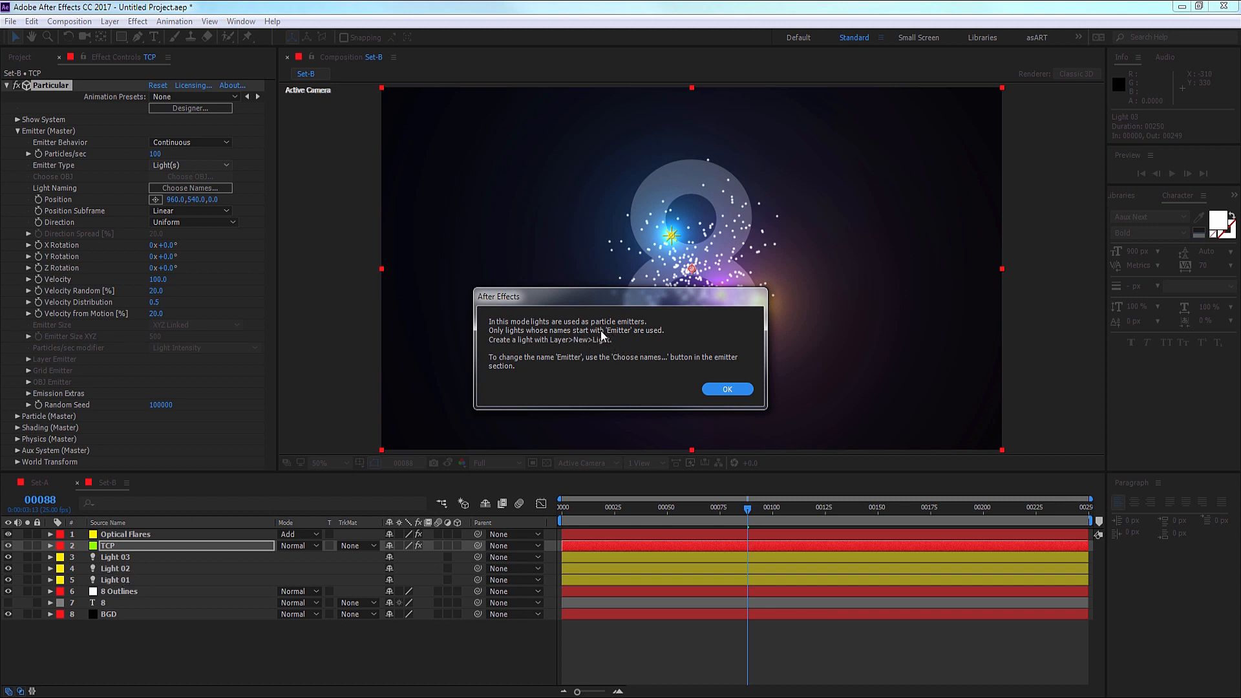
click(726, 388)
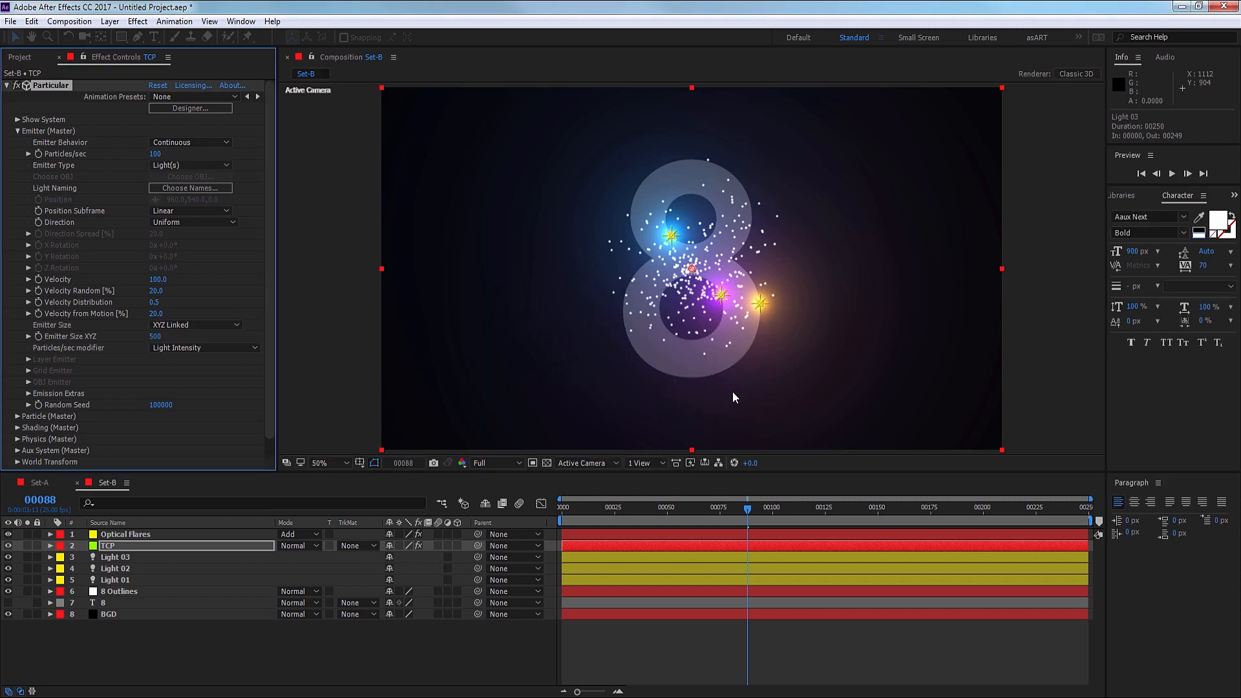
click(189, 188)
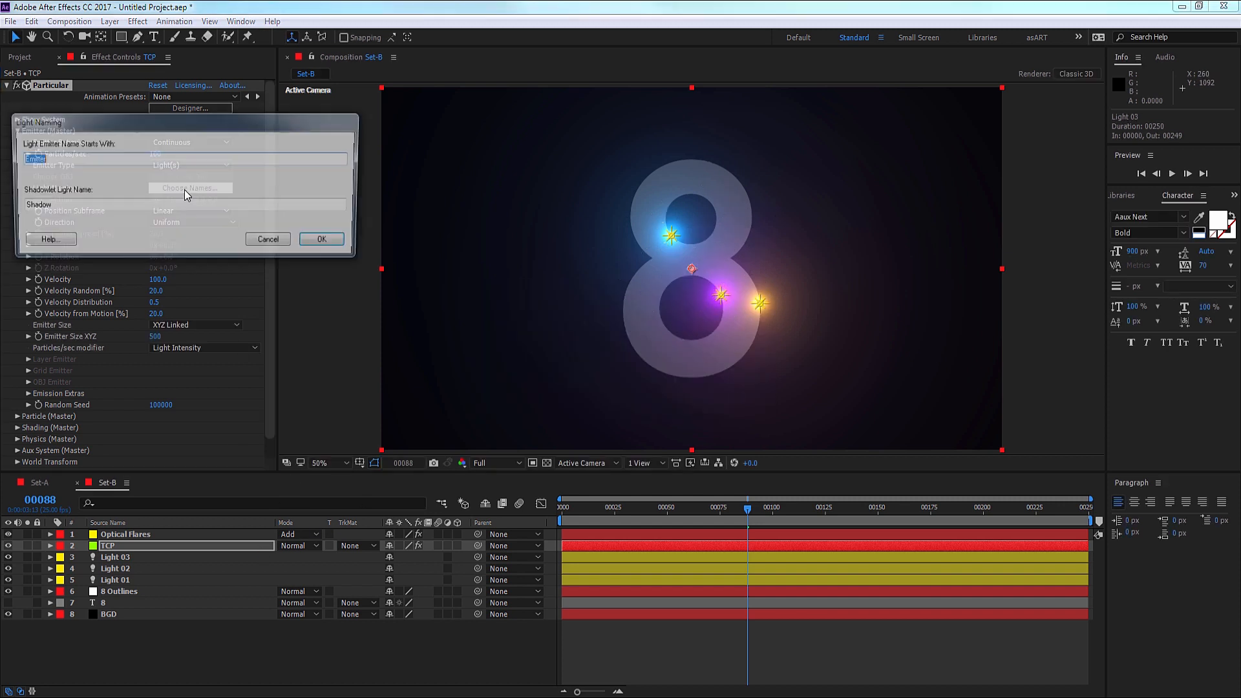
click(190, 188)
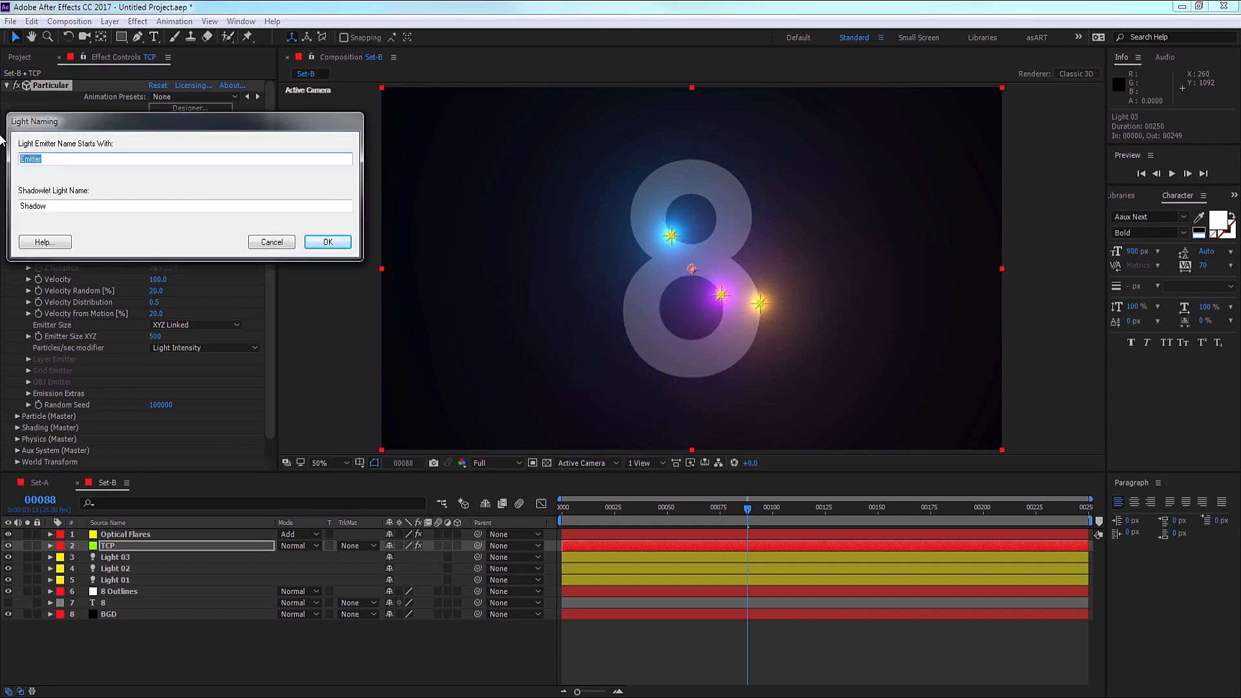
text(Light)
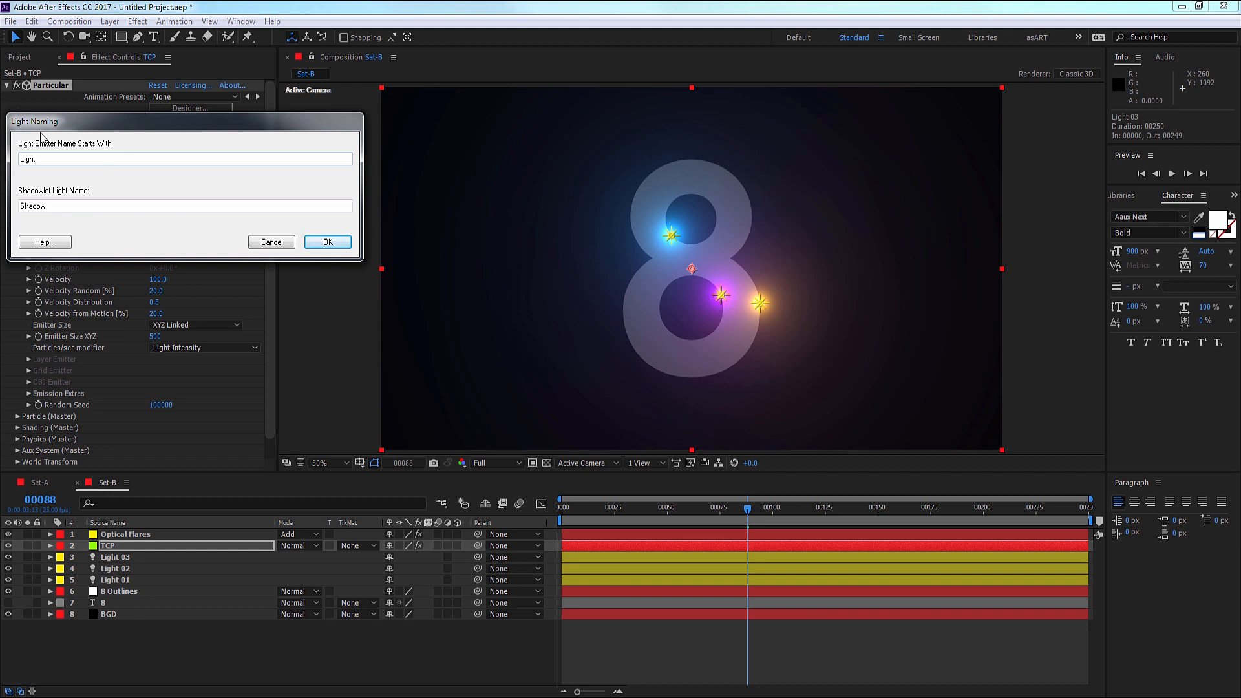
mouse_move(258, 417)
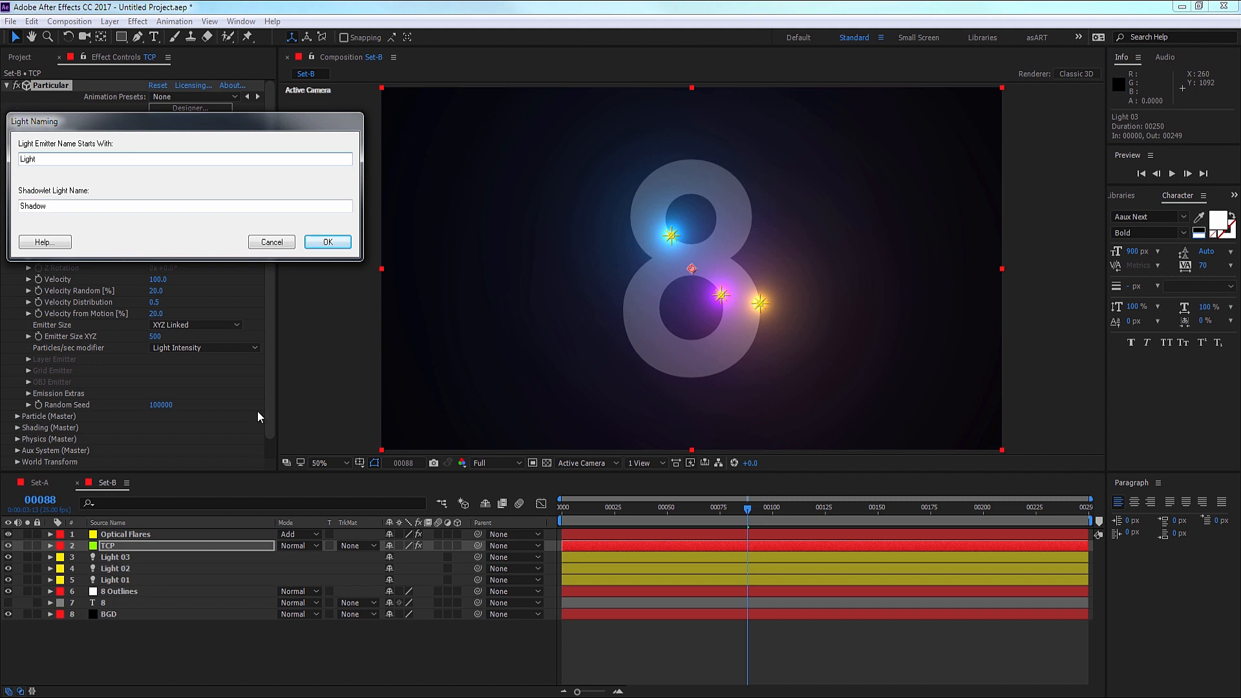
click(327, 242)
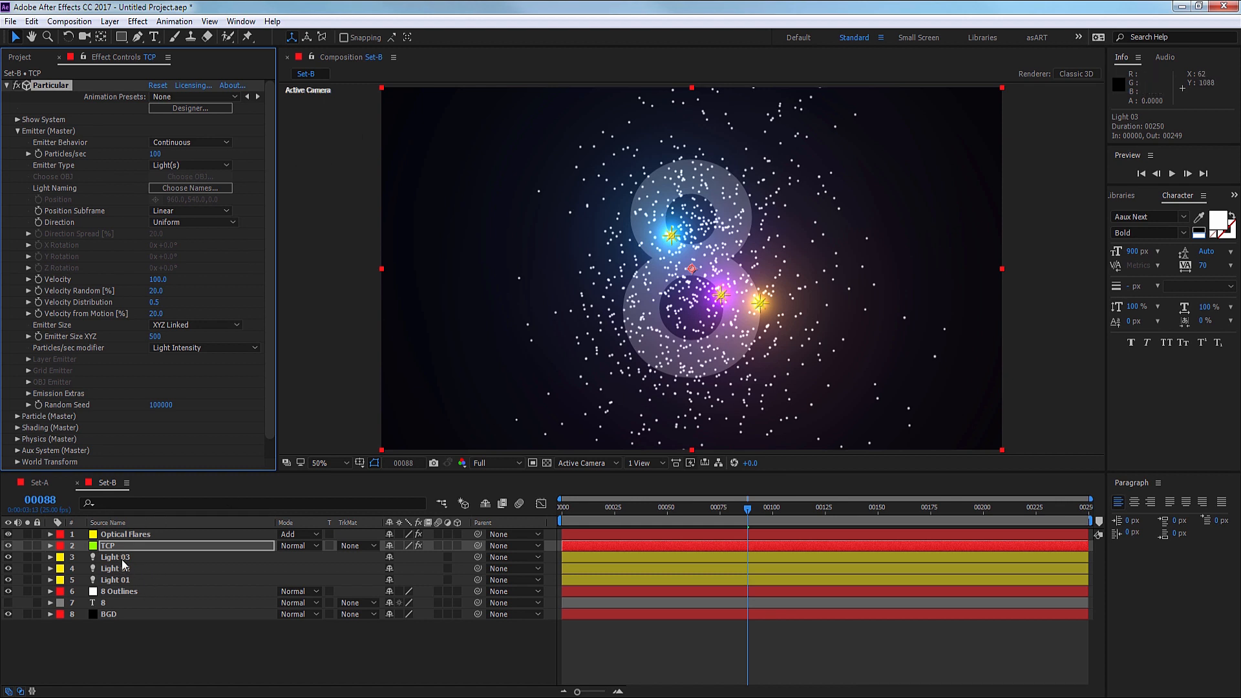
Set the emitter to 500 particles/sec, zero velocity and size, and 10x Linear position subframes.
click(115, 568)
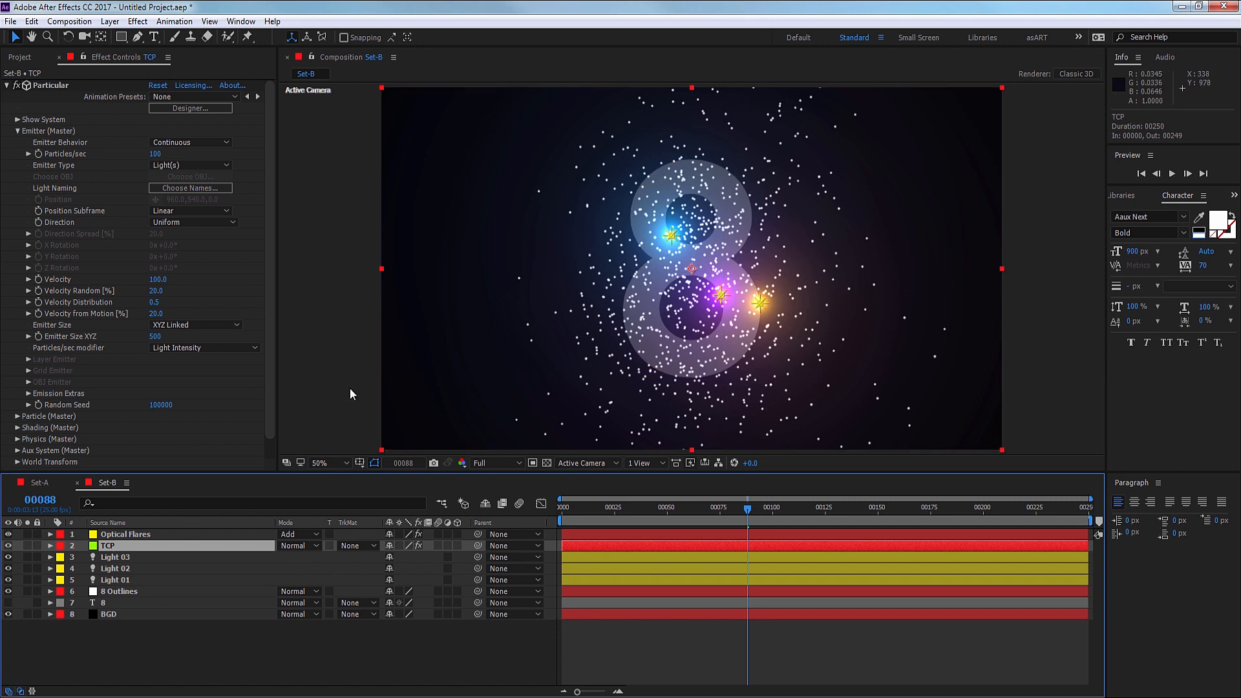
mouse_move(133, 158)
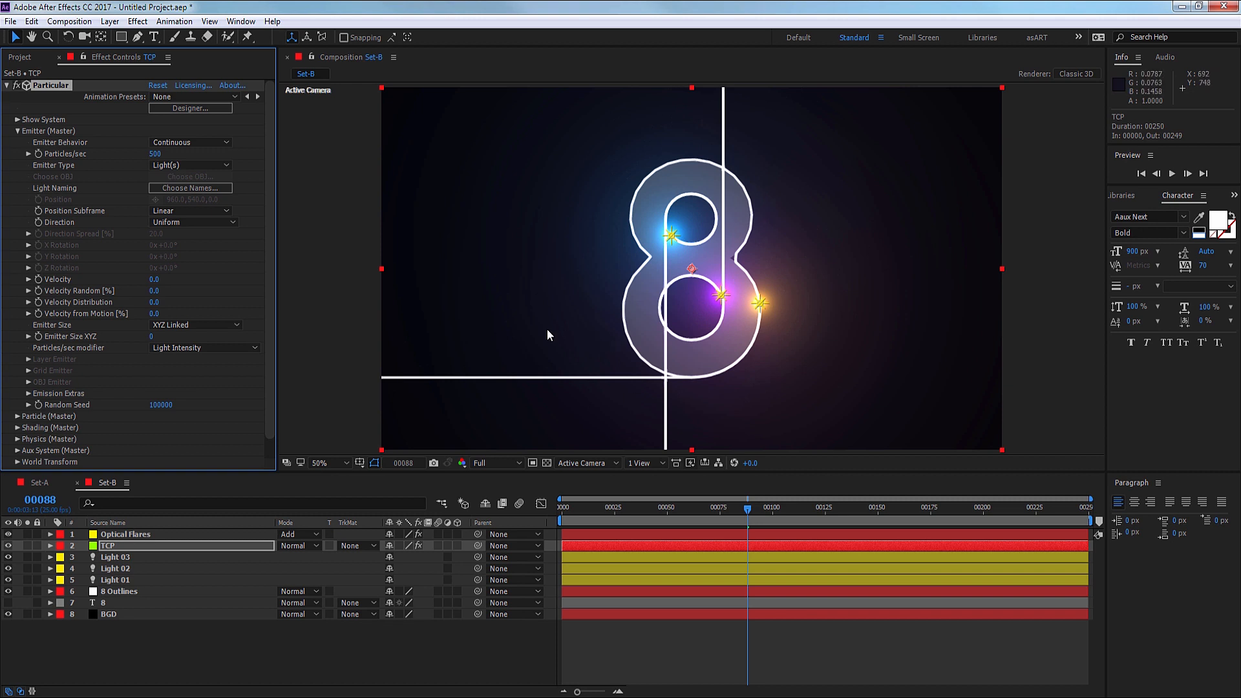
mouse_move(45, 219)
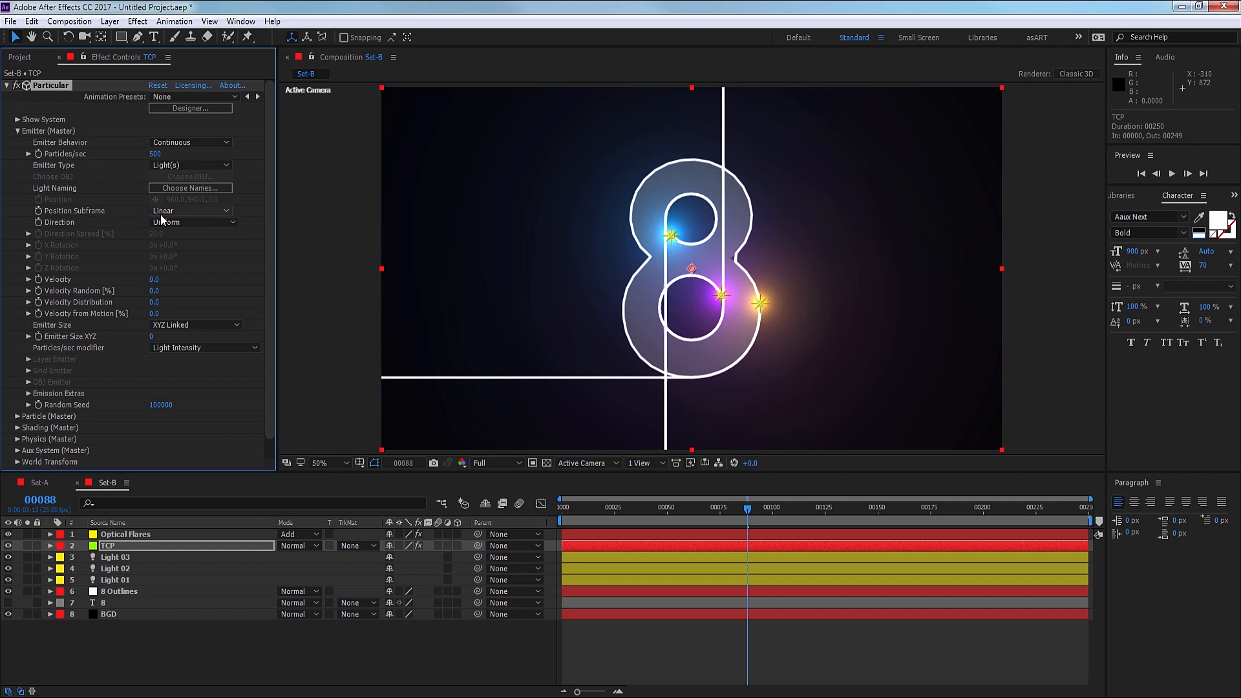
click(190, 210)
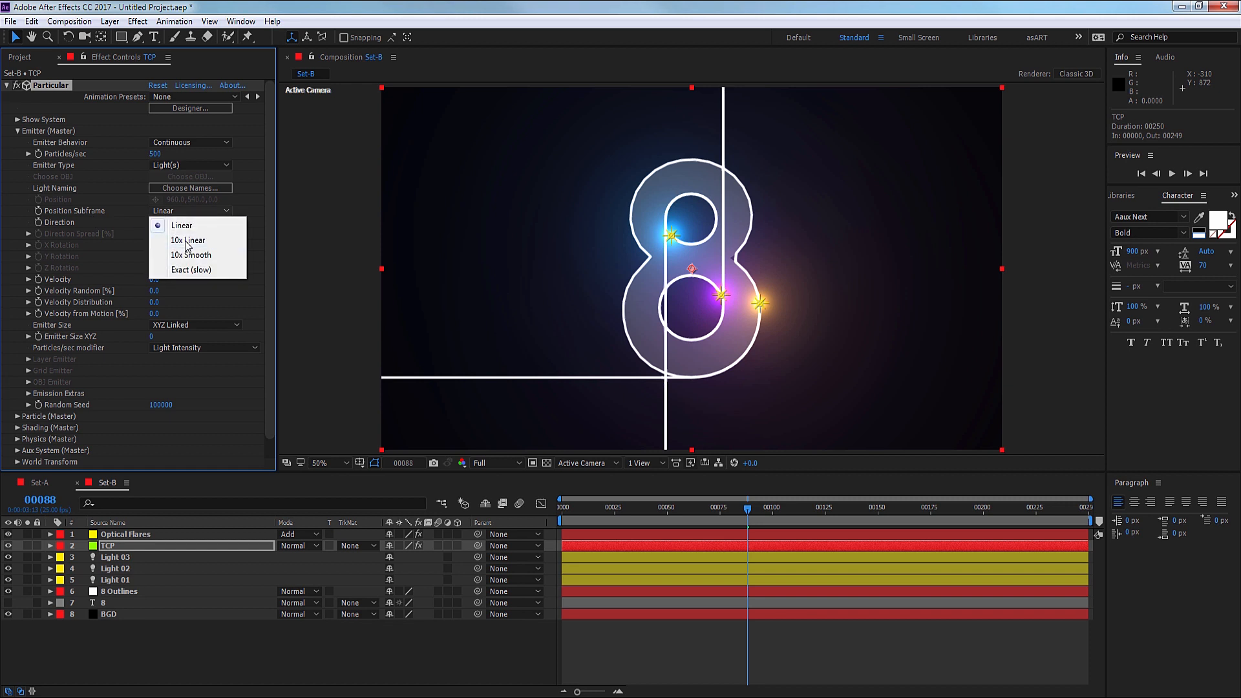
click(187, 240)
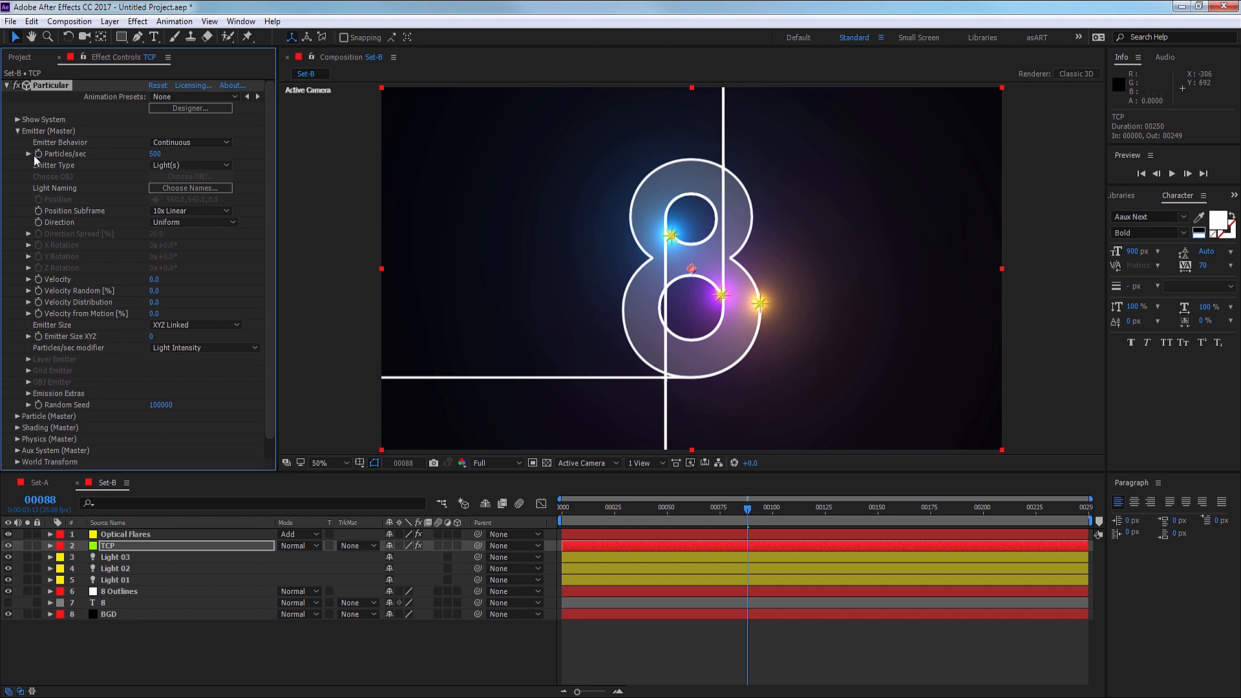
click(16, 131)
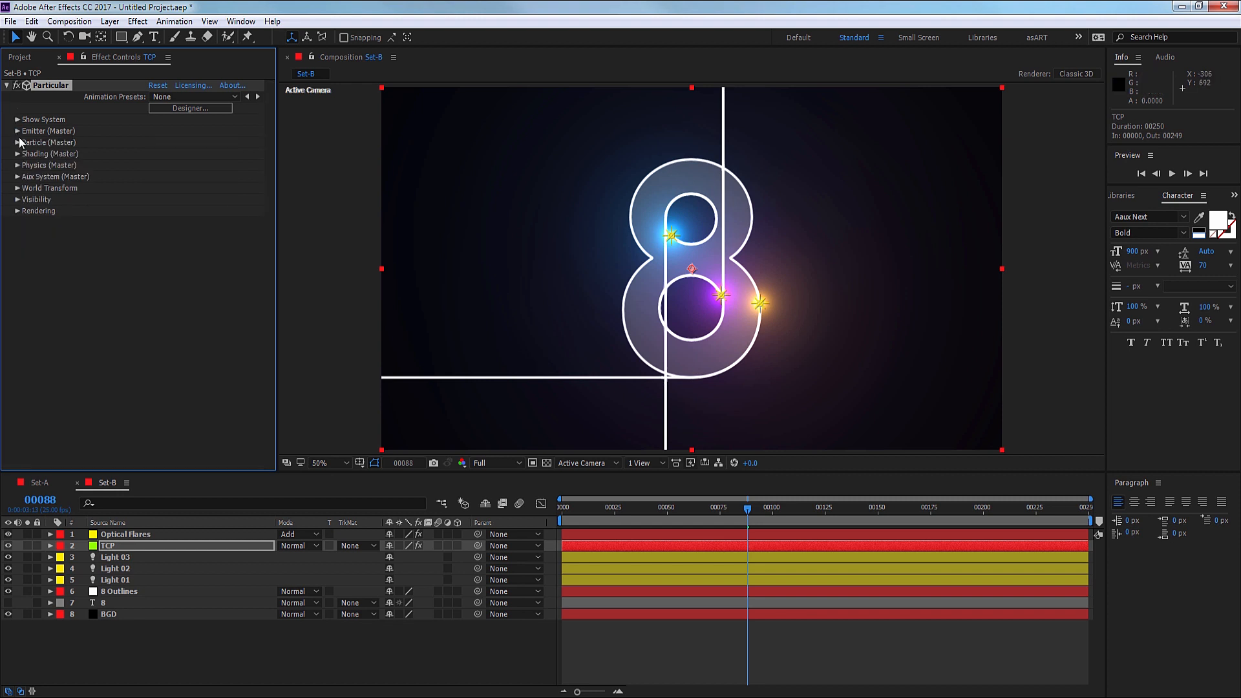
Set particle Life to 1.2 seconds and apply a shrinking Size over Life preset.
click(18, 141)
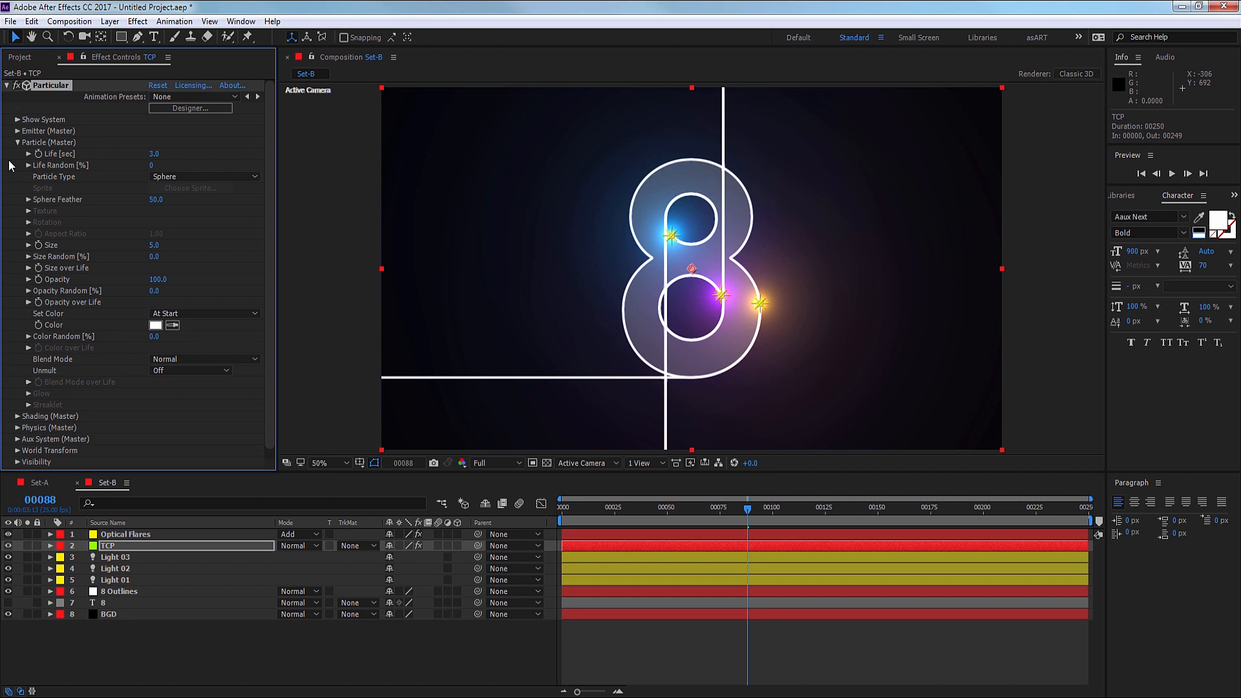
mouse_move(97, 179)
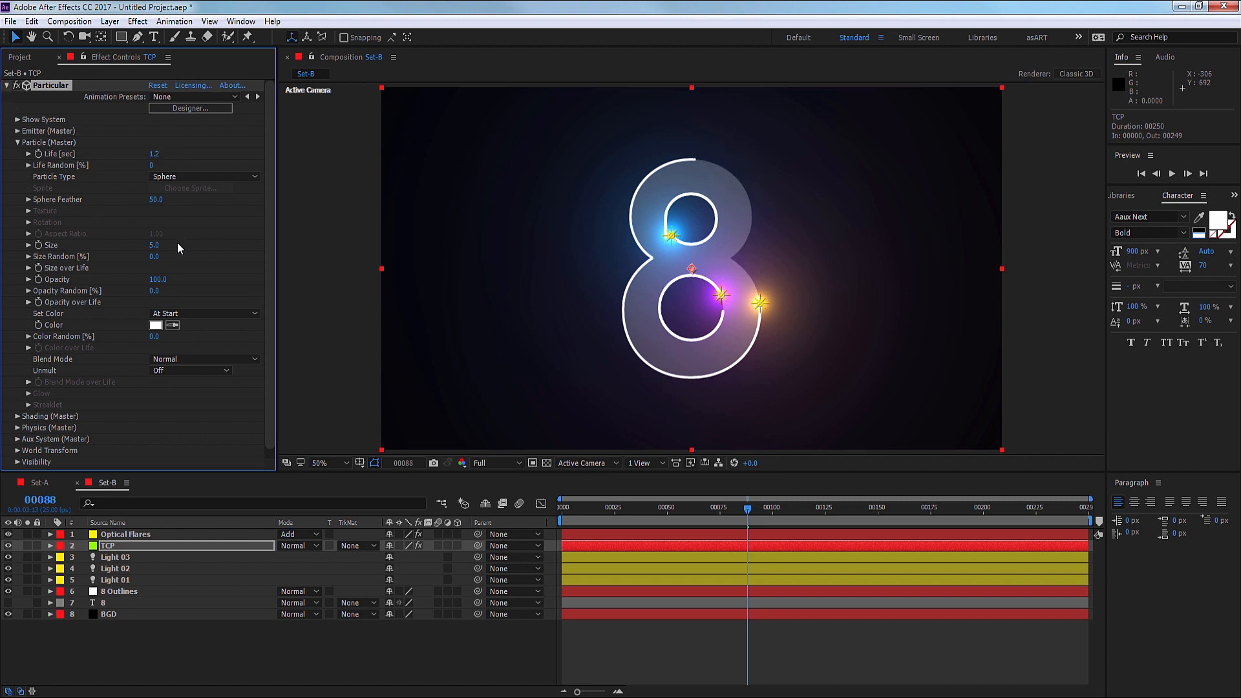
mouse_move(230, 299)
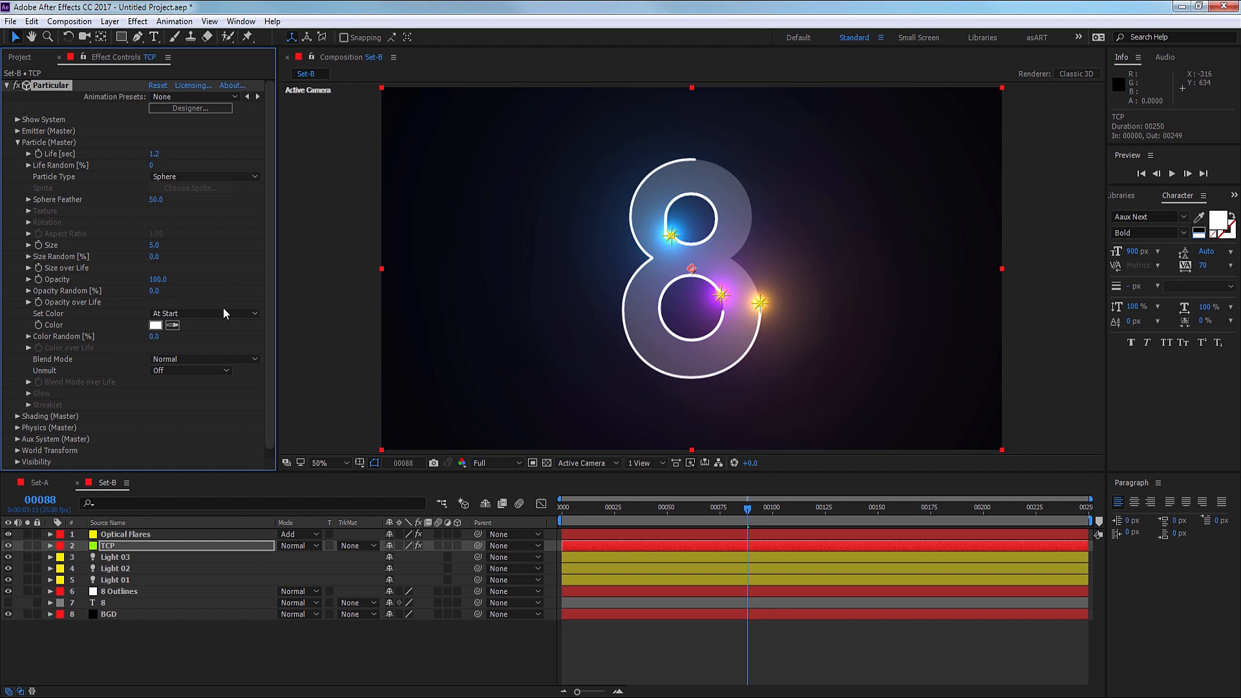
click(27, 268)
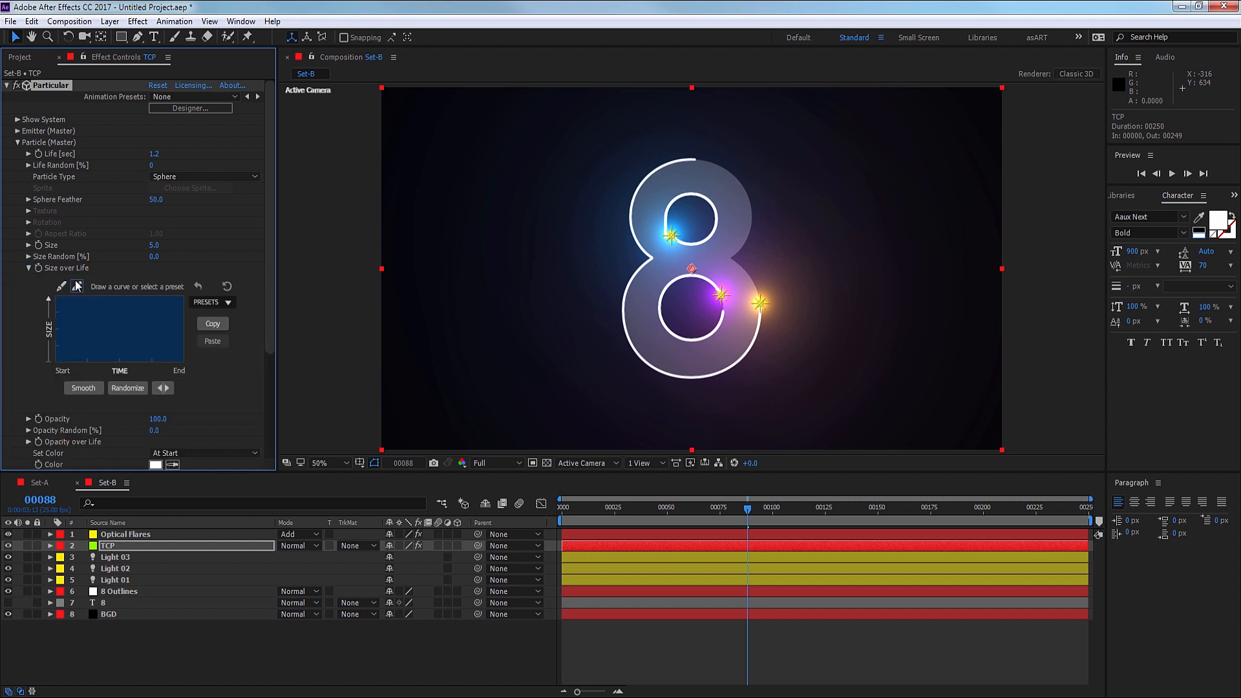
click(212, 302)
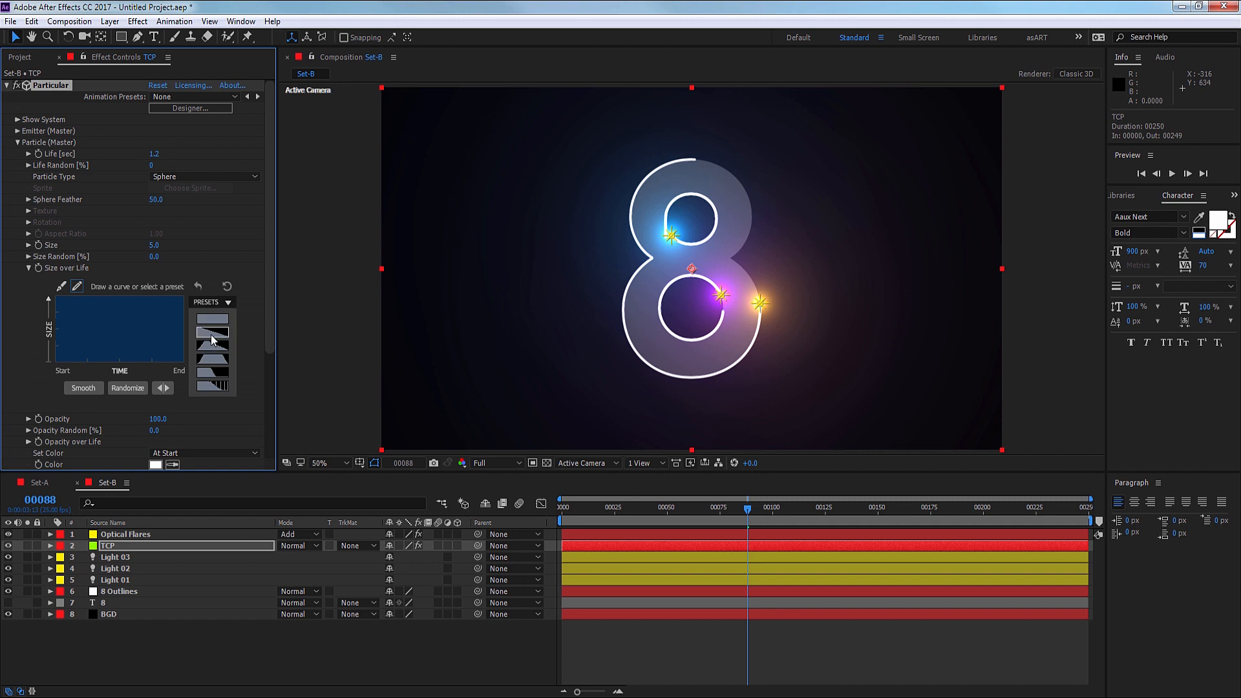
click(17, 268)
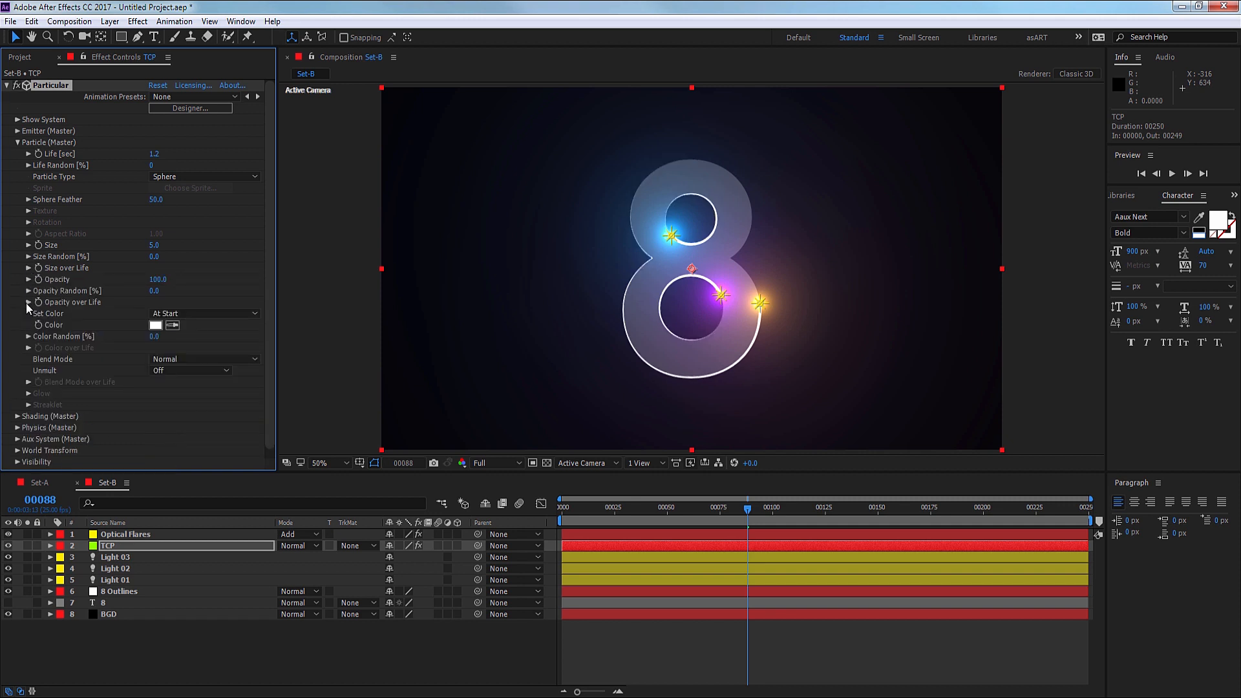
Make particles fade with an Opacity over Life preset and colour them From Light Emitter.
click(28, 303)
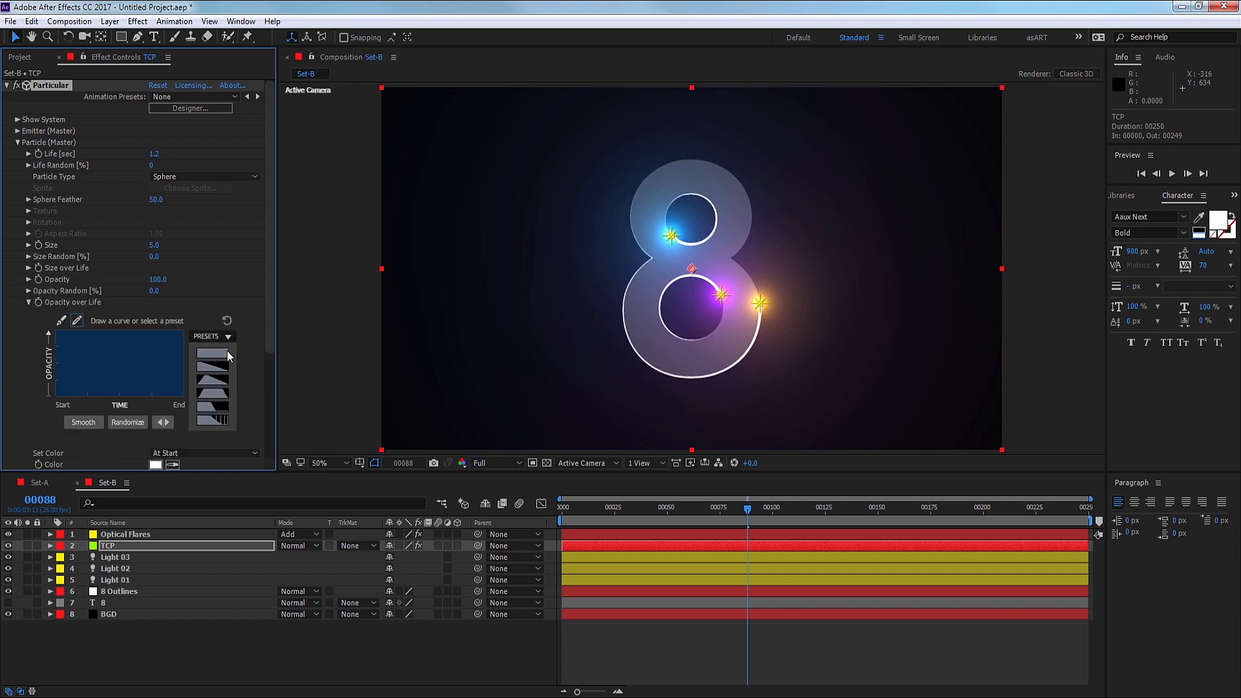
click(27, 302)
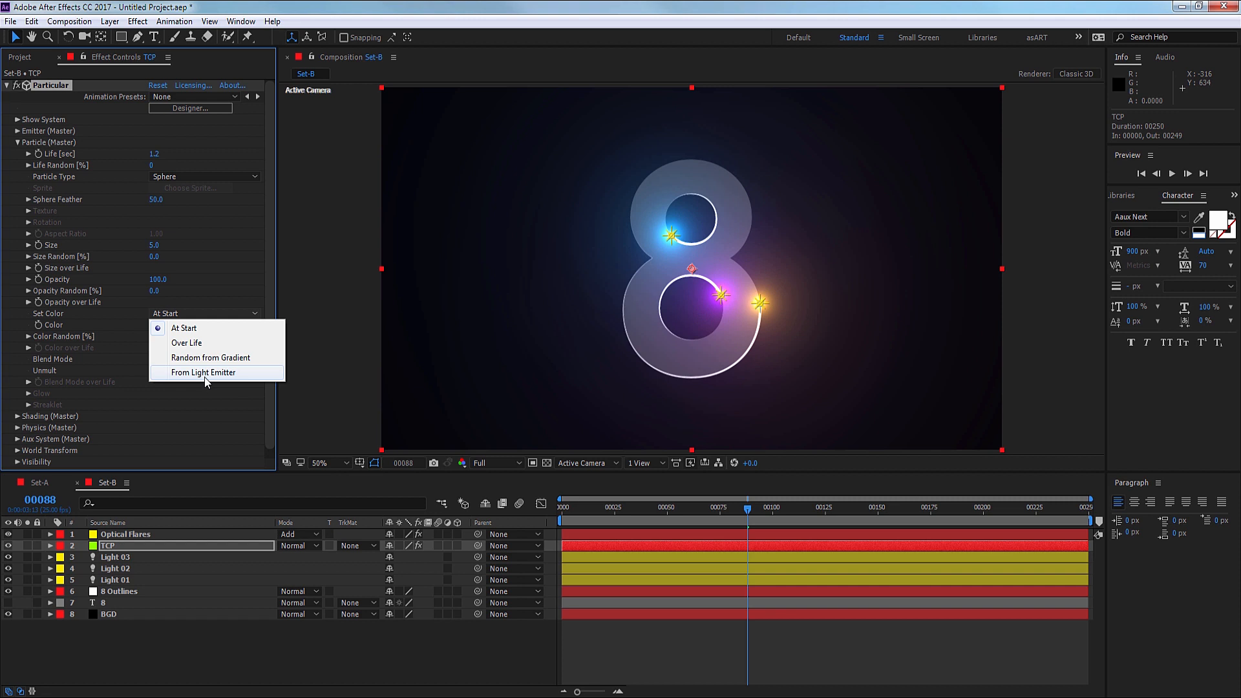
click(204, 372)
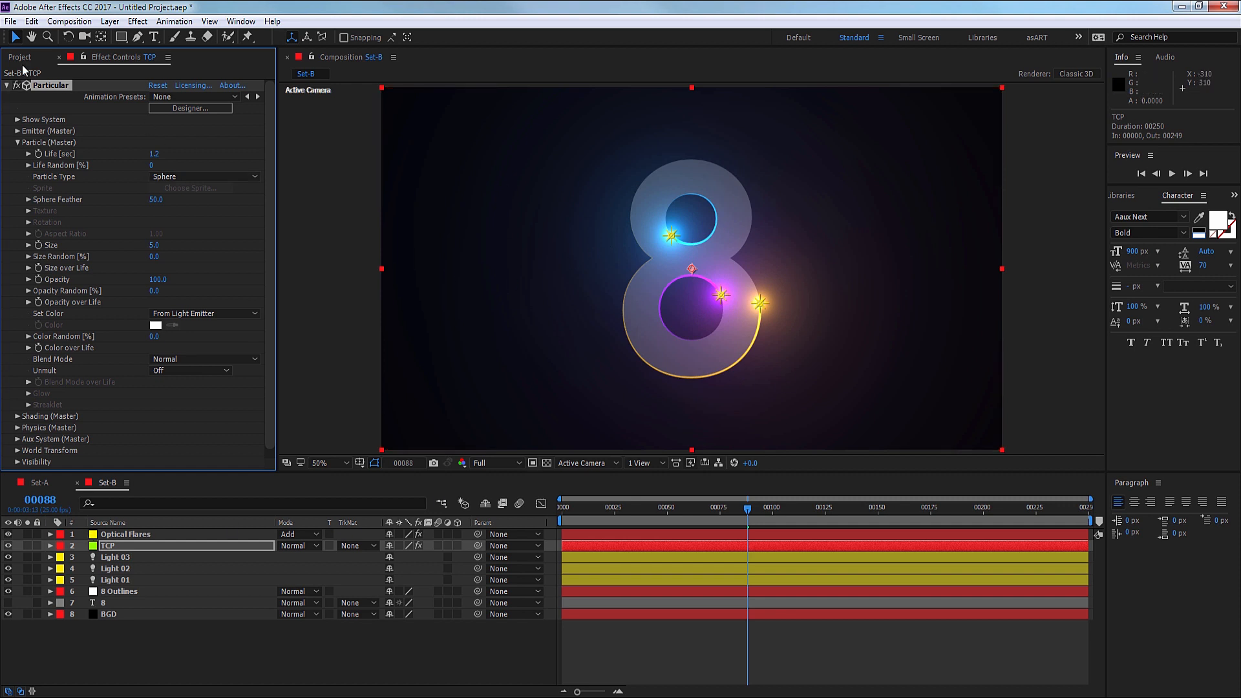
click(18, 57)
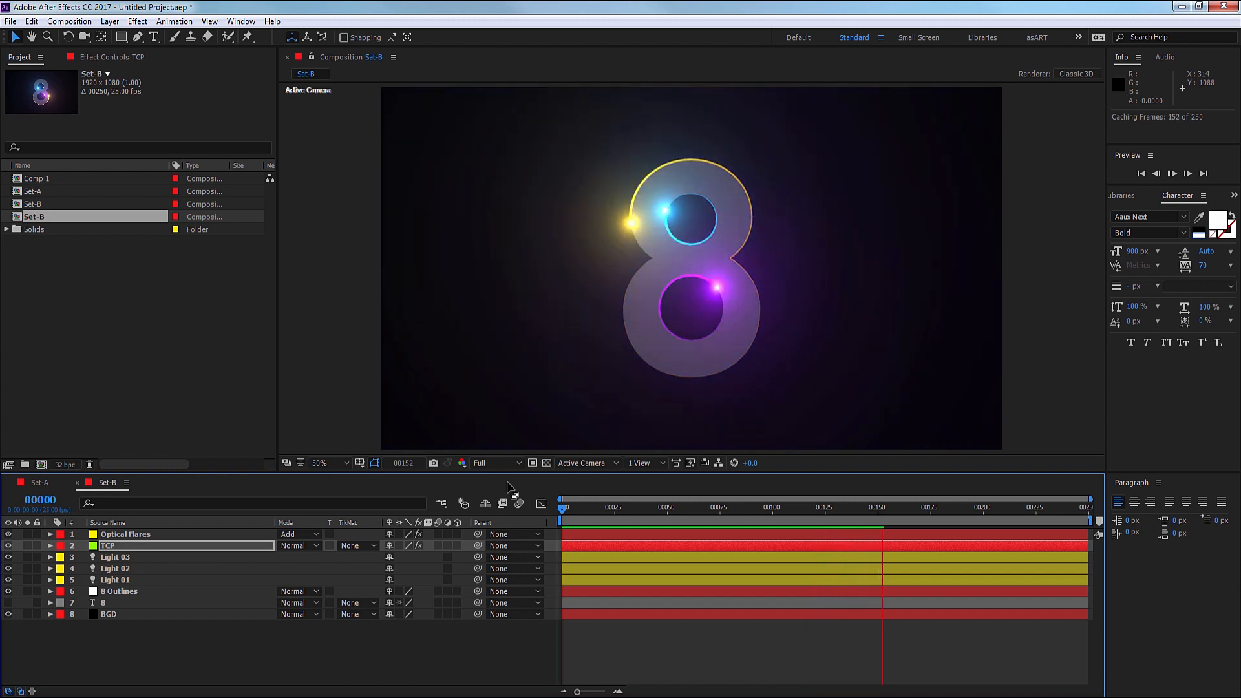
click(909, 508)
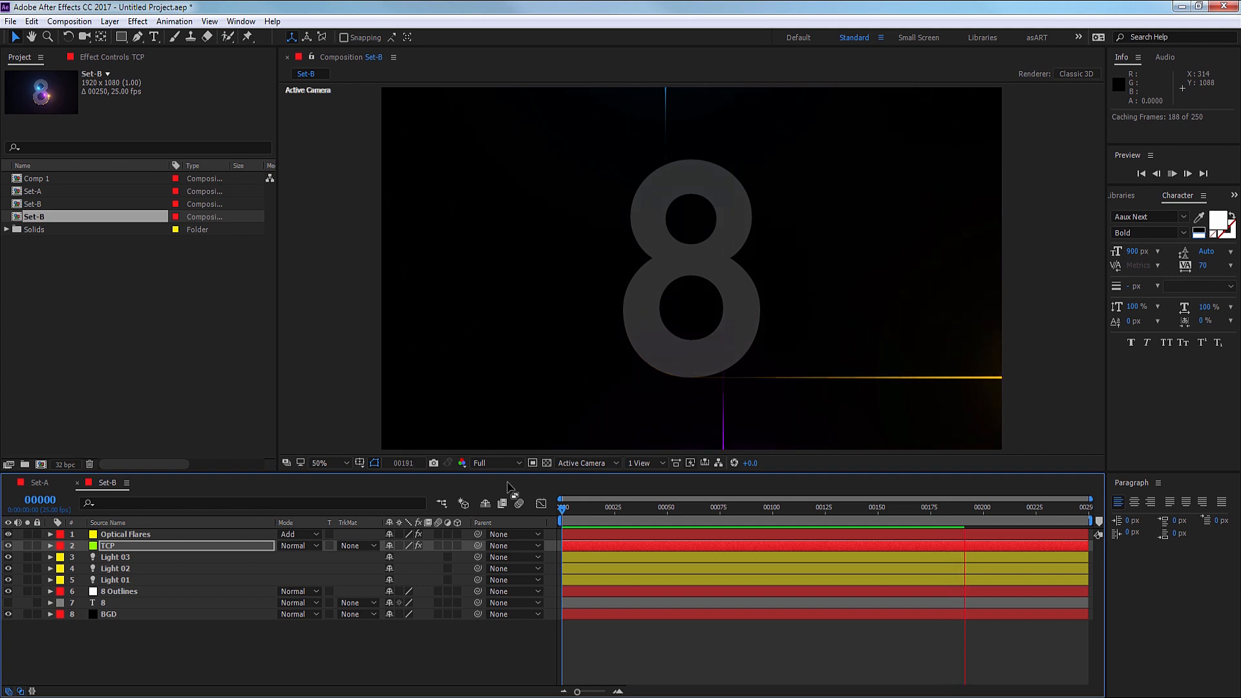
click(691, 507)
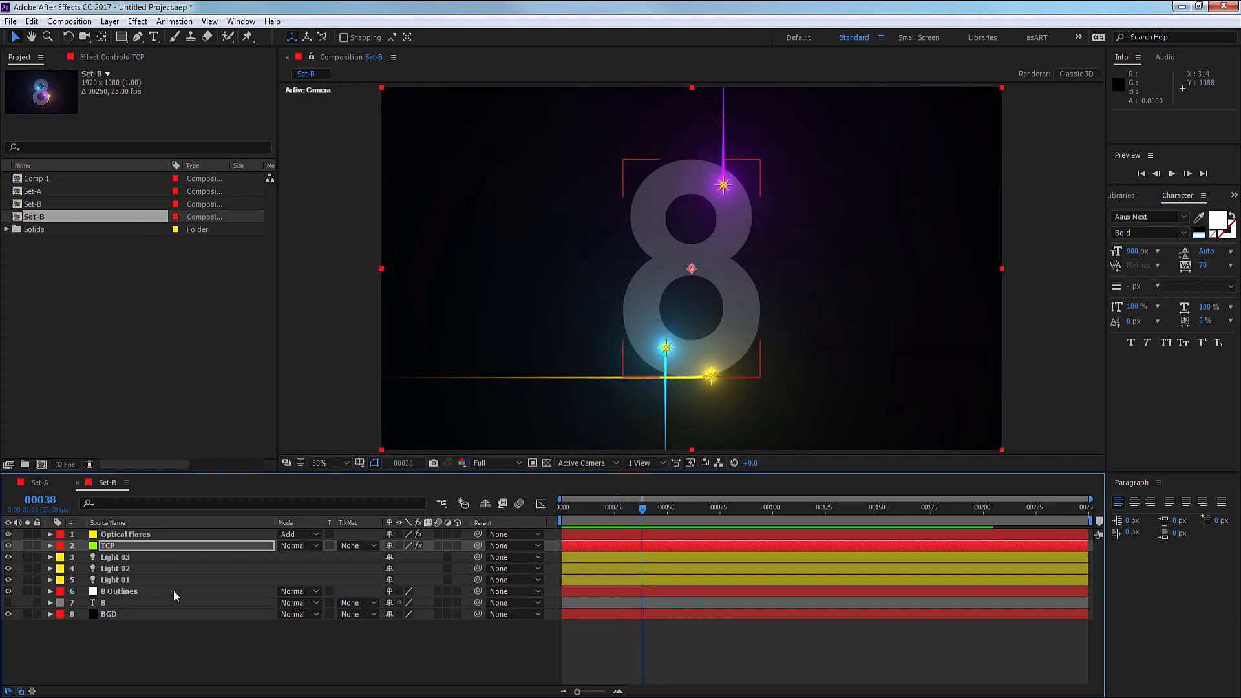
click(119, 591)
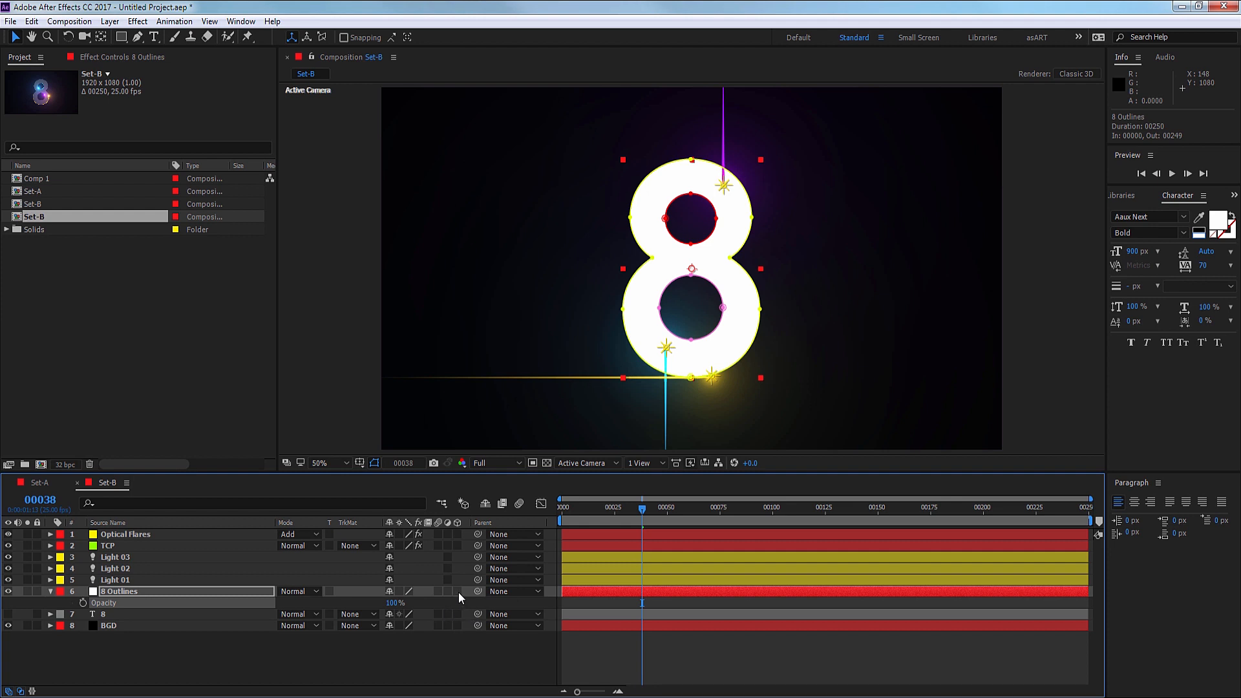
Turn on 3D for 8 Outlines and set its Position Z to 4.
click(49, 592)
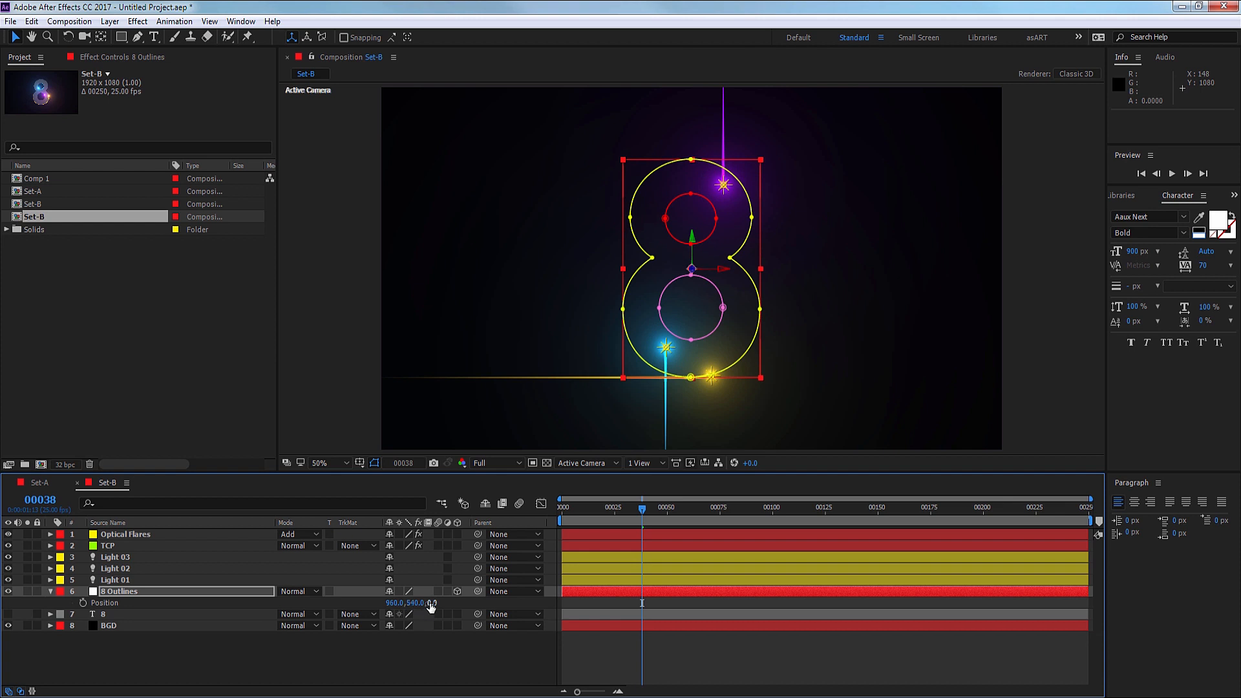
click(412, 602)
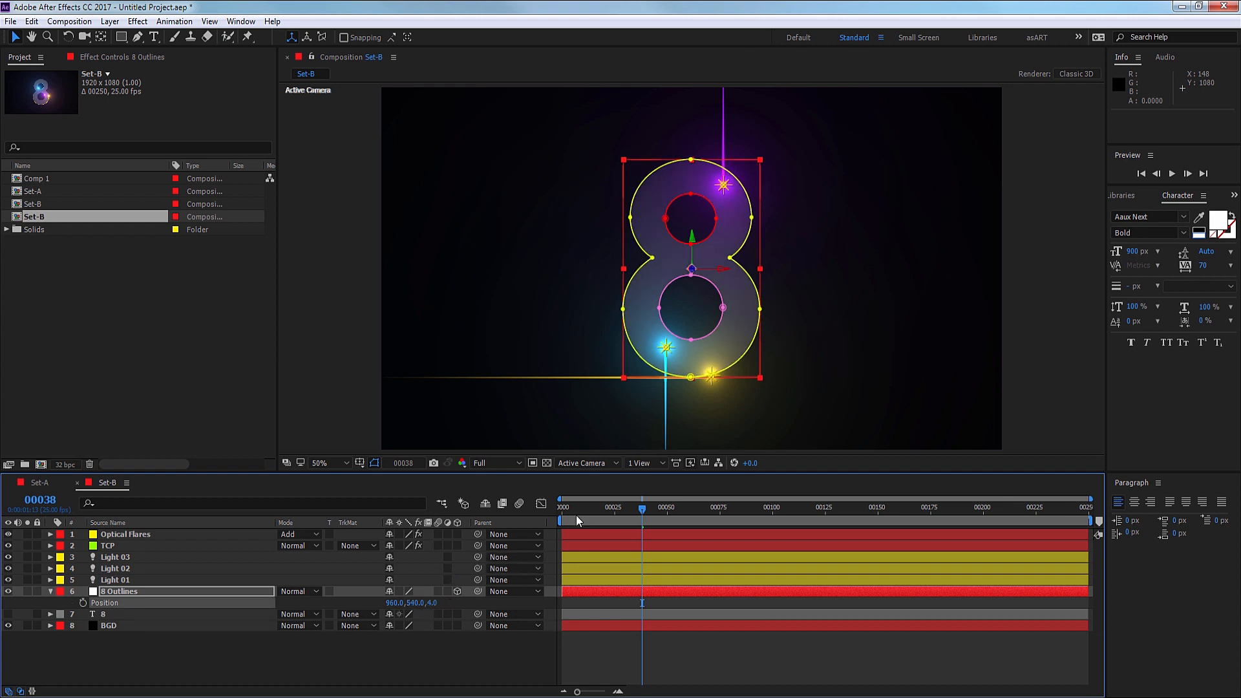
mouse_move(528, 546)
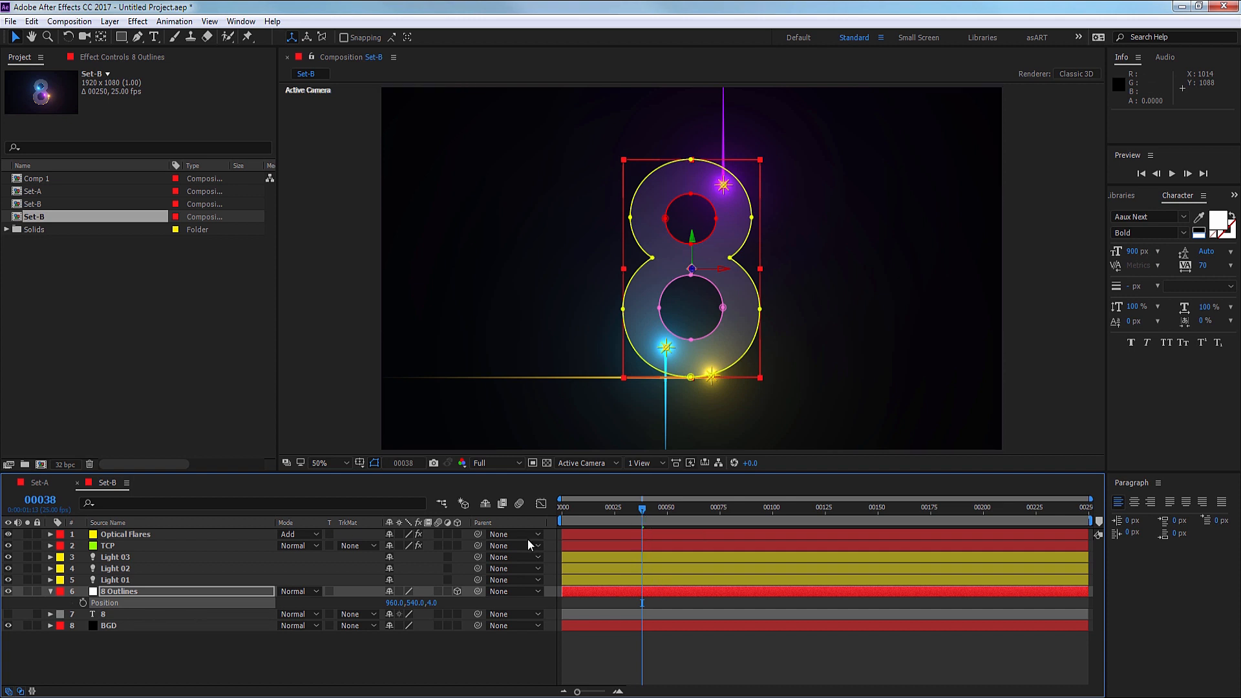
mouse_move(581, 512)
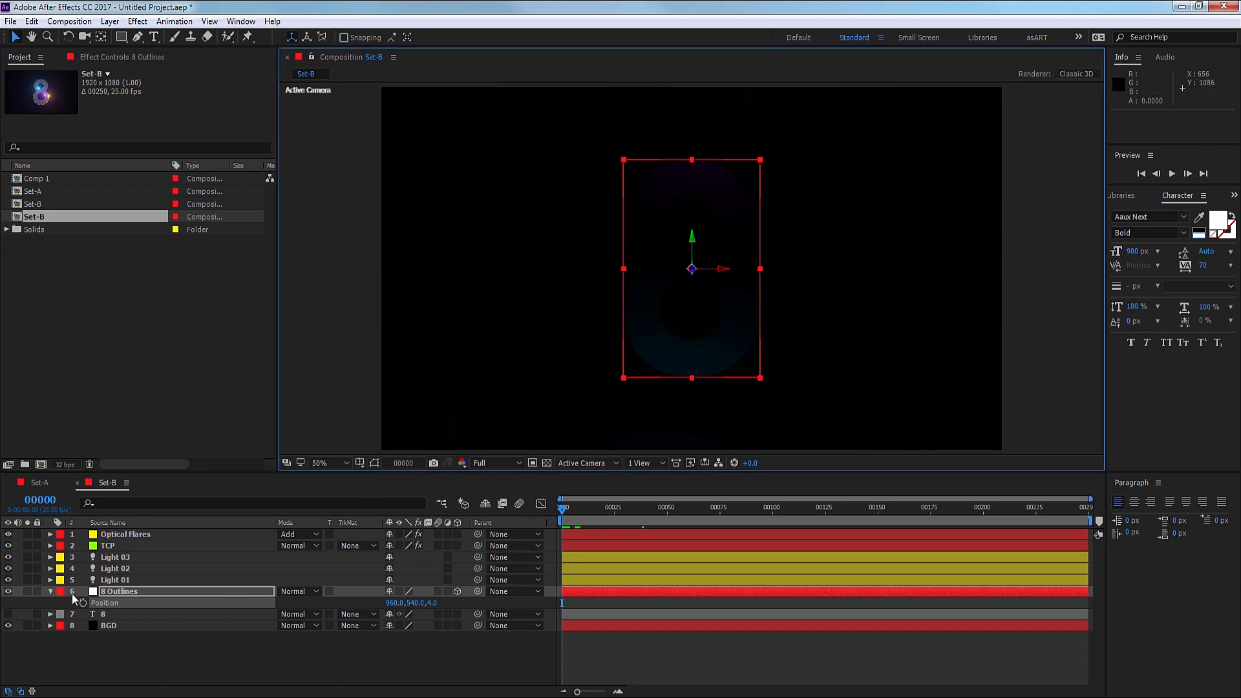
Collapse 8 Outlines, run and stop a preview, then reveal its three mask paths.
click(49, 591)
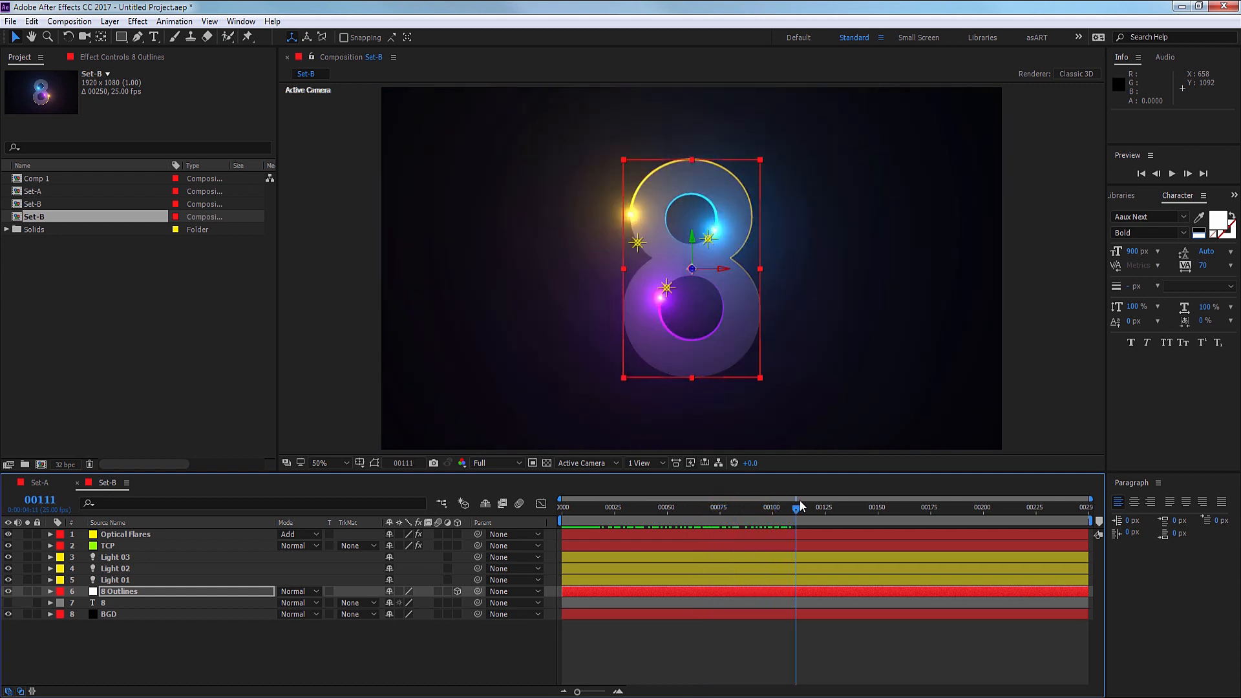
click(918, 518)
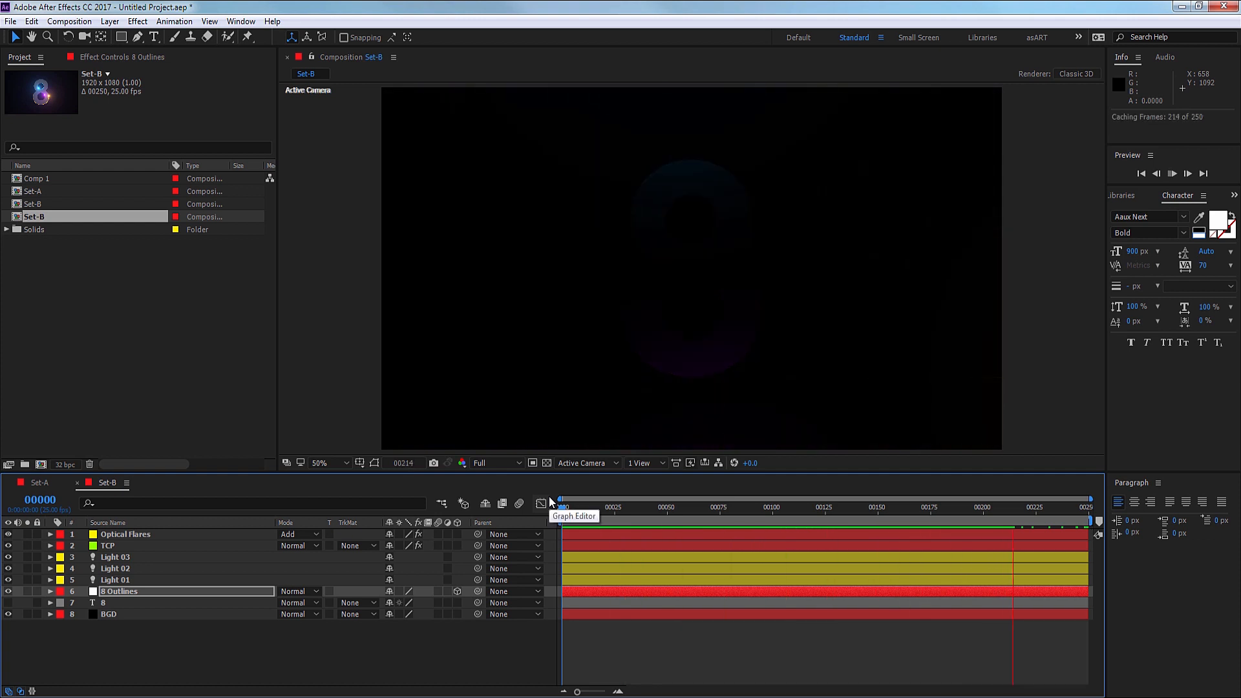
click(561, 507)
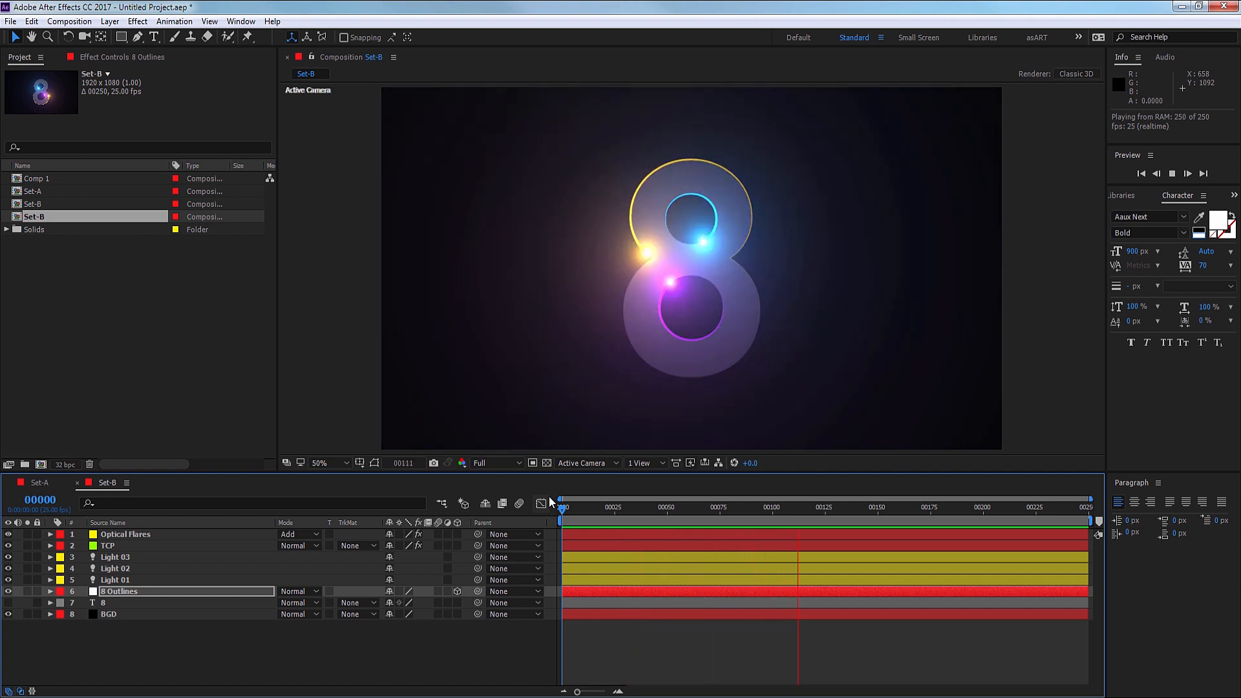
click(903, 507)
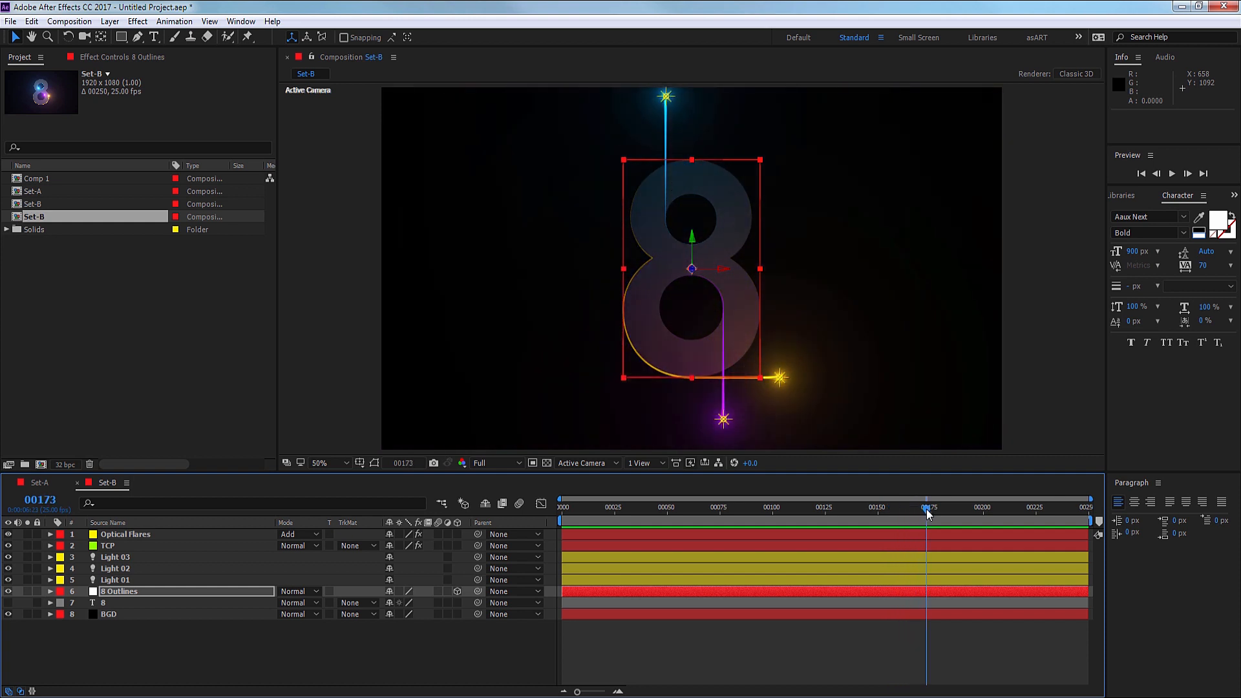
mouse_move(682, 293)
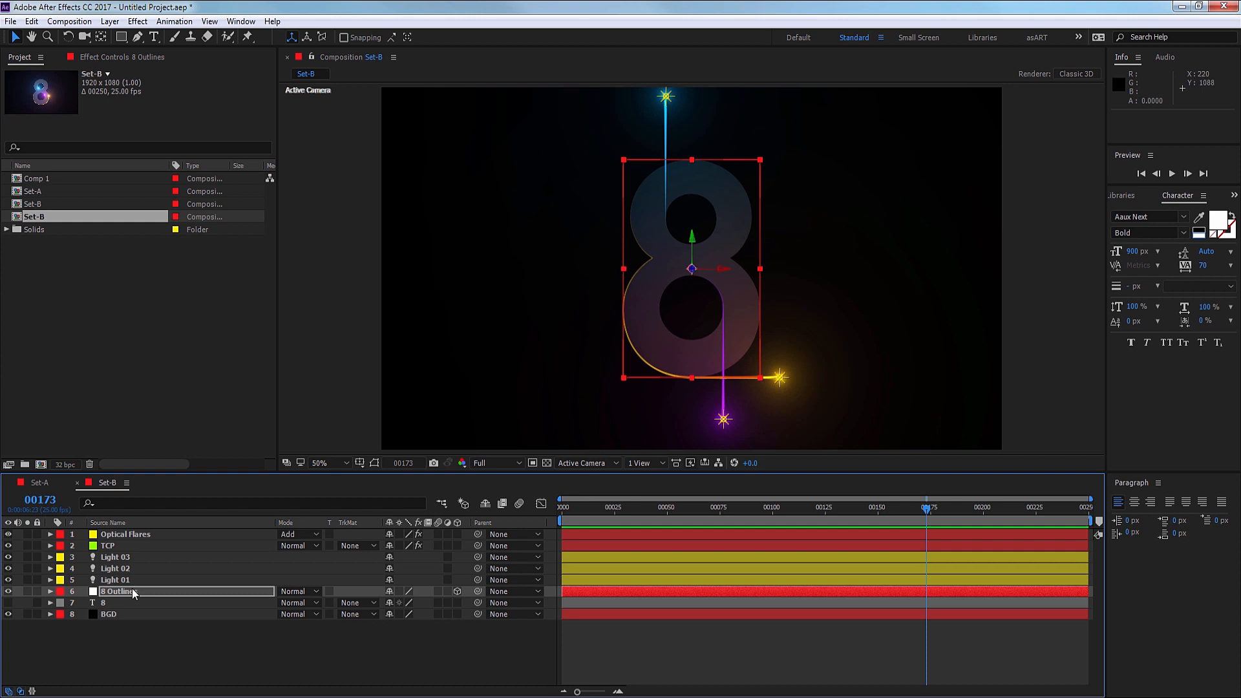
click(49, 592)
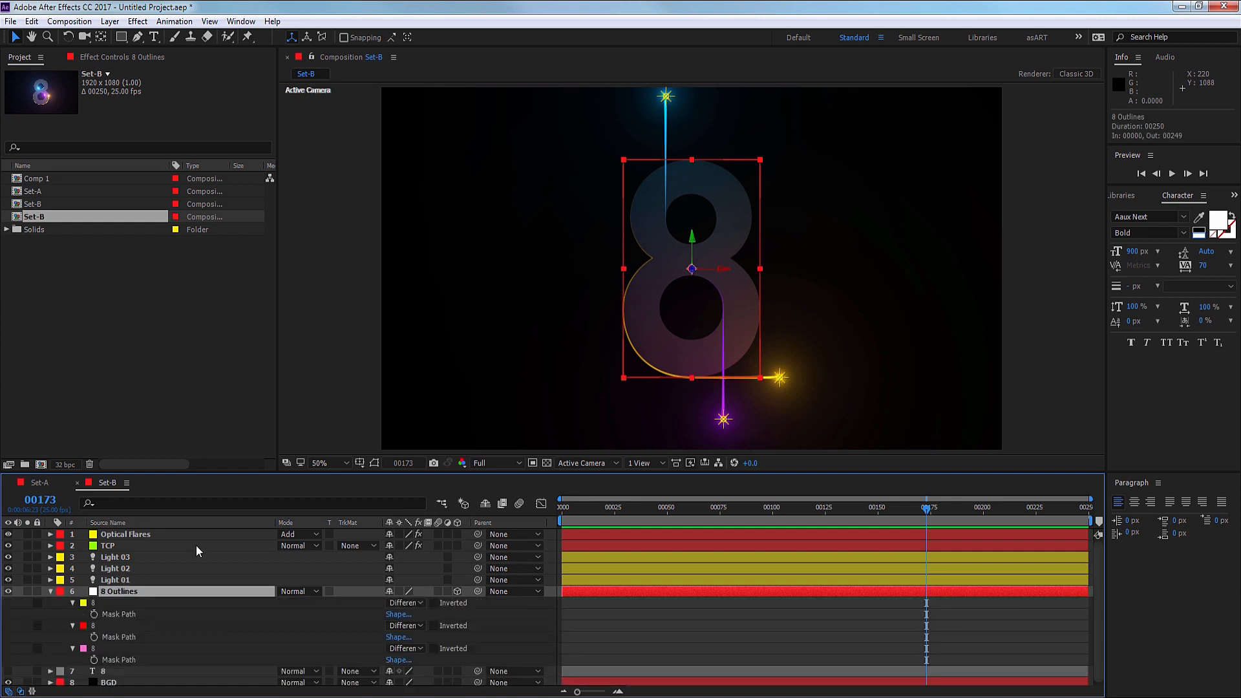
mouse_move(964, 529)
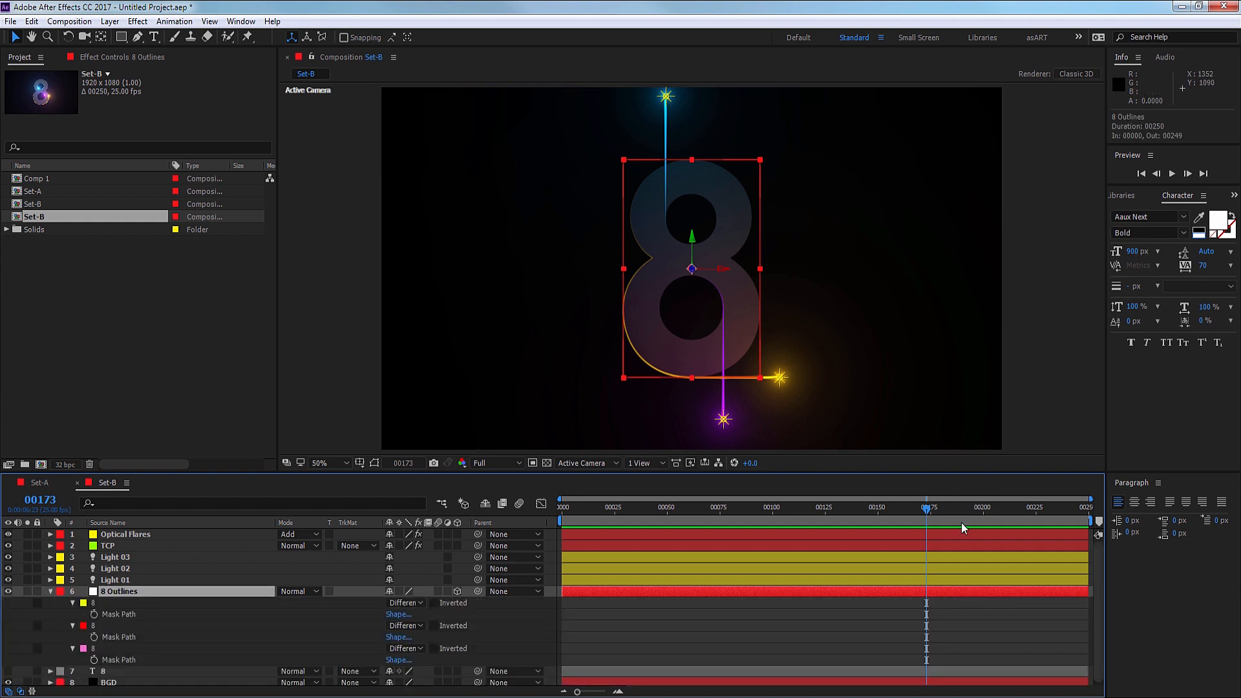